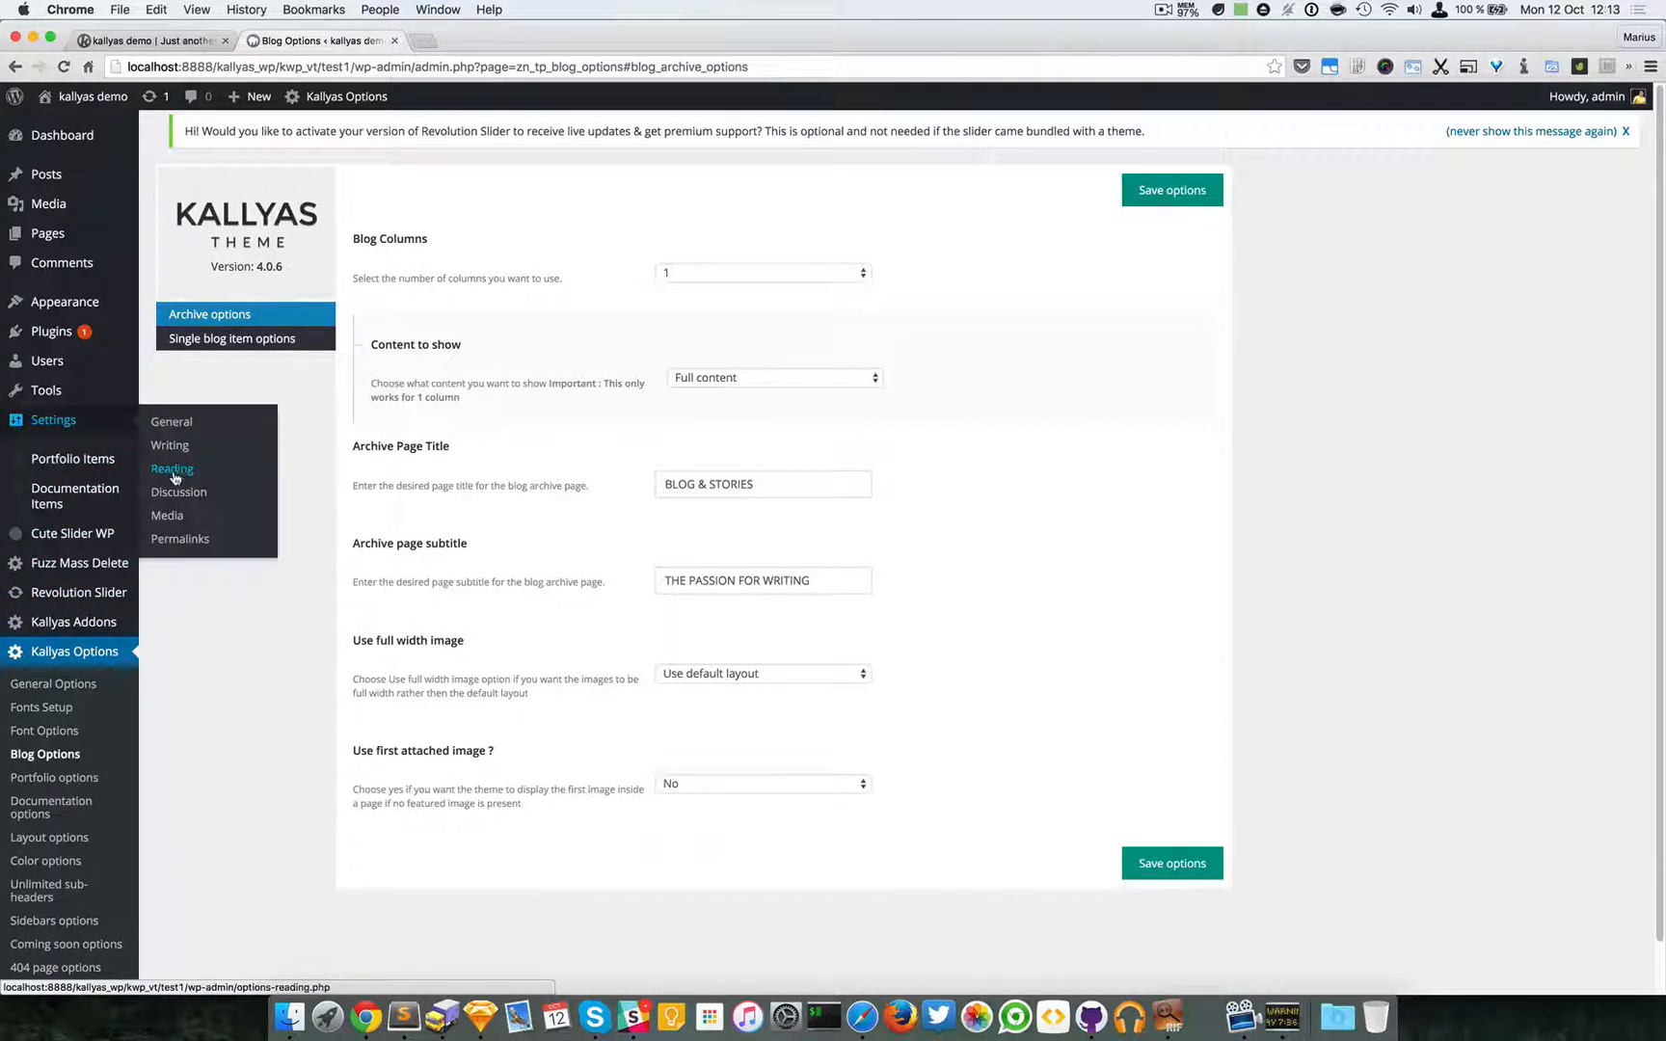
# Check the Reading settings' front page display, trying the static page option and reverting
pyautogui.click(172, 468)
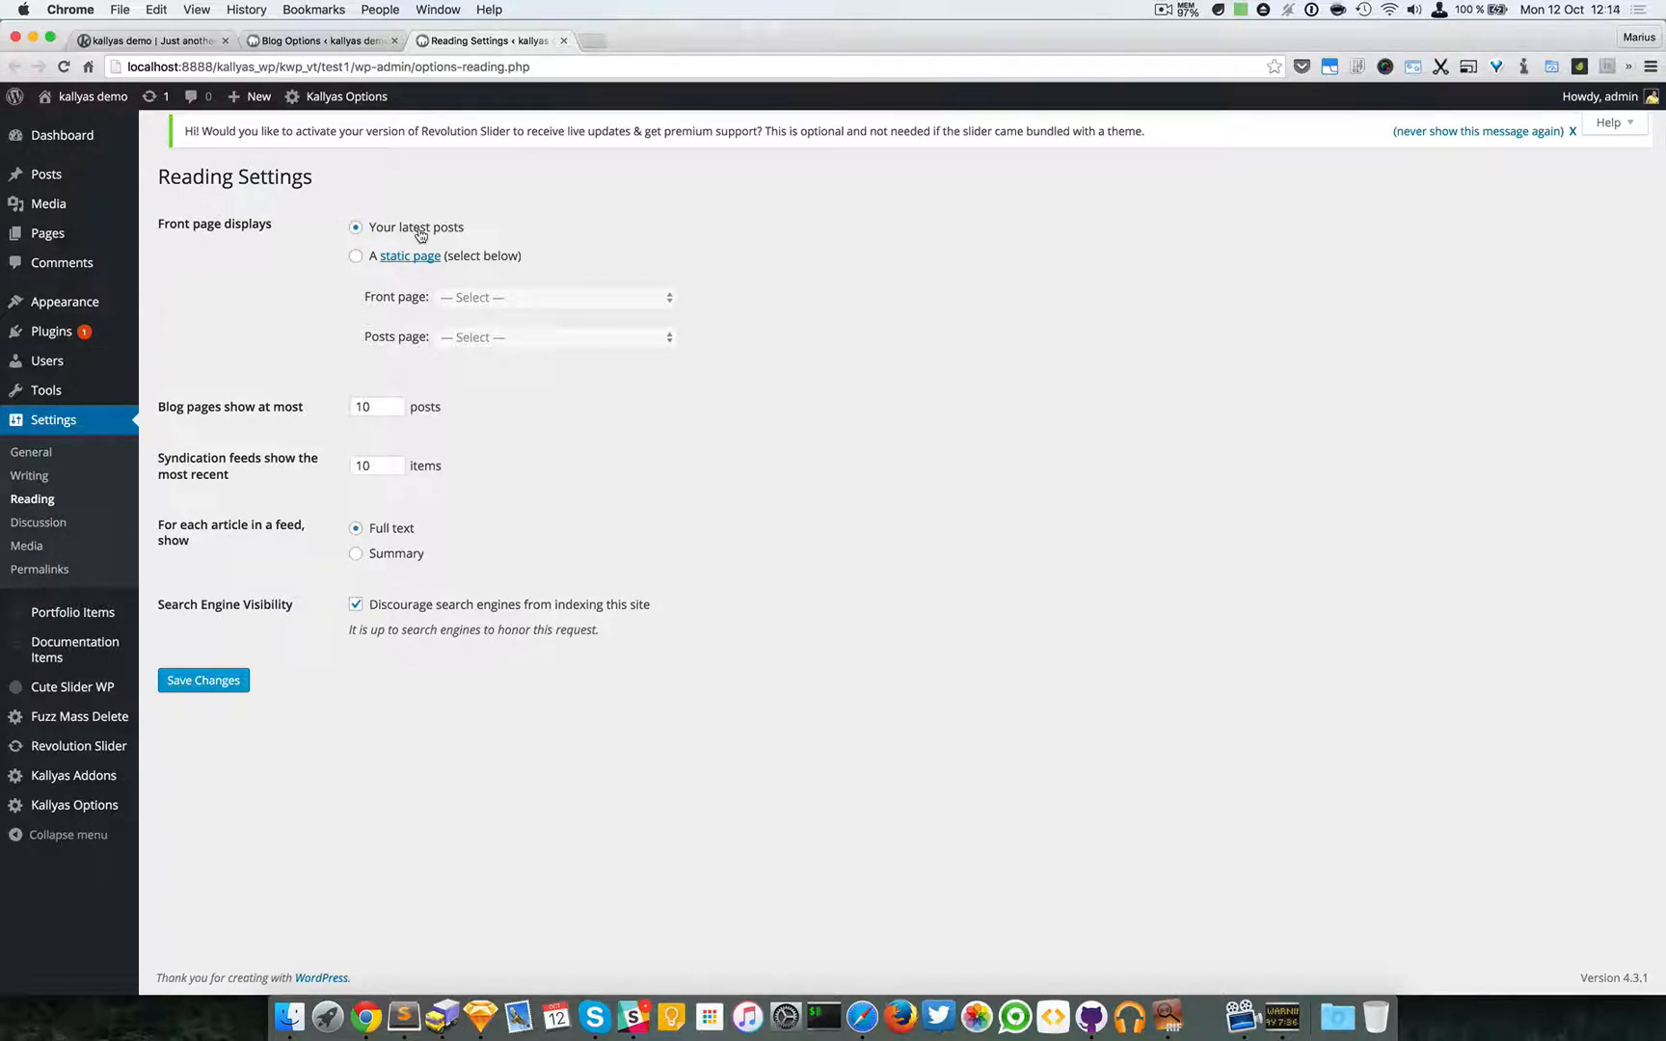
pyautogui.click(356, 256)
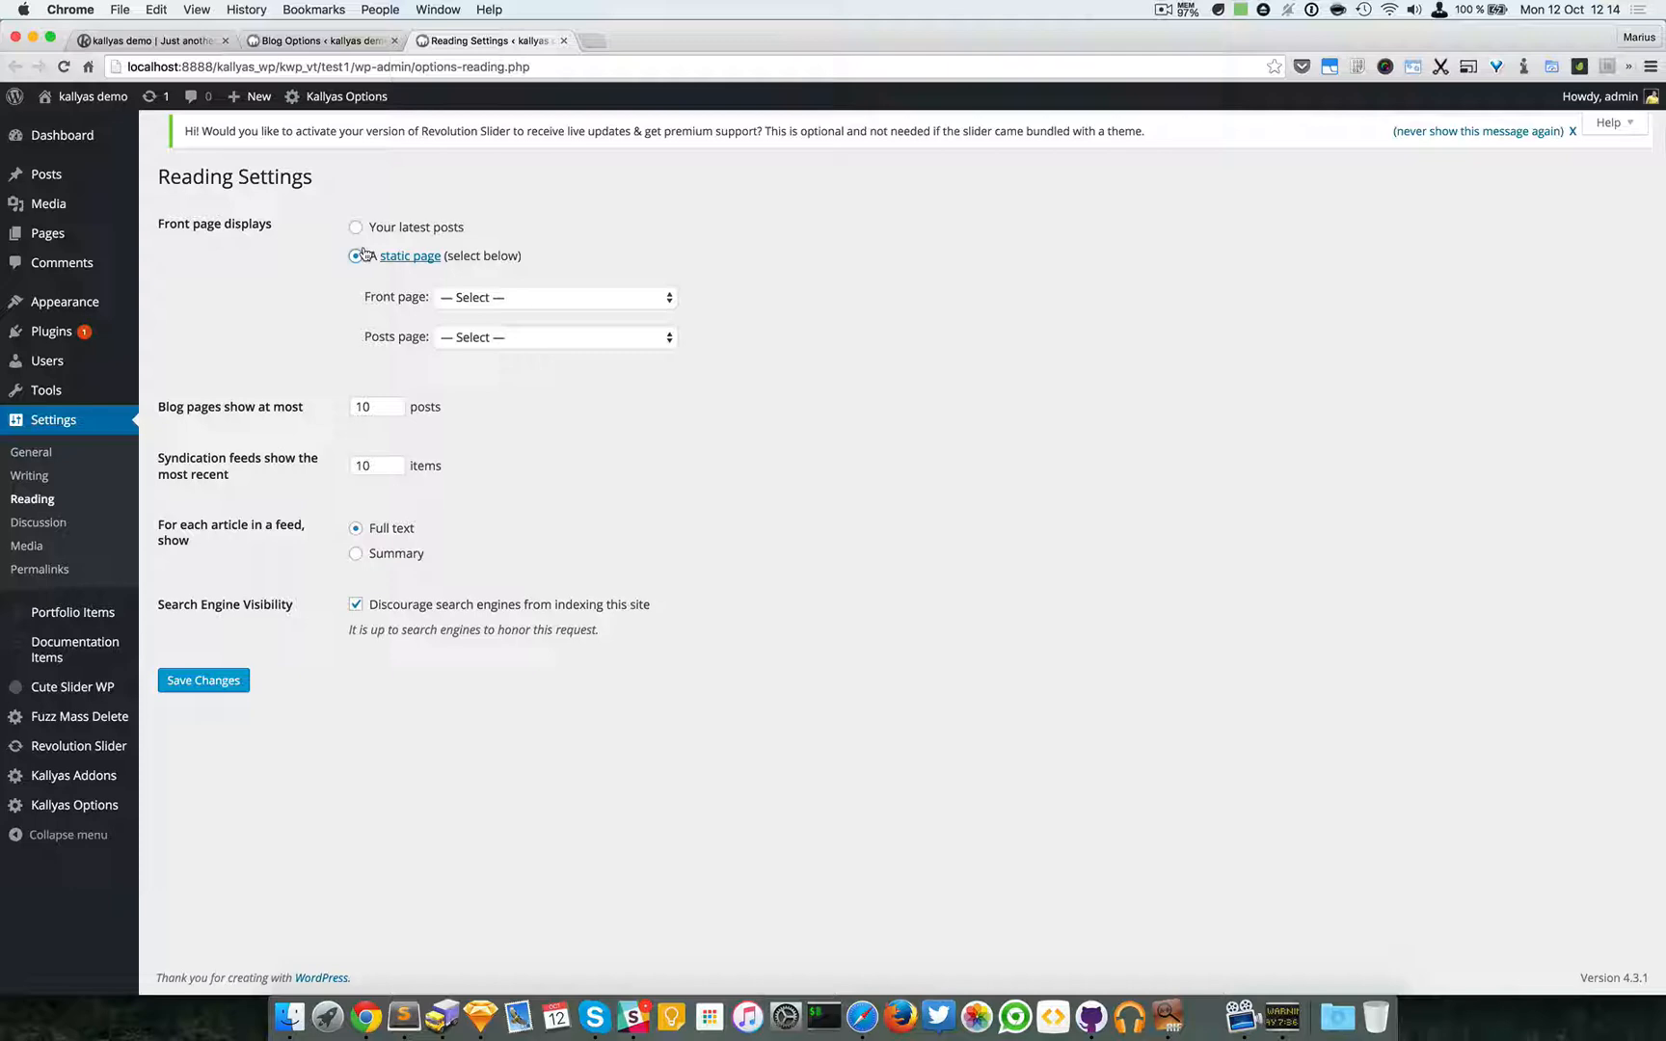
pyautogui.click(357, 225)
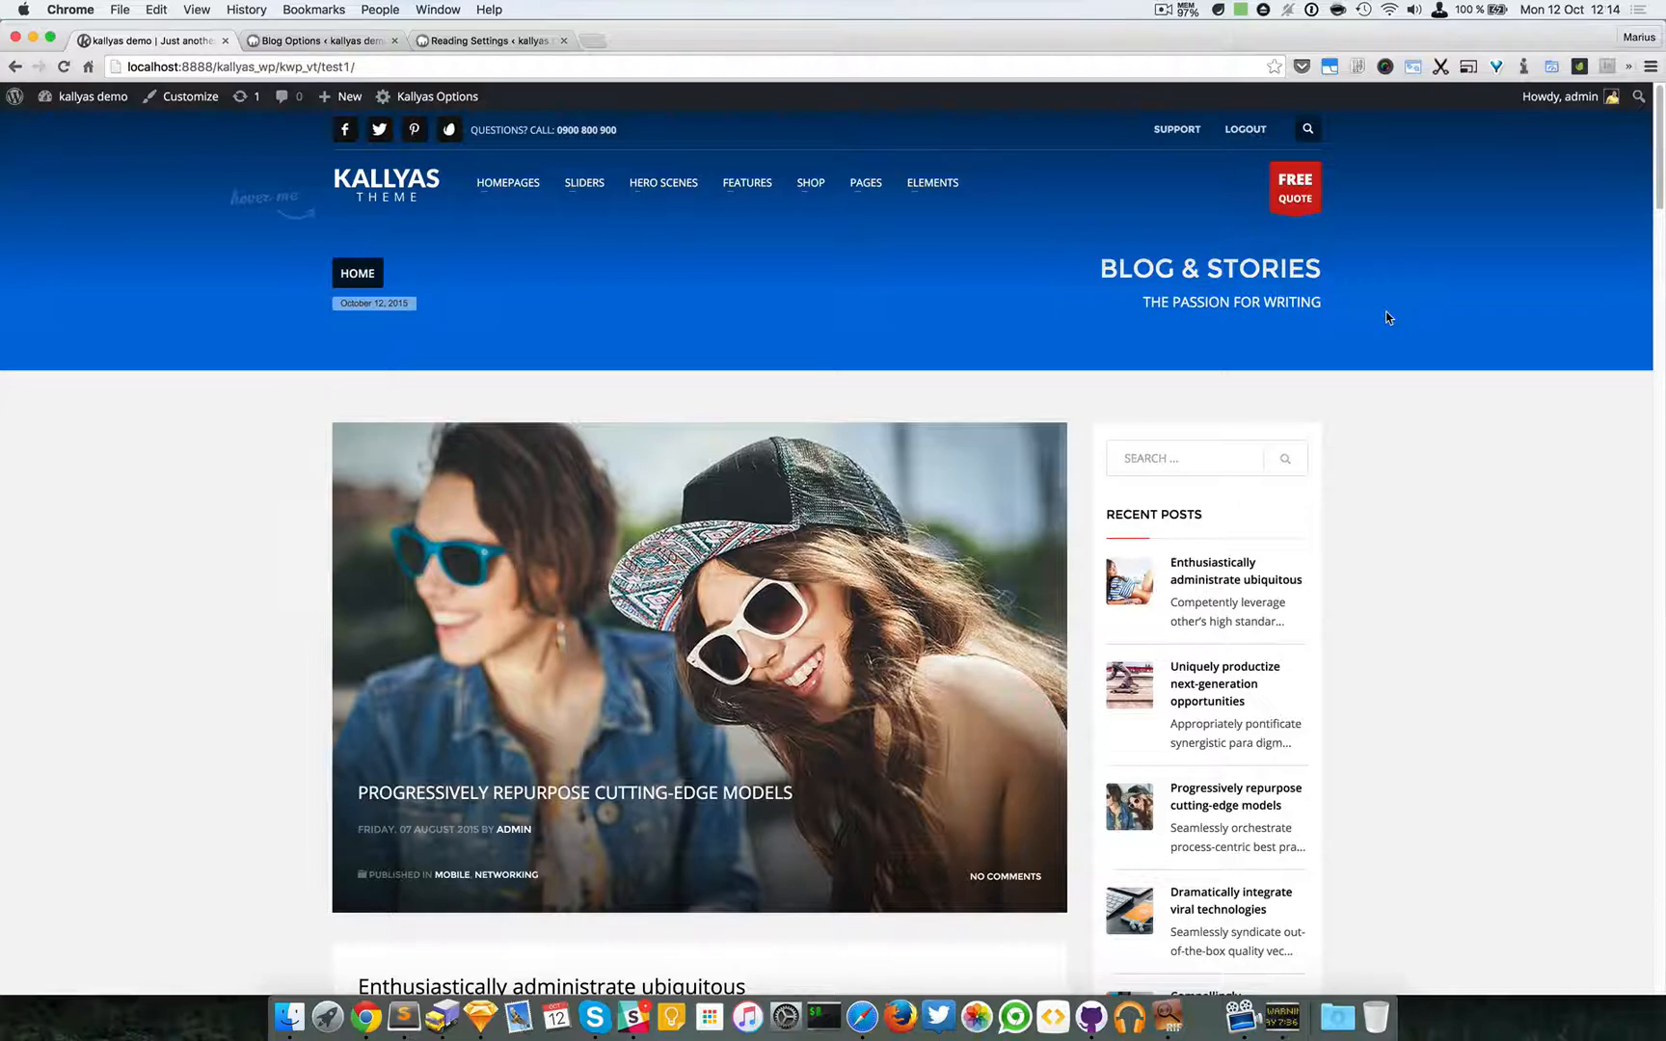
# Scroll through the live BLOG & STORIES archive, then return to the Kallyas blog options
pyautogui.scroll(-3)
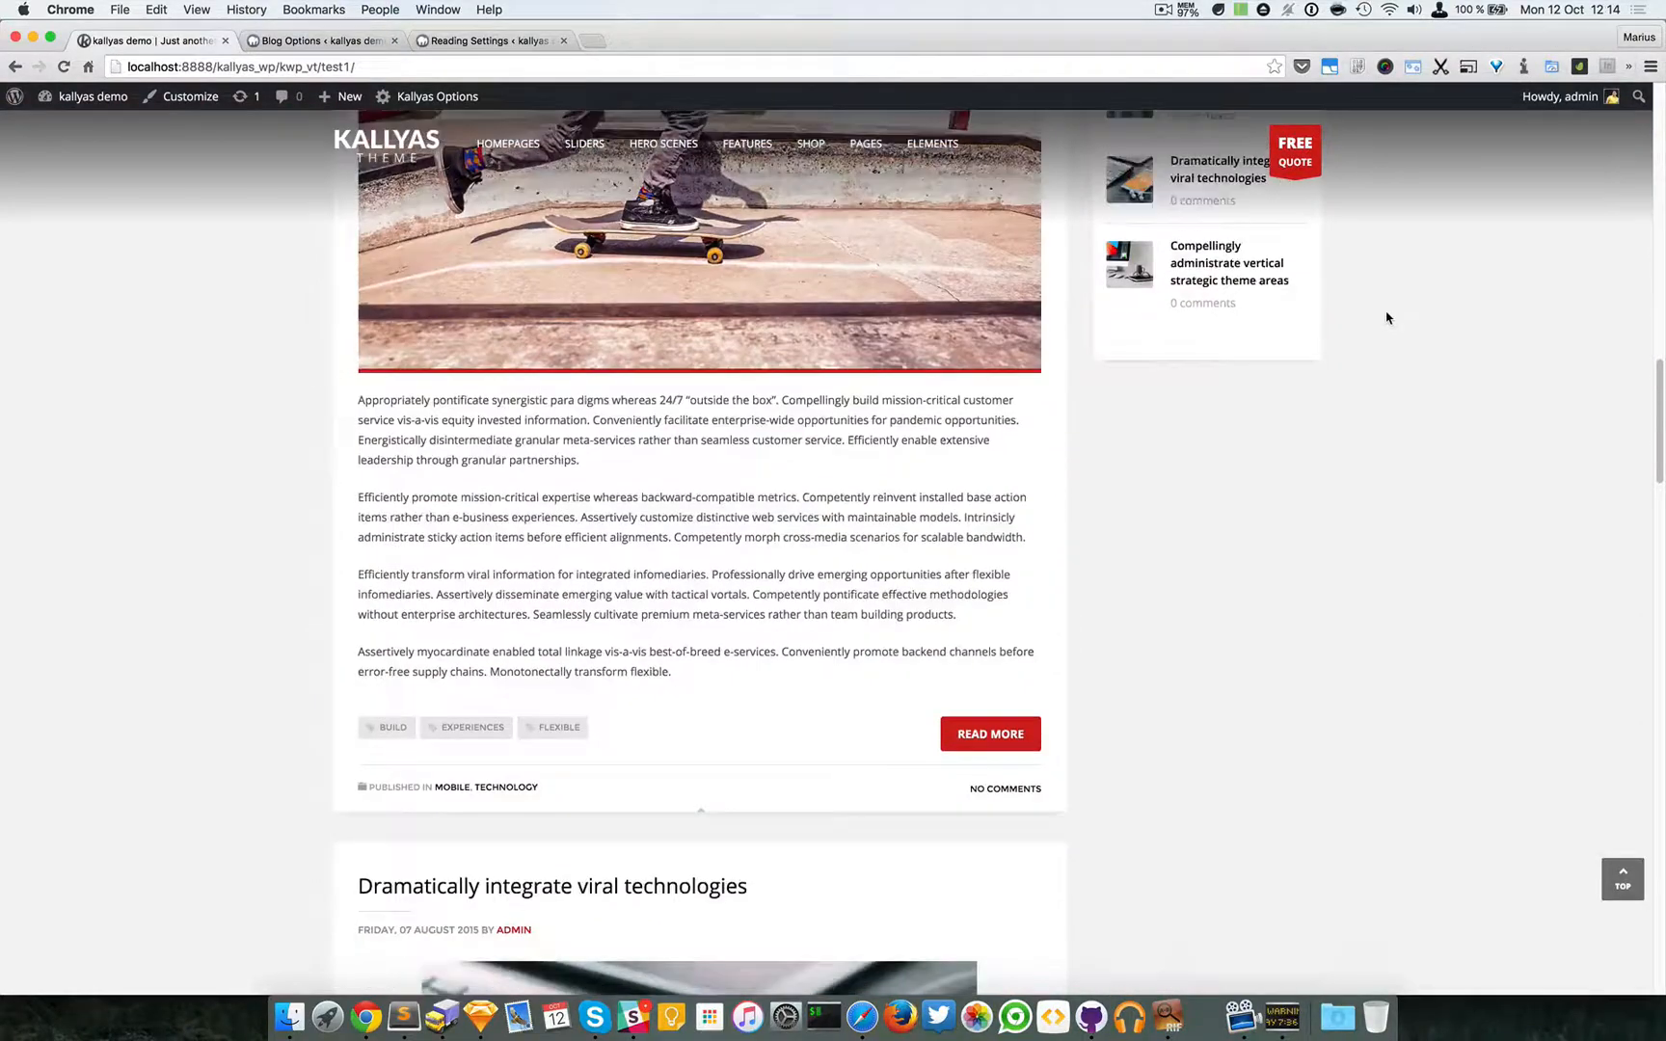
pyautogui.scroll(3)
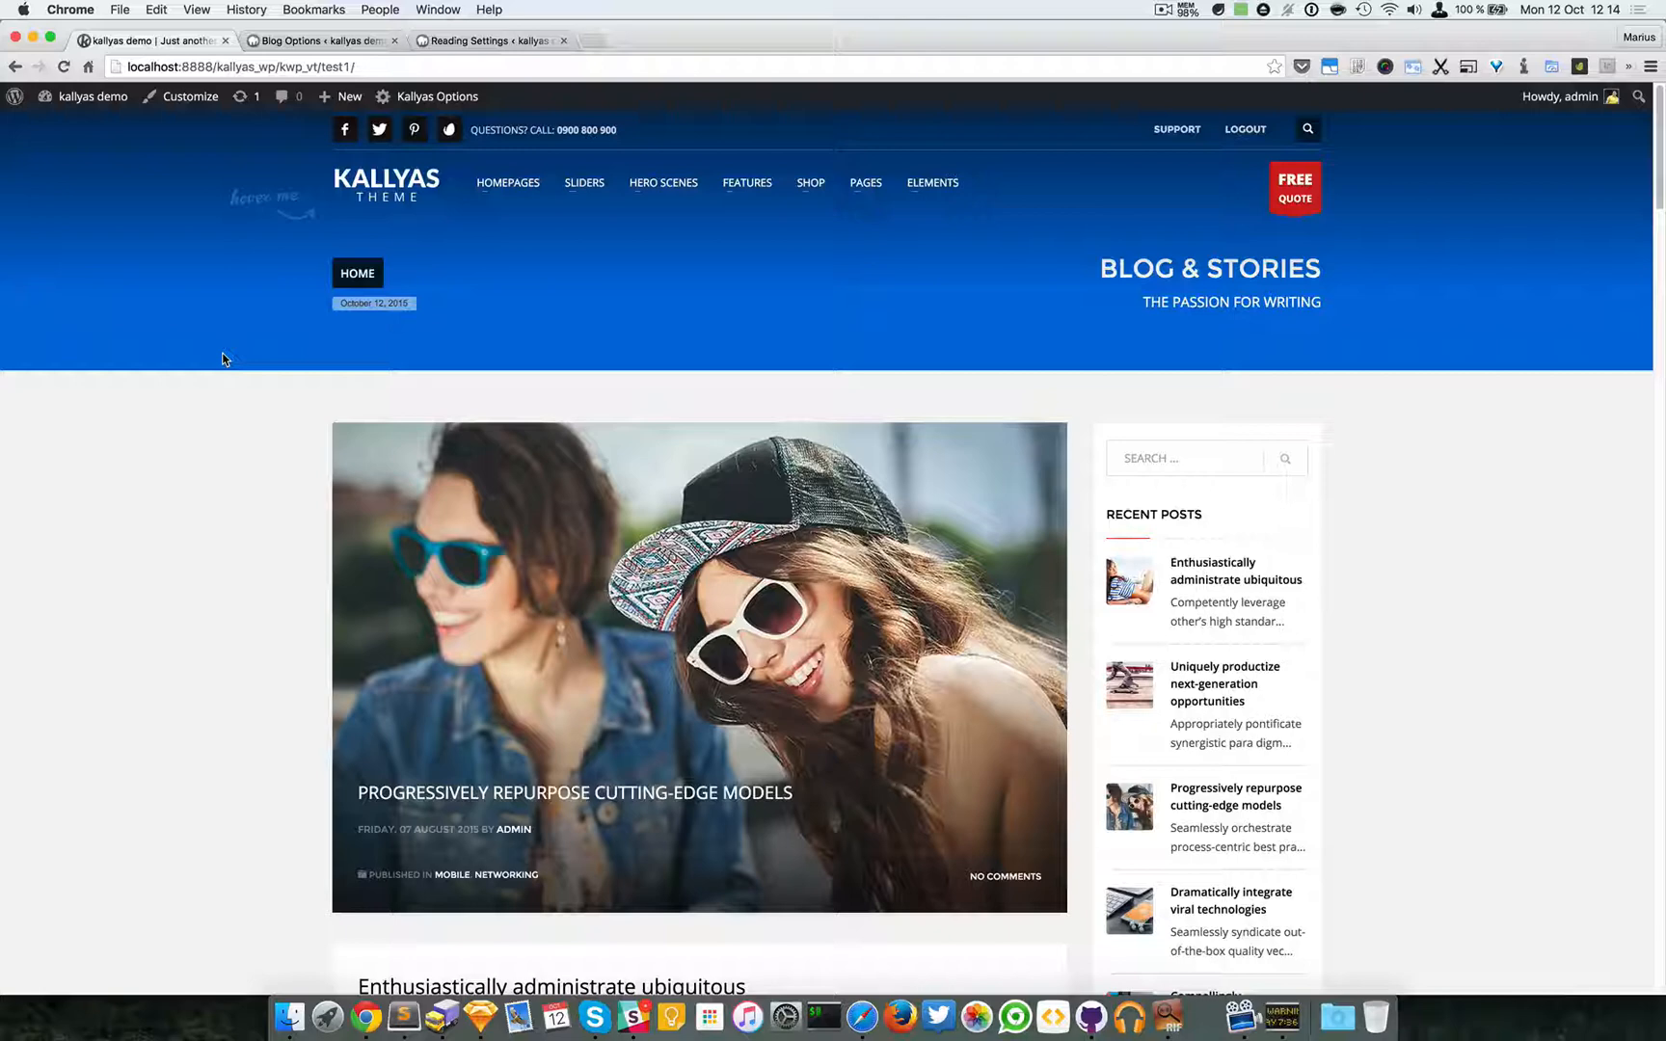
pyautogui.moveTo(743, 390)
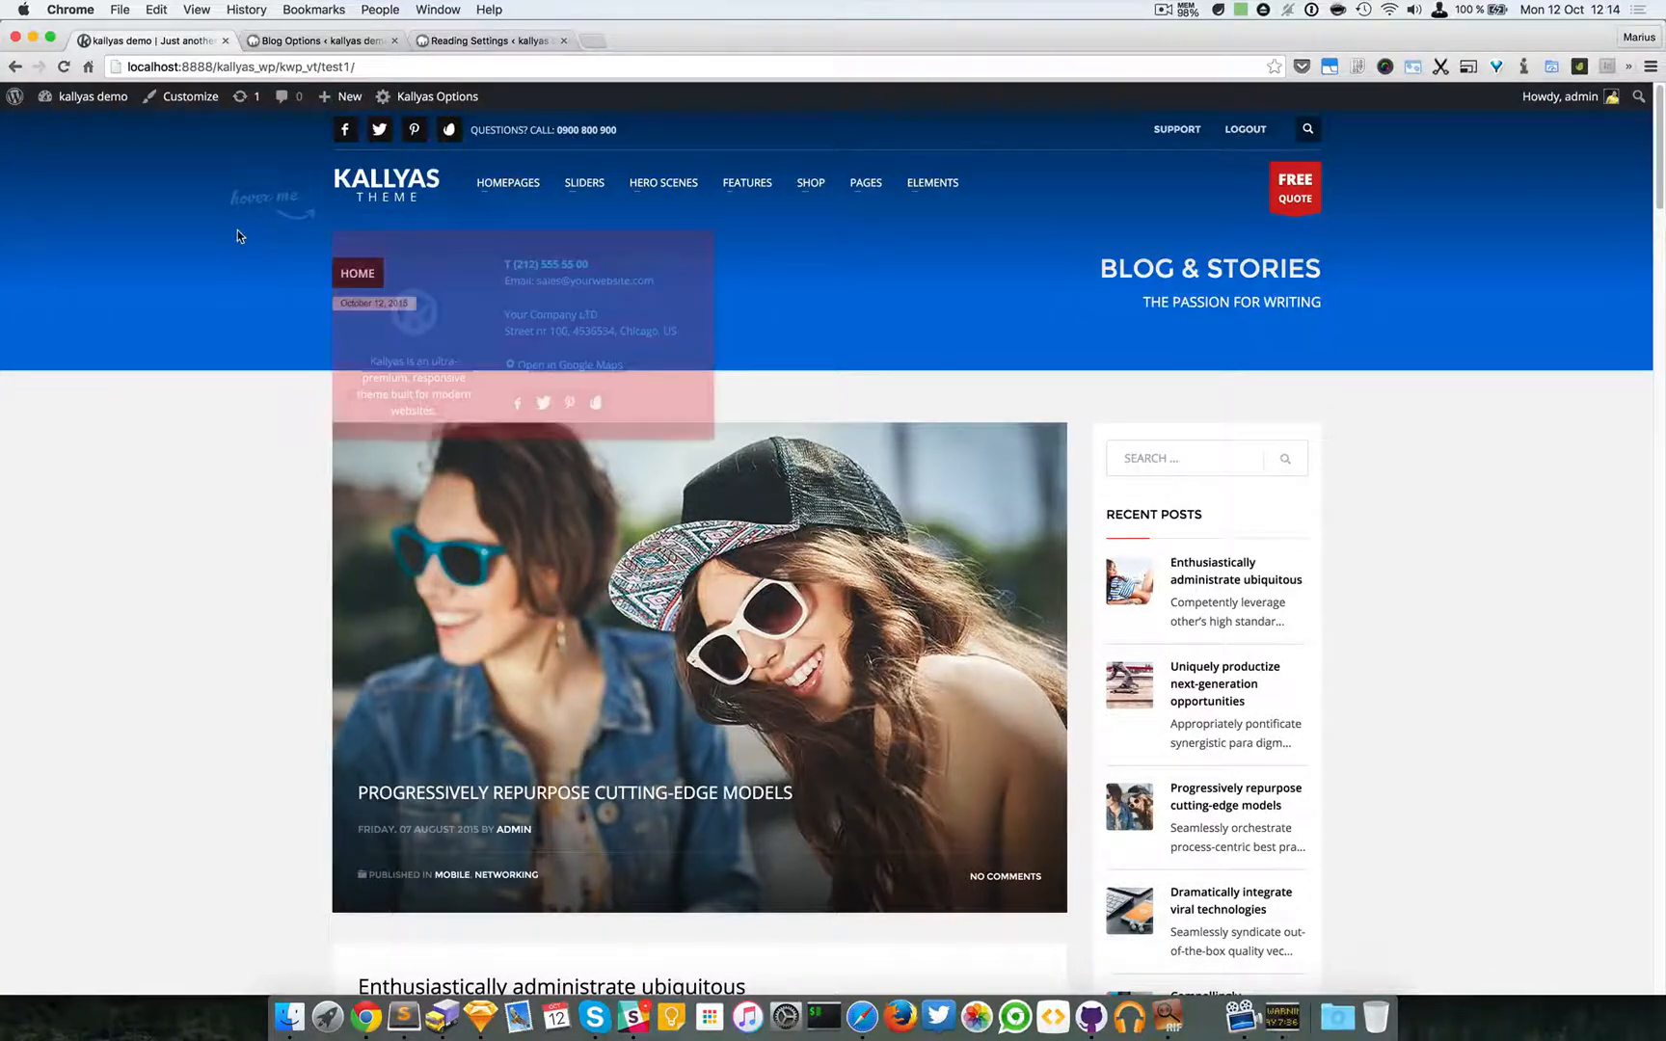
pyautogui.click(318, 41)
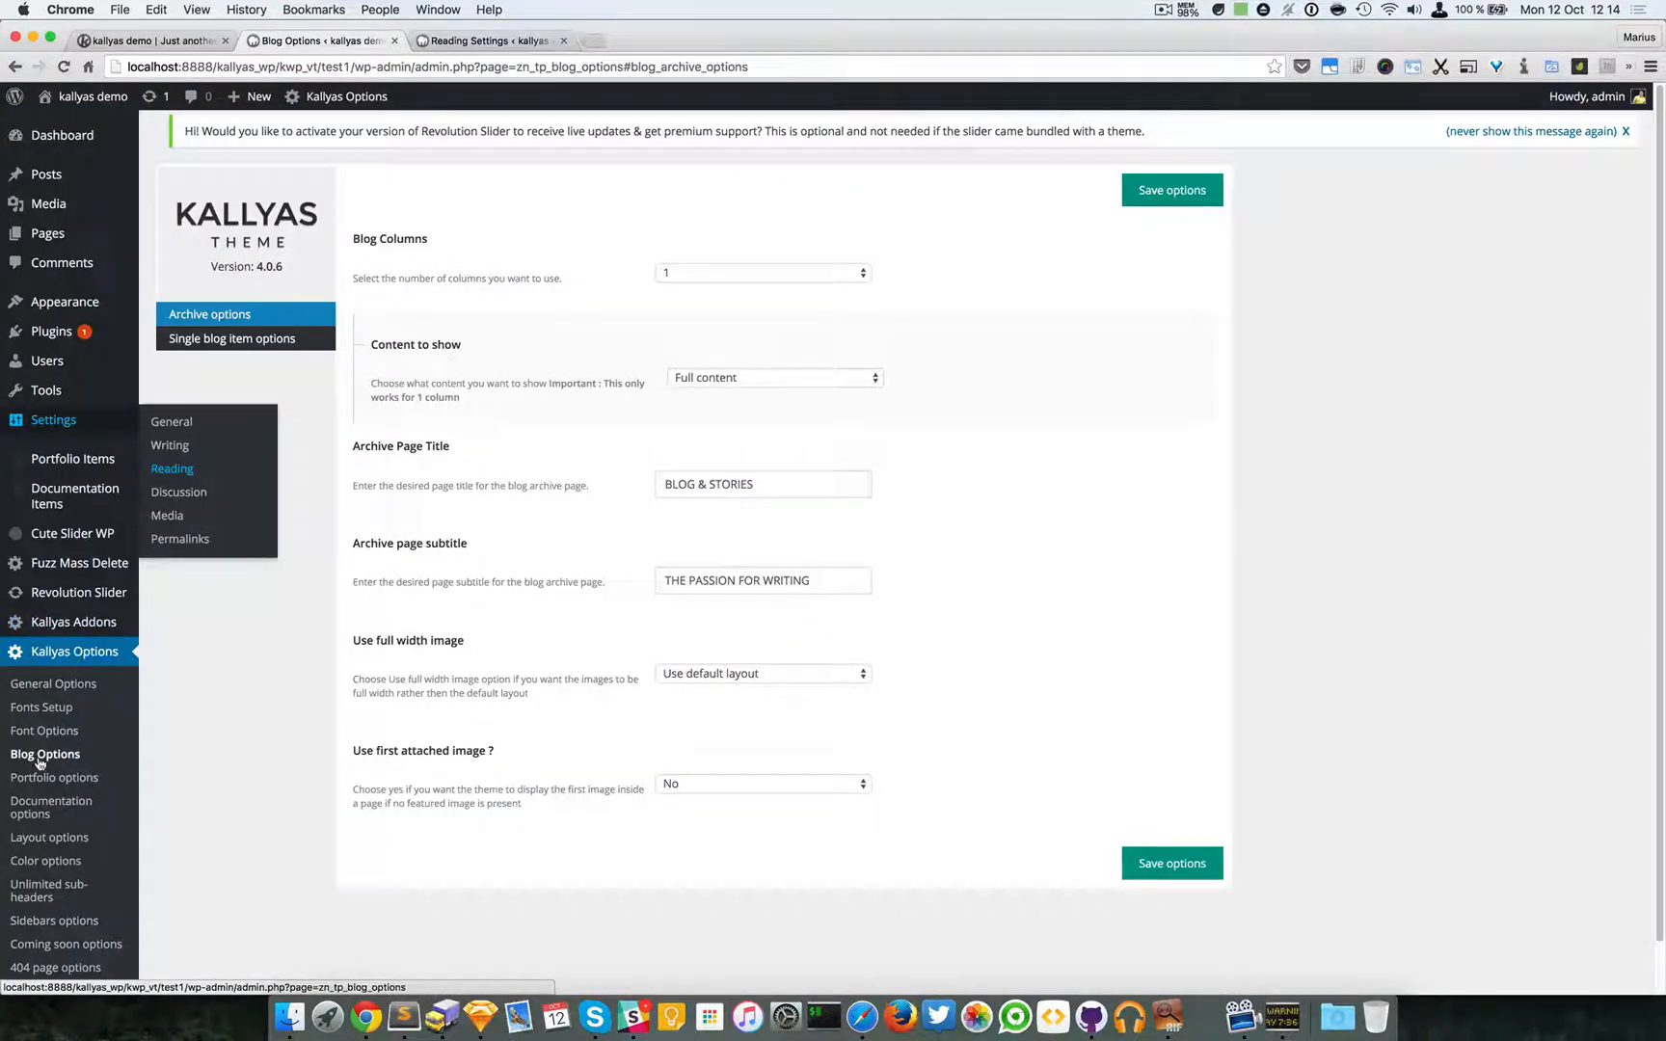
pyautogui.click(45, 754)
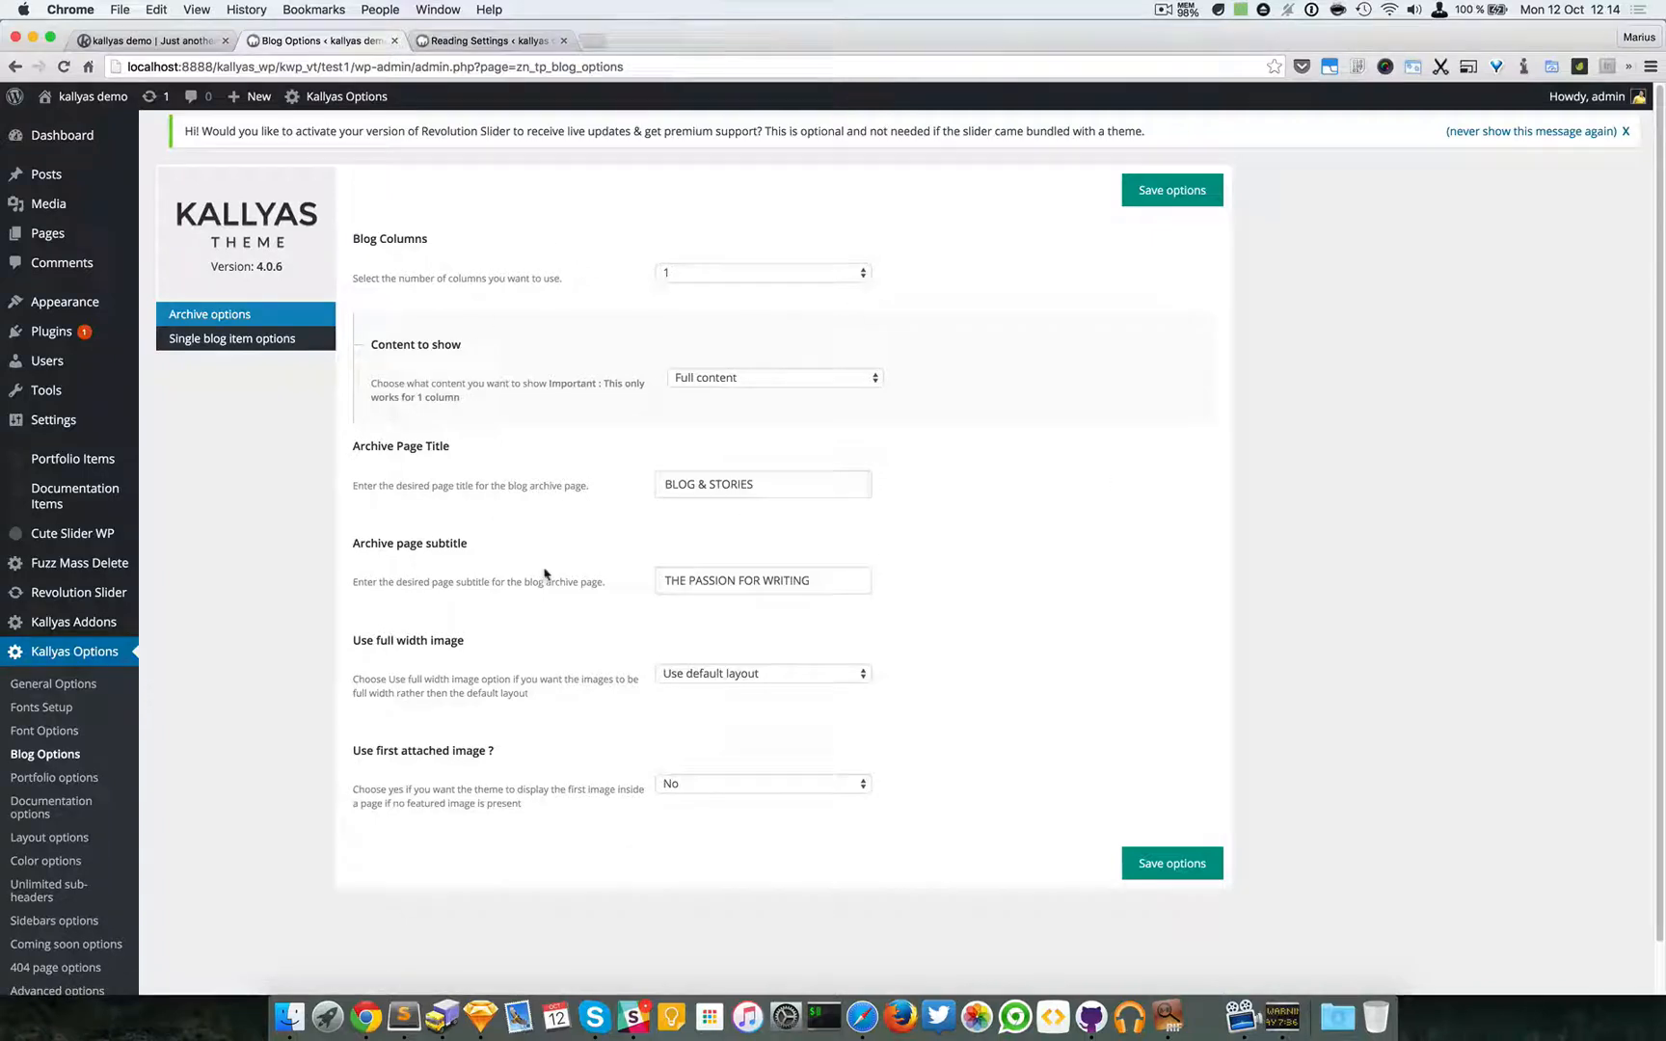
pyautogui.moveTo(231, 324)
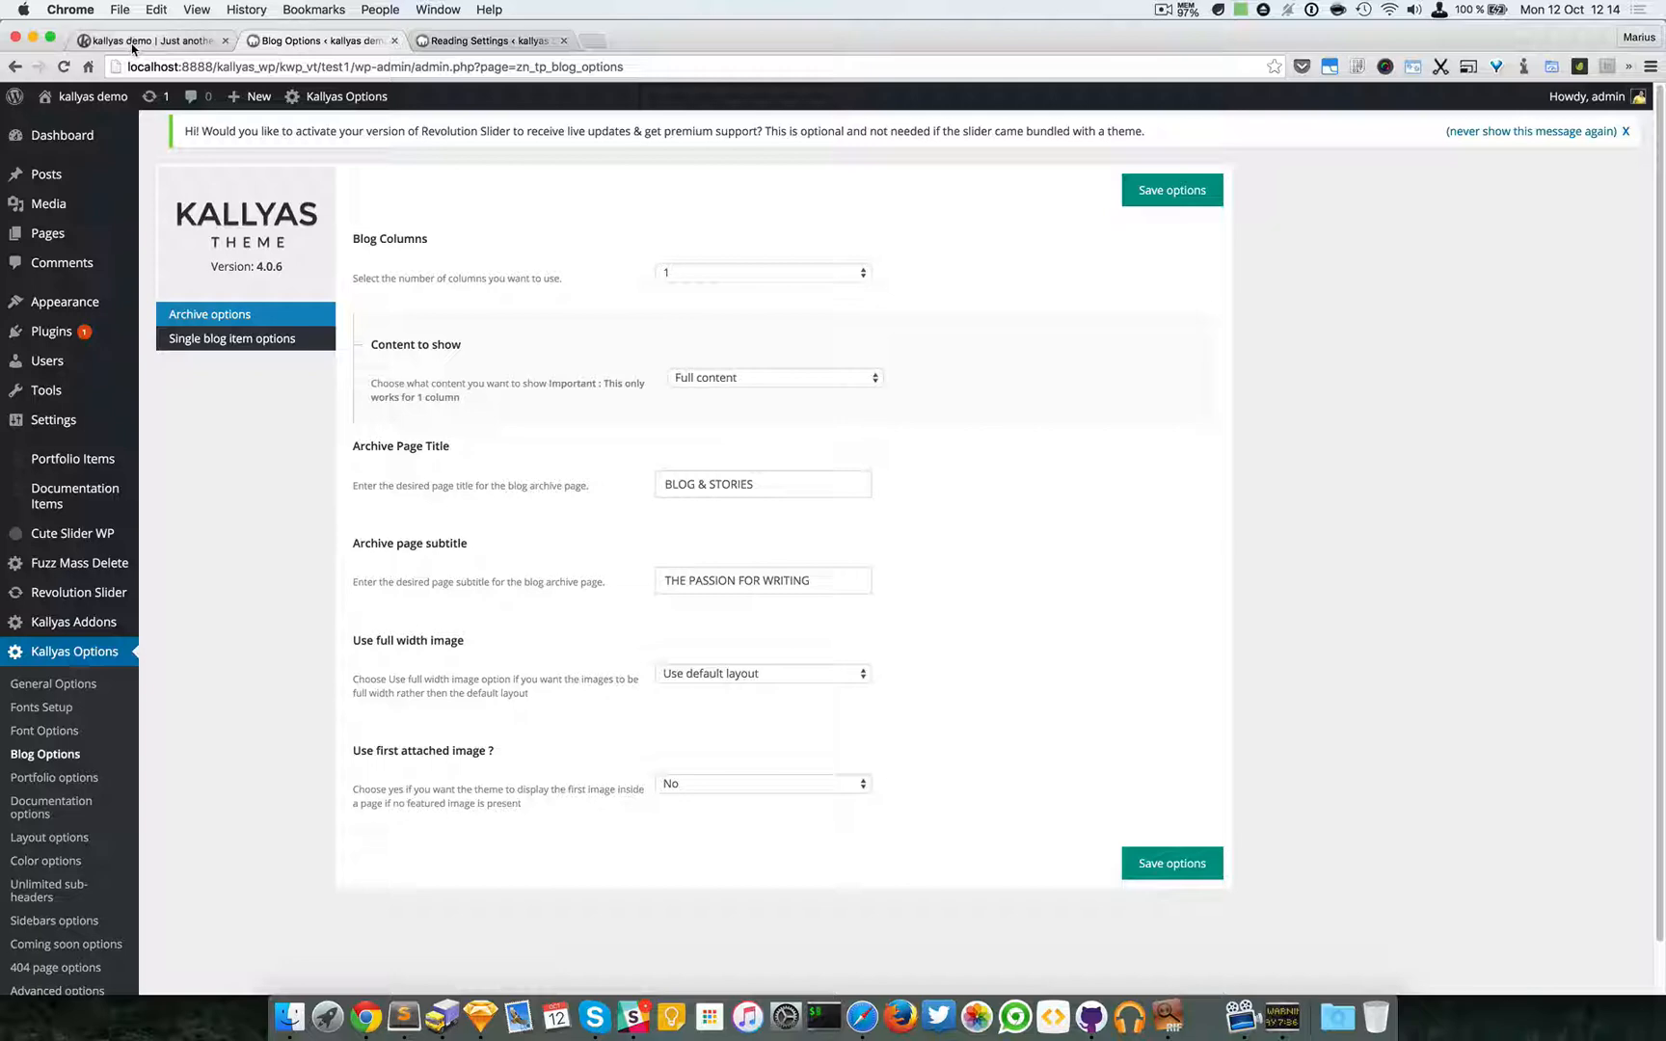
# Review the live blog archive showing full post content in a single column
pyautogui.click(91, 97)
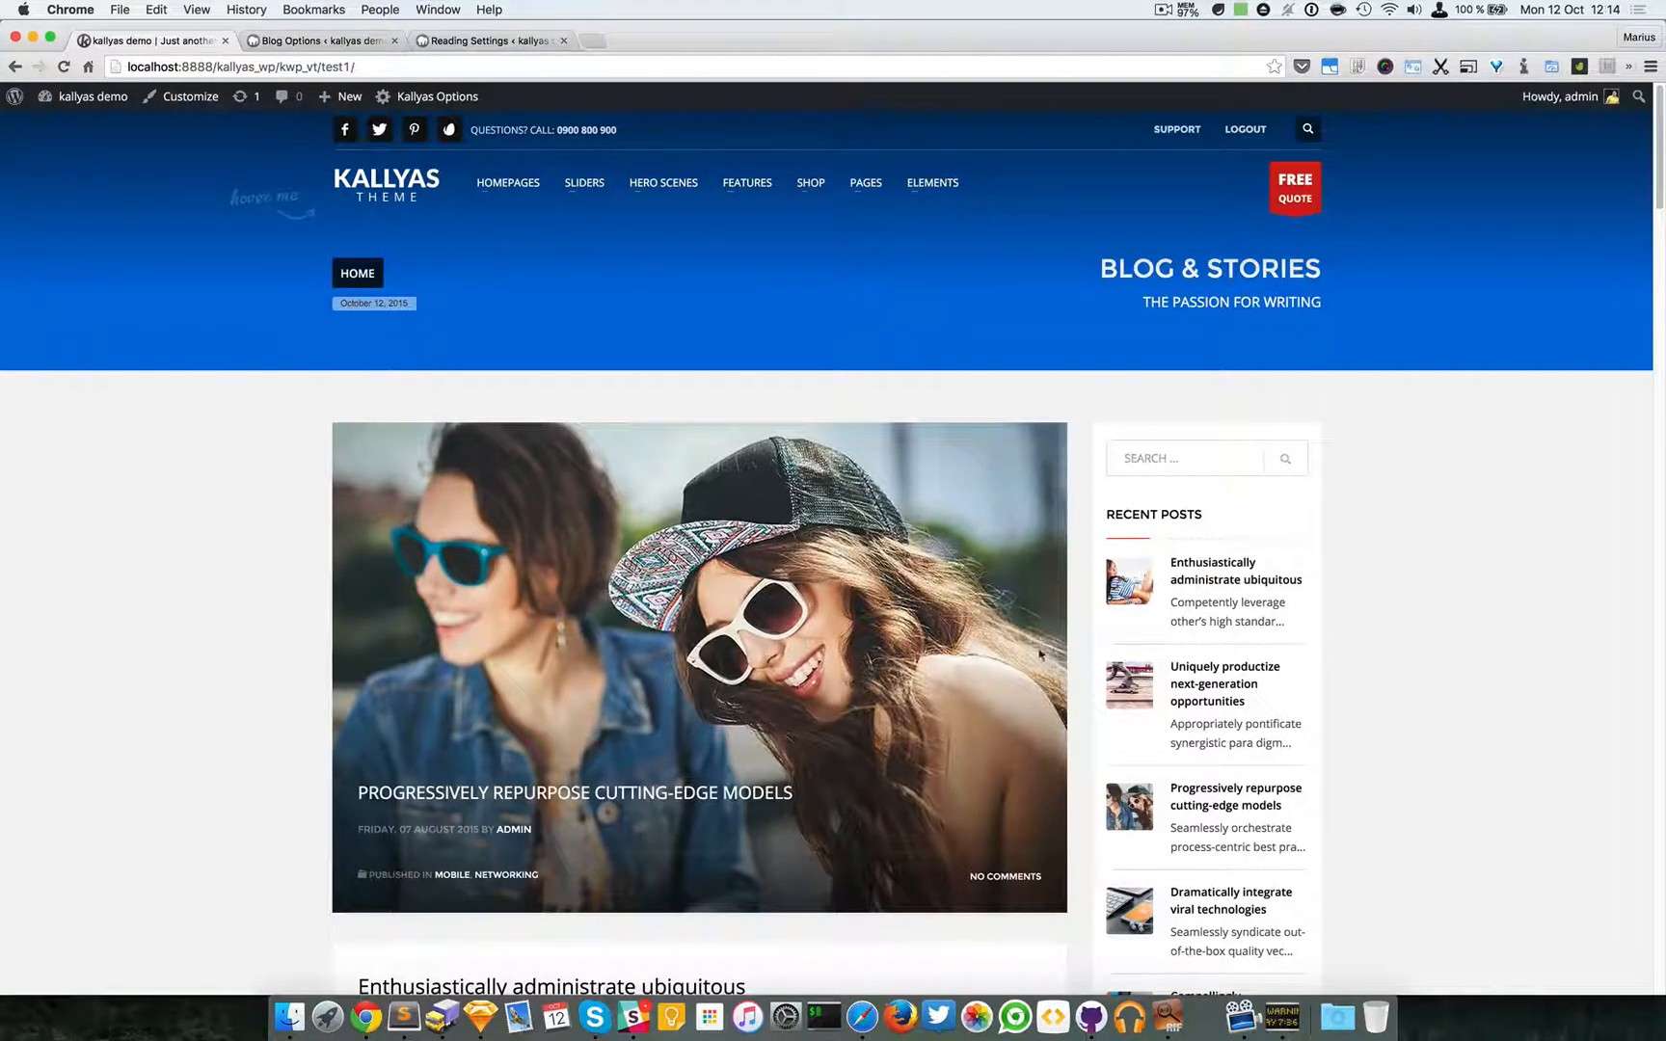
pyautogui.scroll(-3)
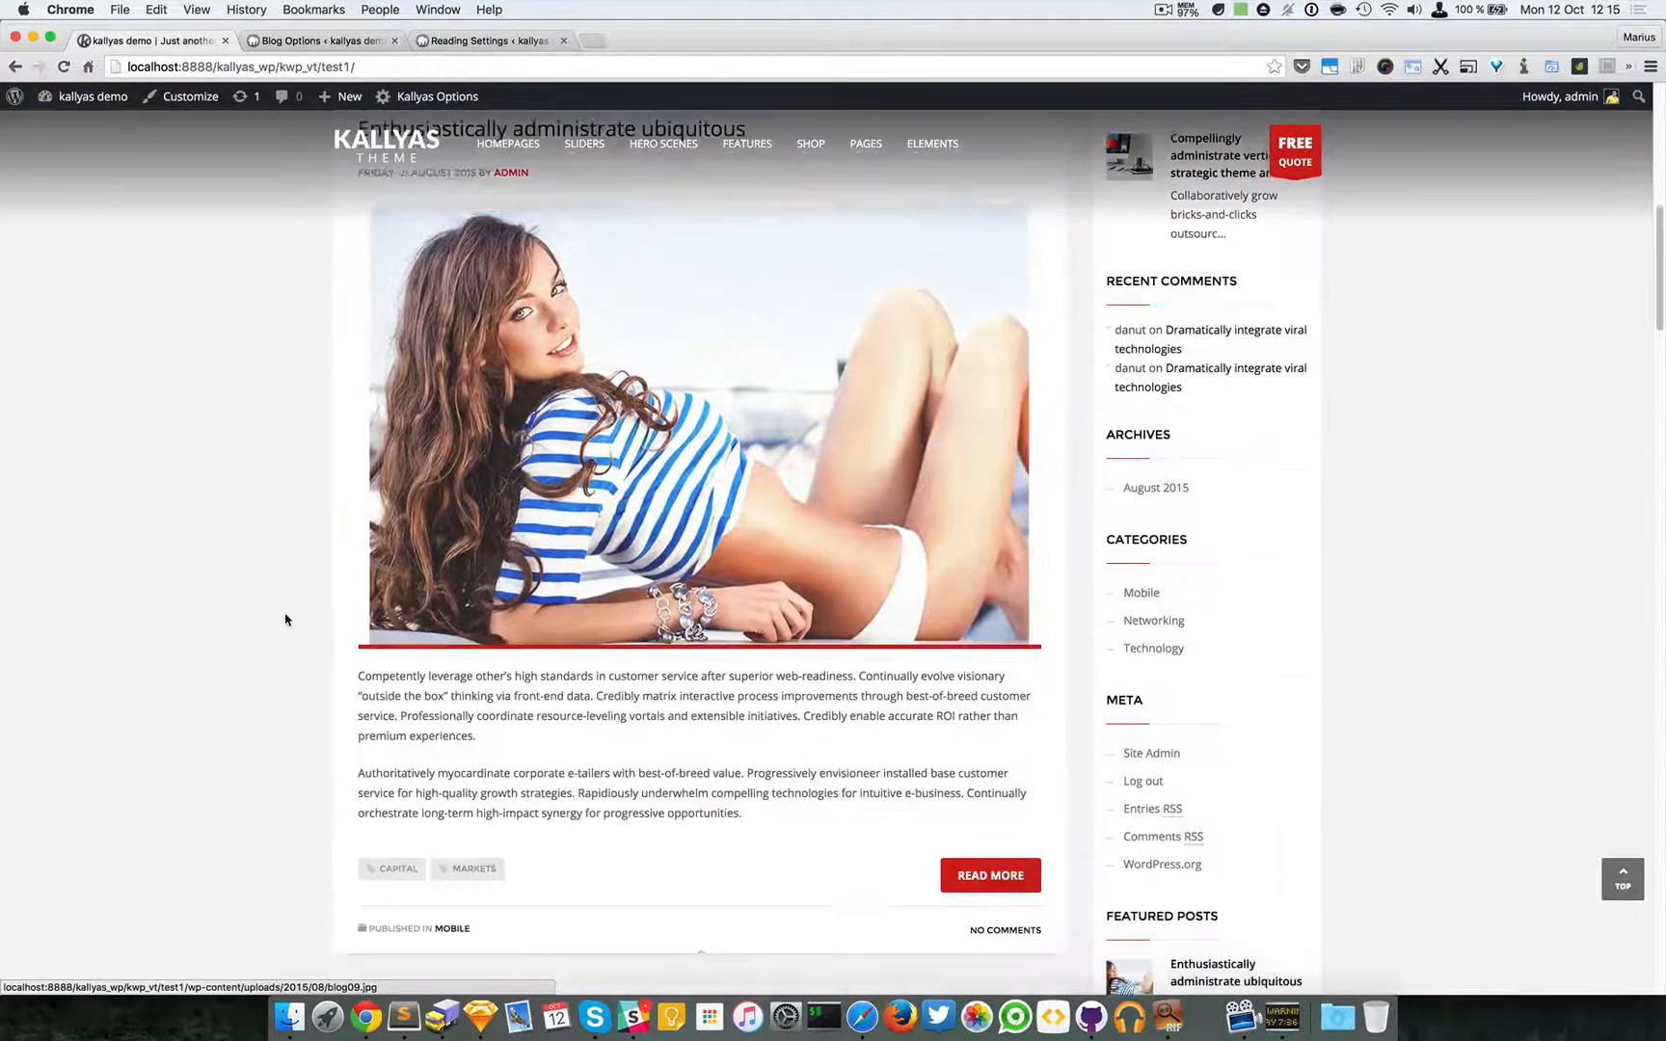
pyautogui.scroll(-3)
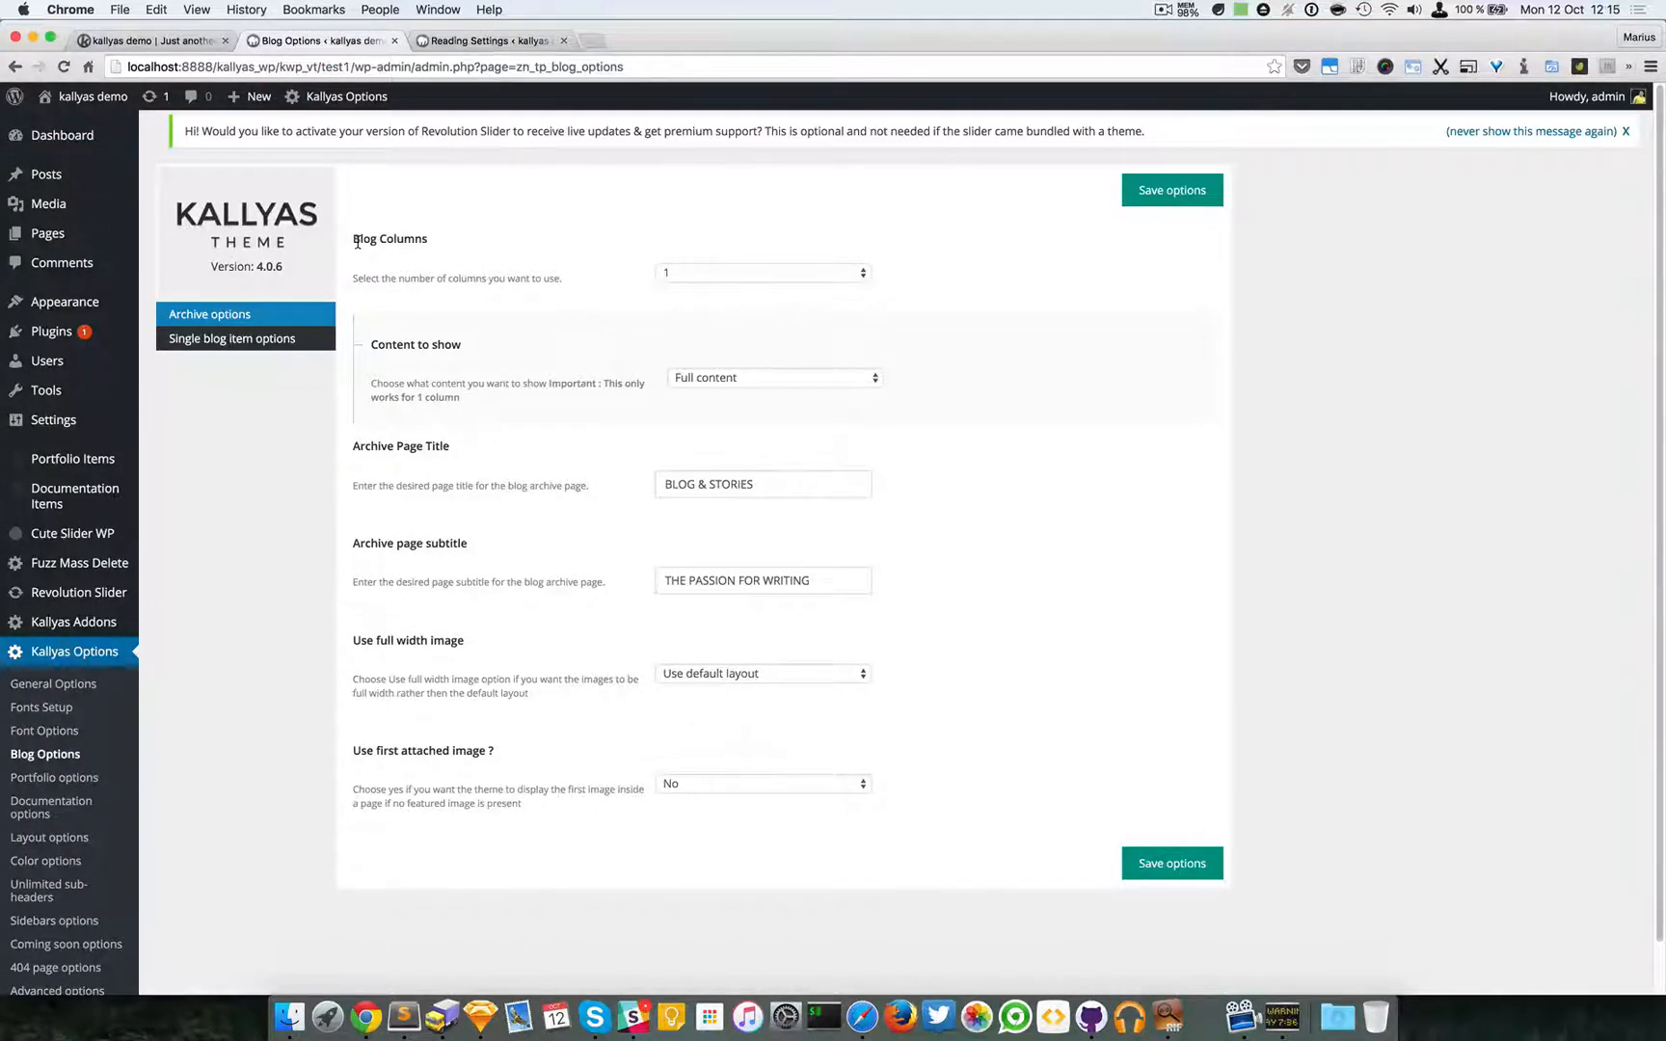
# Set Blog Columns to 3, save the archive options, and preview the three-column blog page
pyautogui.click(761, 274)
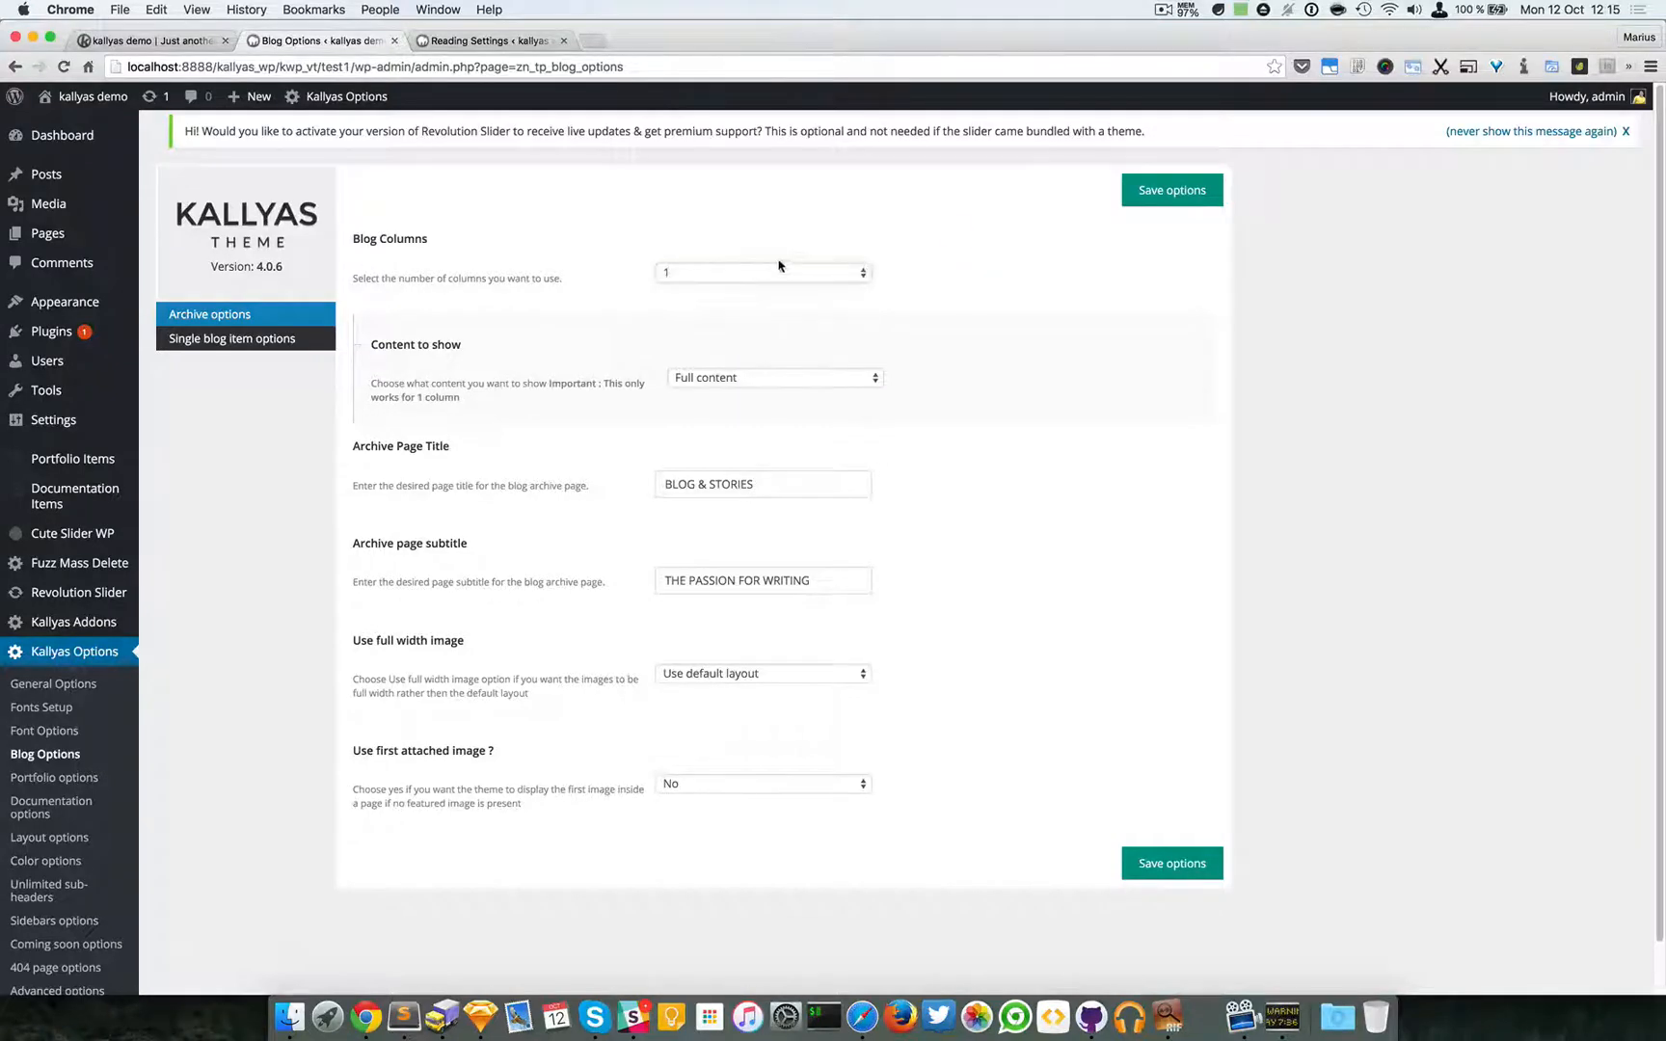
pyautogui.click(148, 41)
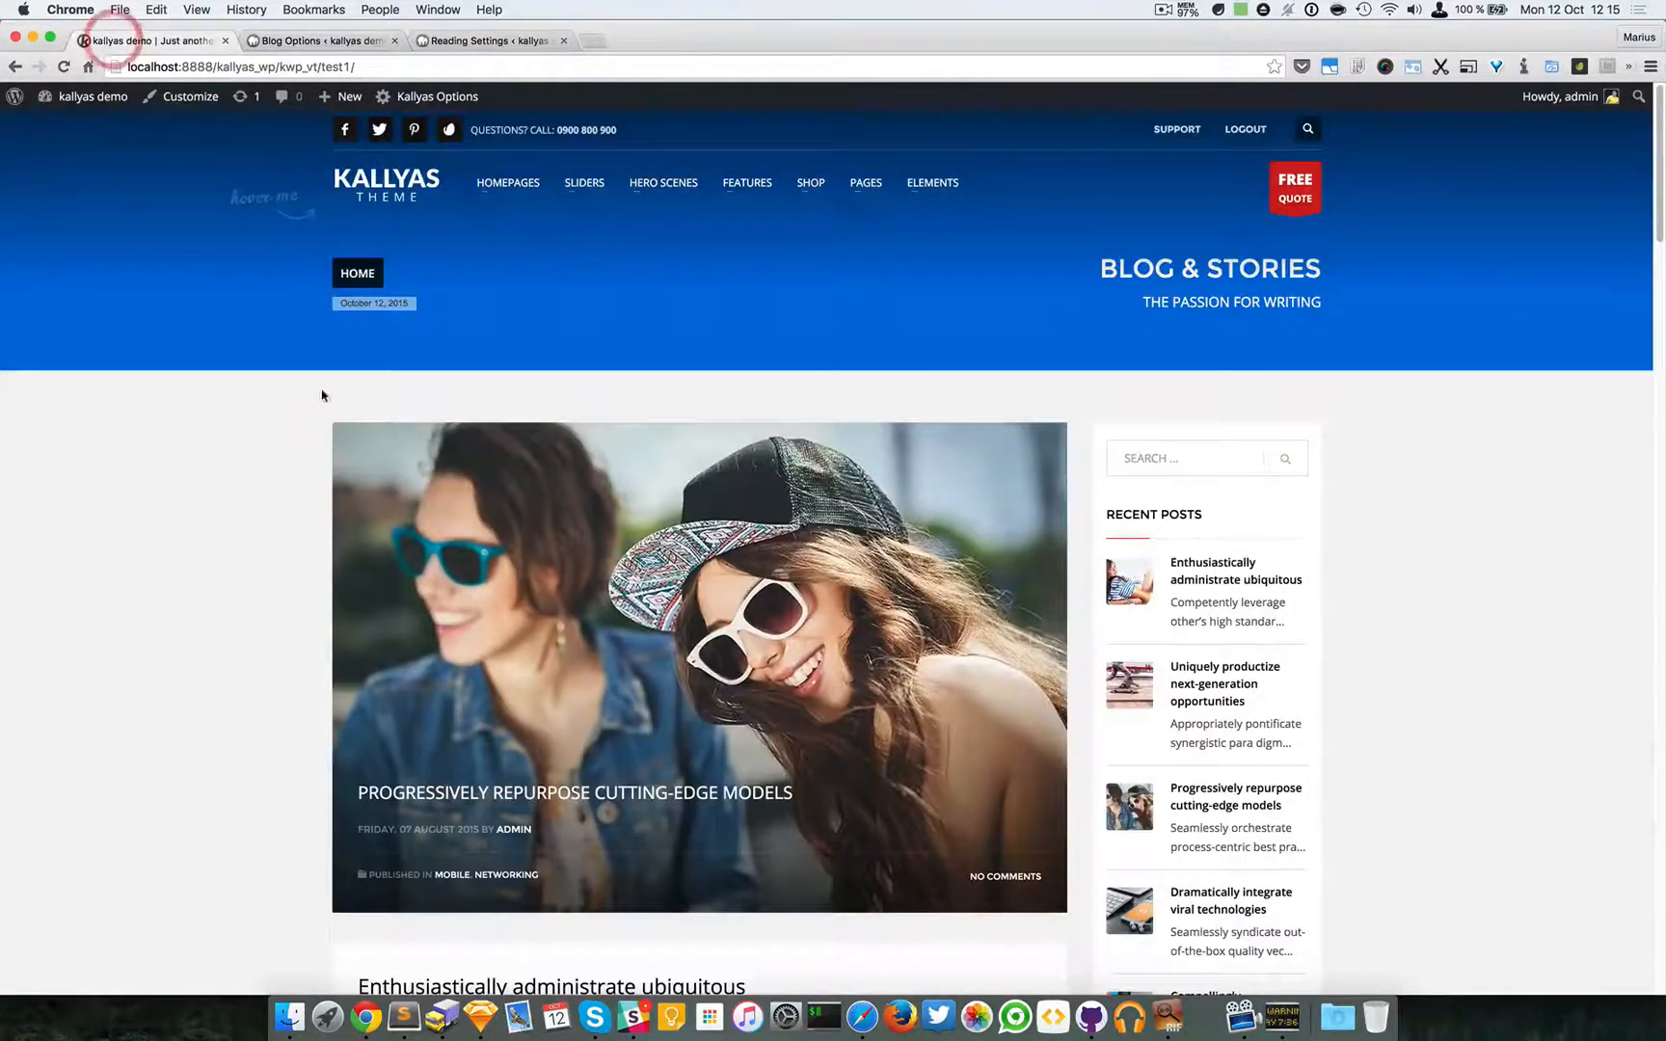
pyautogui.scroll(-3)
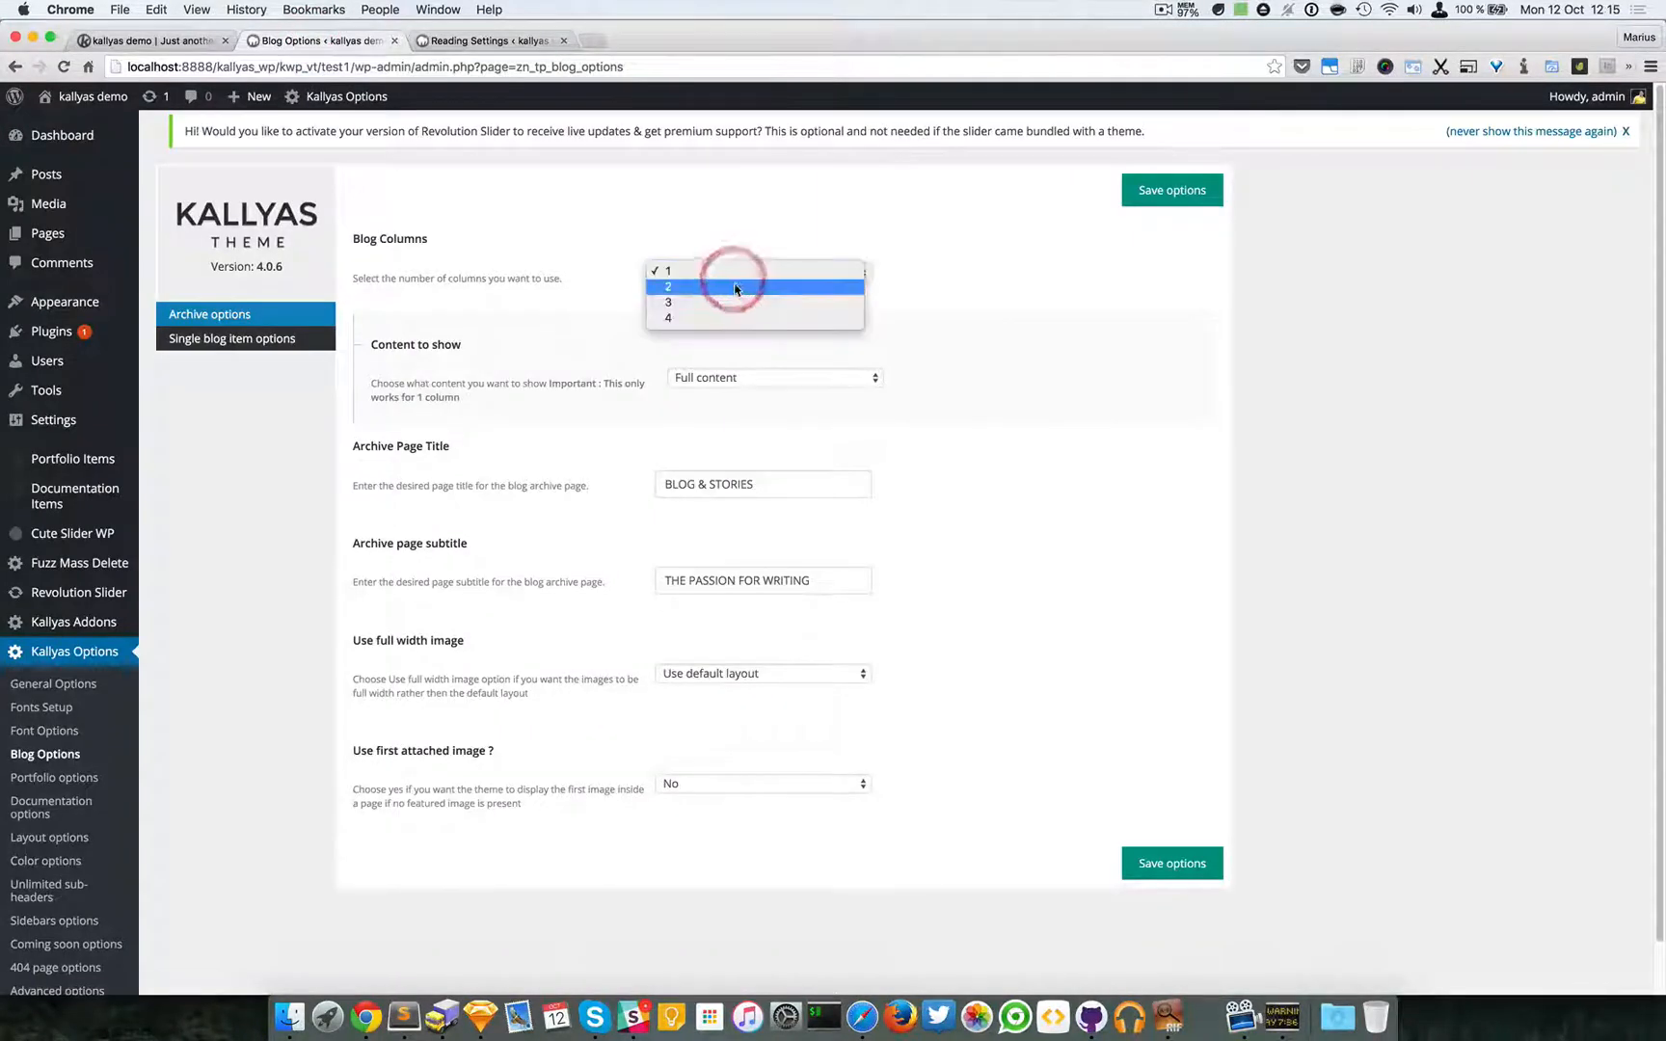
pyautogui.click(669, 301)
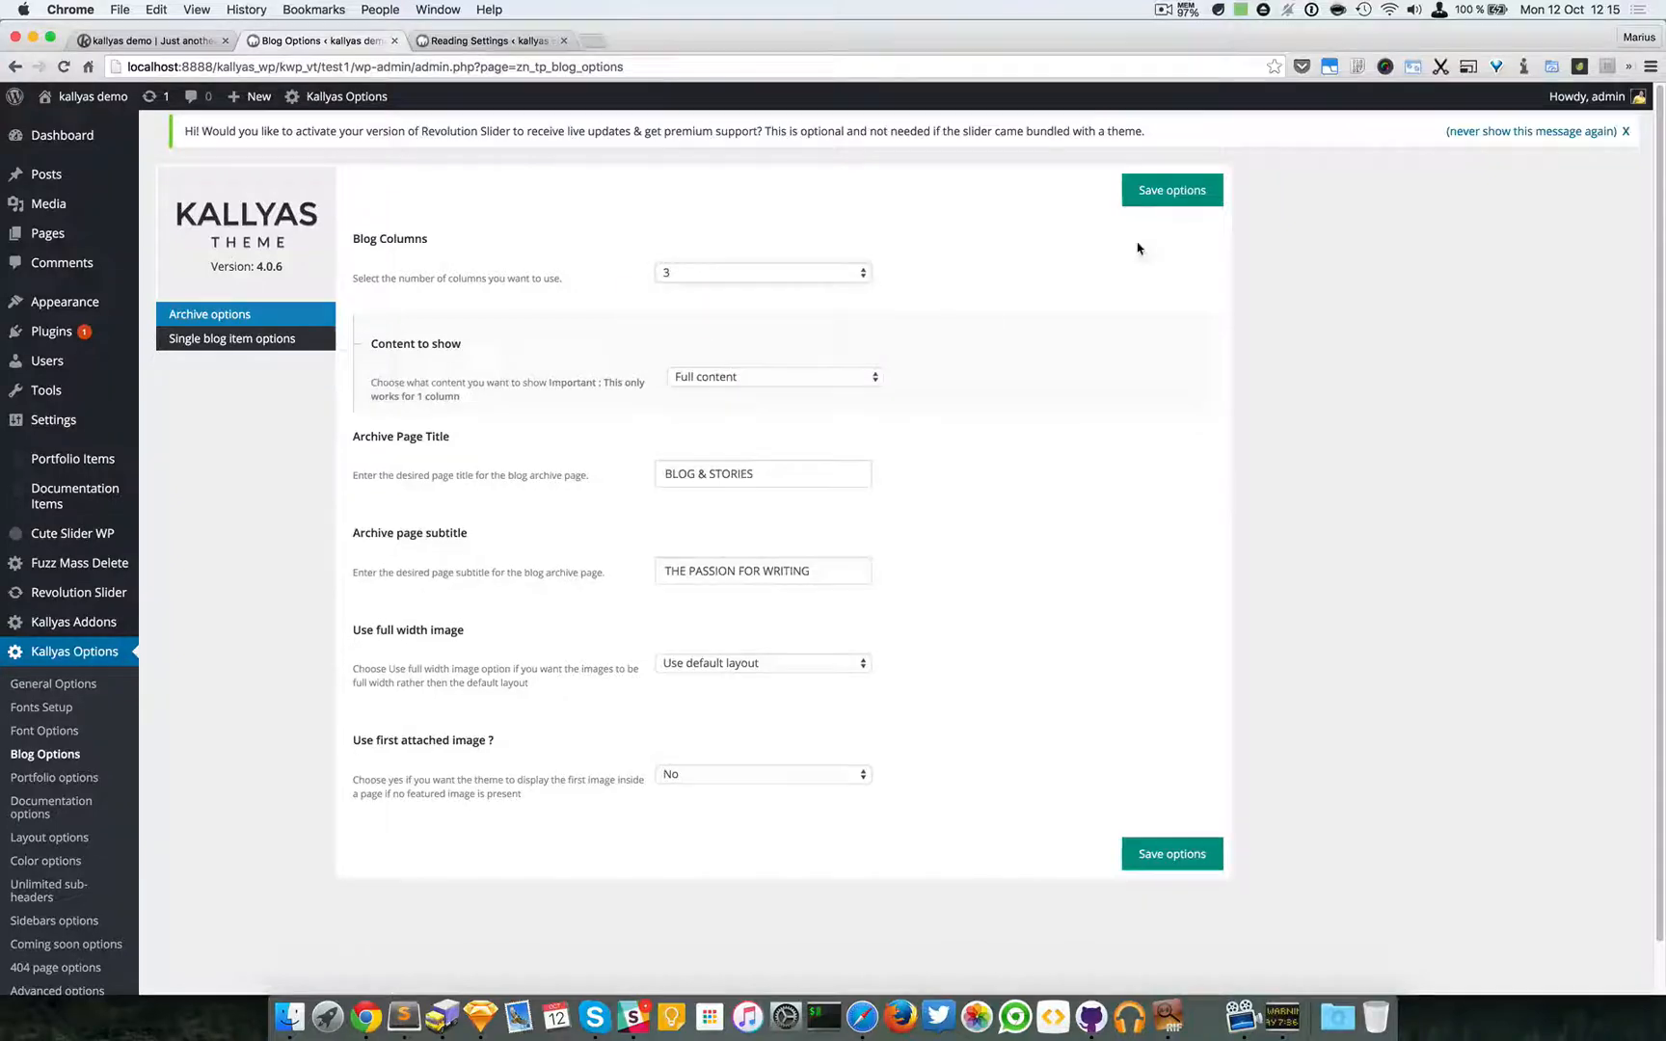
pyautogui.click(1170, 188)
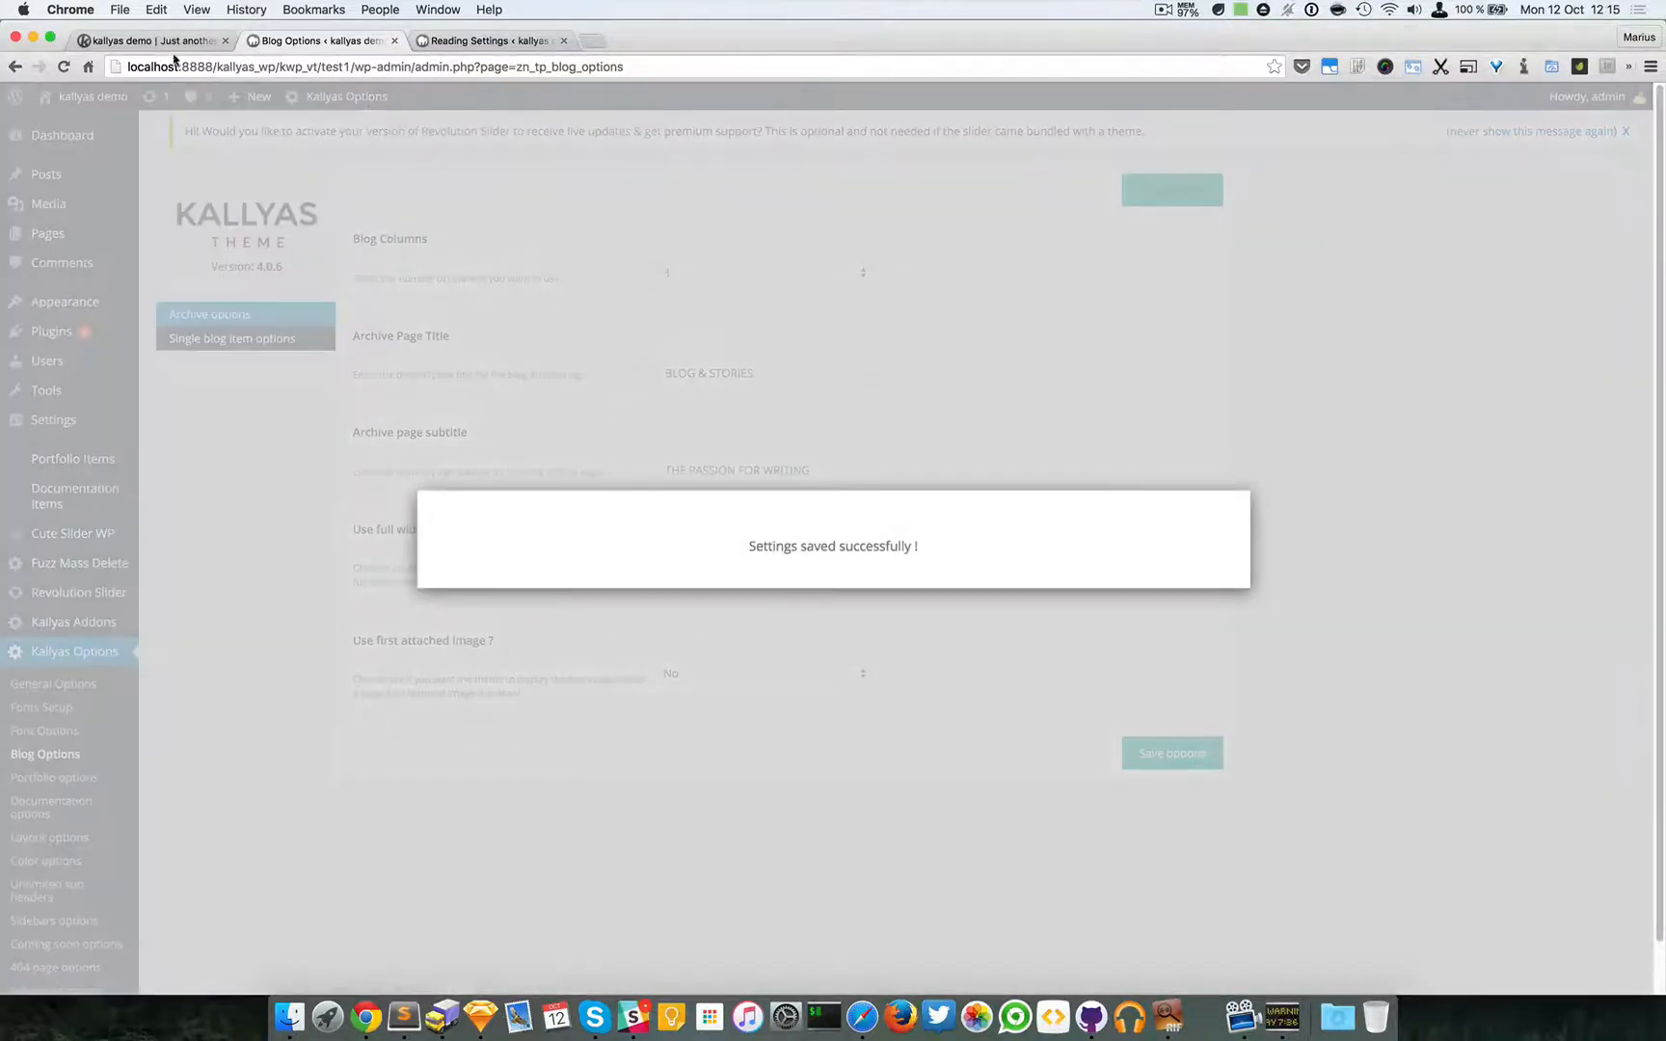
pyautogui.click(148, 40)
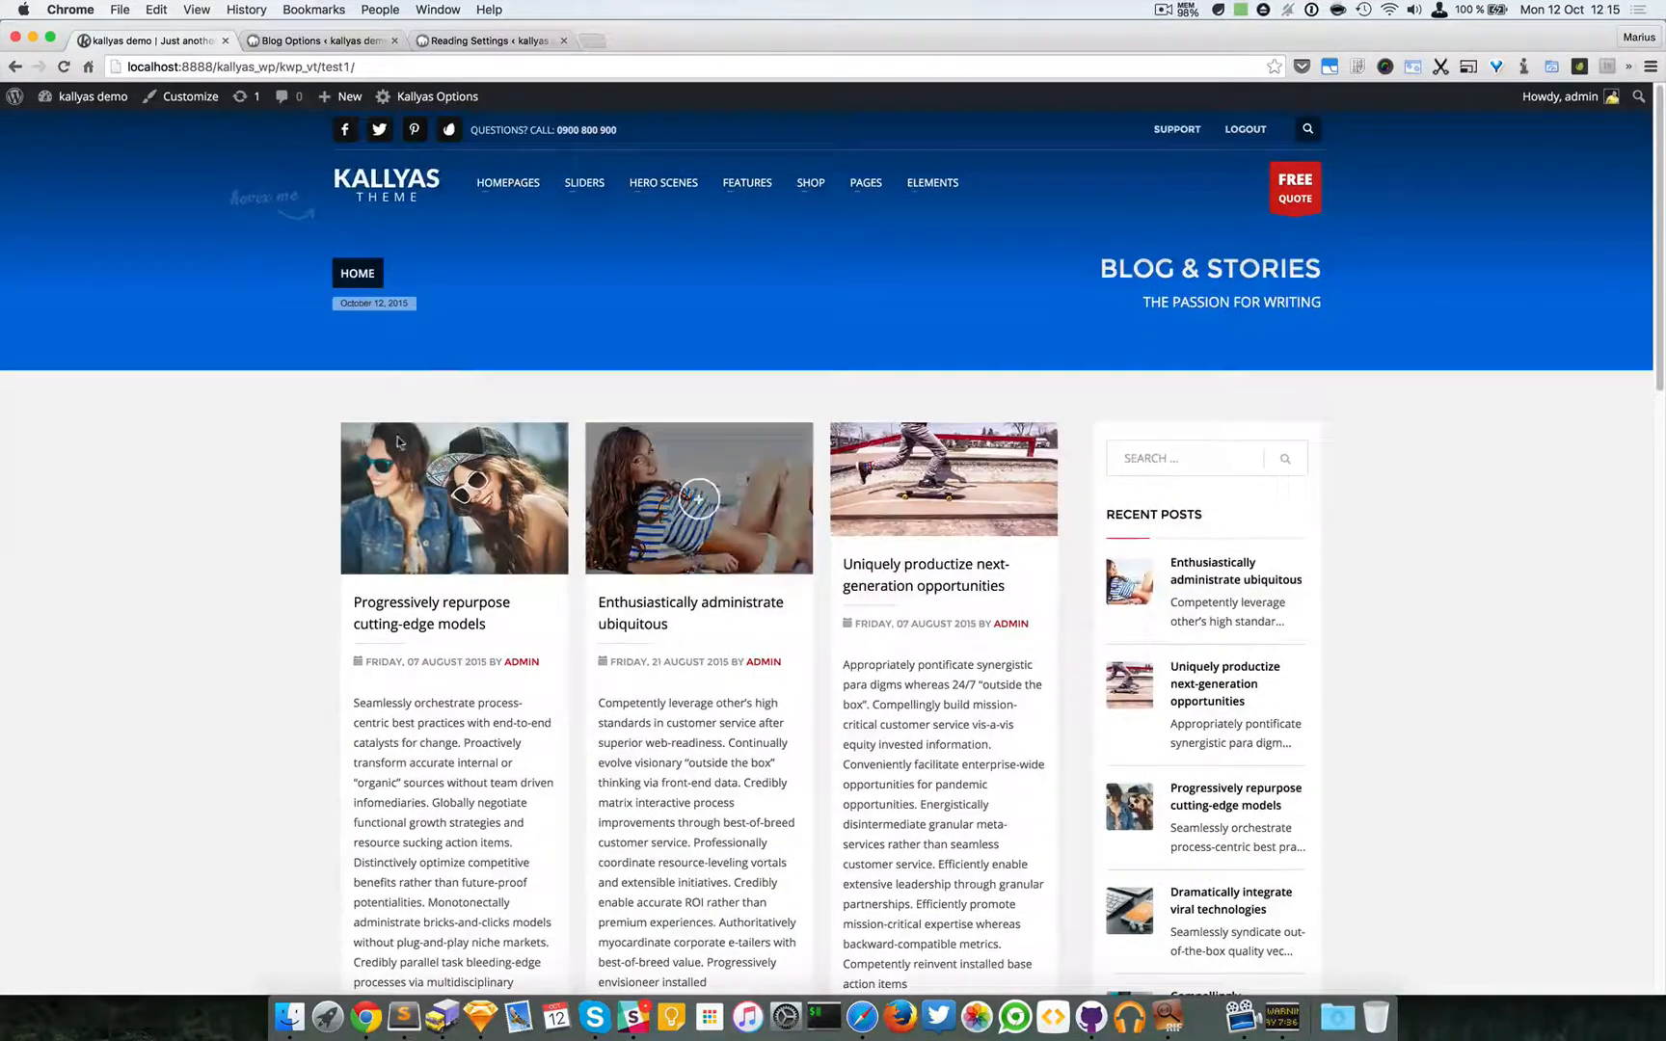
pyautogui.scroll(-3)
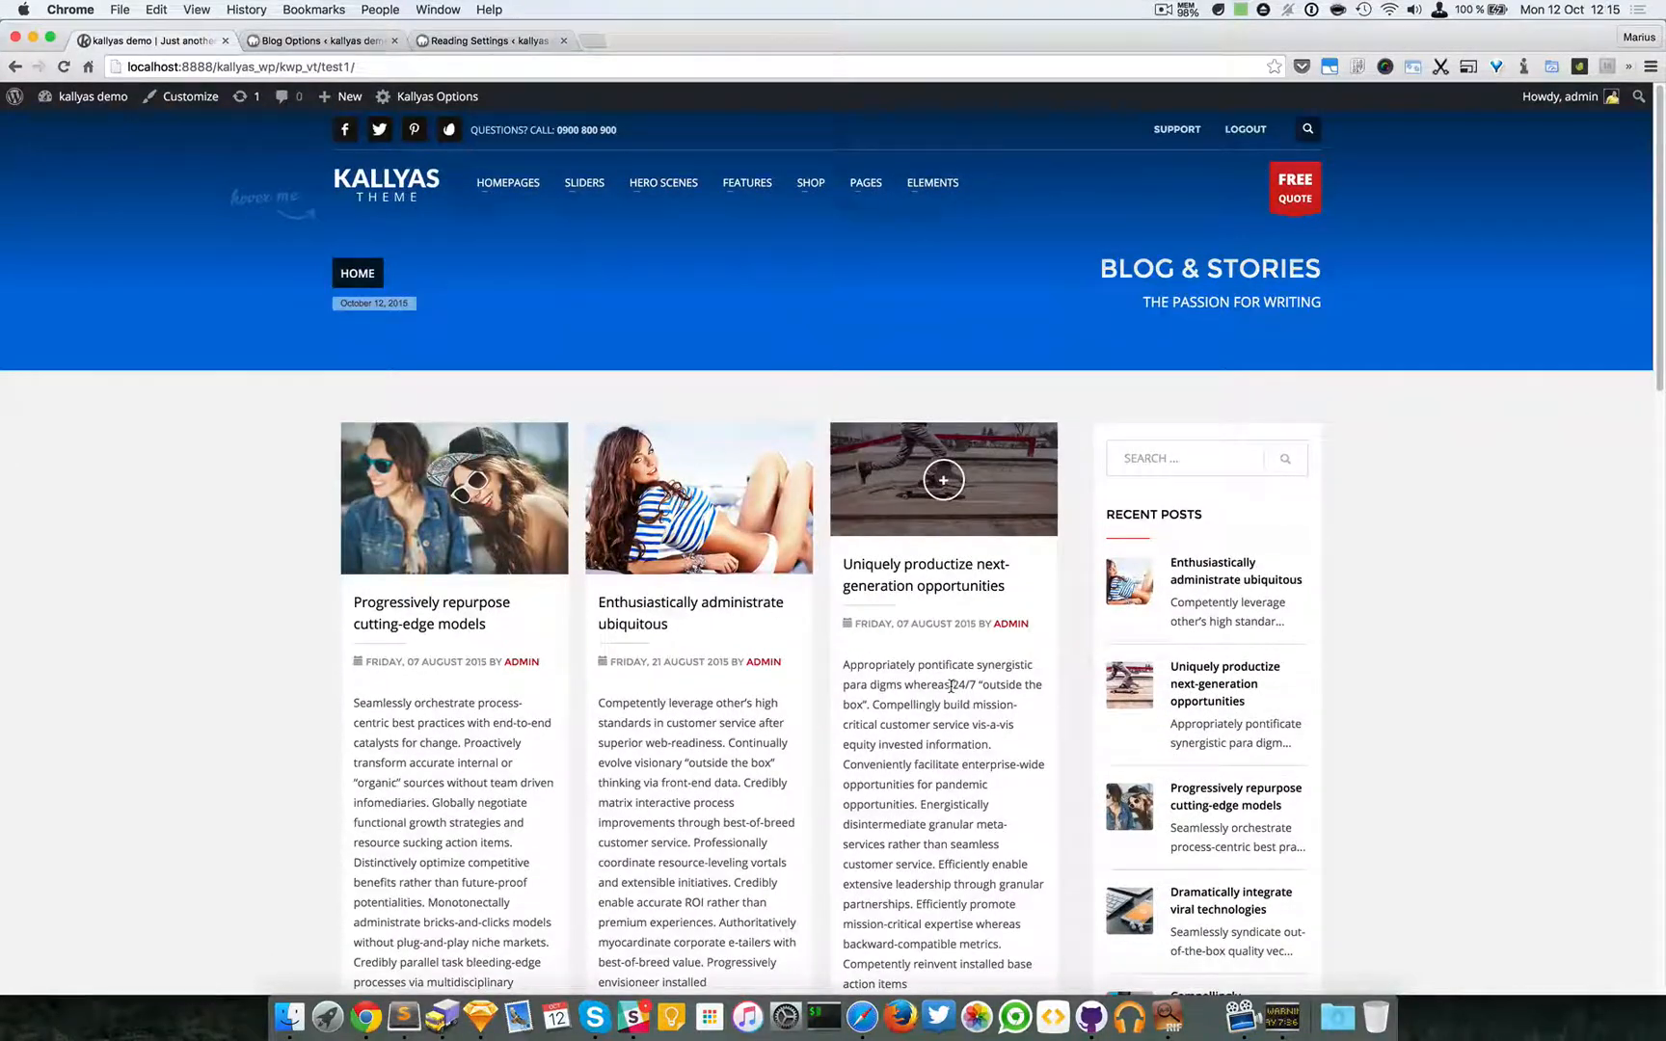
# Set Blog Columns back to 1 and Content to show to Excerpt, then save the blog options
pyautogui.click(318, 41)
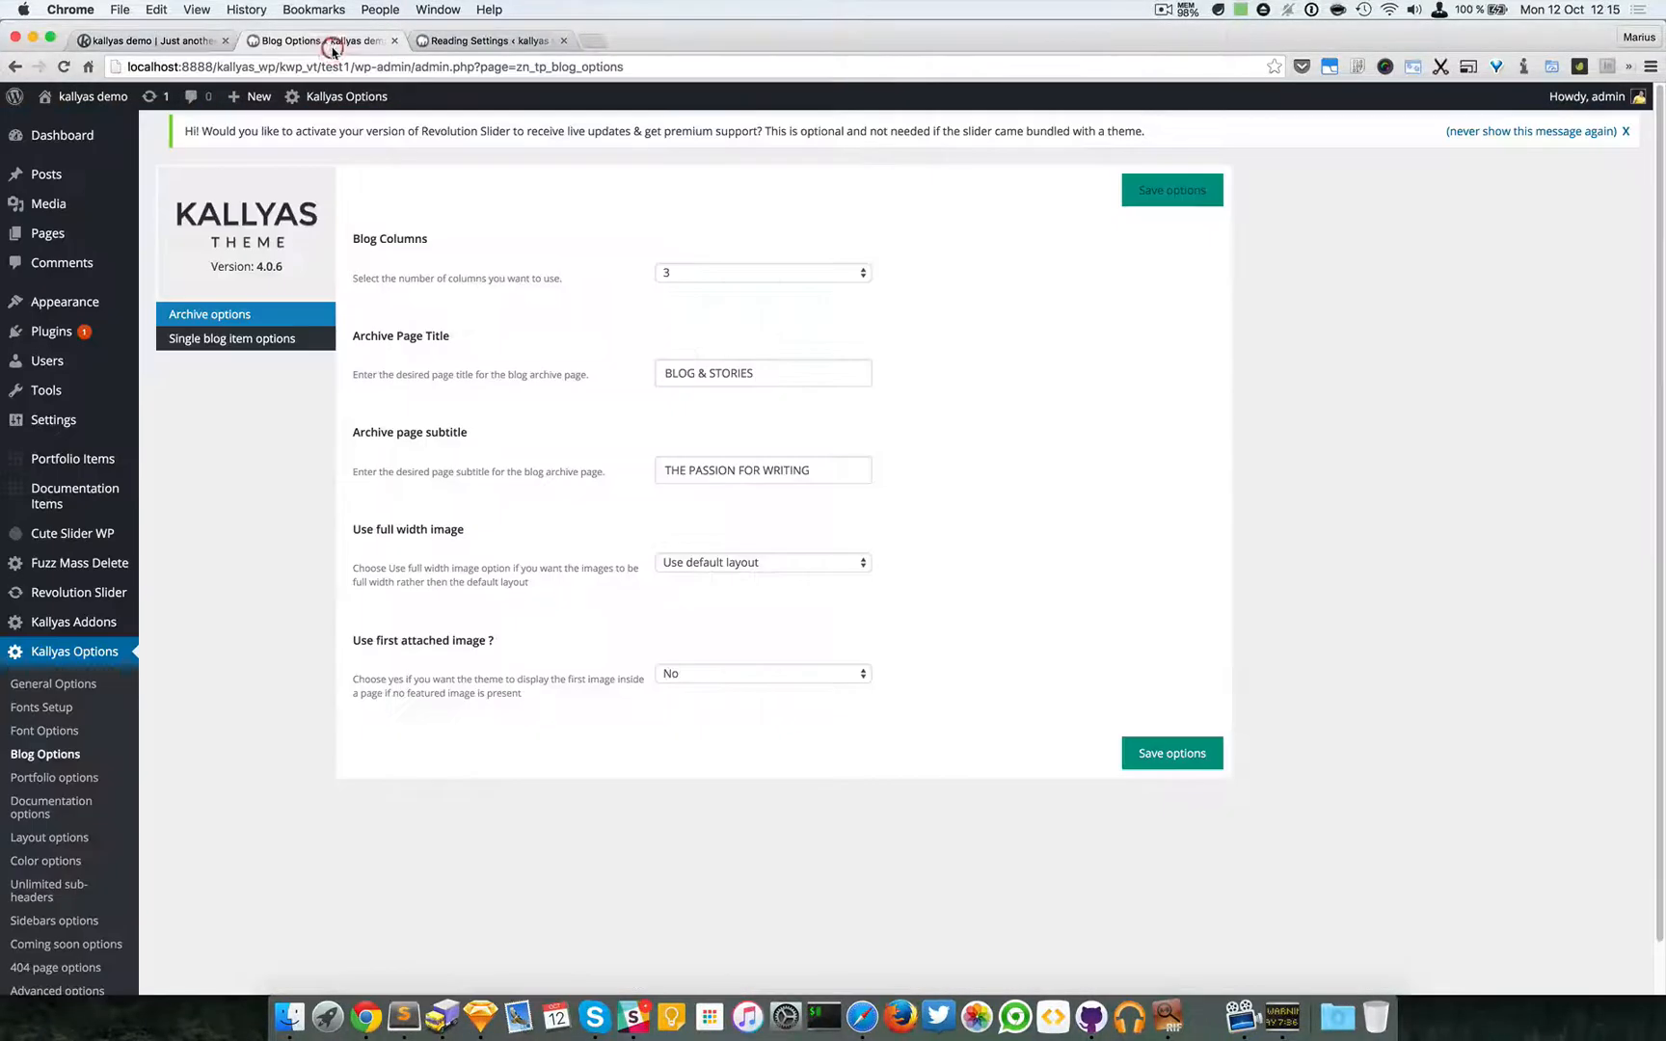
pyautogui.click(761, 272)
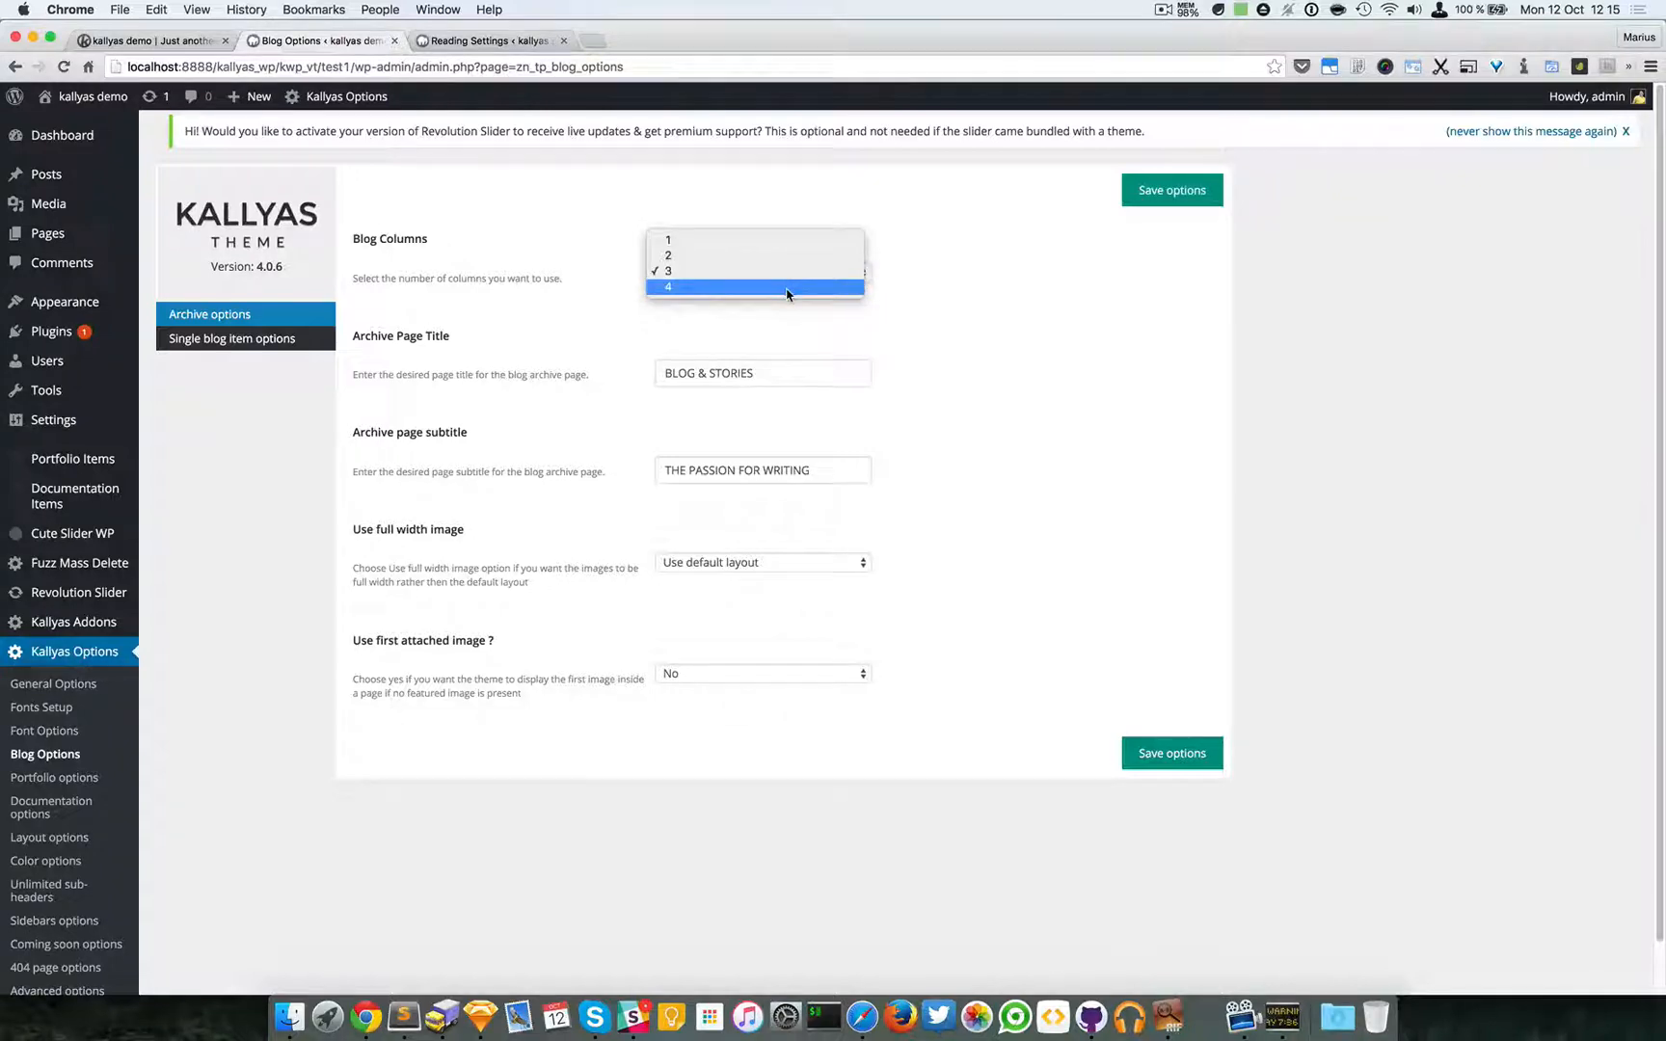
pyautogui.click(745, 288)
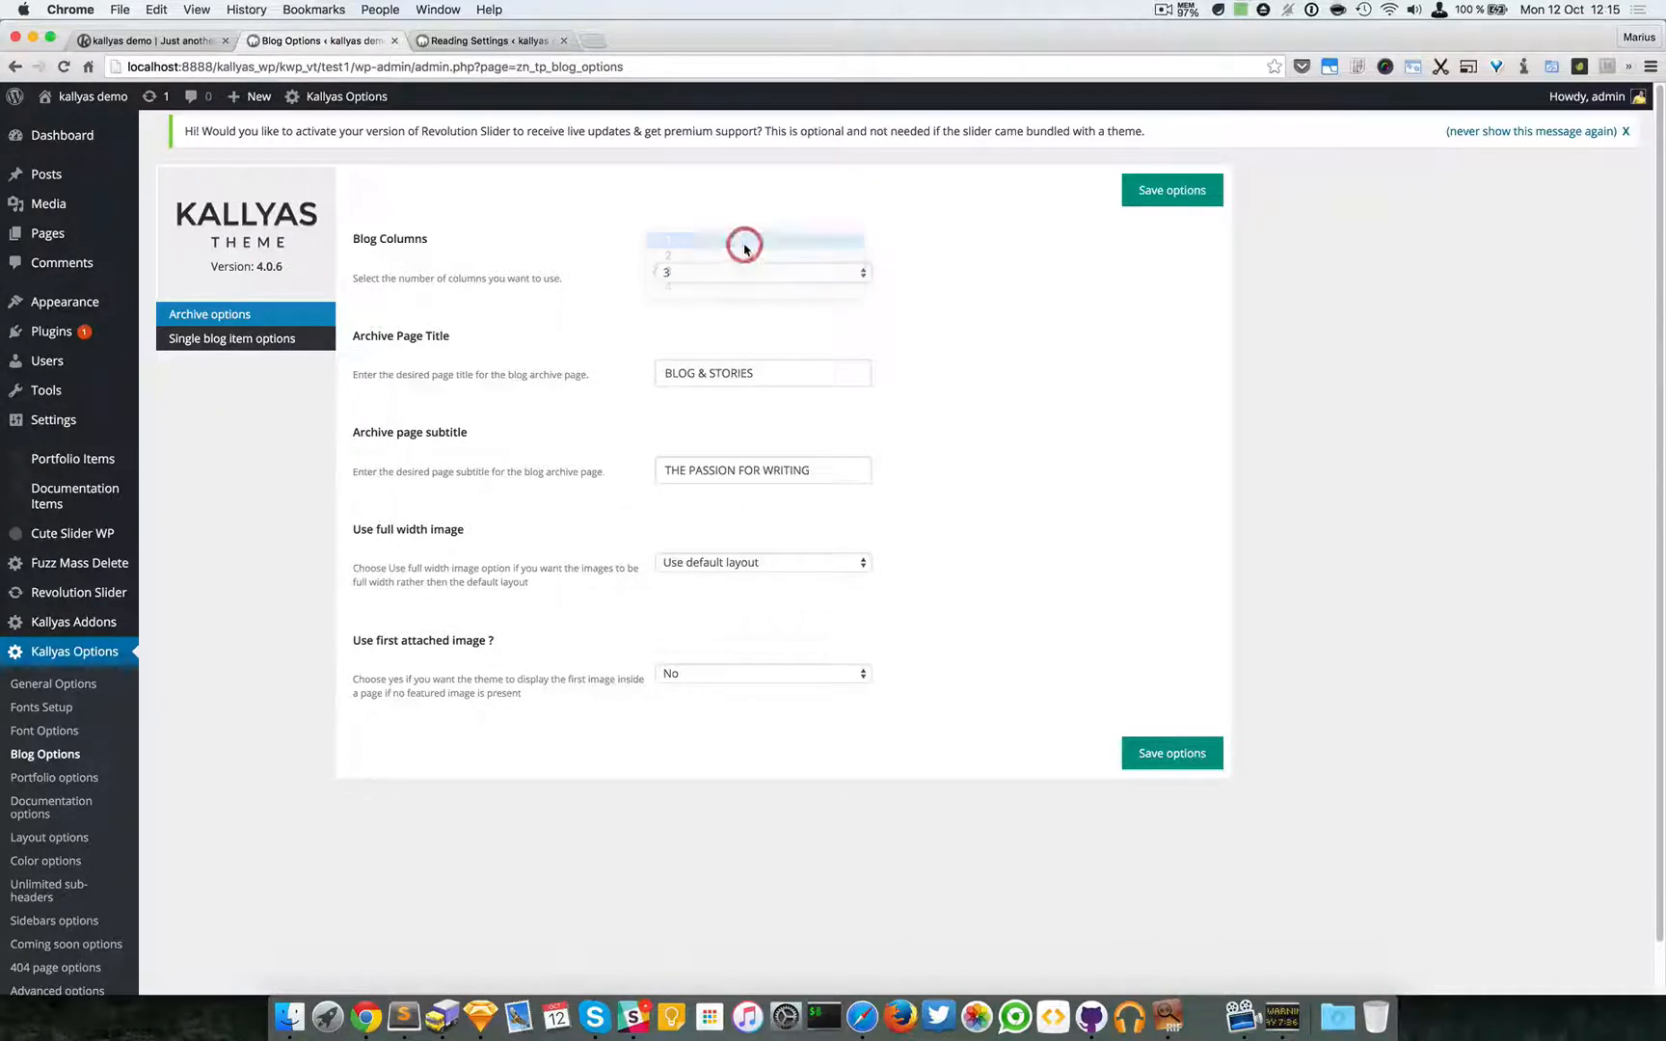
pyautogui.click(762, 272)
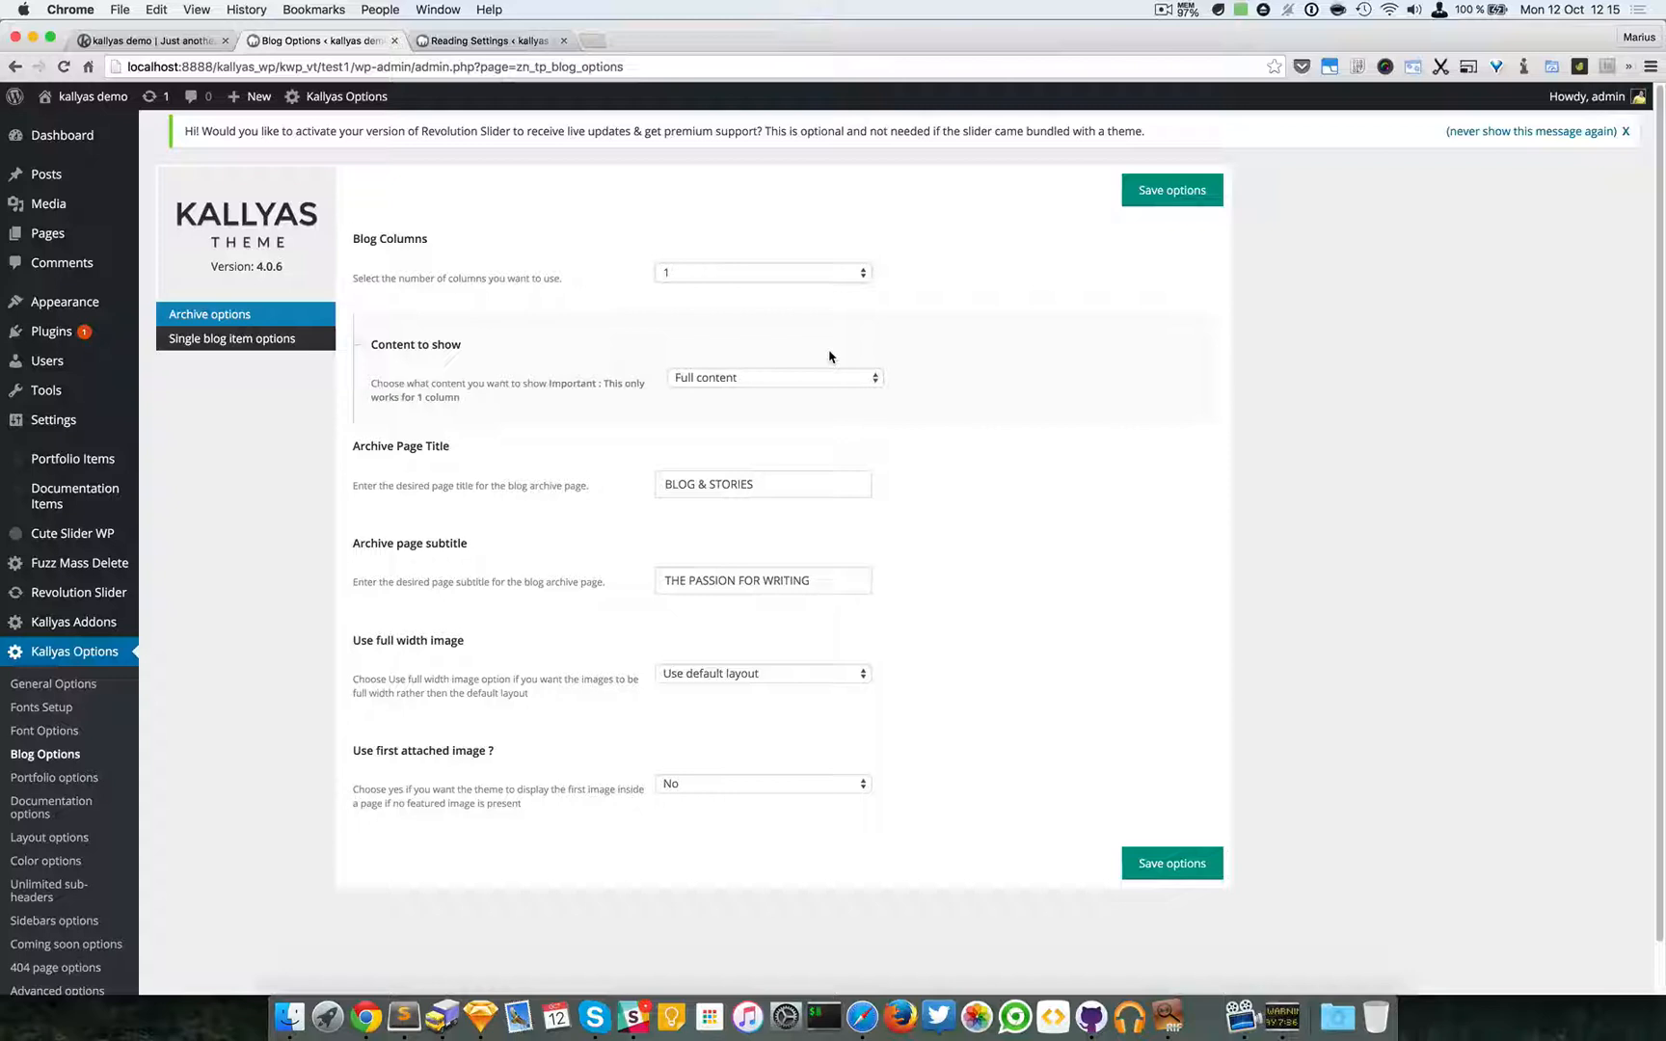
pyautogui.moveTo(872, 359)
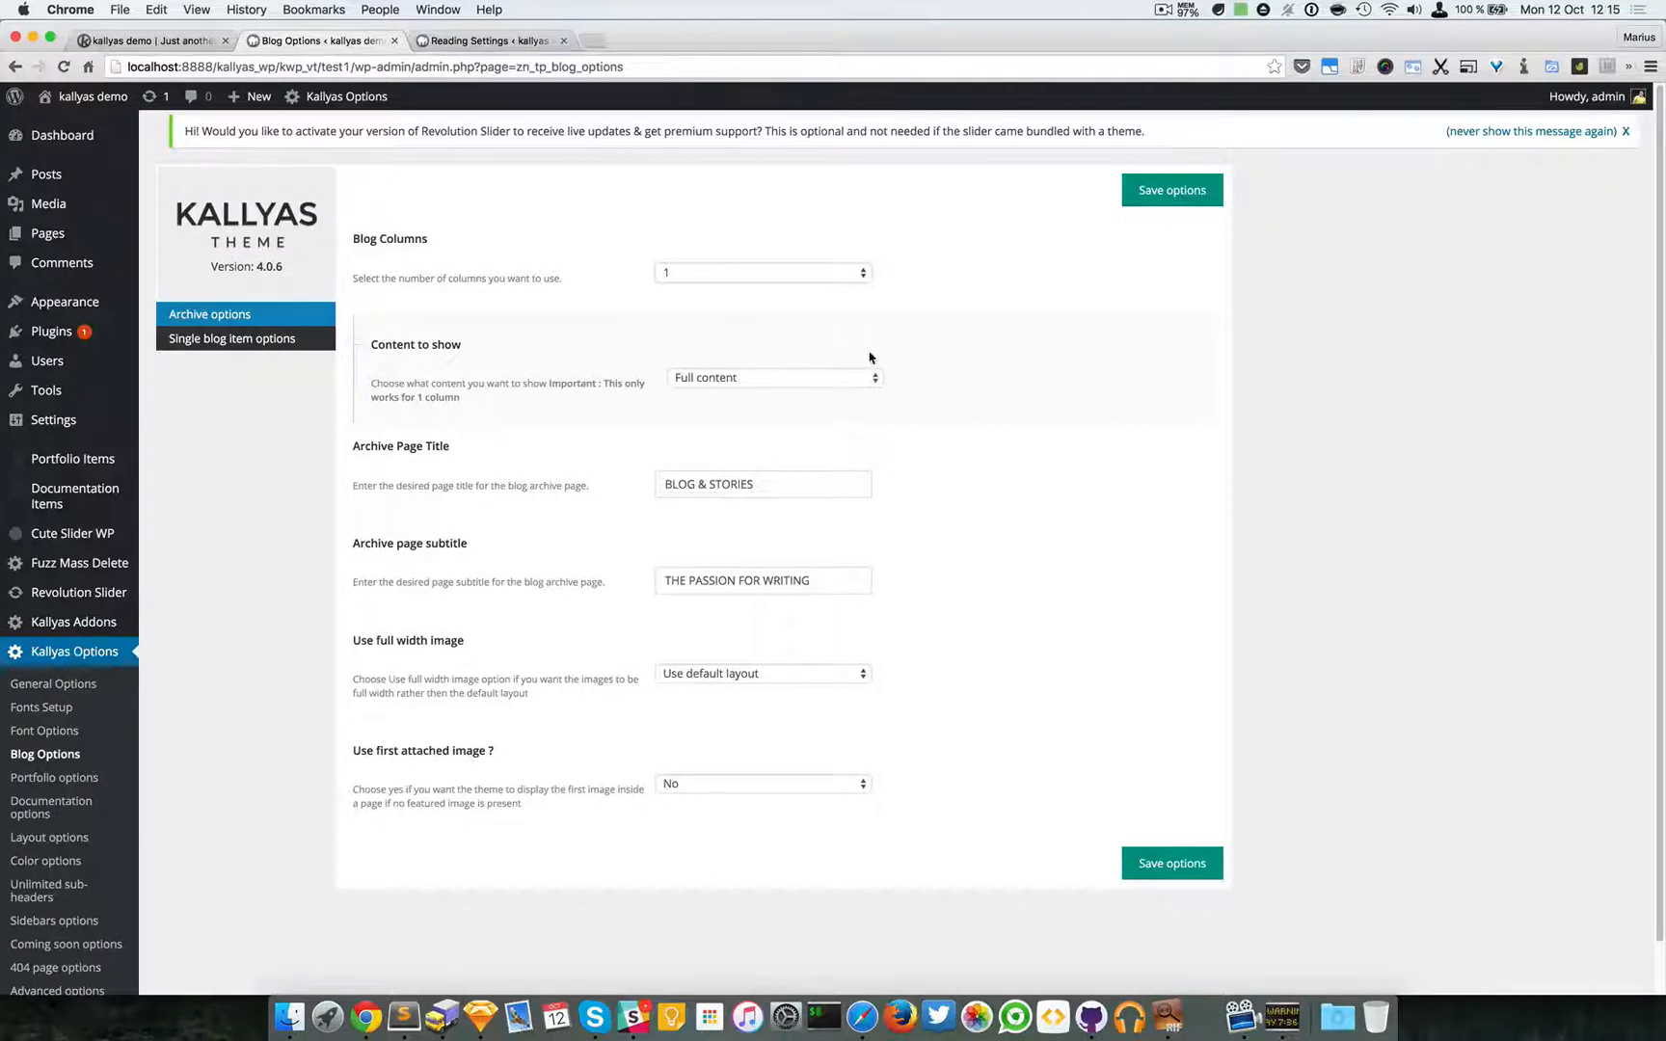
pyautogui.moveTo(834, 371)
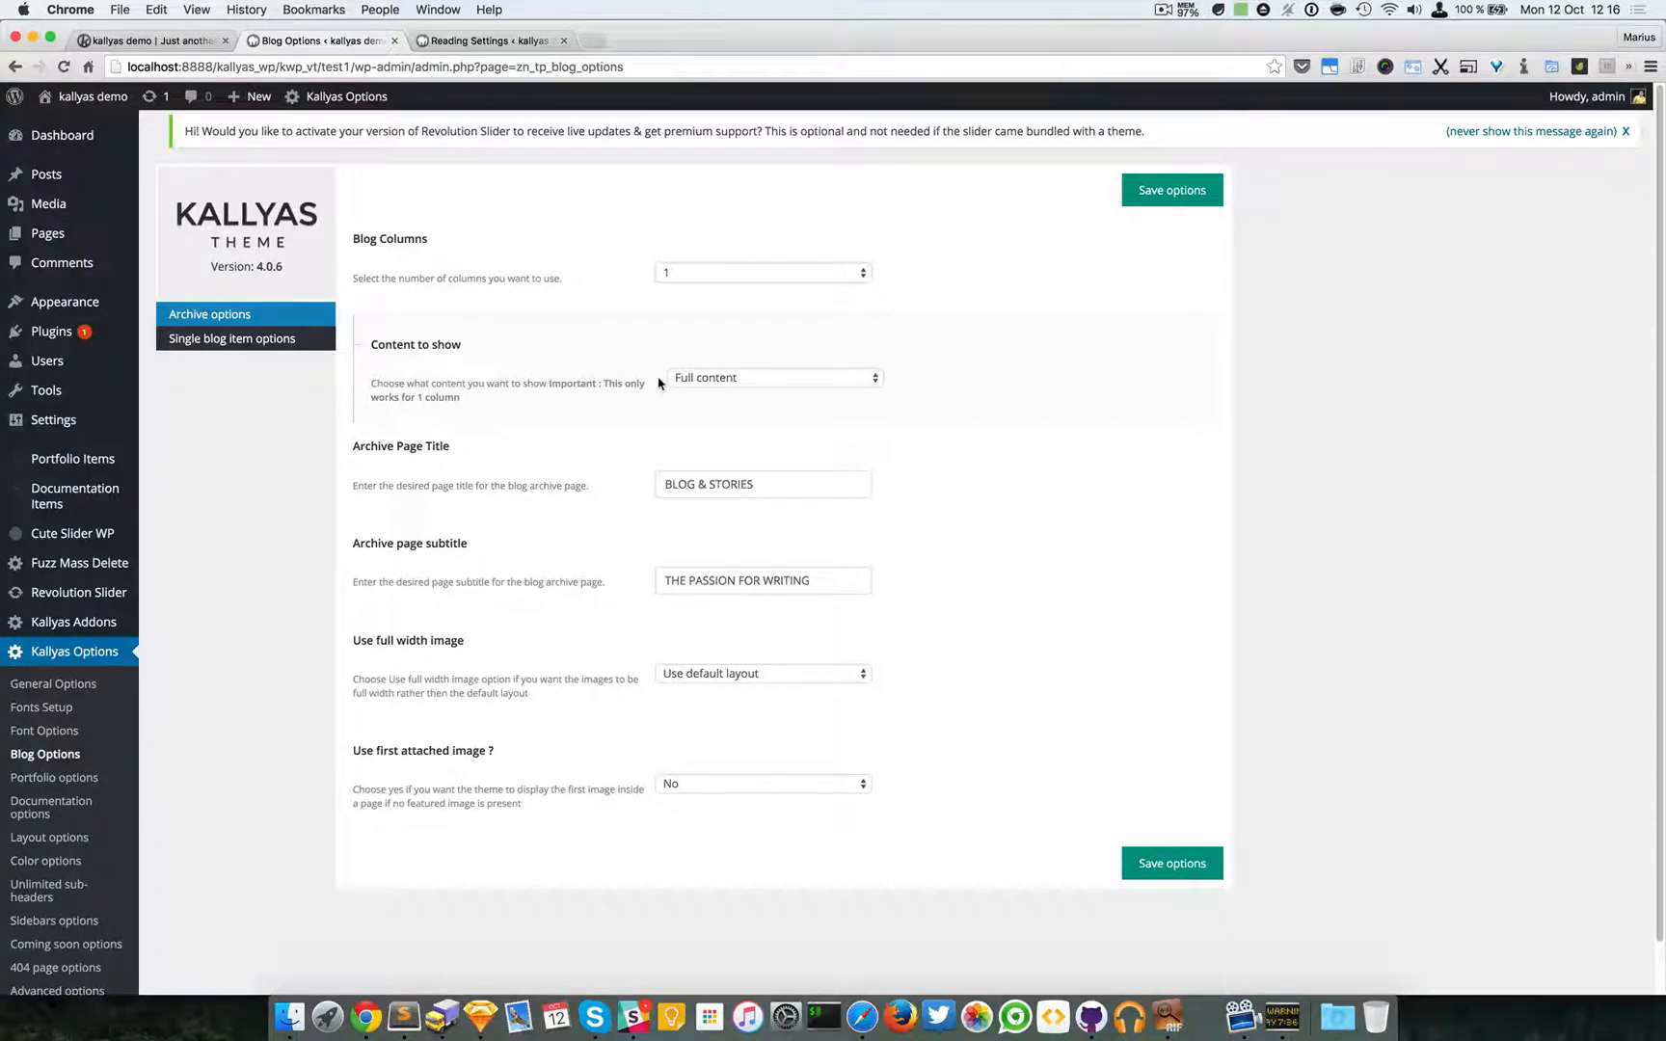
pyautogui.moveTo(436, 348)
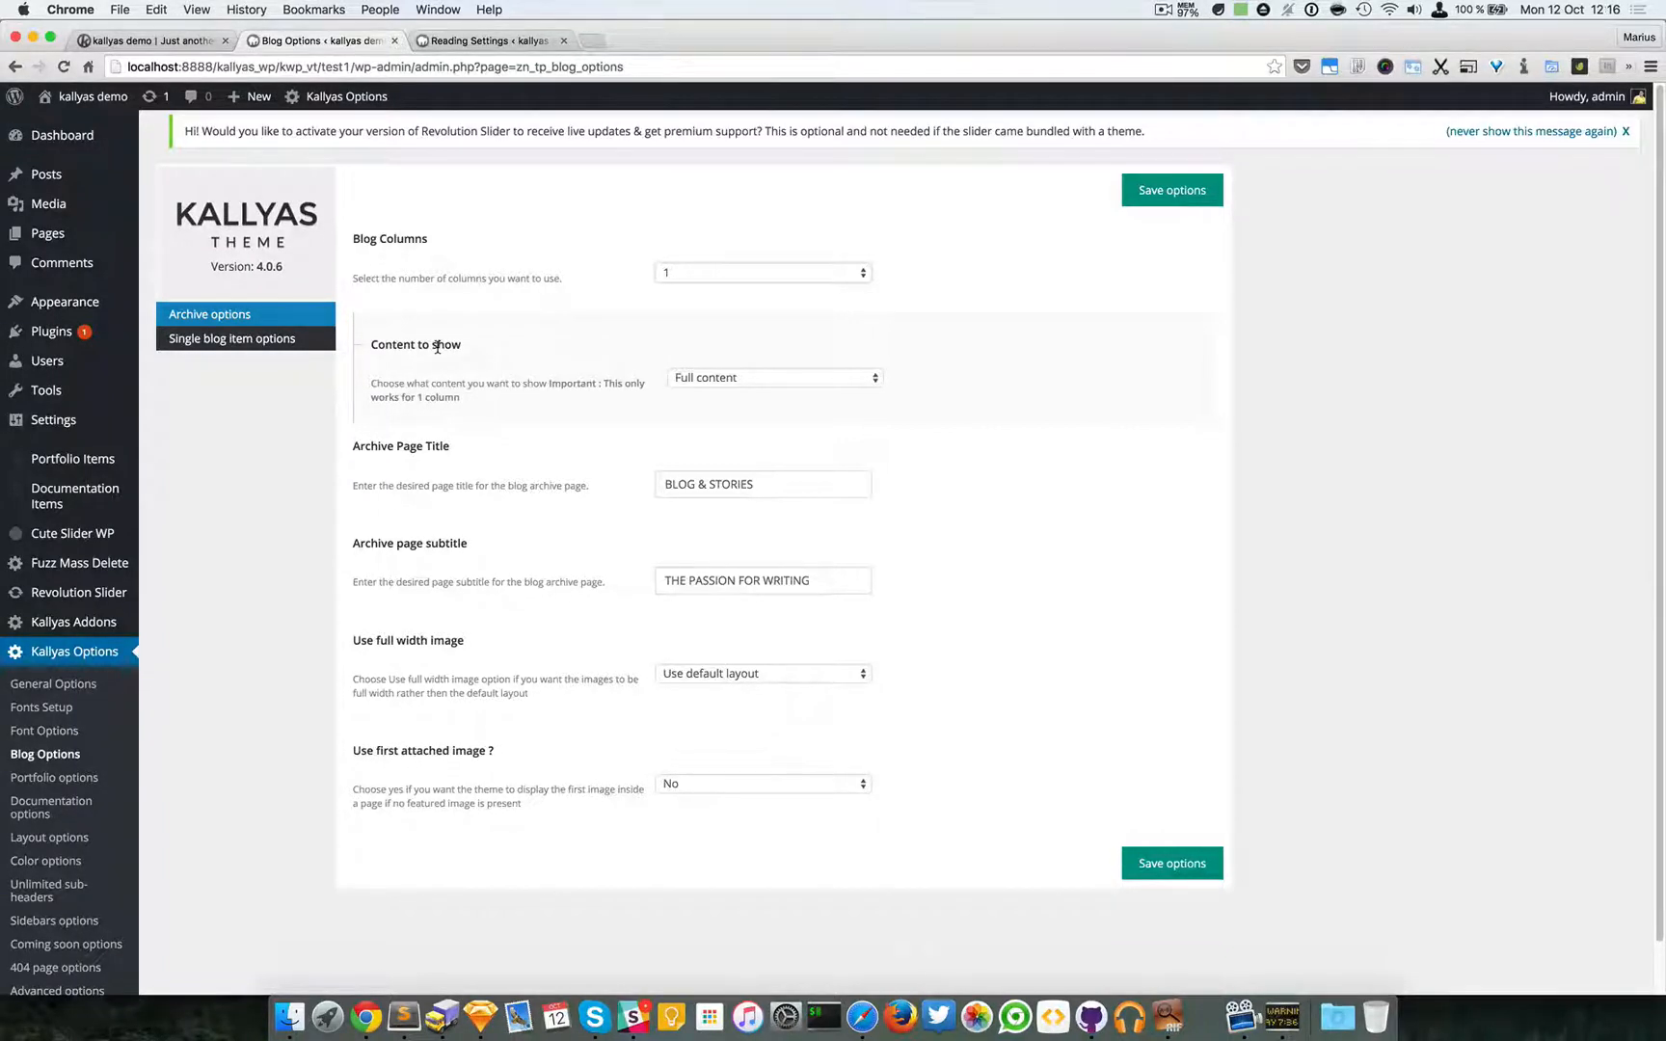
pyautogui.click(762, 272)
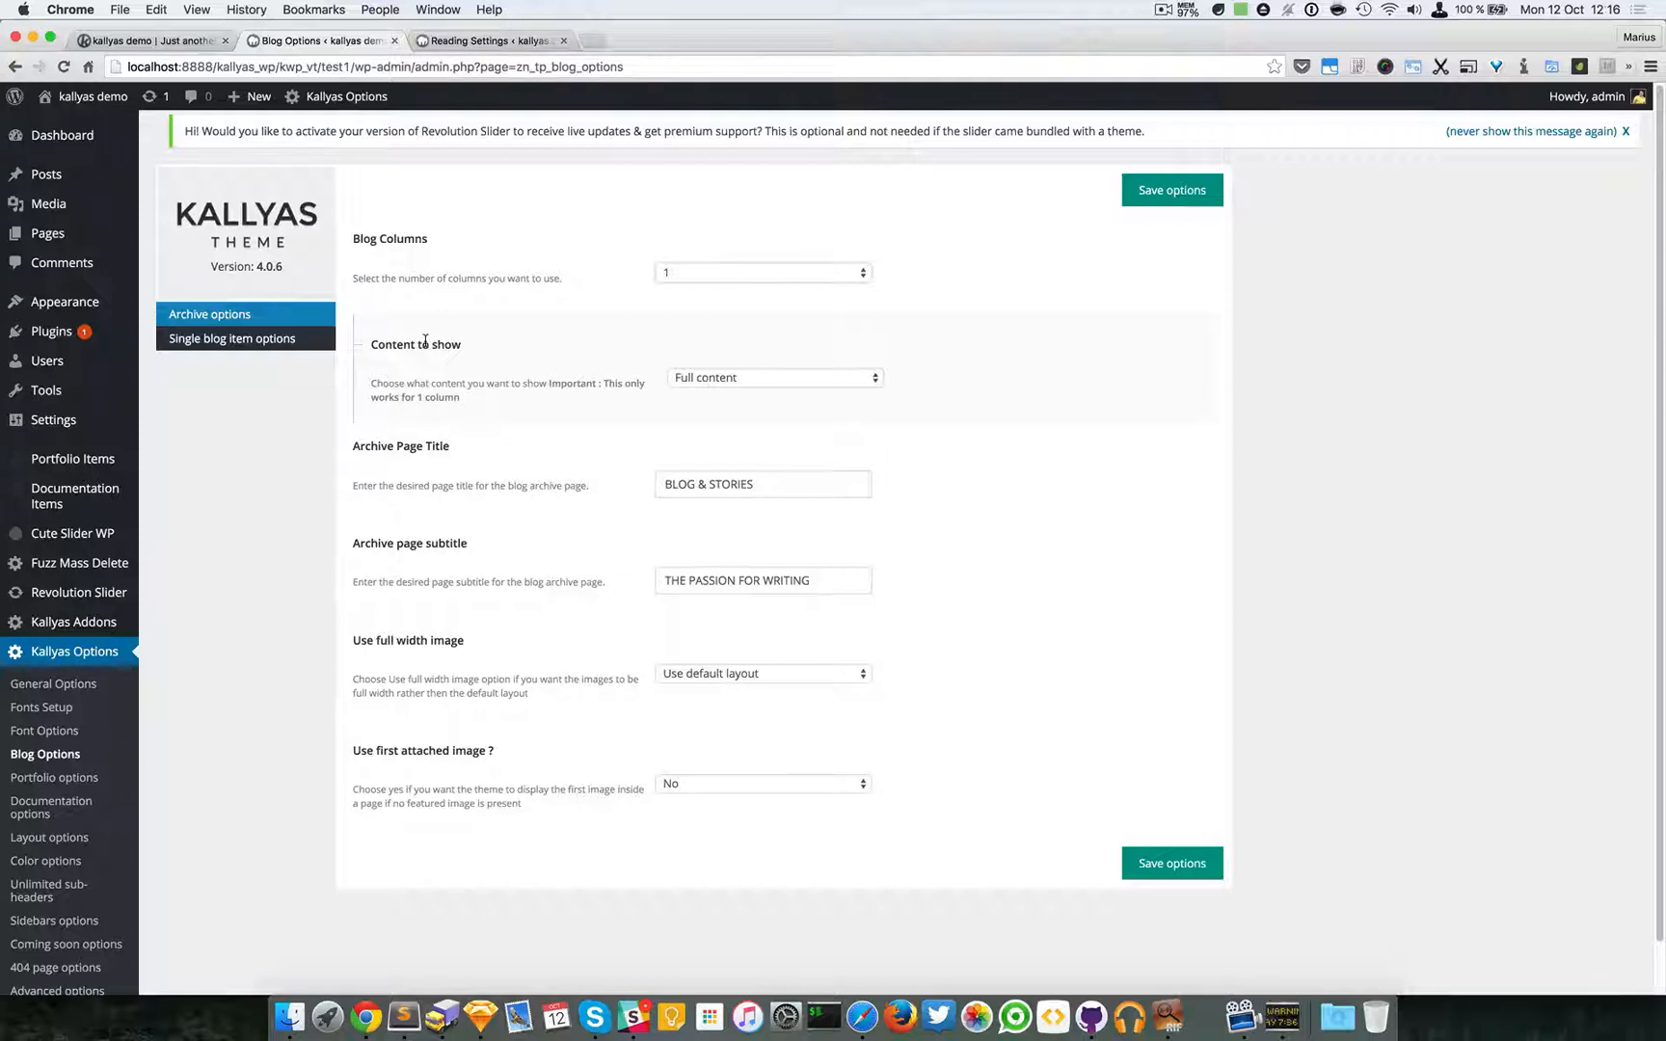
pyautogui.click(774, 378)
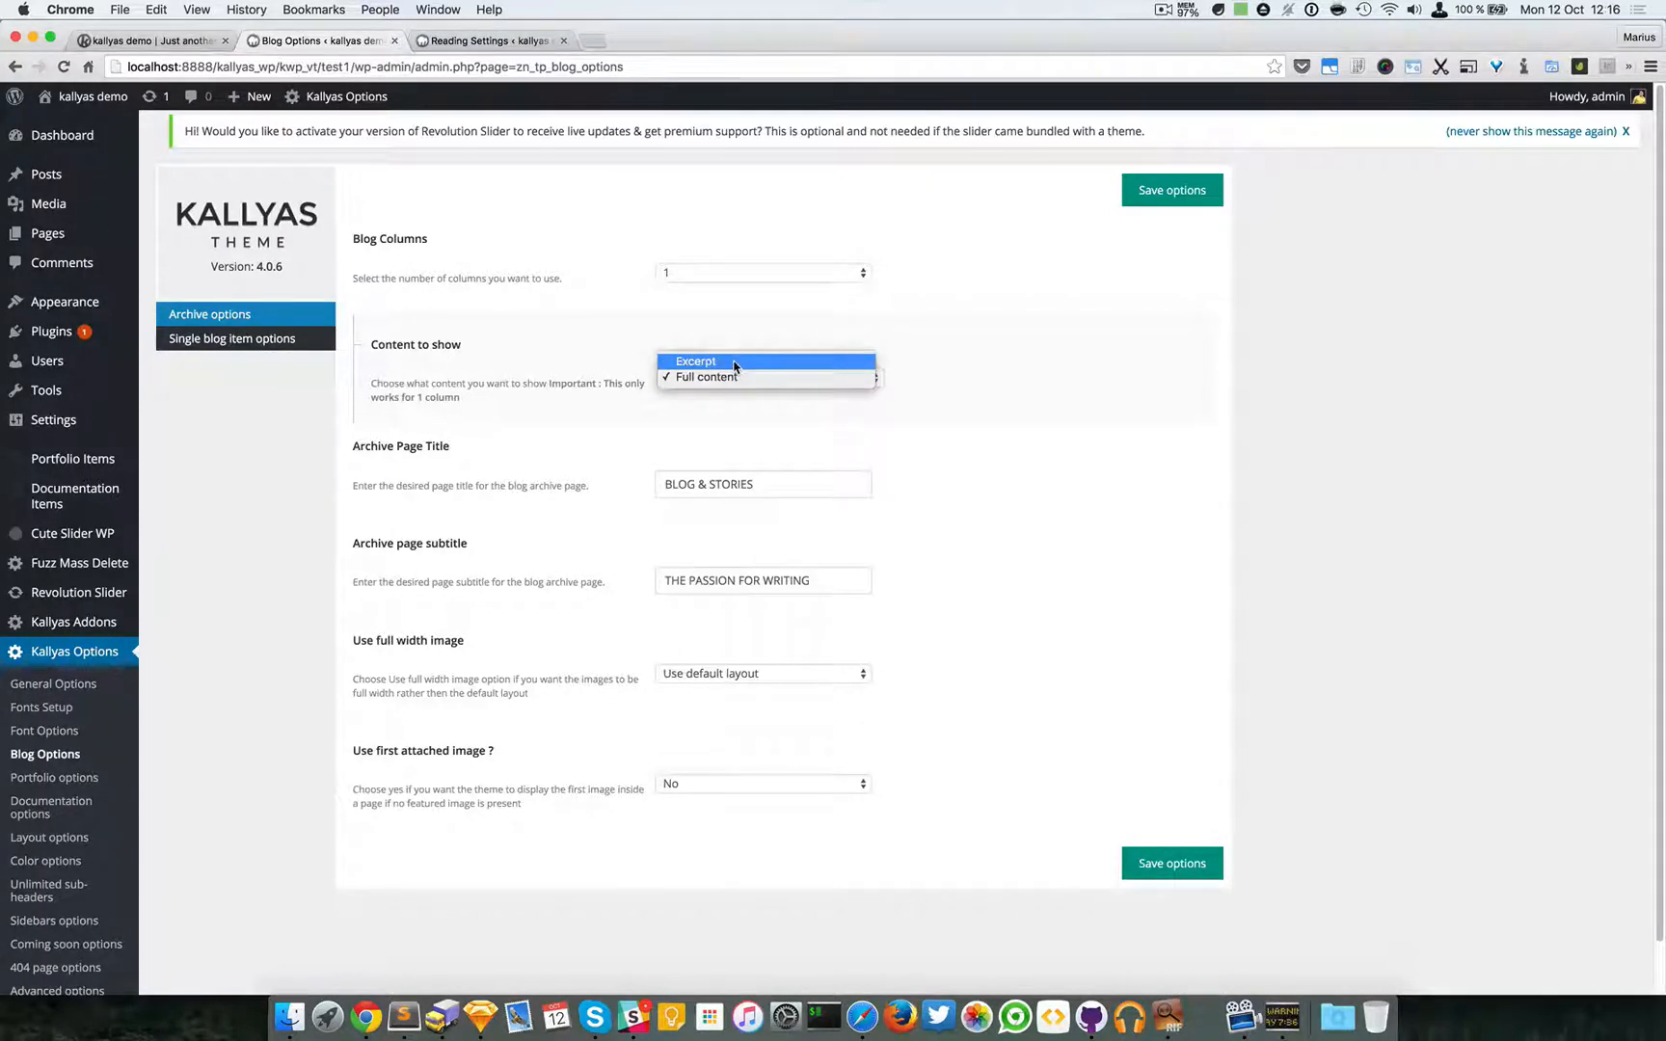
pyautogui.moveTo(773, 361)
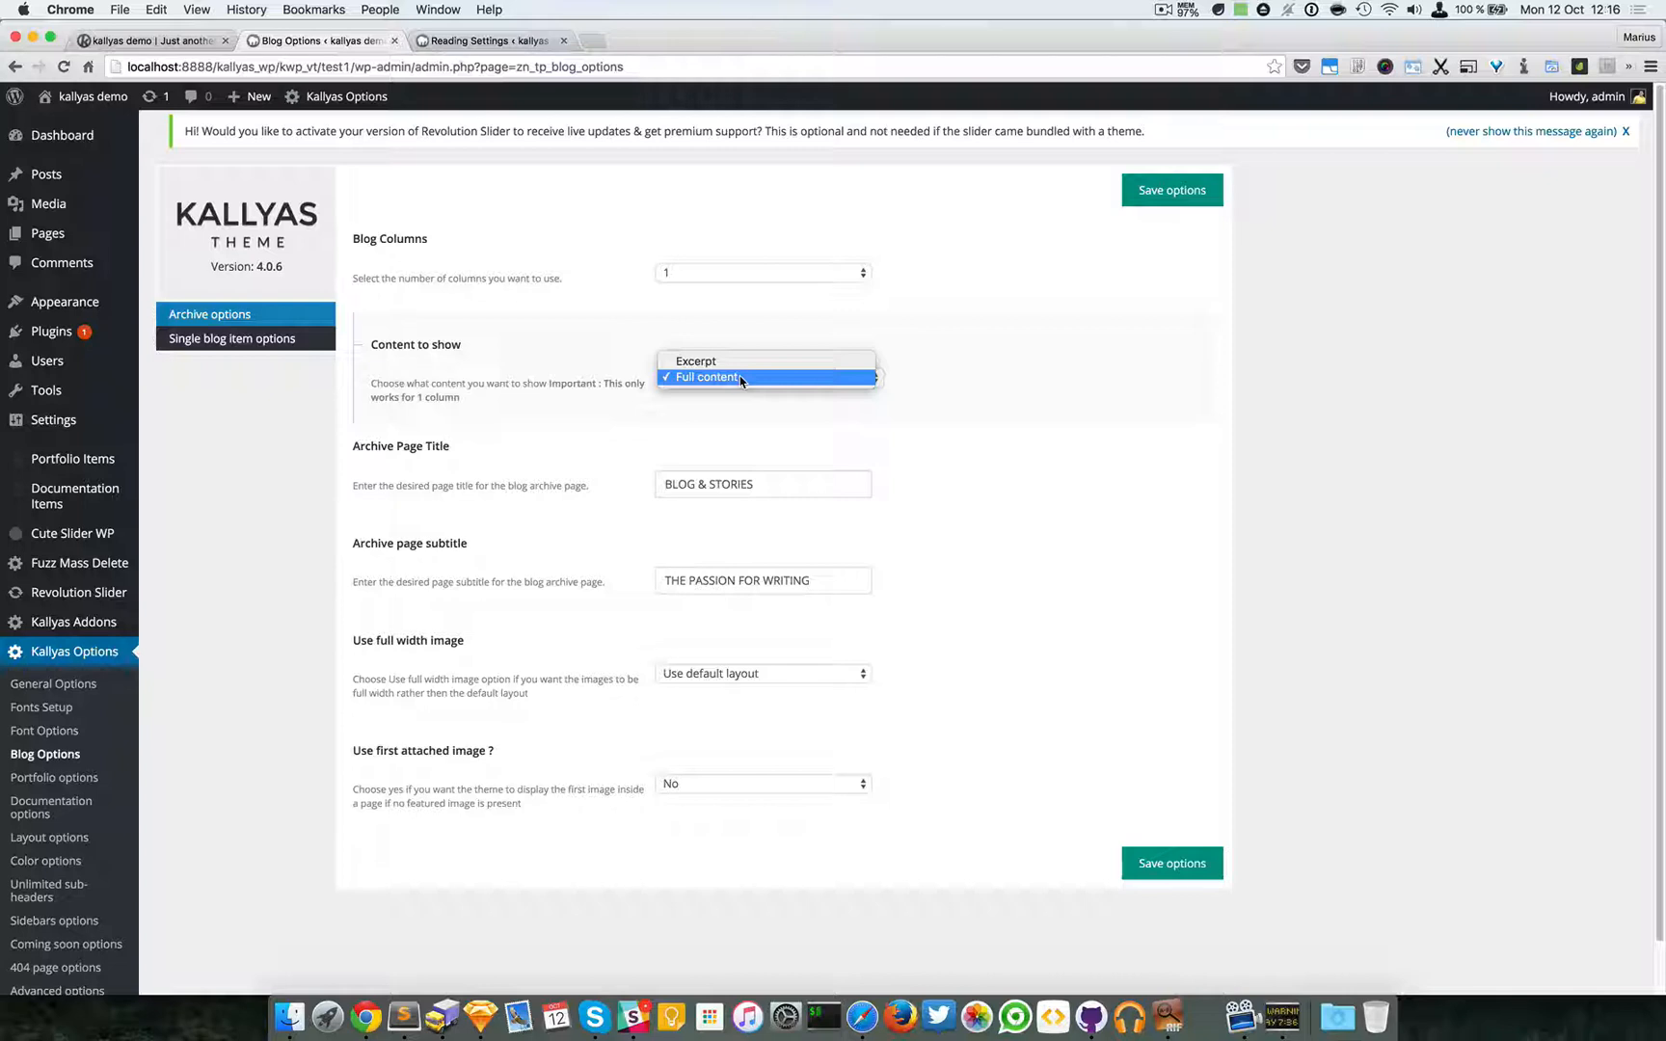
pyautogui.moveTo(717, 384)
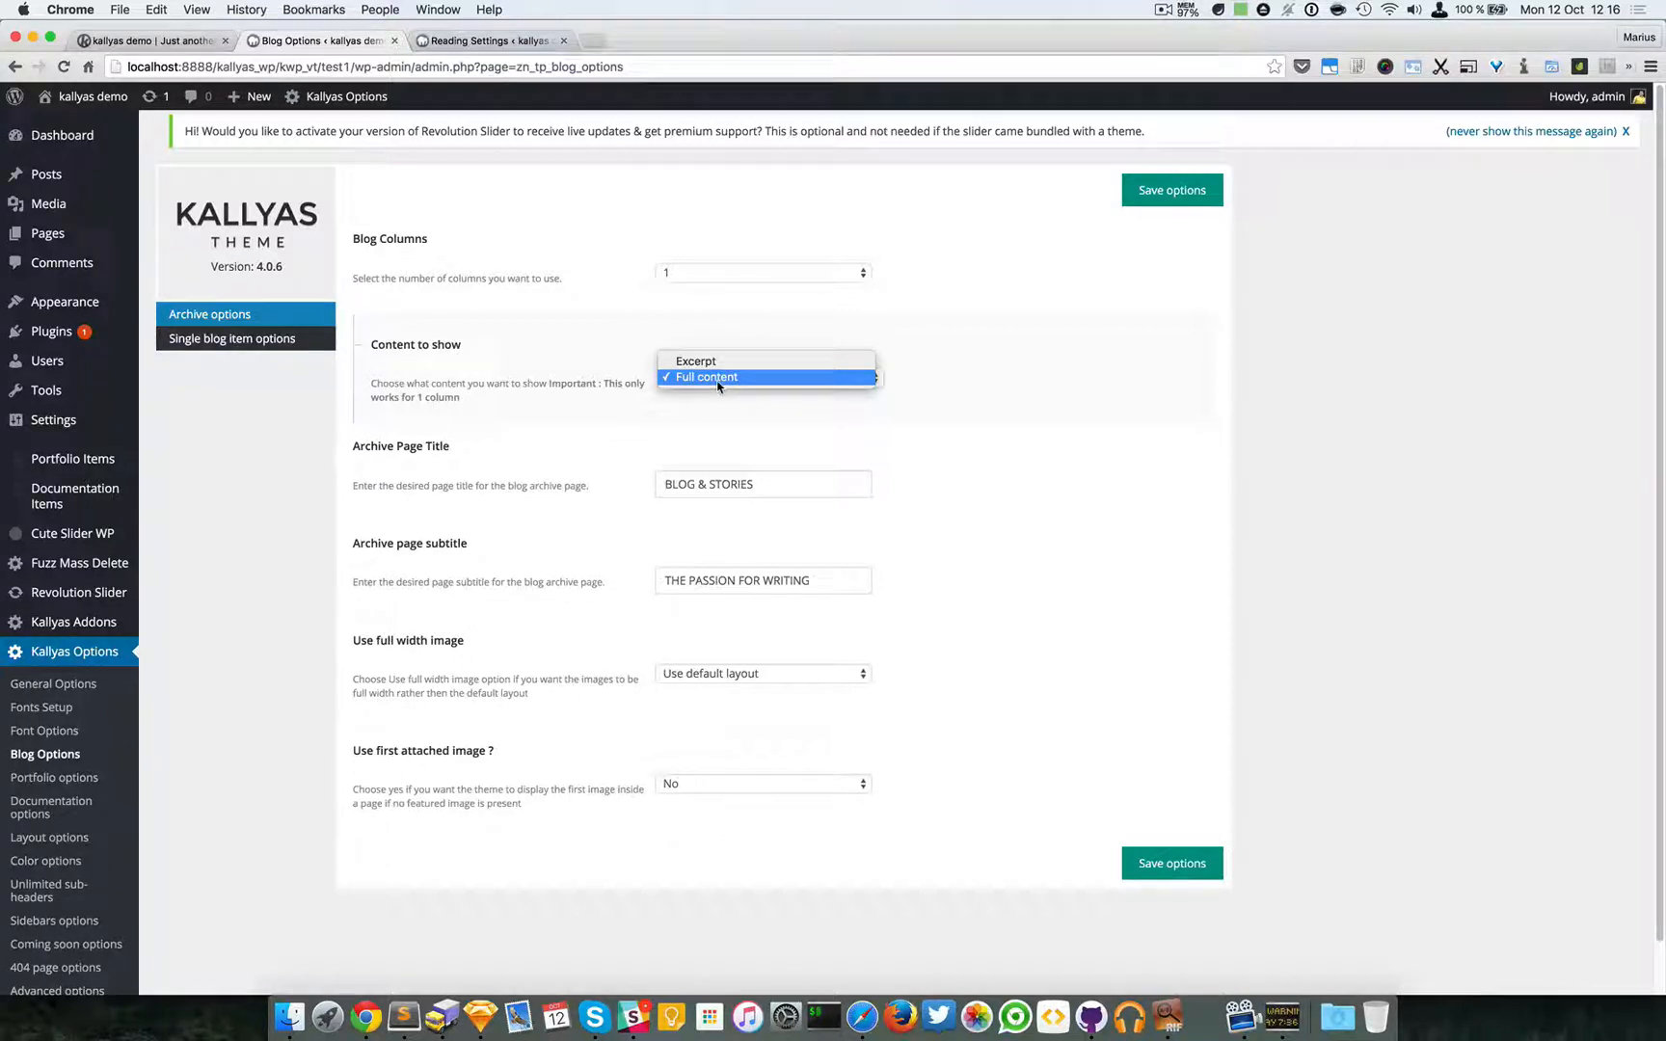
pyautogui.moveTo(694, 361)
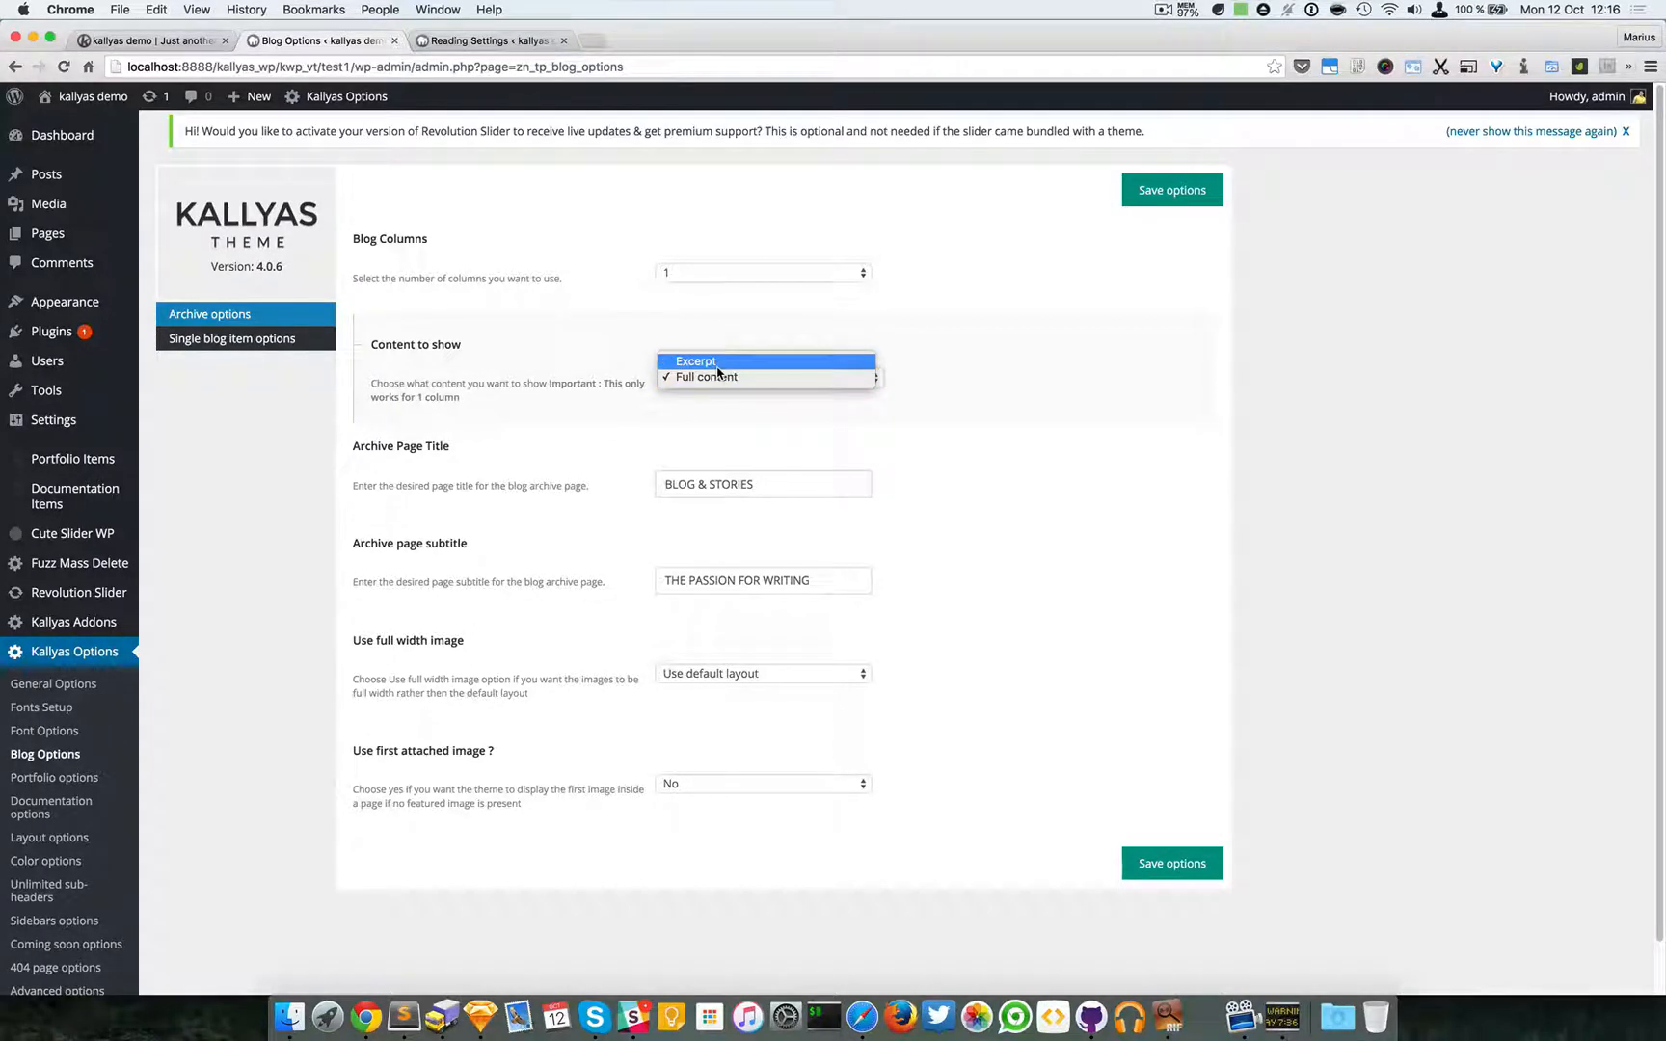
pyautogui.click(694, 361)
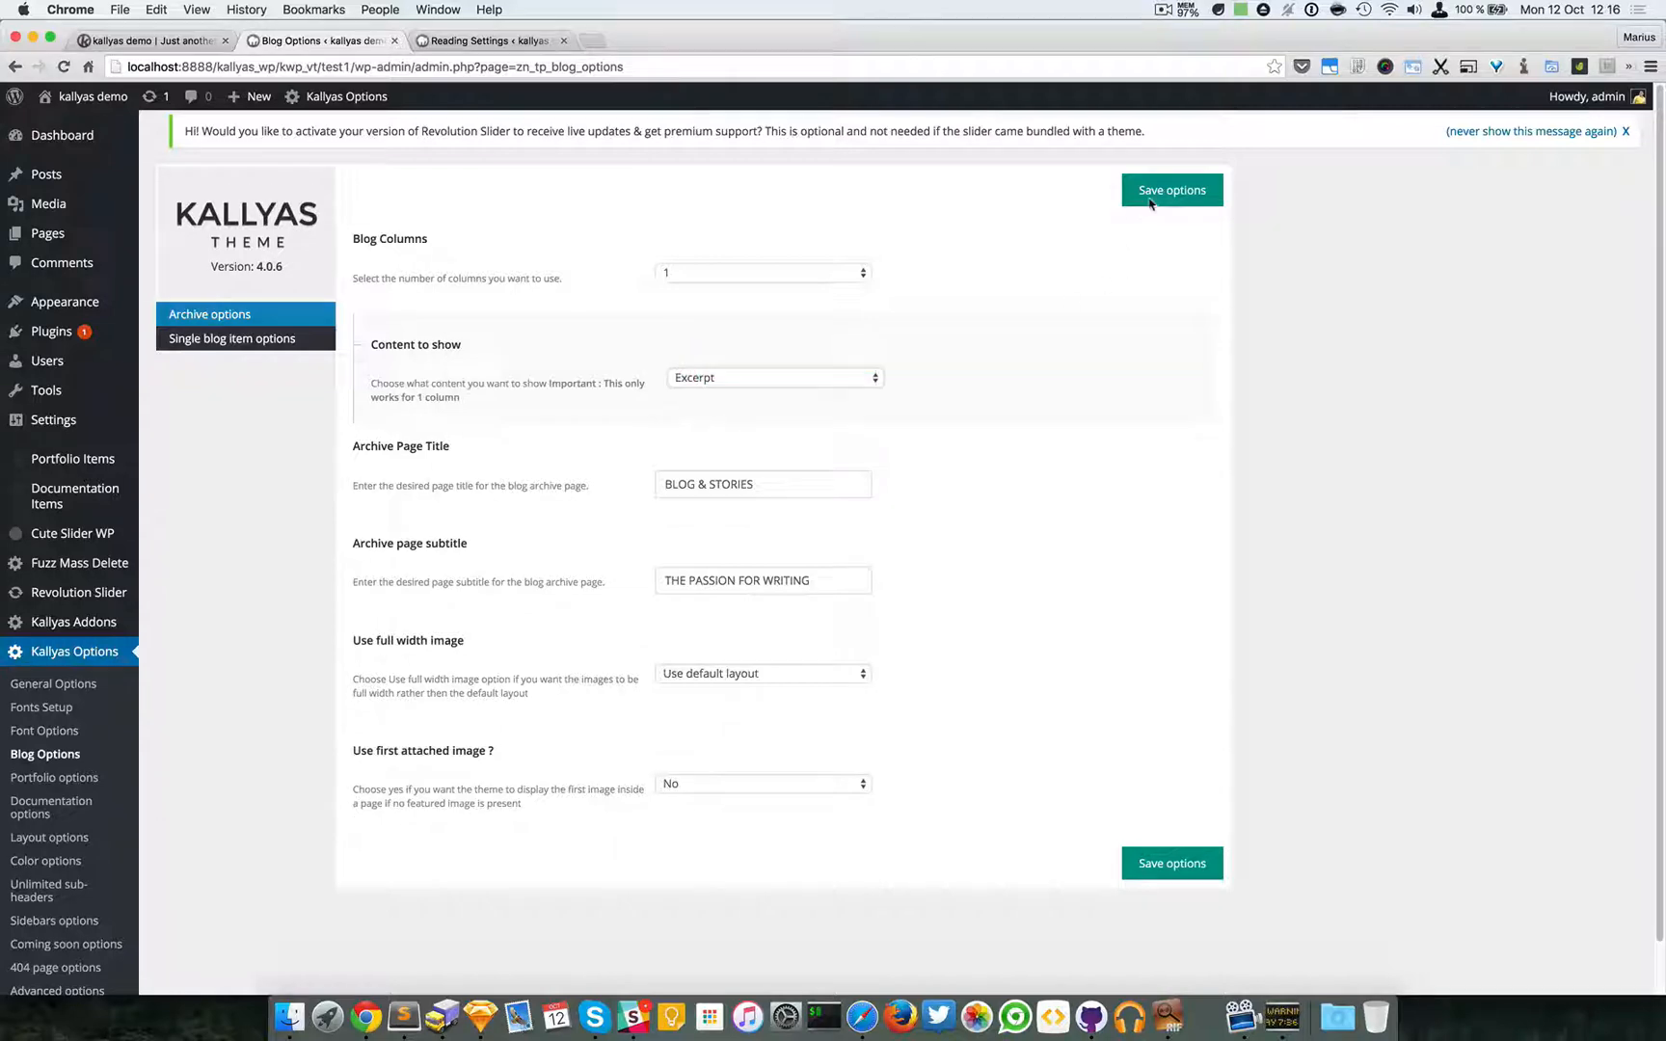
pyautogui.click(1170, 189)
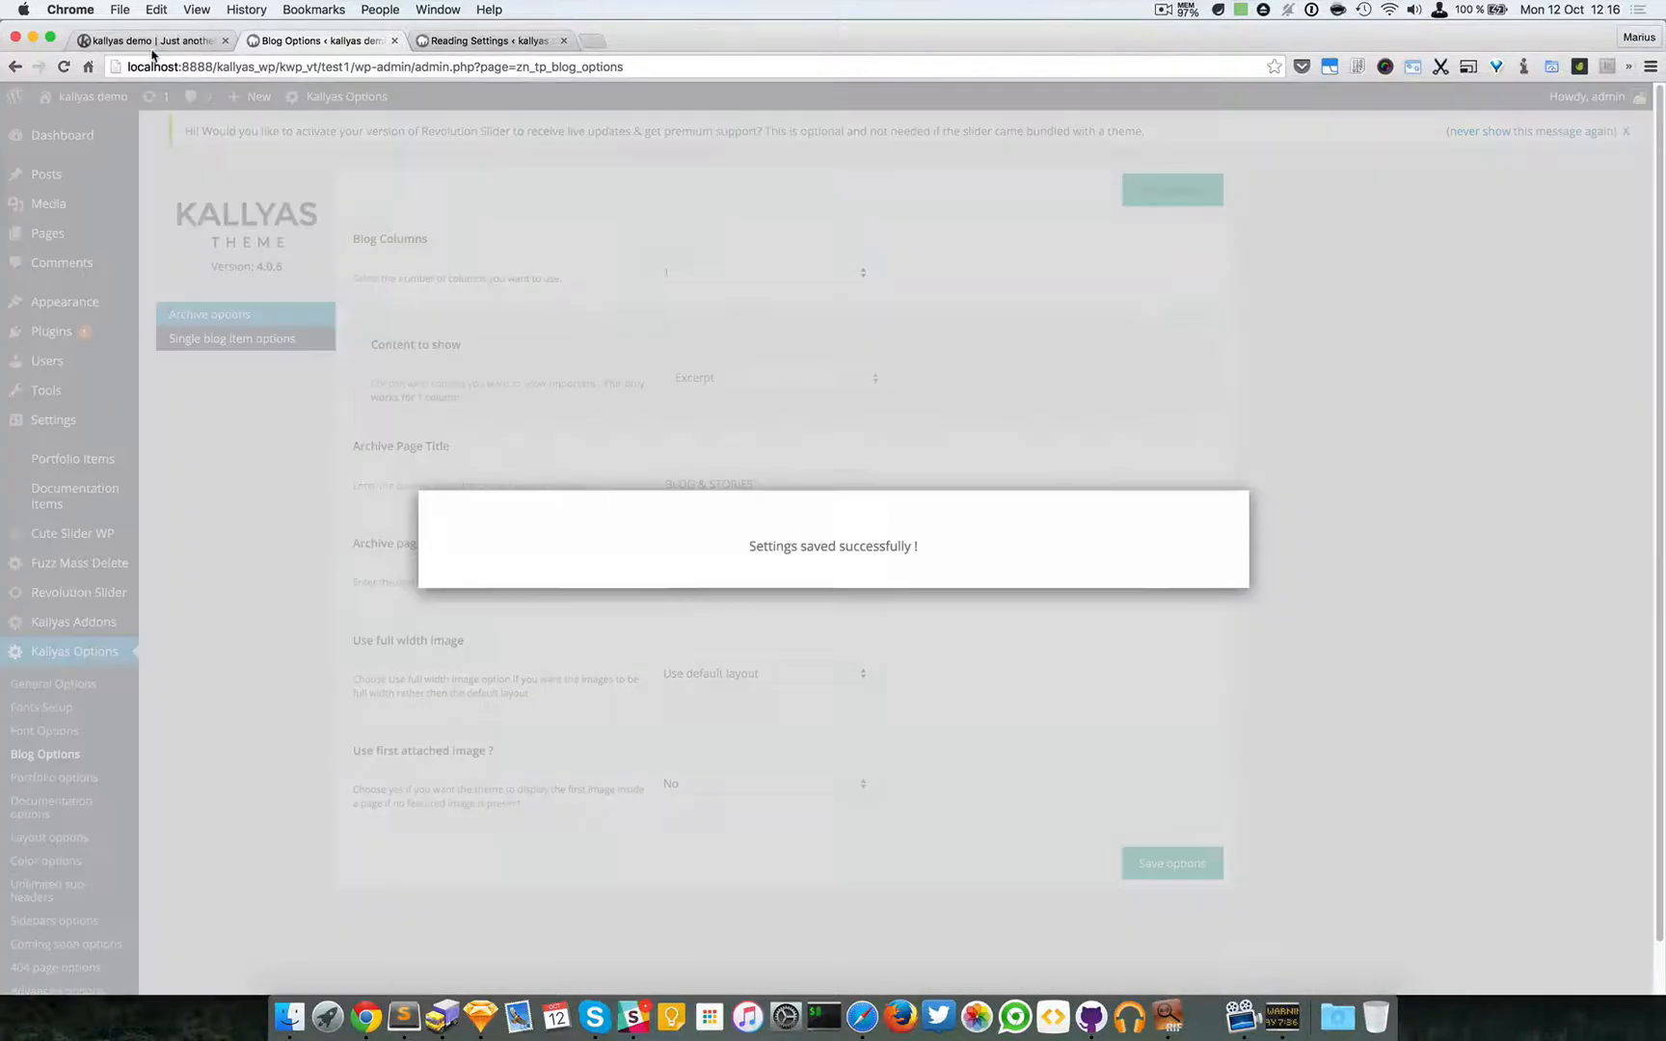
pyautogui.click(148, 41)
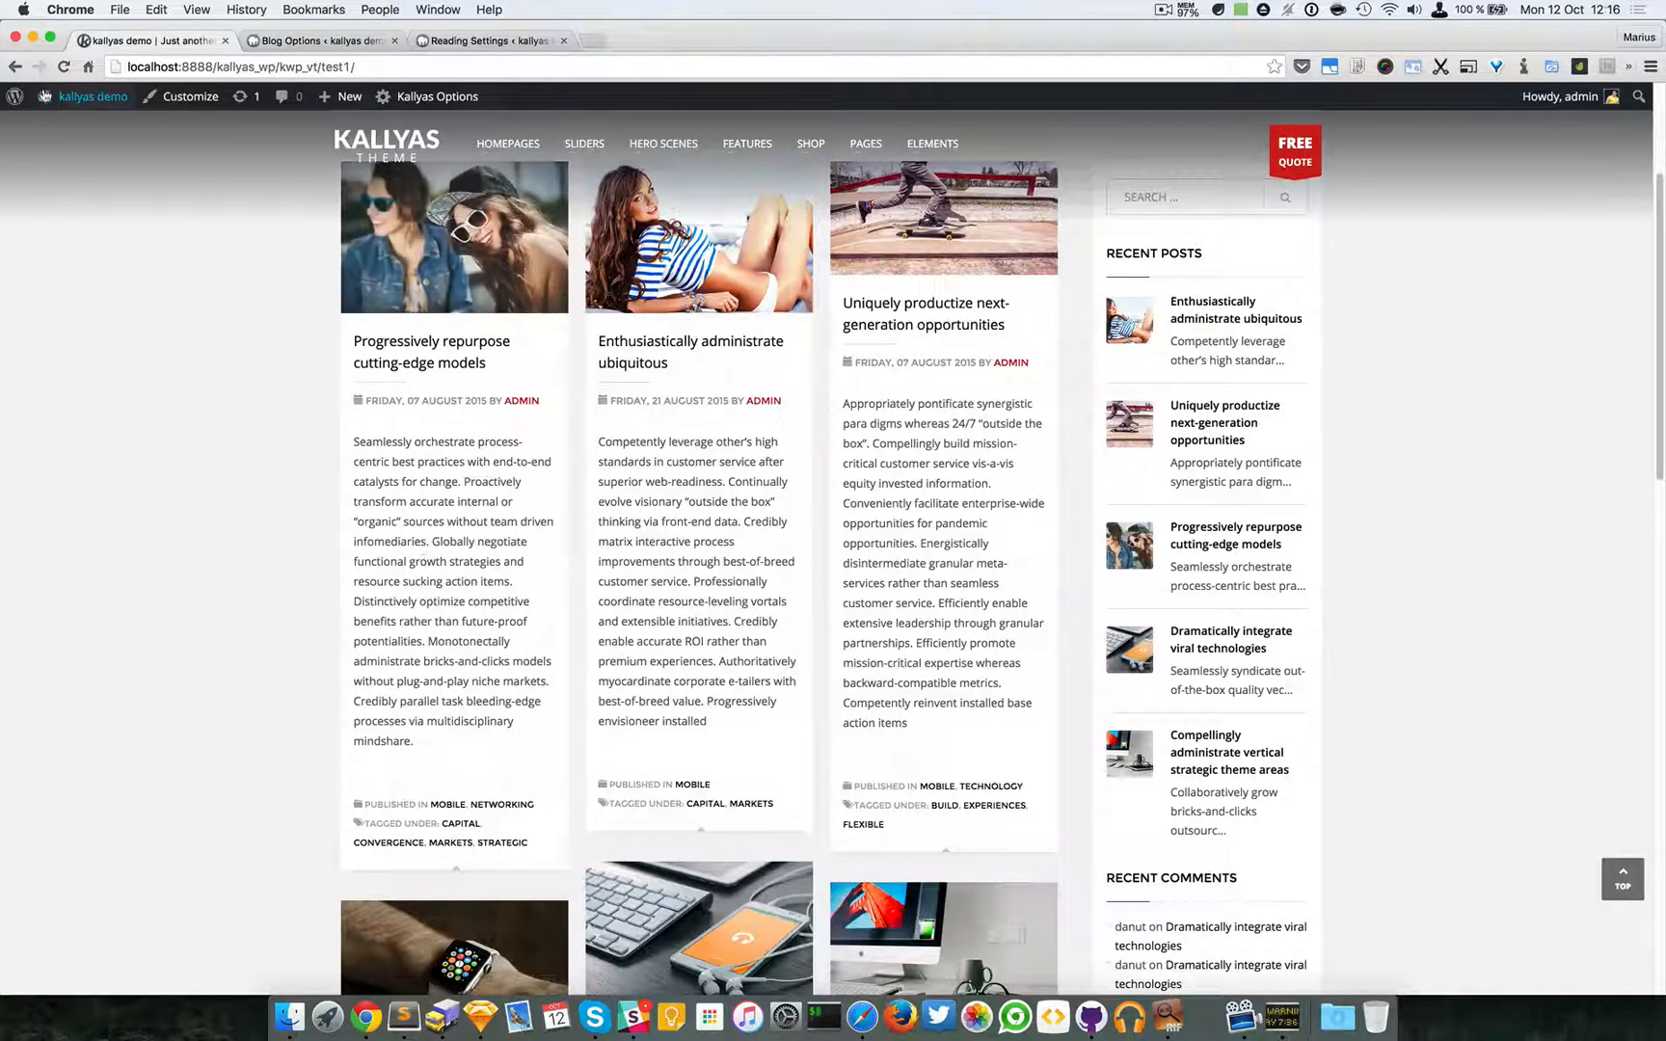
# Reload the blog page to see posts listed as excerpts with Read More buttons
pyautogui.click(943, 218)
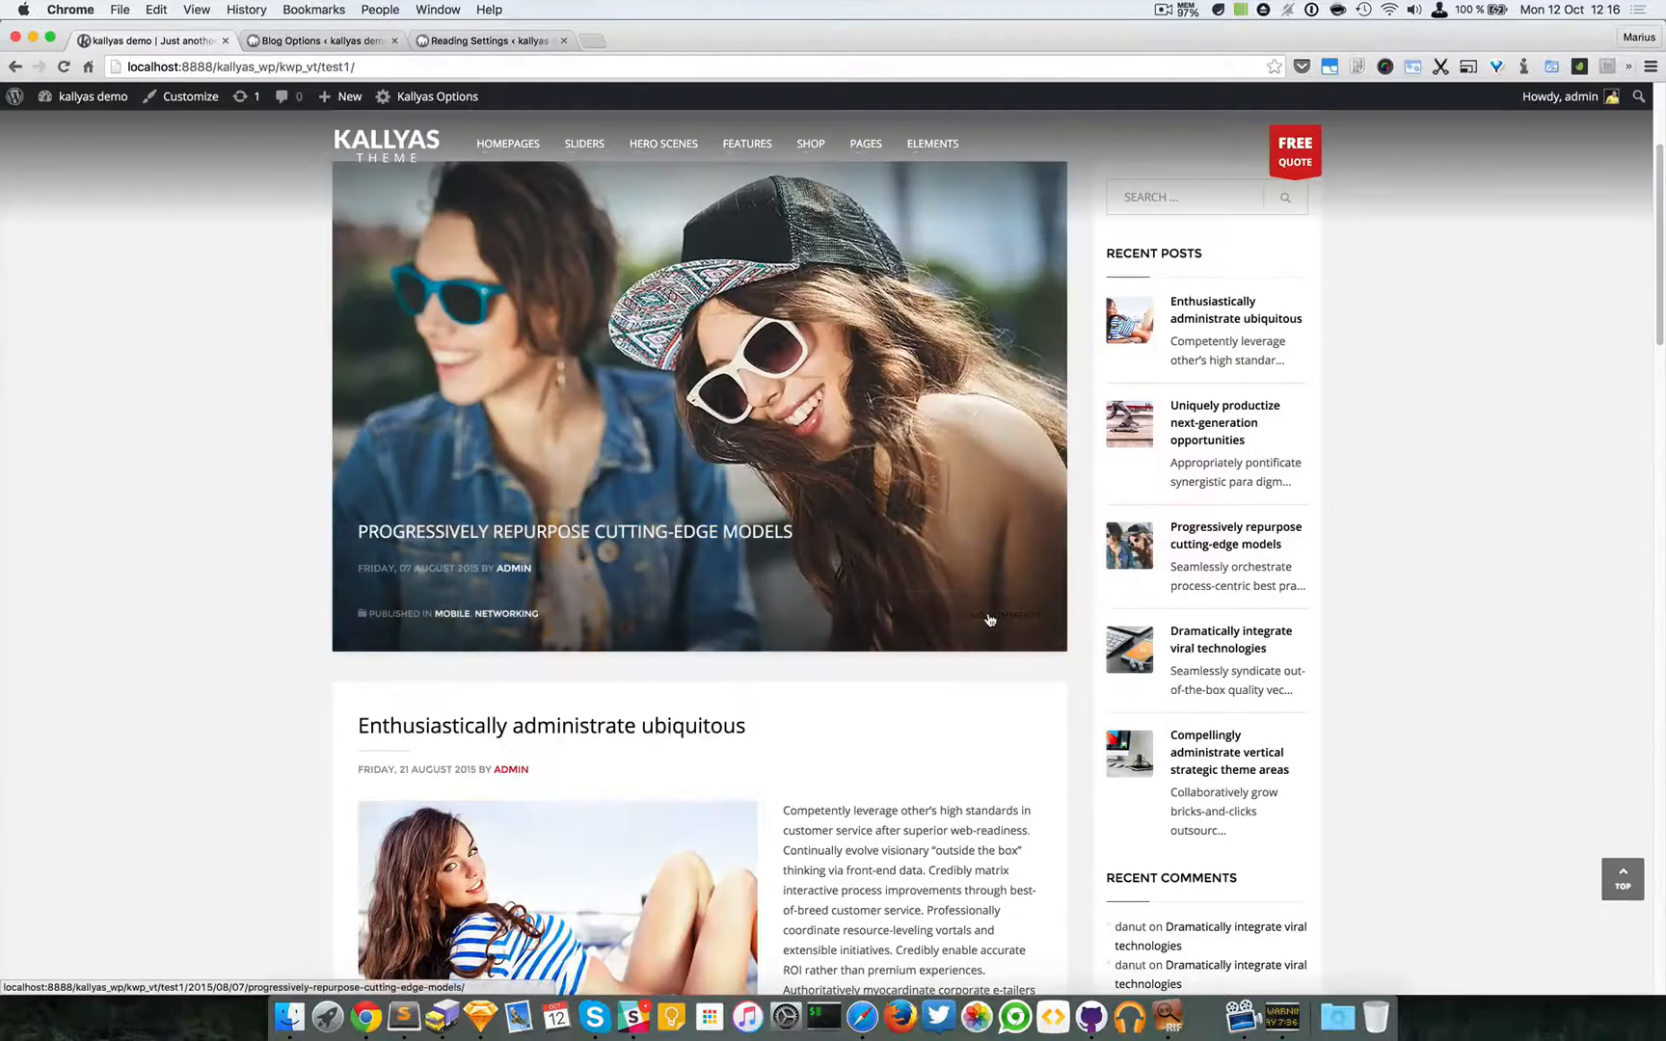
pyautogui.scroll(-3)
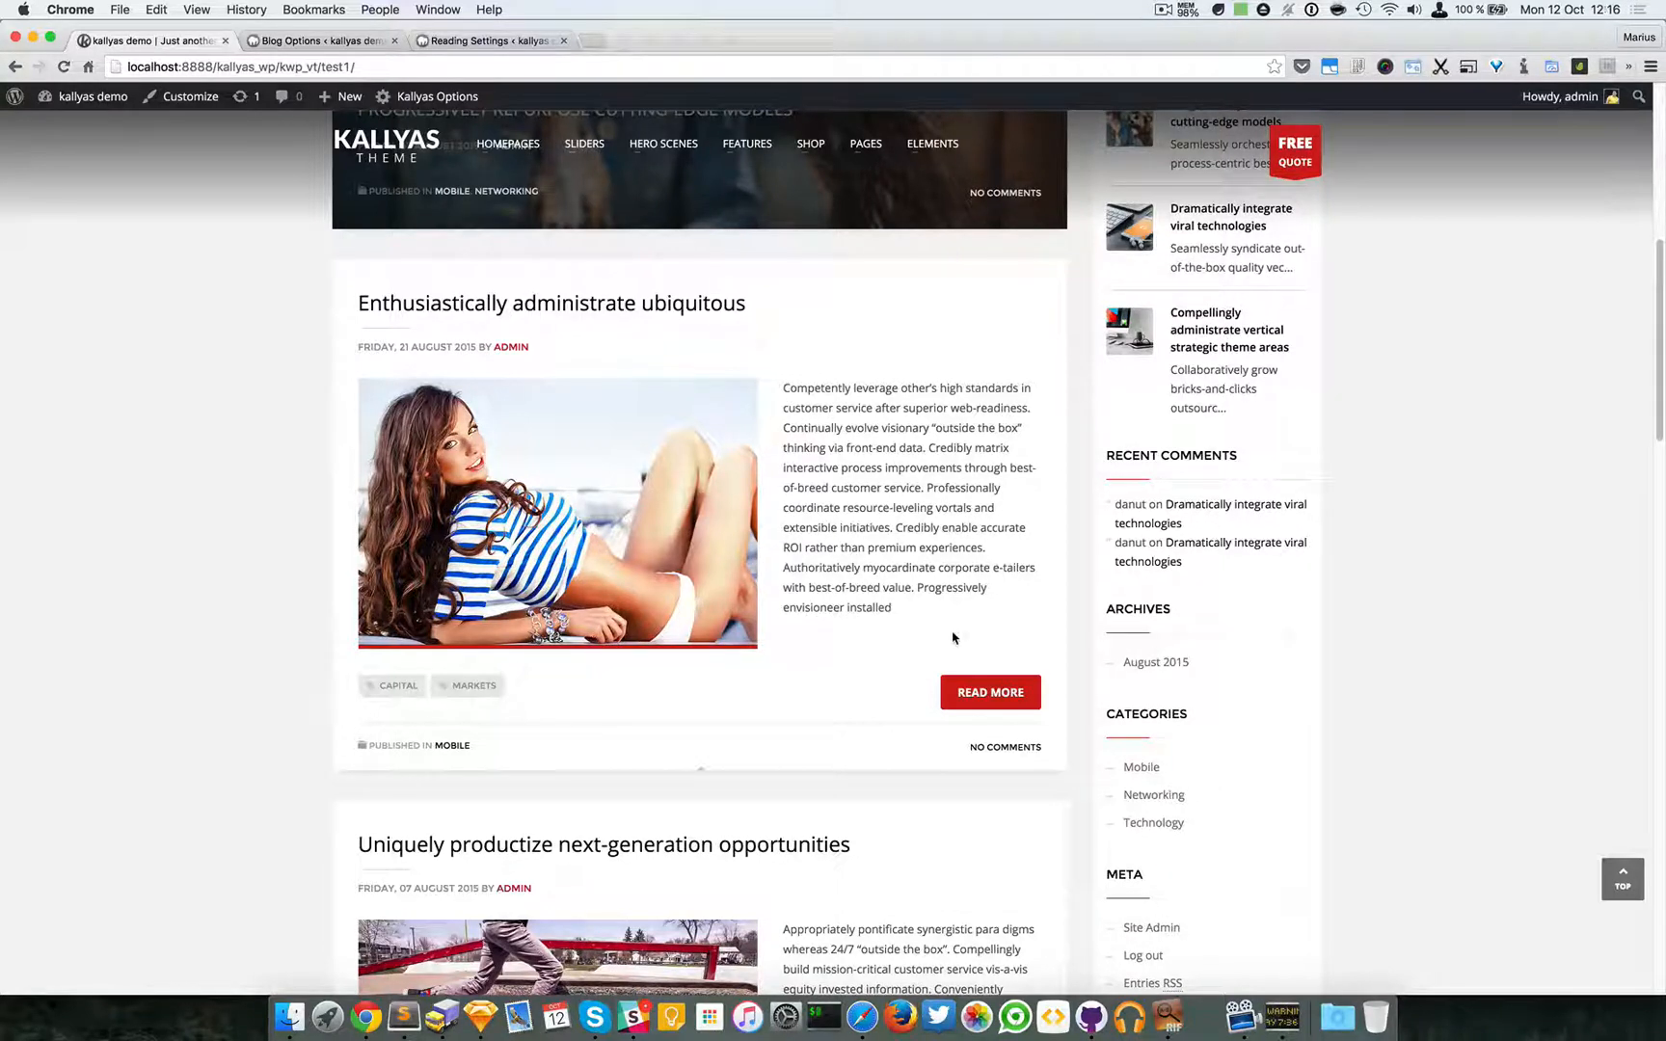
pyautogui.moveTo(600, 681)
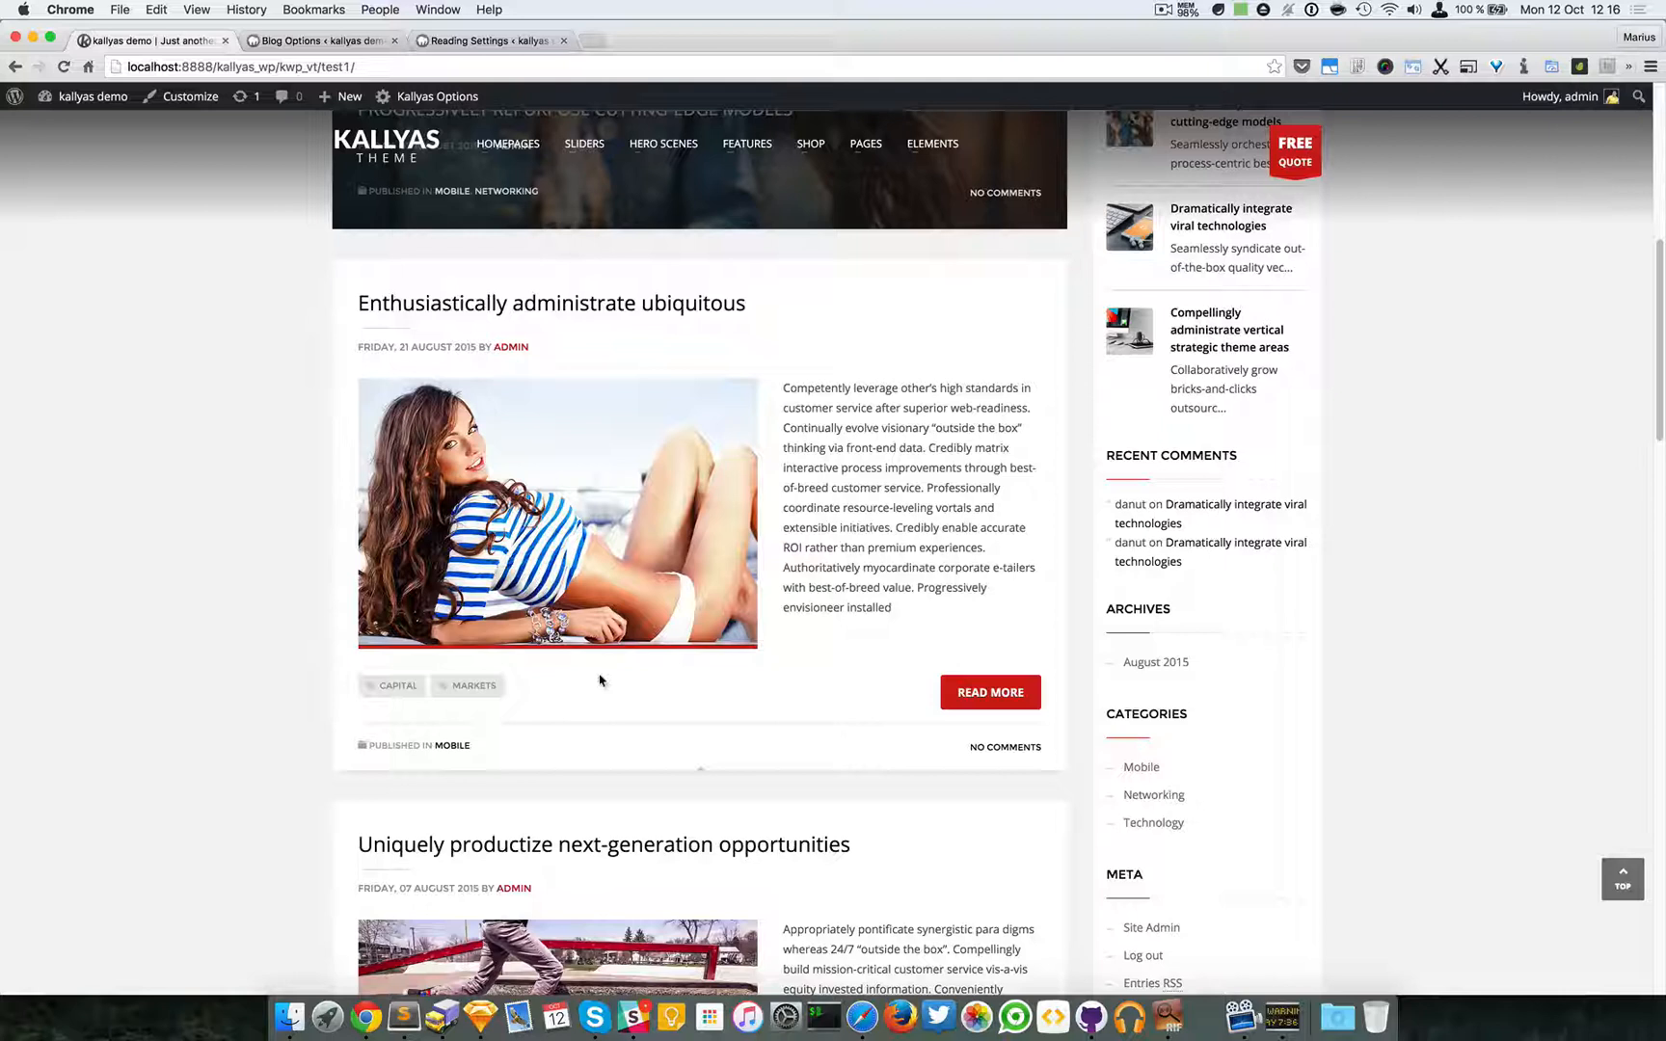
pyautogui.moveTo(829, 675)
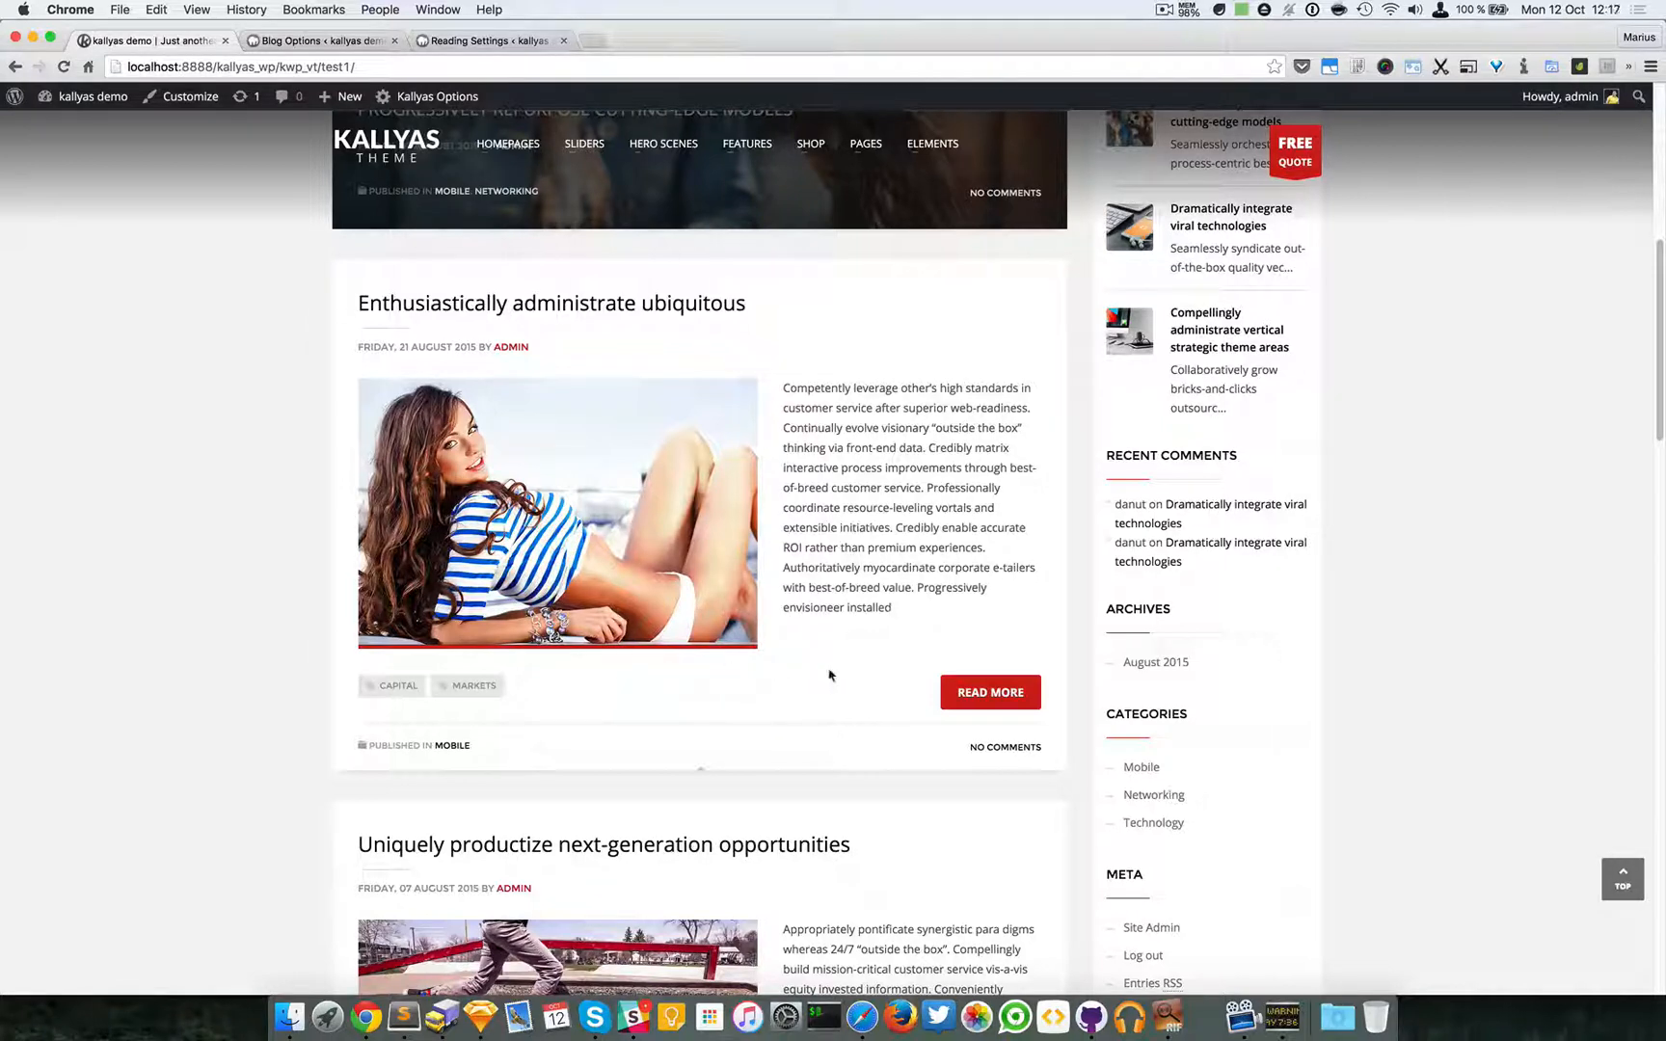
pyautogui.moveTo(769, 666)
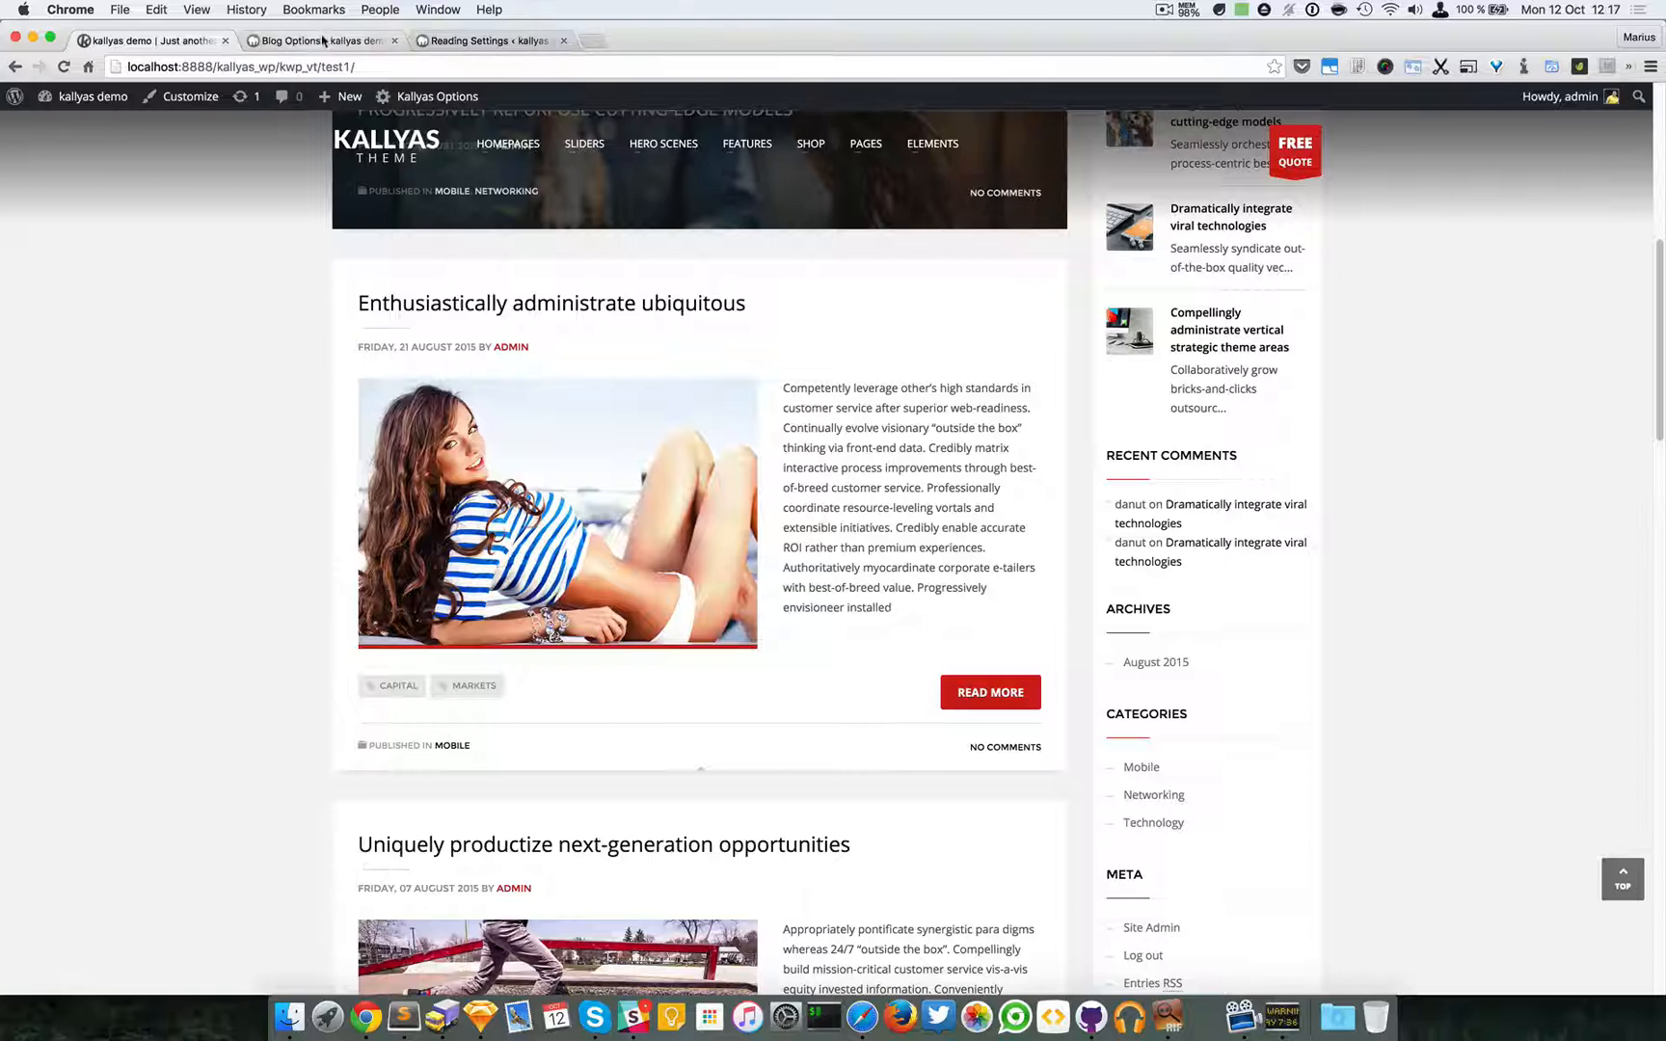
# Set Content to show back to Full content, save, and confirm the blog shows full posts
pyautogui.click(319, 40)
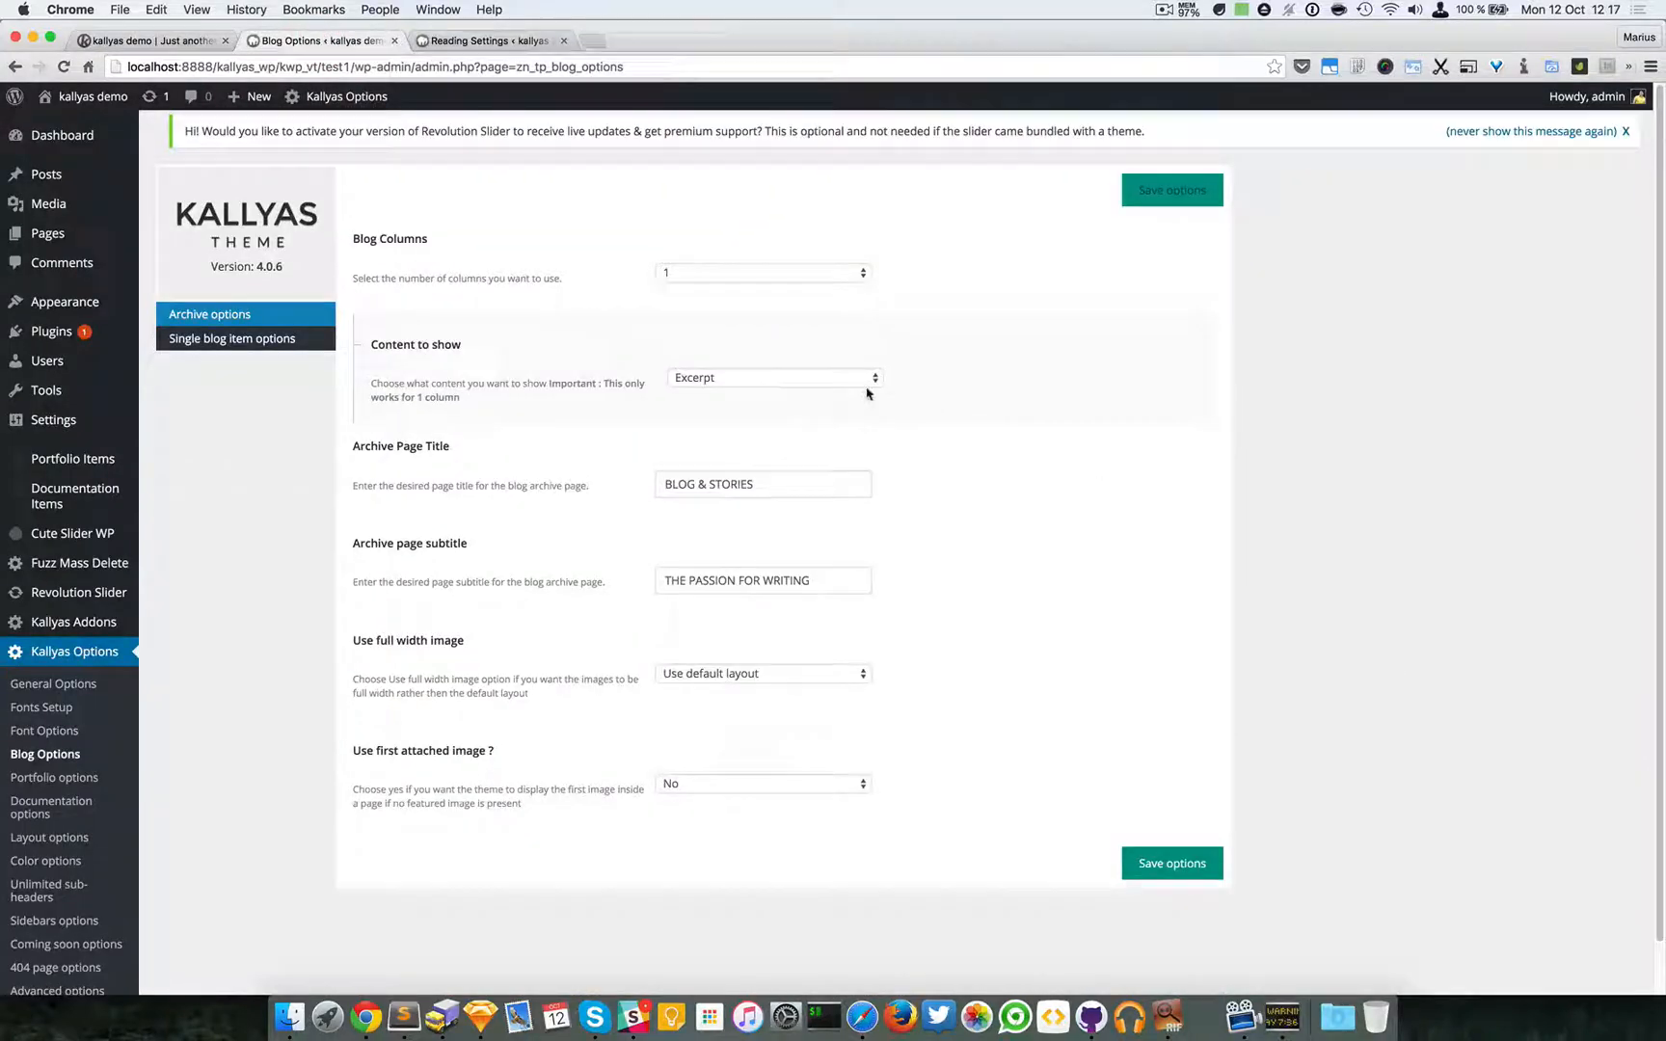
pyautogui.click(773, 378)
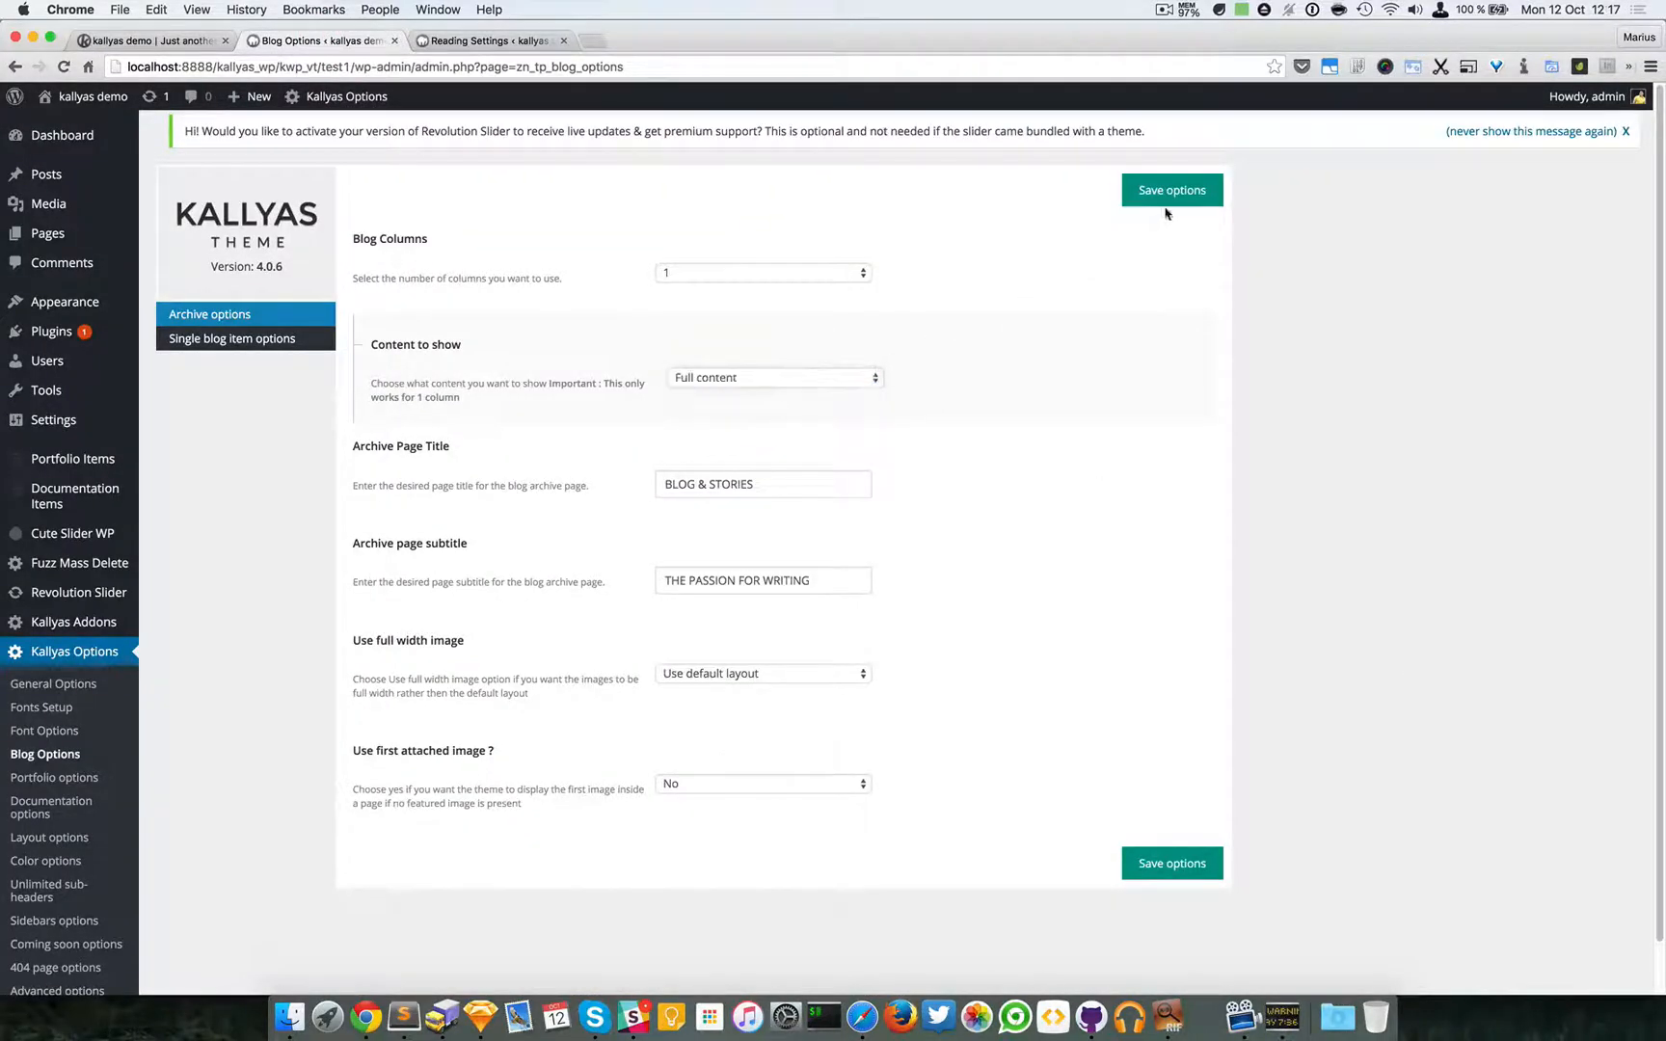
pyautogui.click(1170, 191)
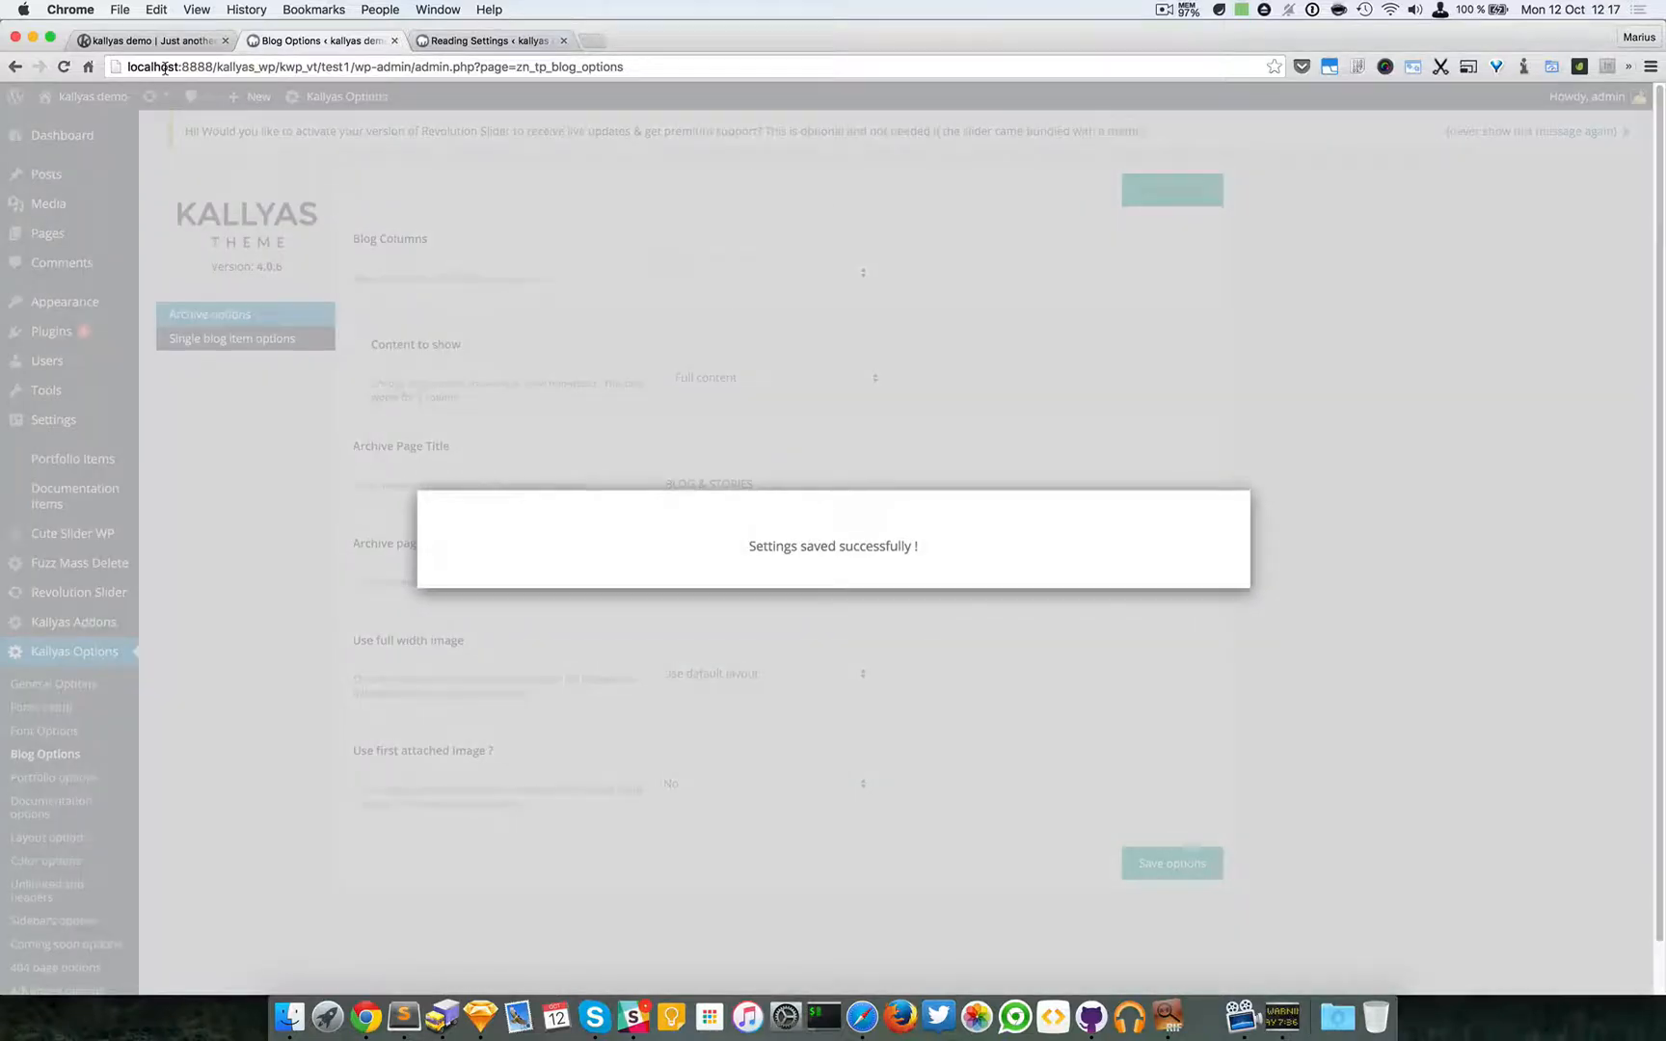
pyautogui.click(152, 41)
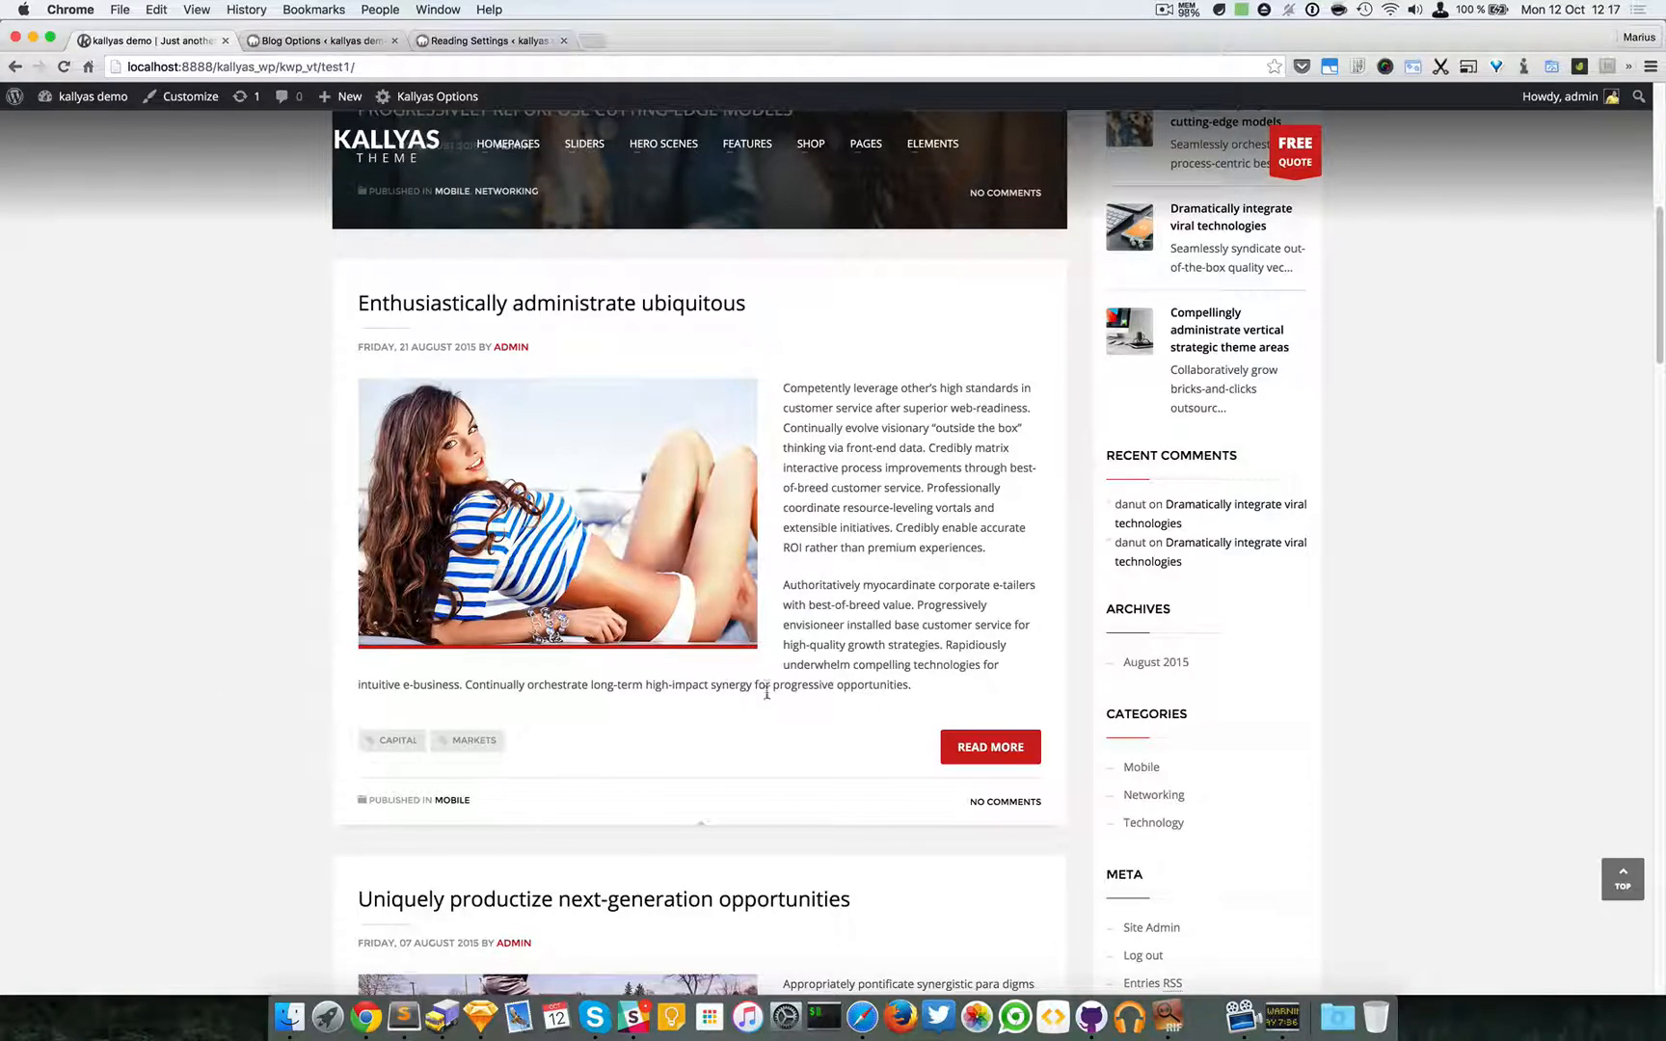
pyautogui.click(318, 41)
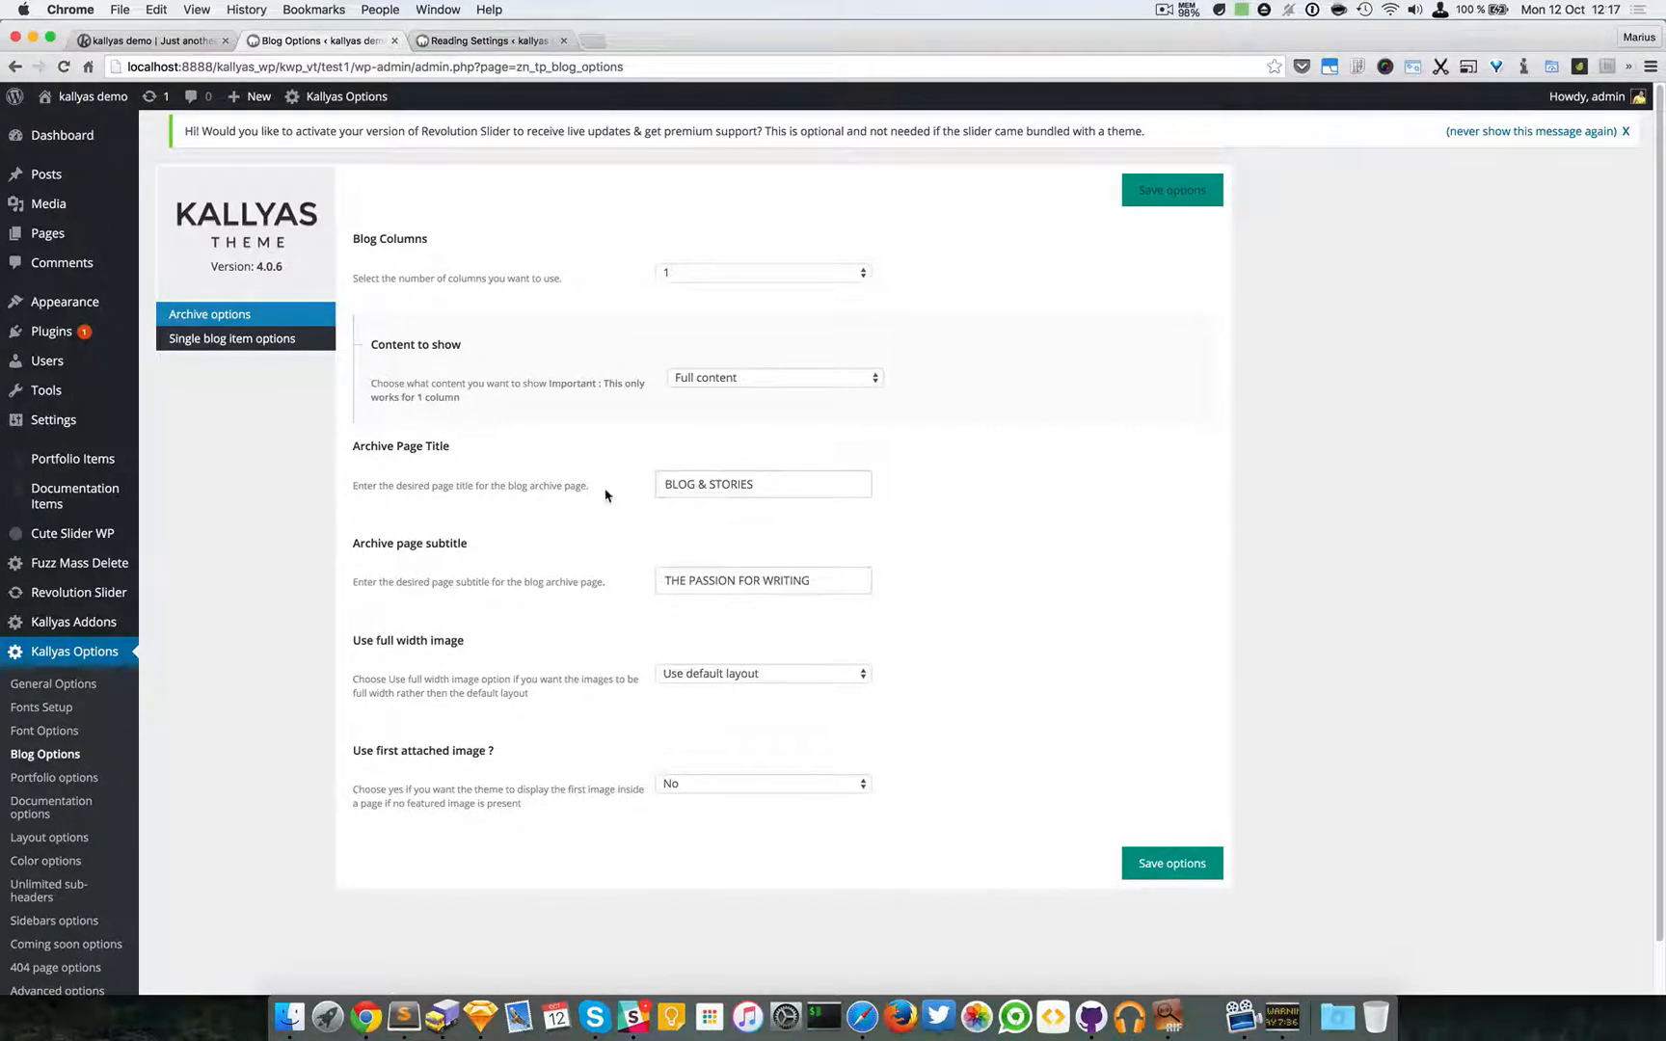
# Append 'xx' test text to the archive title and subtitle and check the live blog header
pyautogui.click(148, 41)
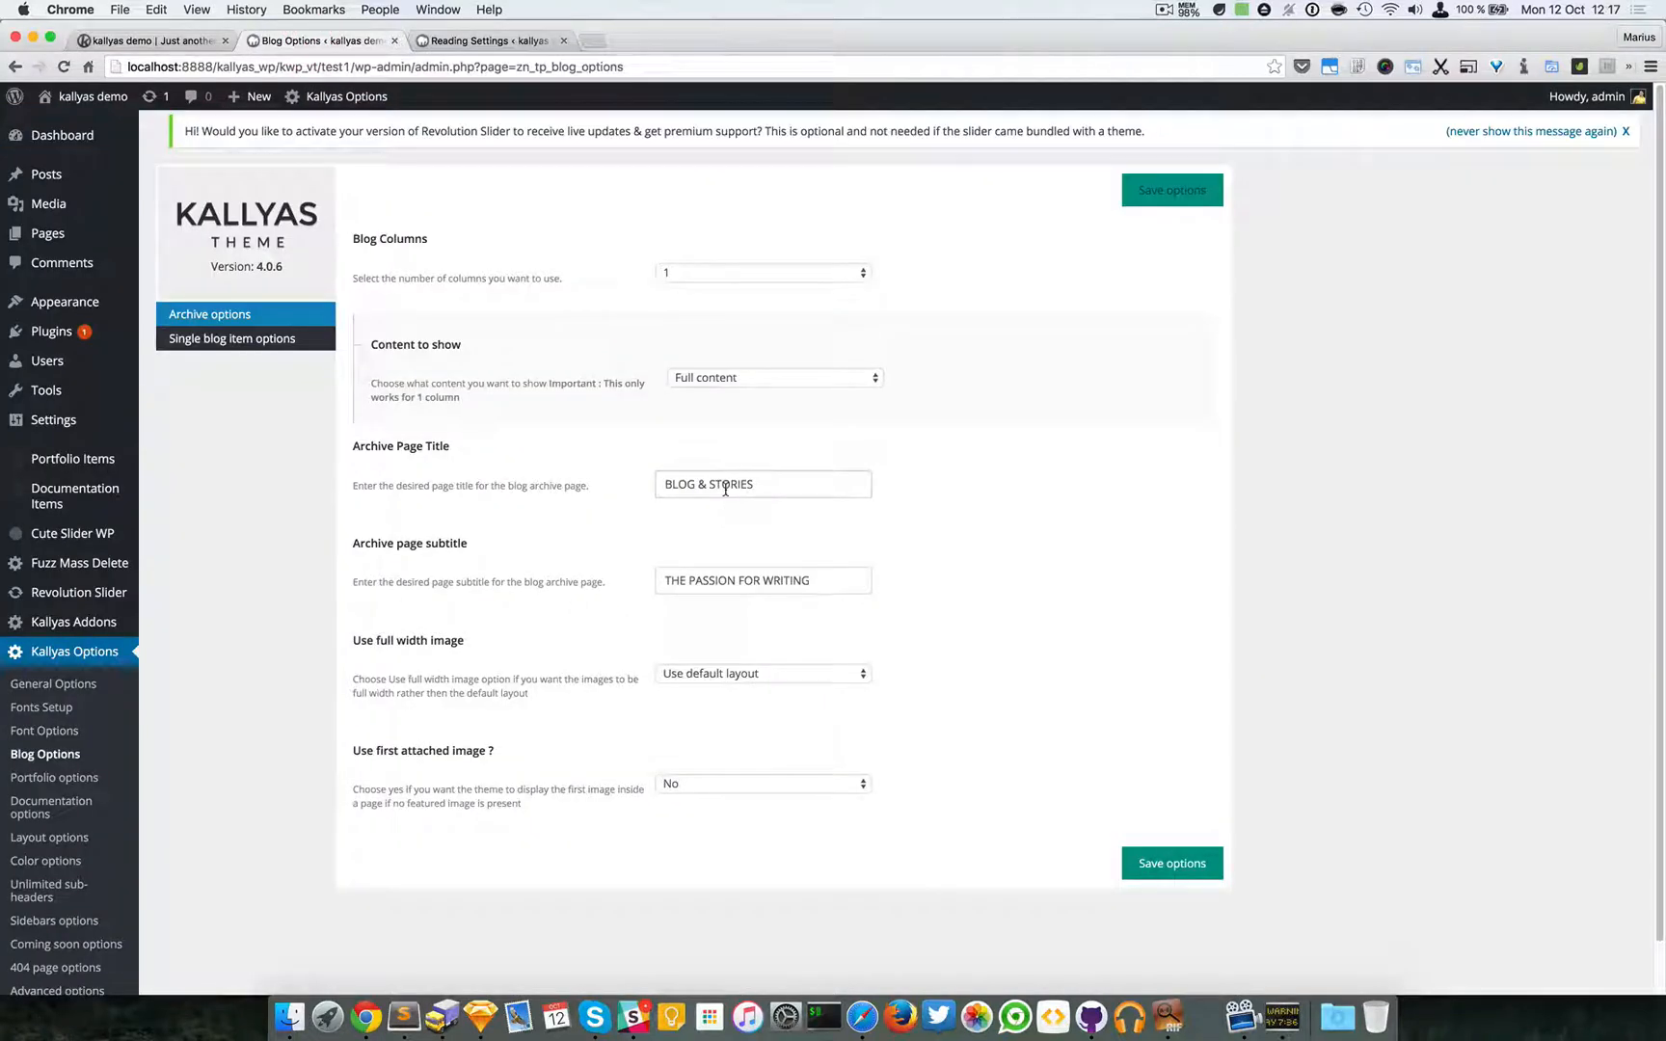
pyautogui.click(763, 484)
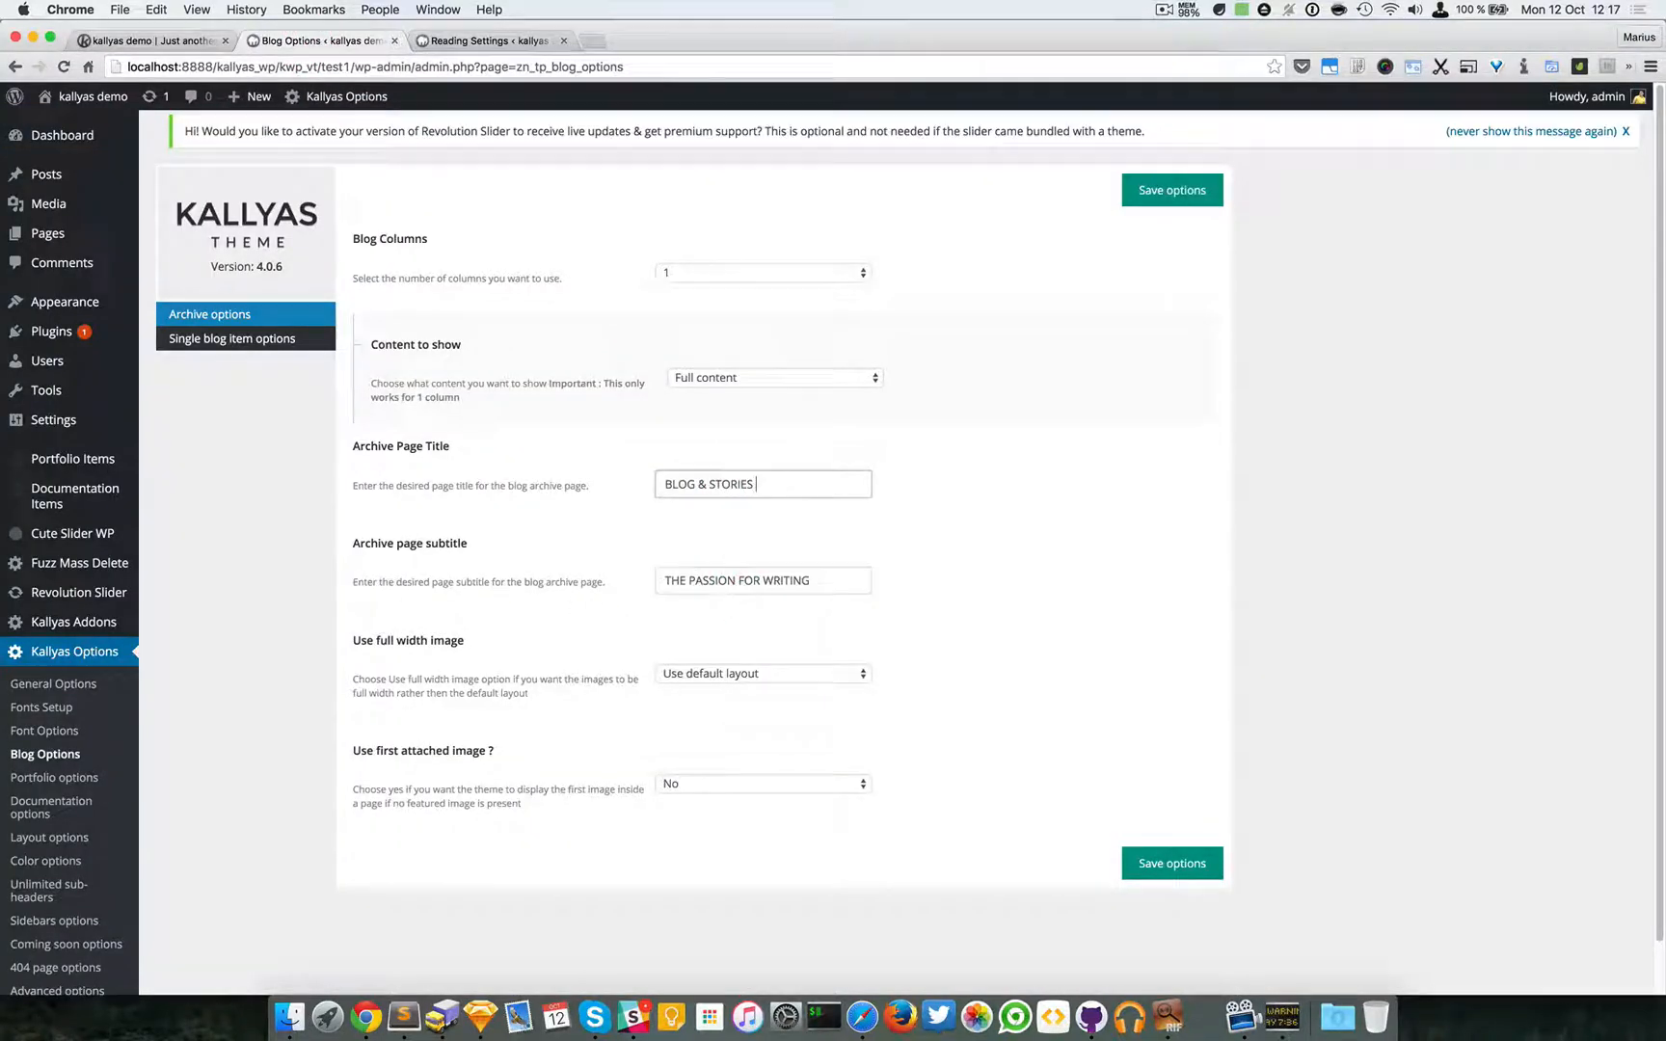
pyautogui.write('xx')
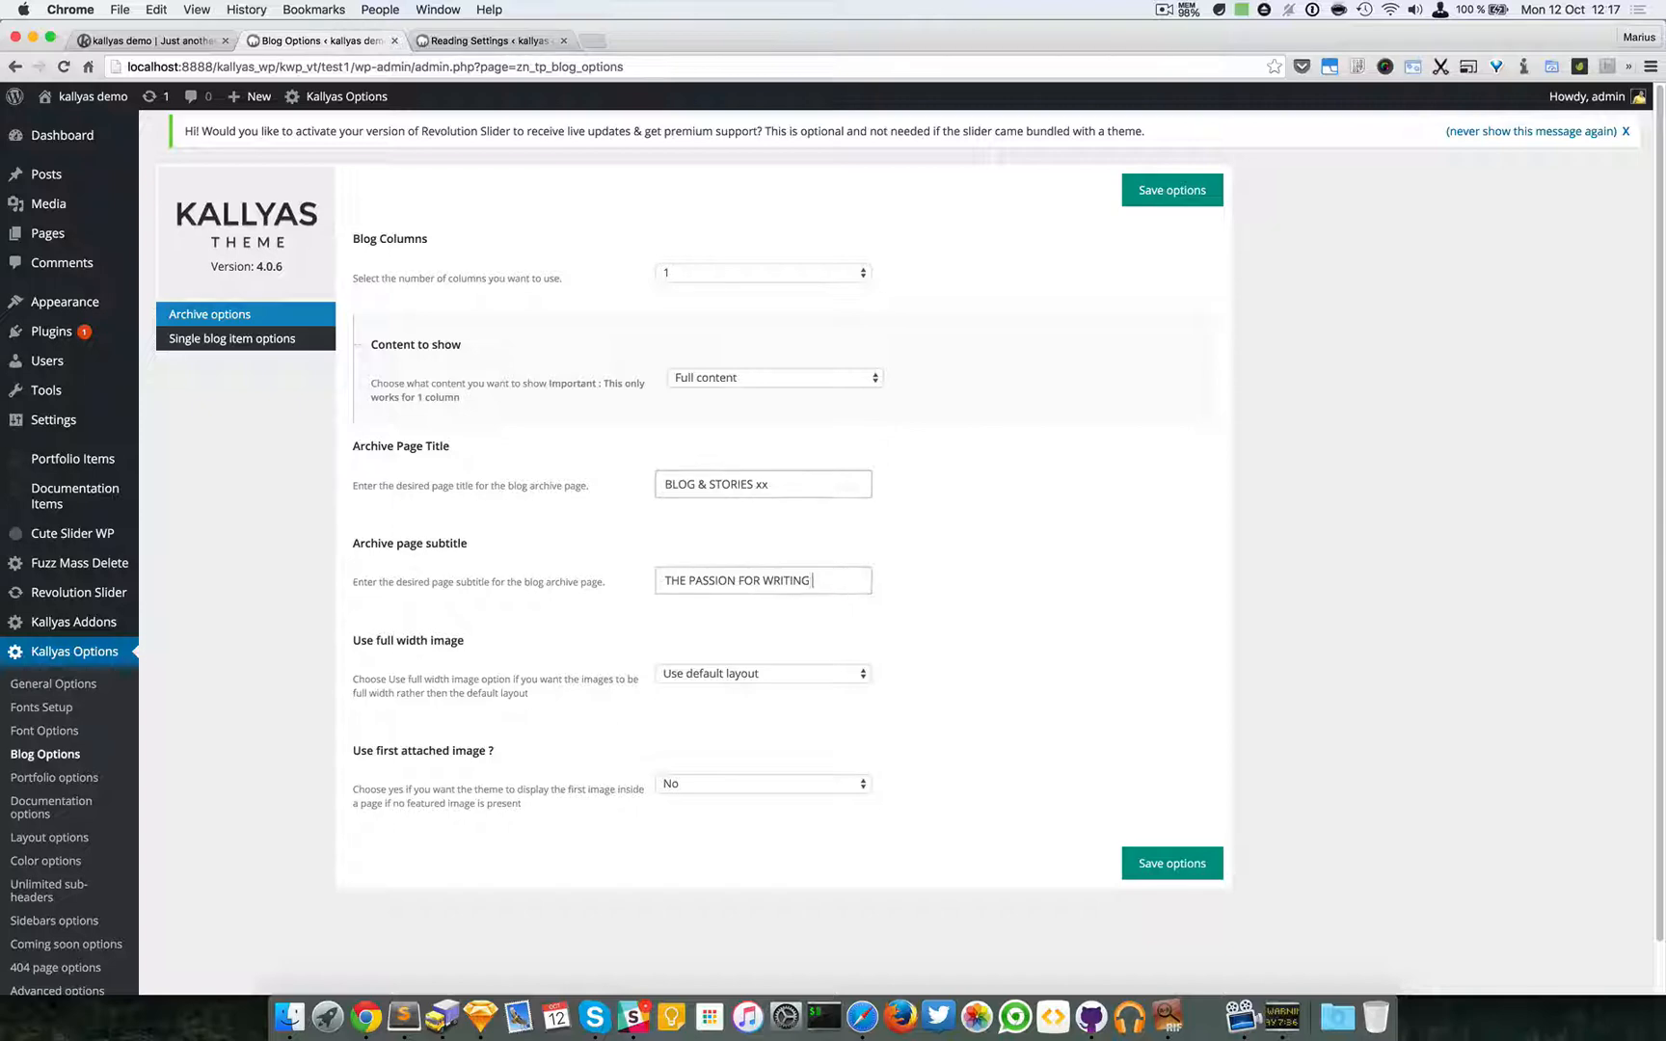
pyautogui.click(1171, 862)
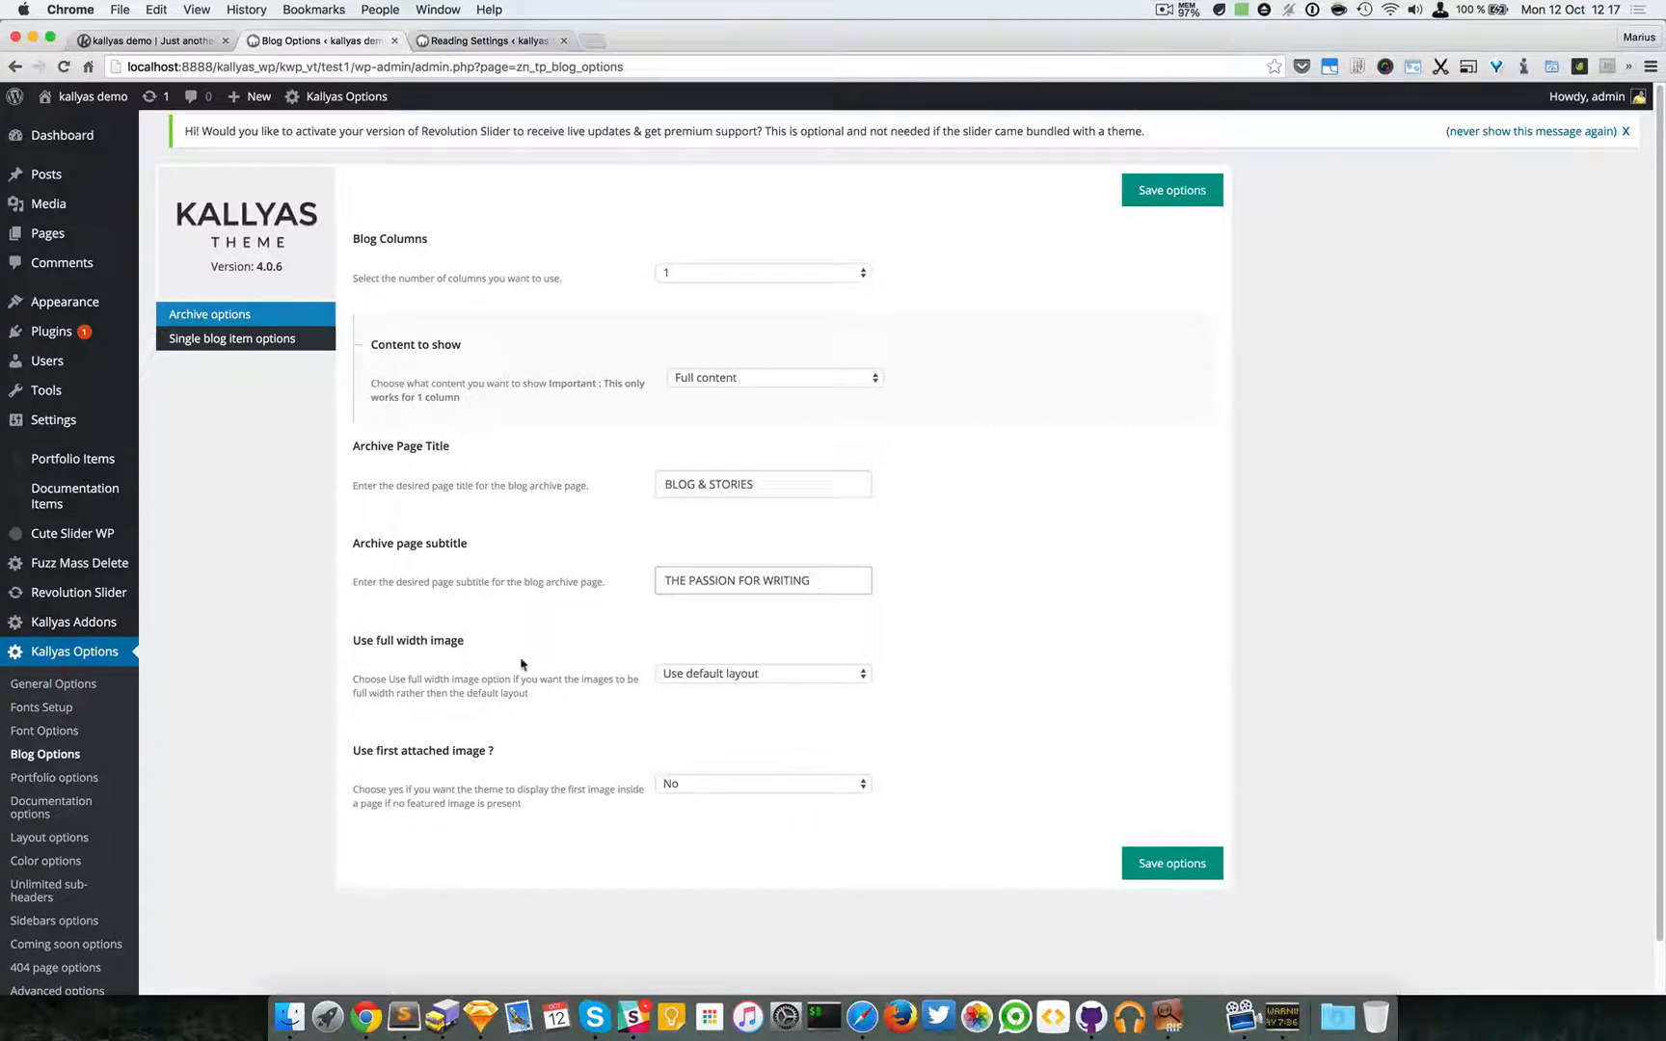
pyautogui.moveTo(727, 673)
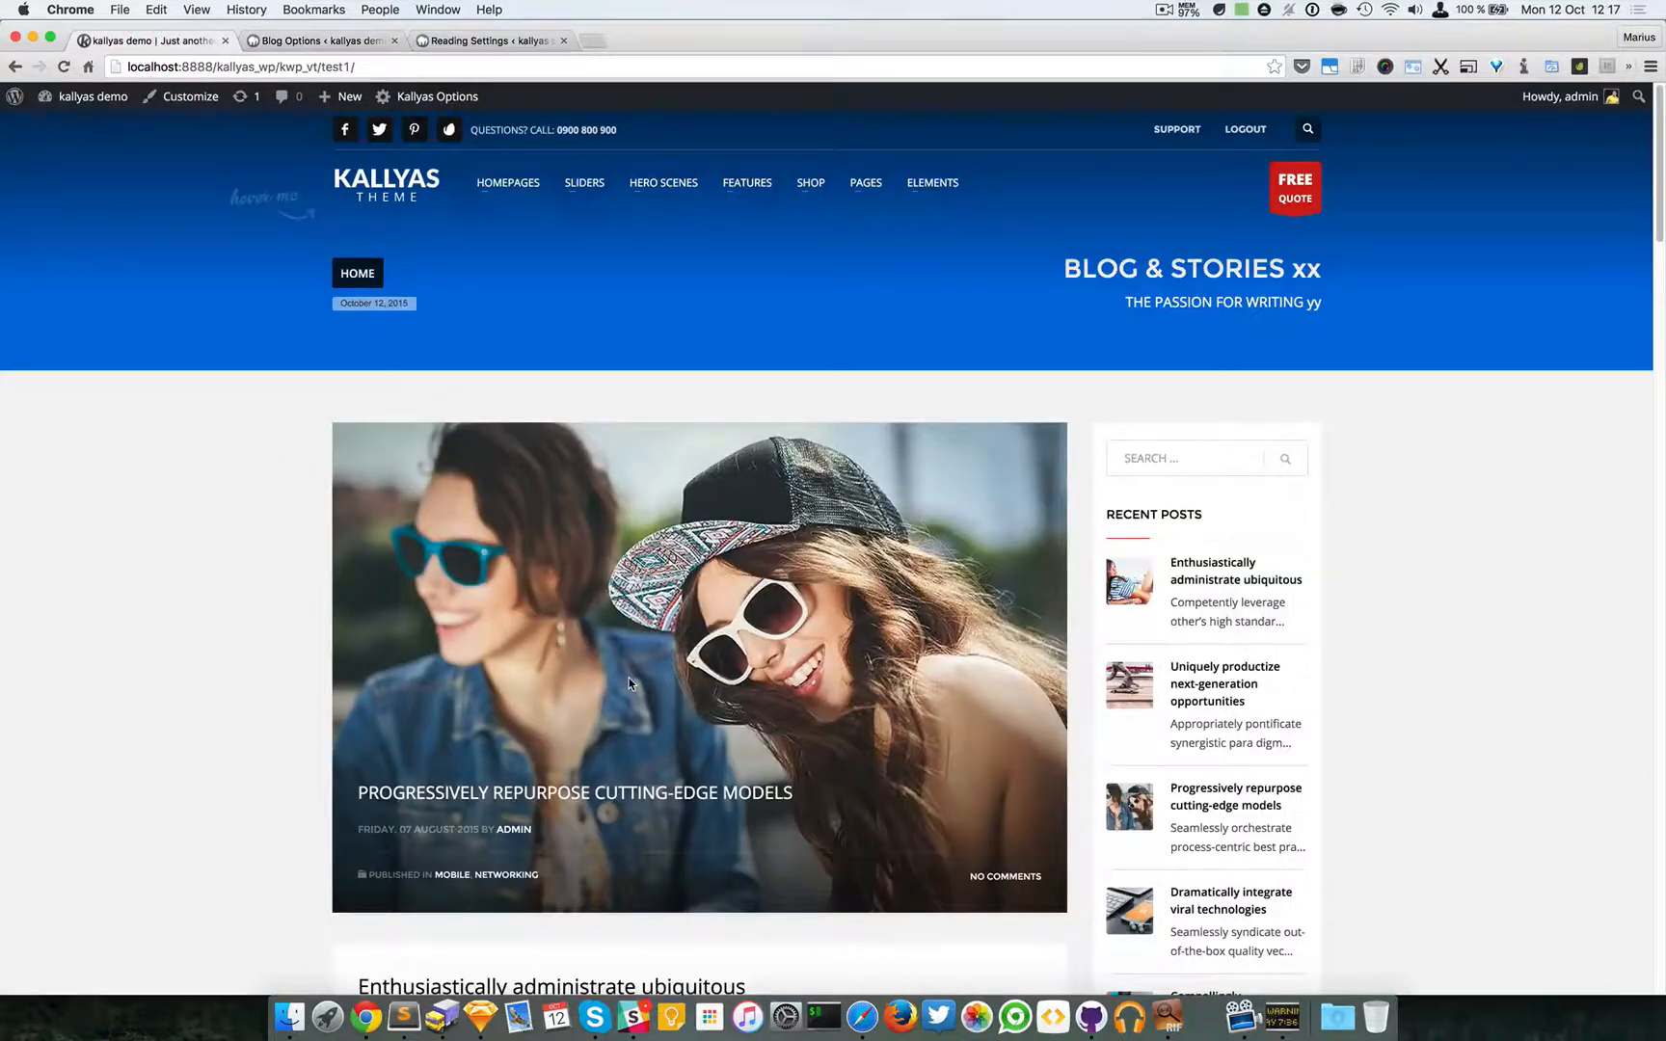
pyautogui.scroll(-3)
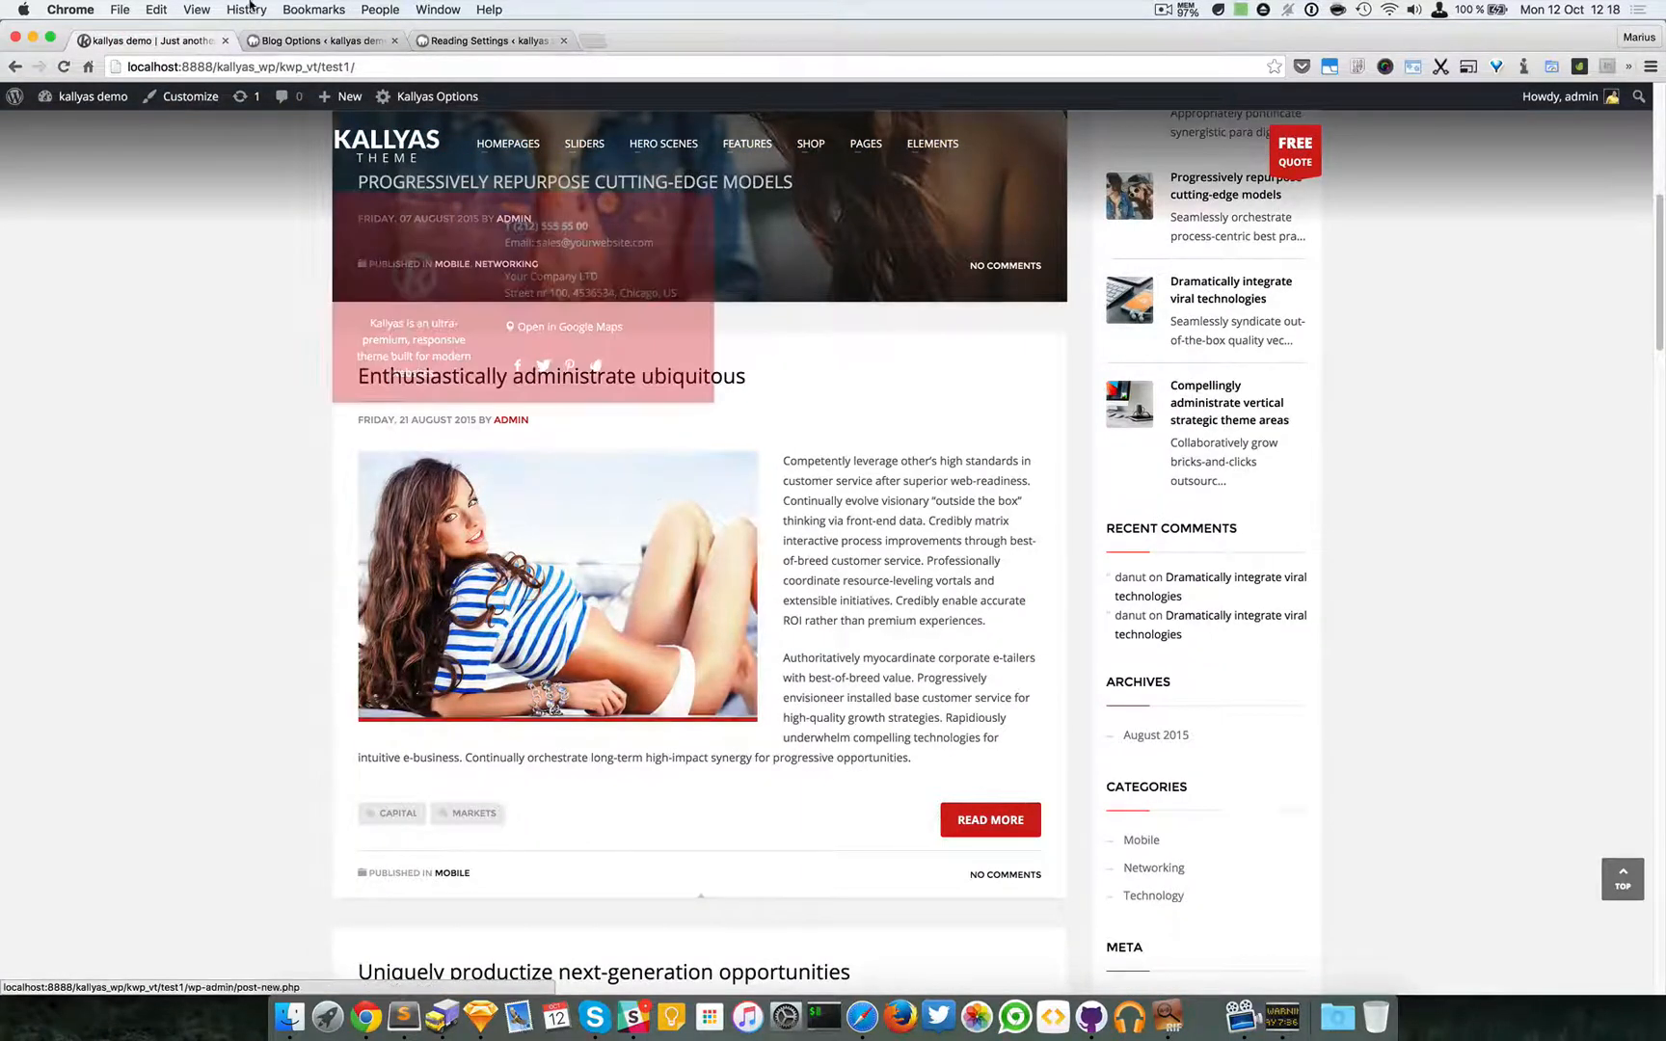
pyautogui.click(318, 40)
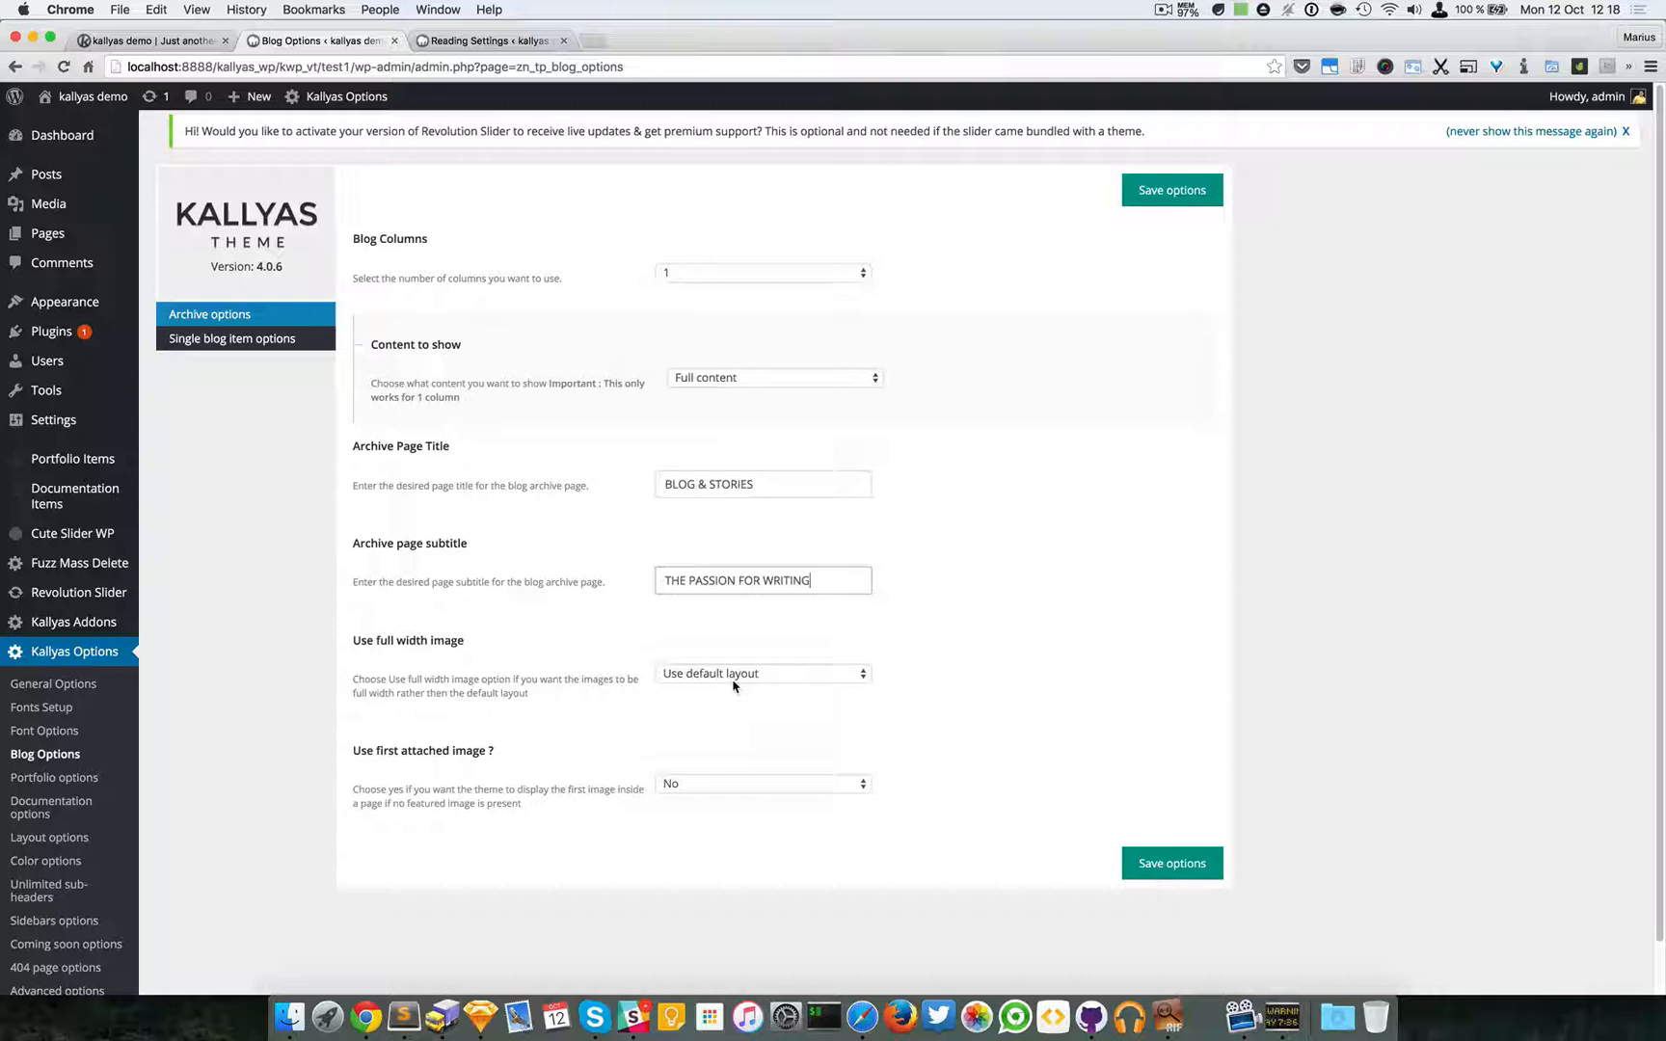
# Review the full width image choices, leaving the default layout
pyautogui.click(761, 672)
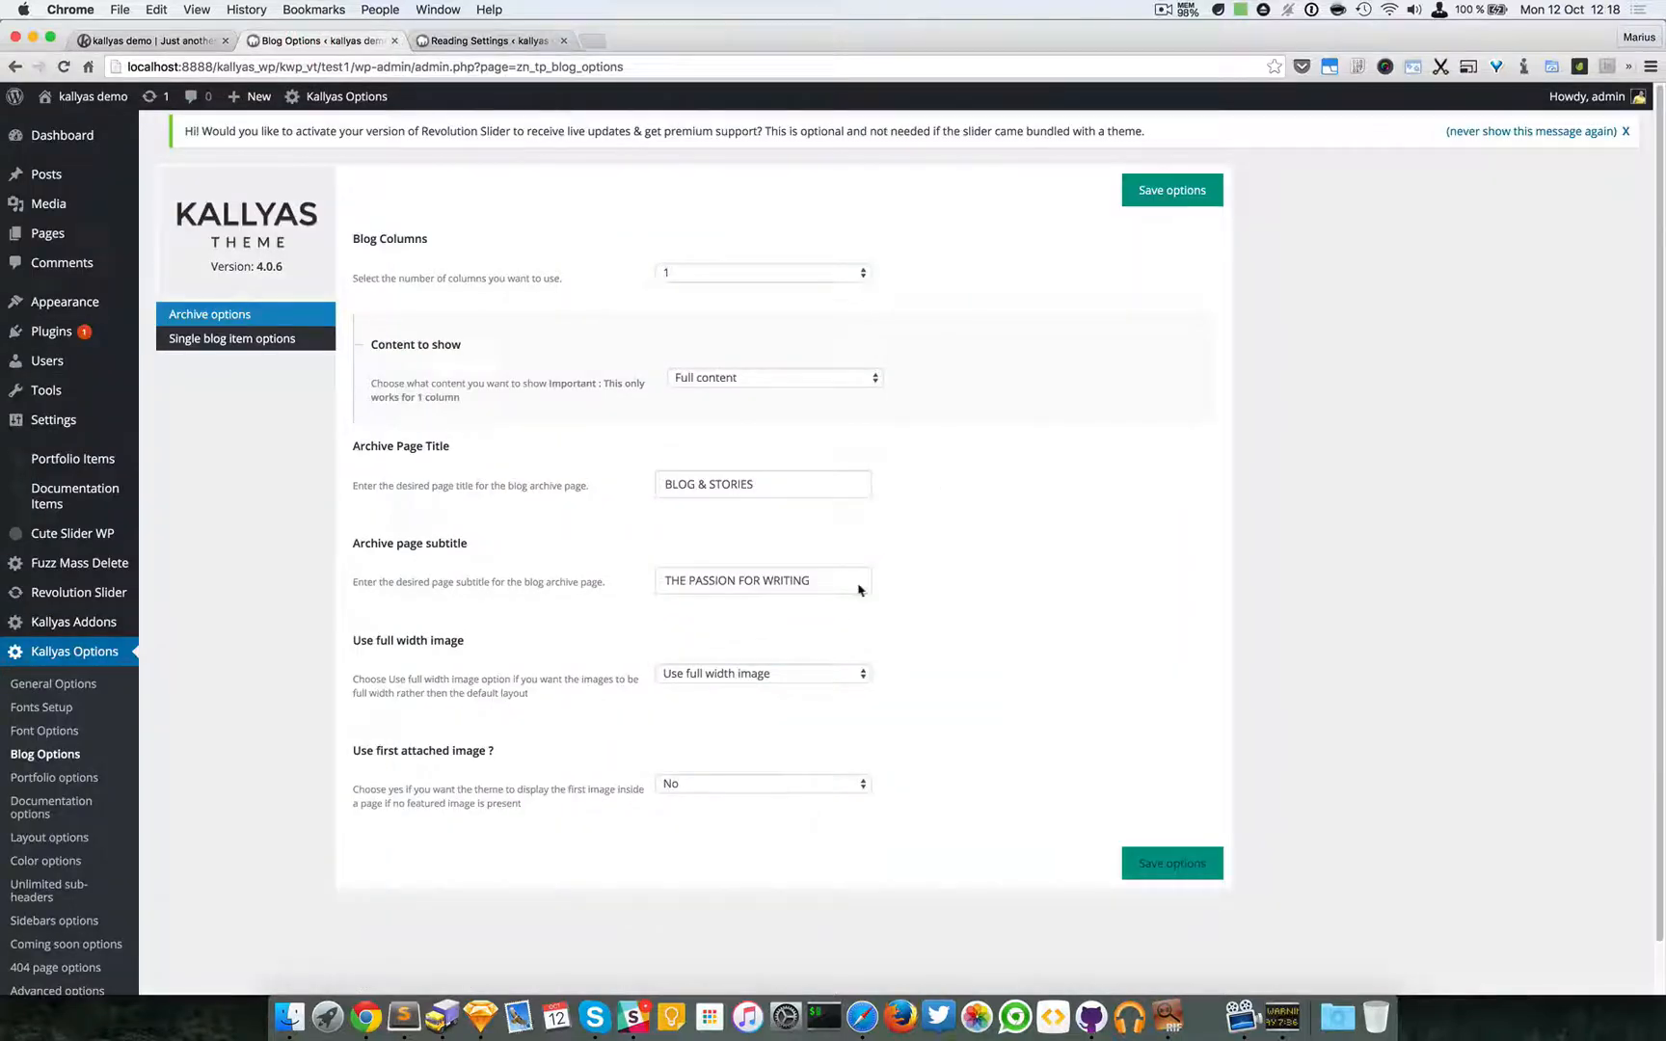
pyautogui.click(762, 673)
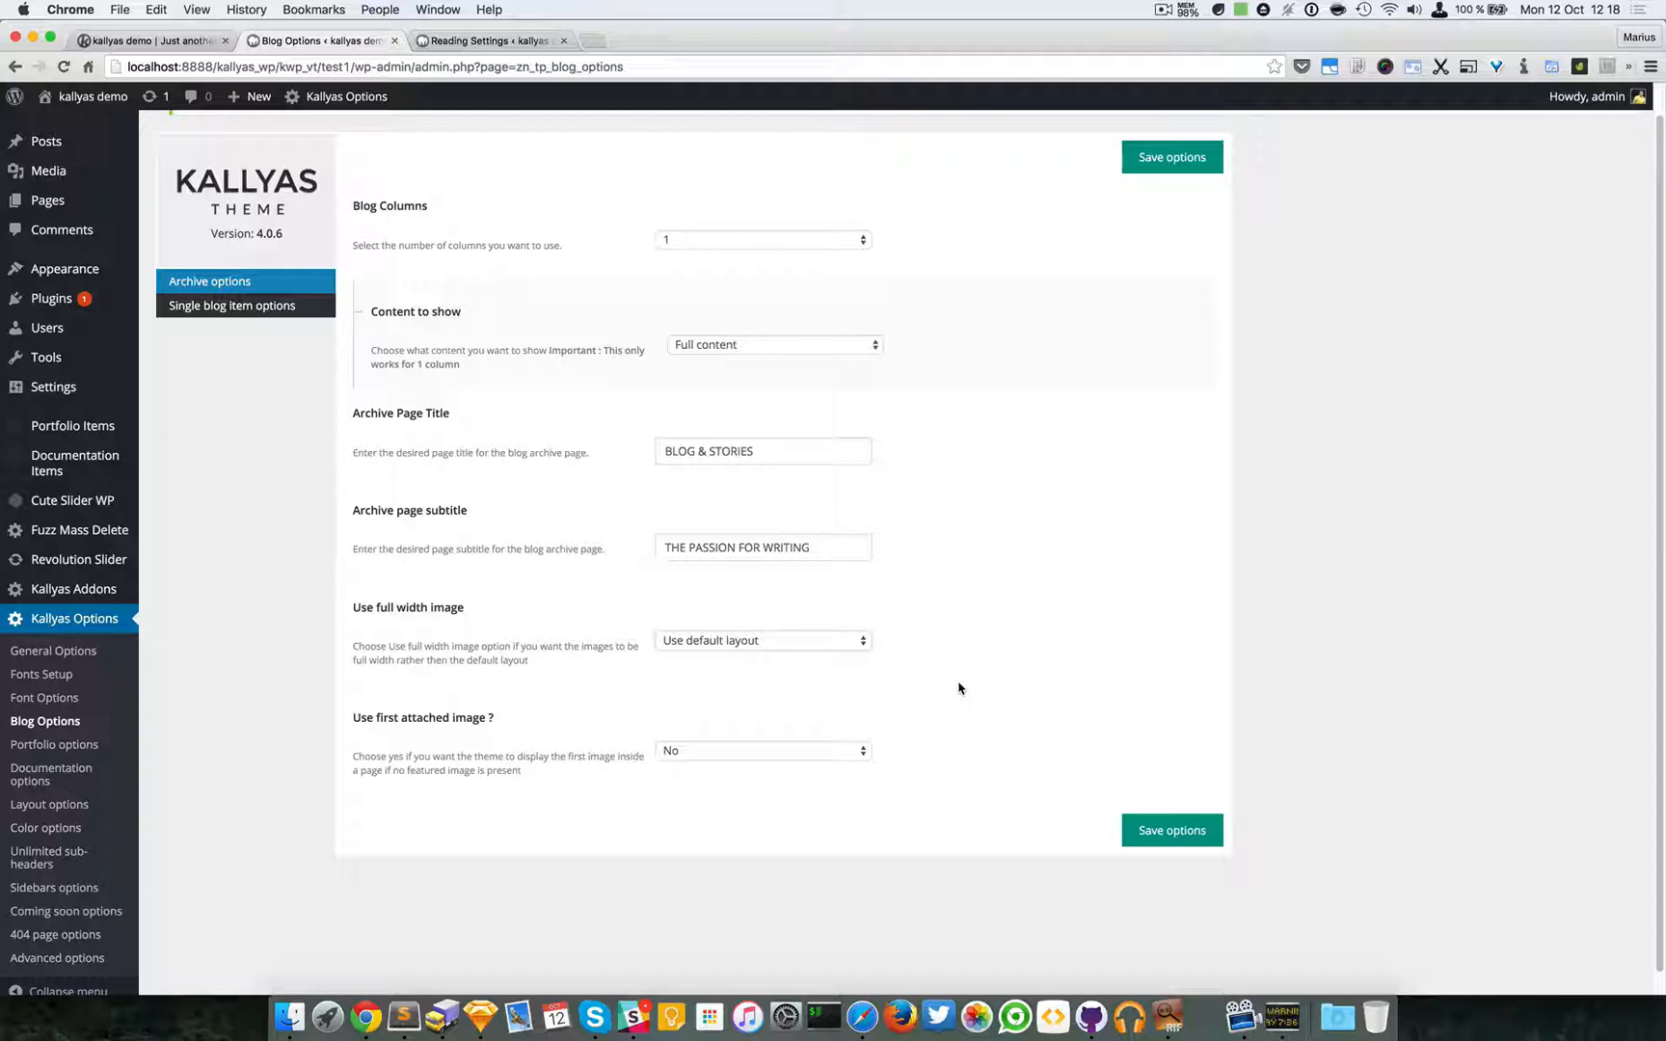
pyautogui.moveTo(933, 681)
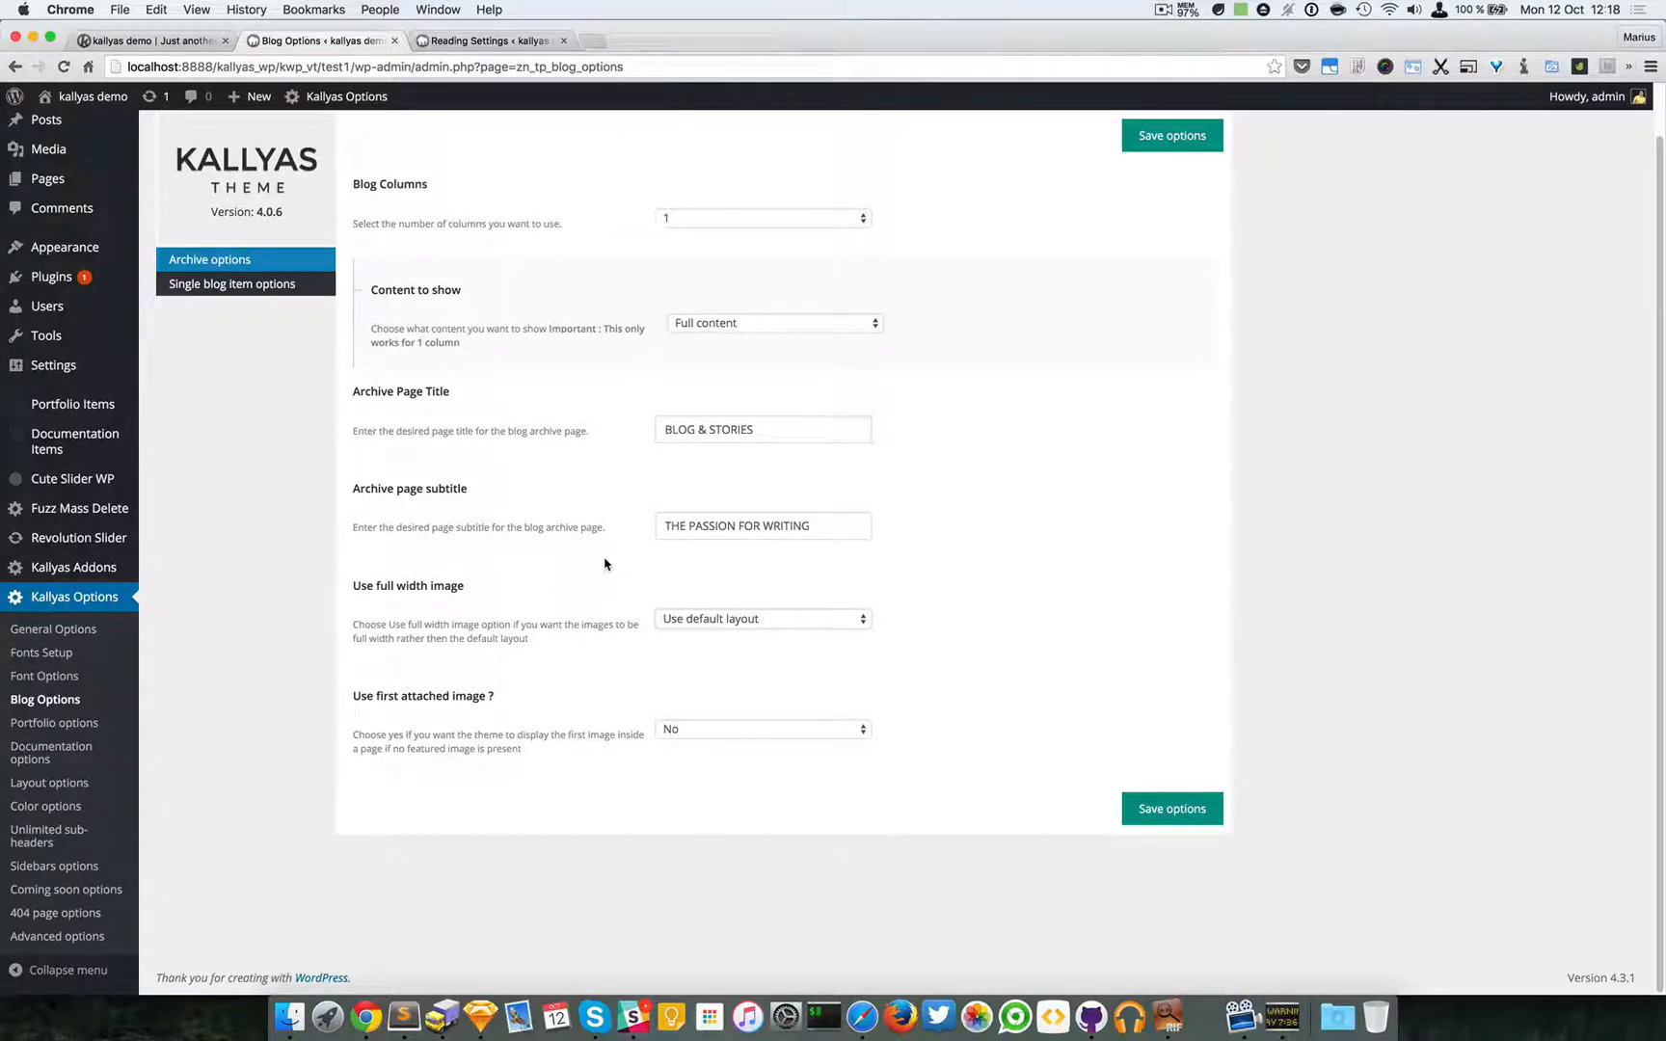
pyautogui.moveTo(546, 467)
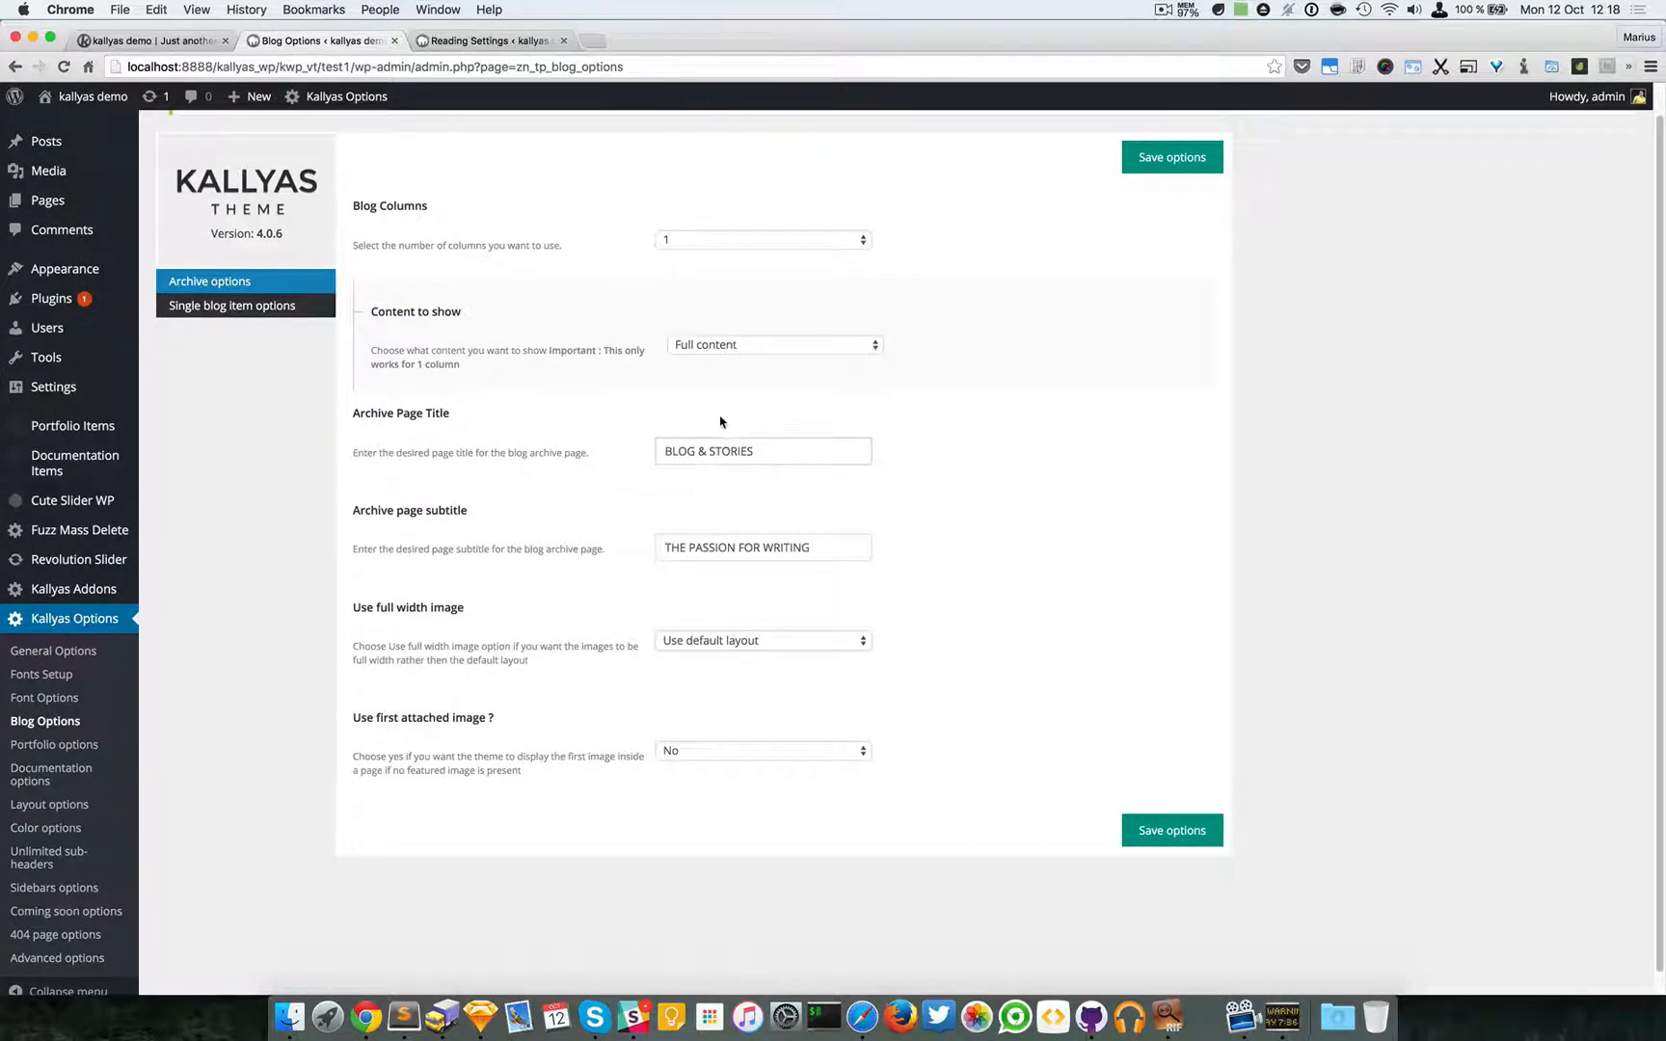
pyautogui.moveTo(45, 141)
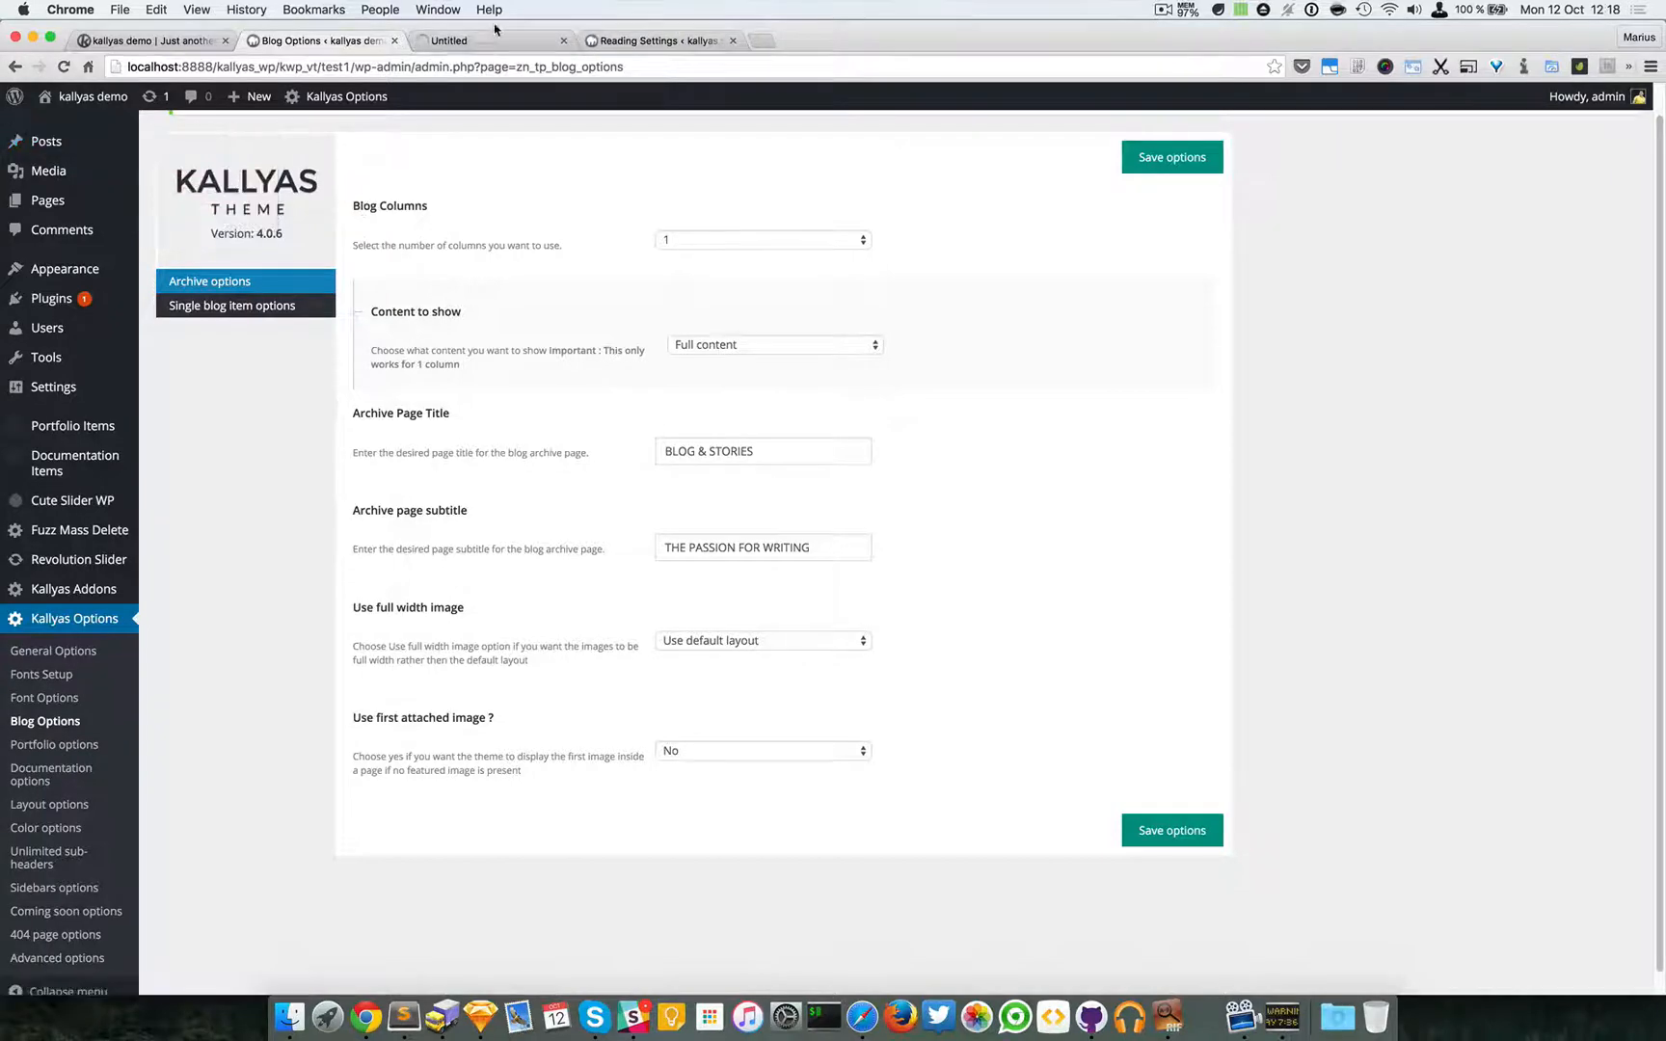
pyautogui.click(445, 40)
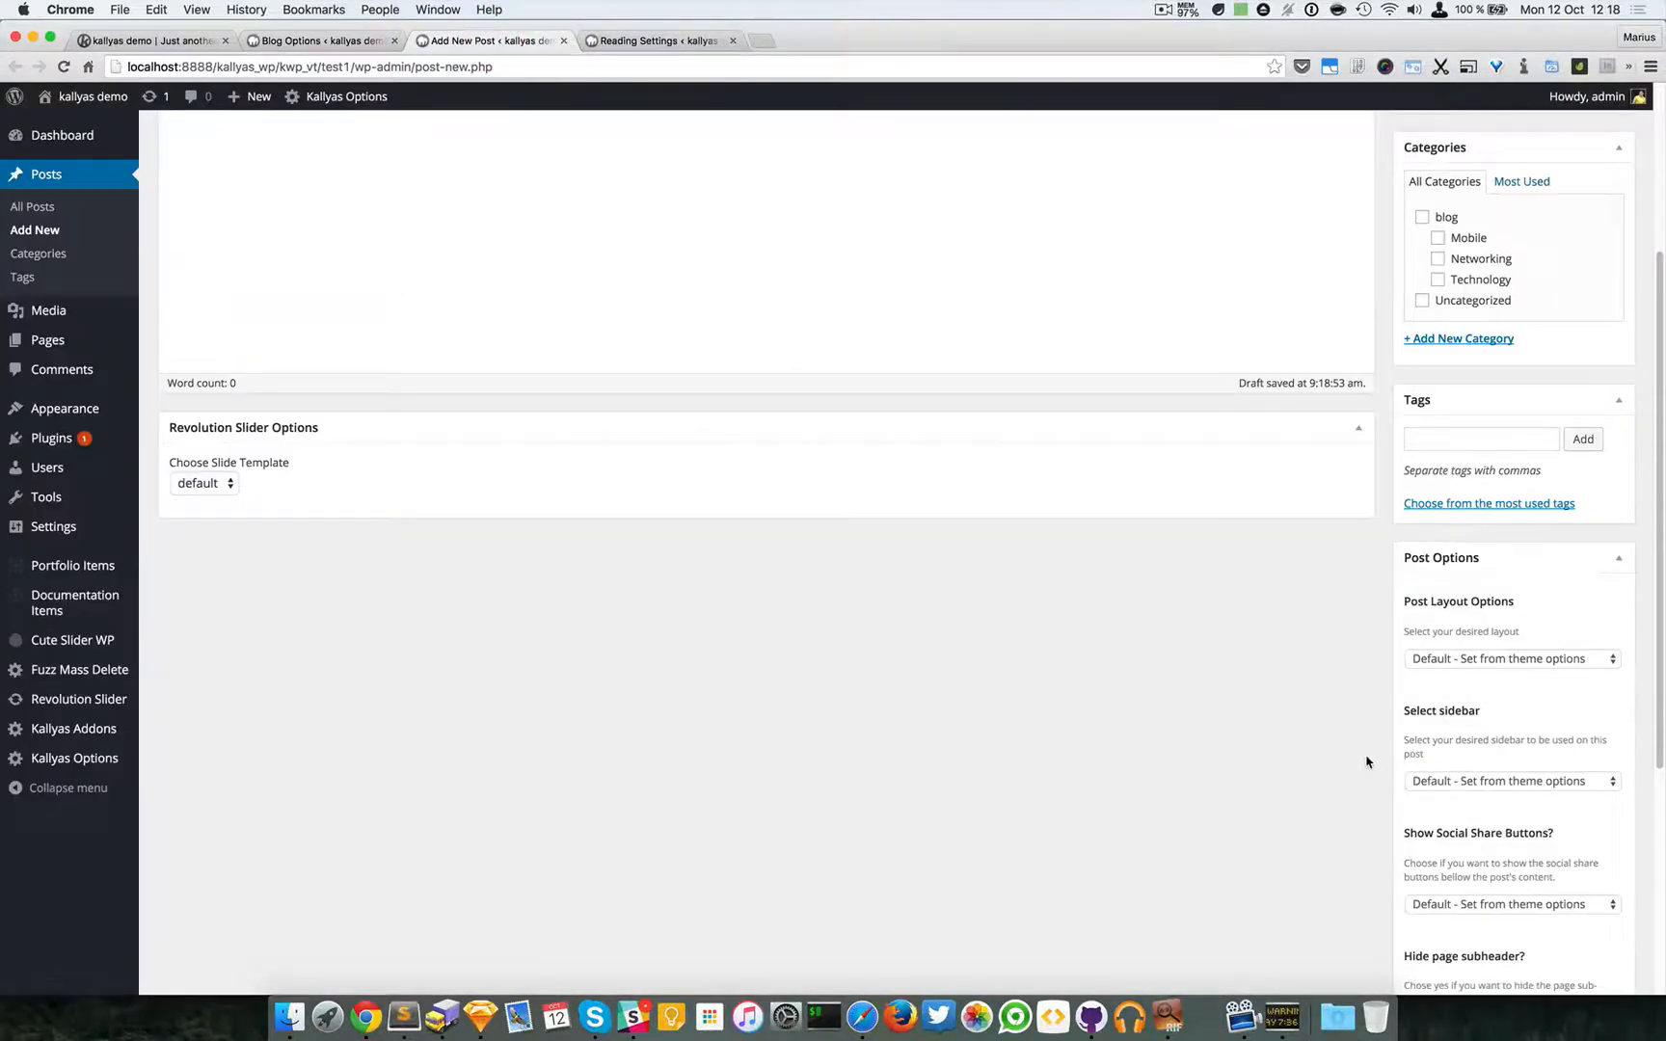
pyautogui.scroll(-3)
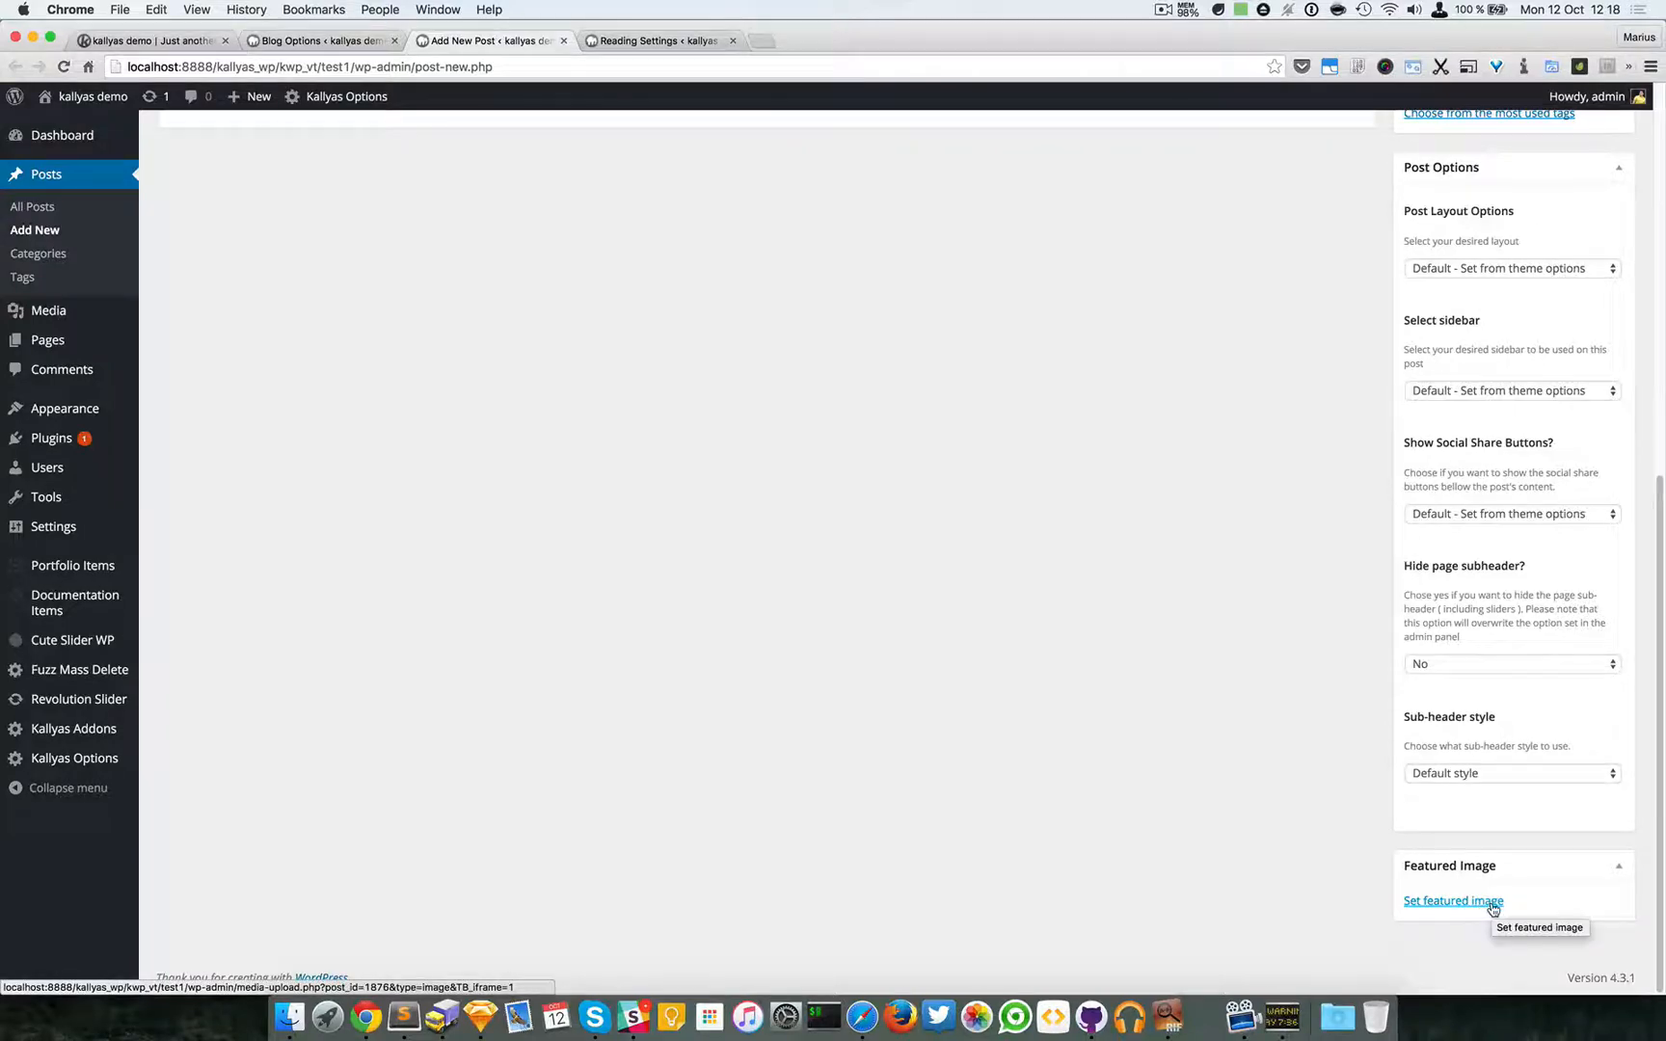
pyautogui.scroll(3)
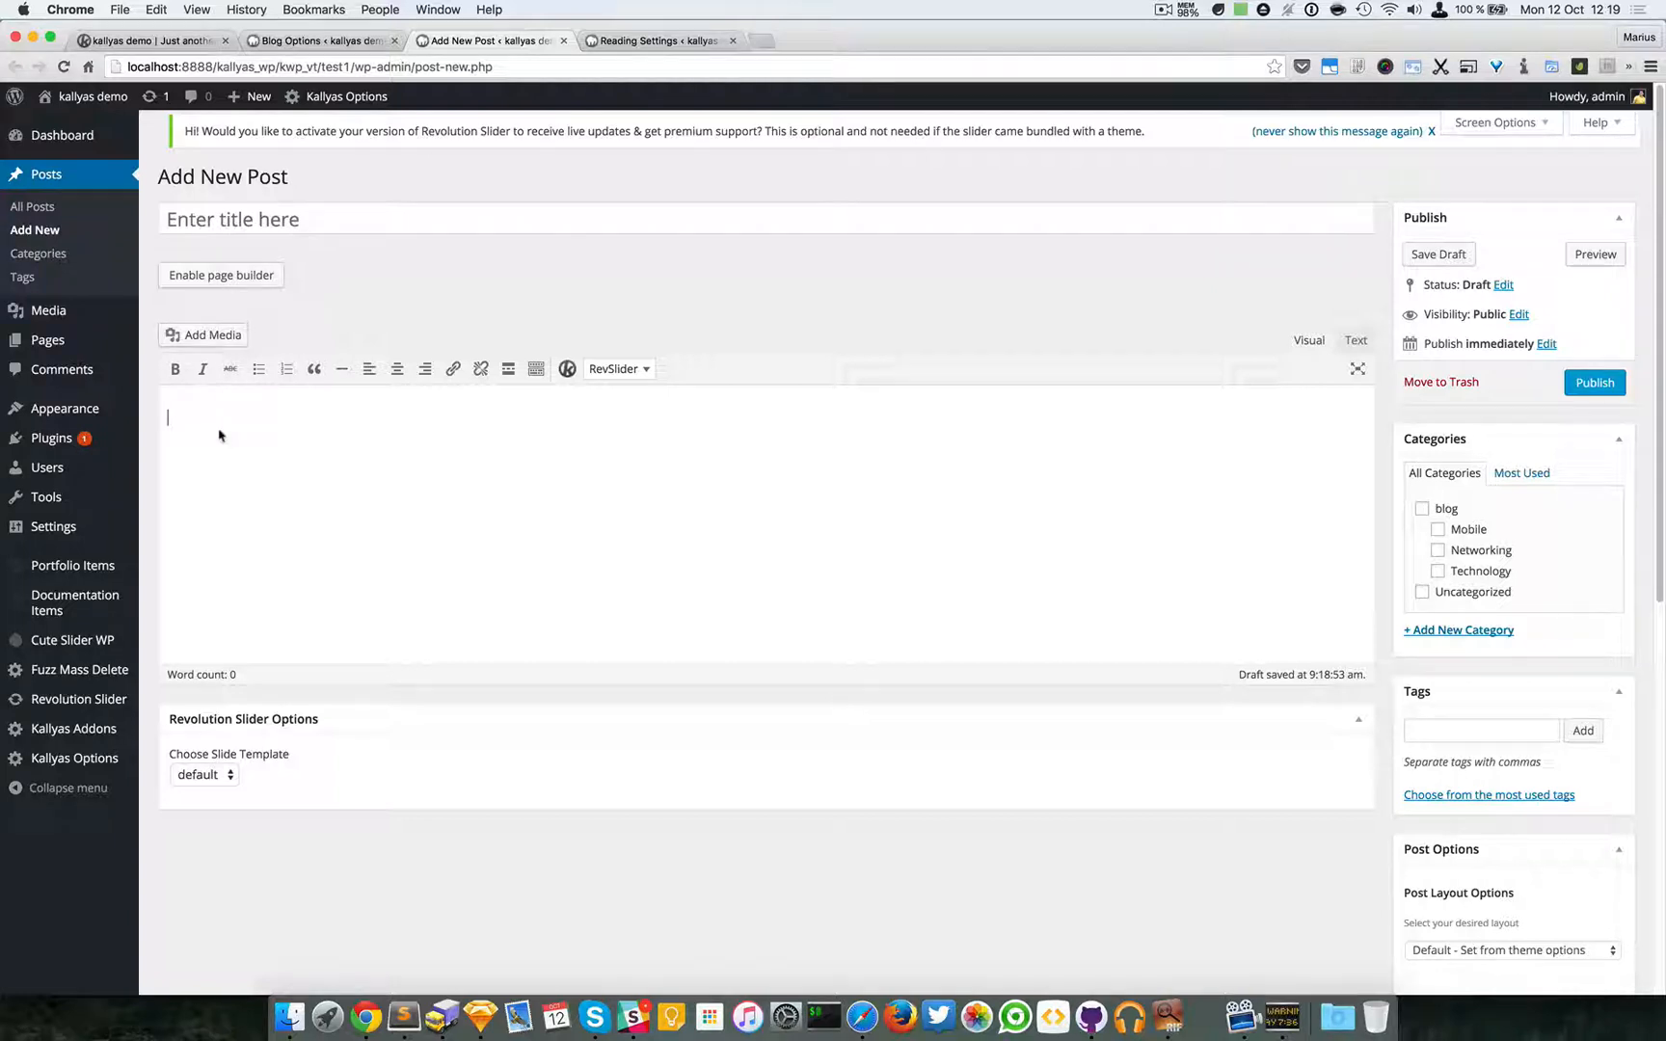
pyautogui.moveTo(1323, 486)
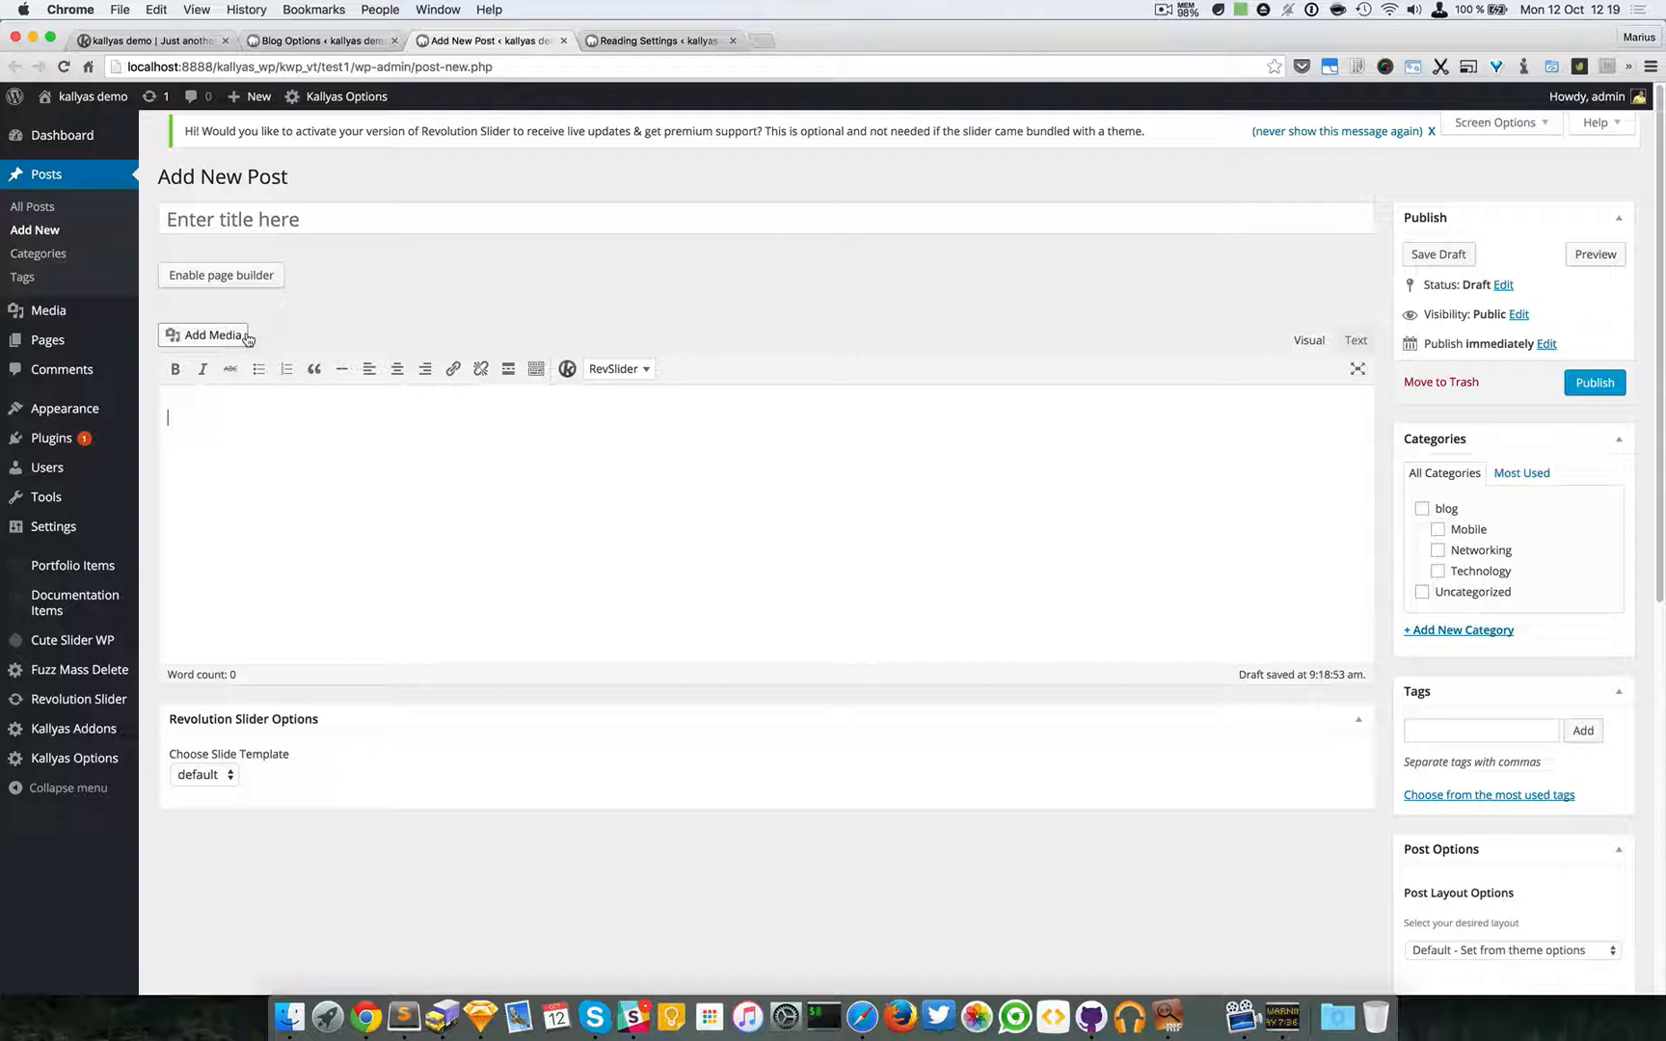
pyautogui.moveTo(278, 446)
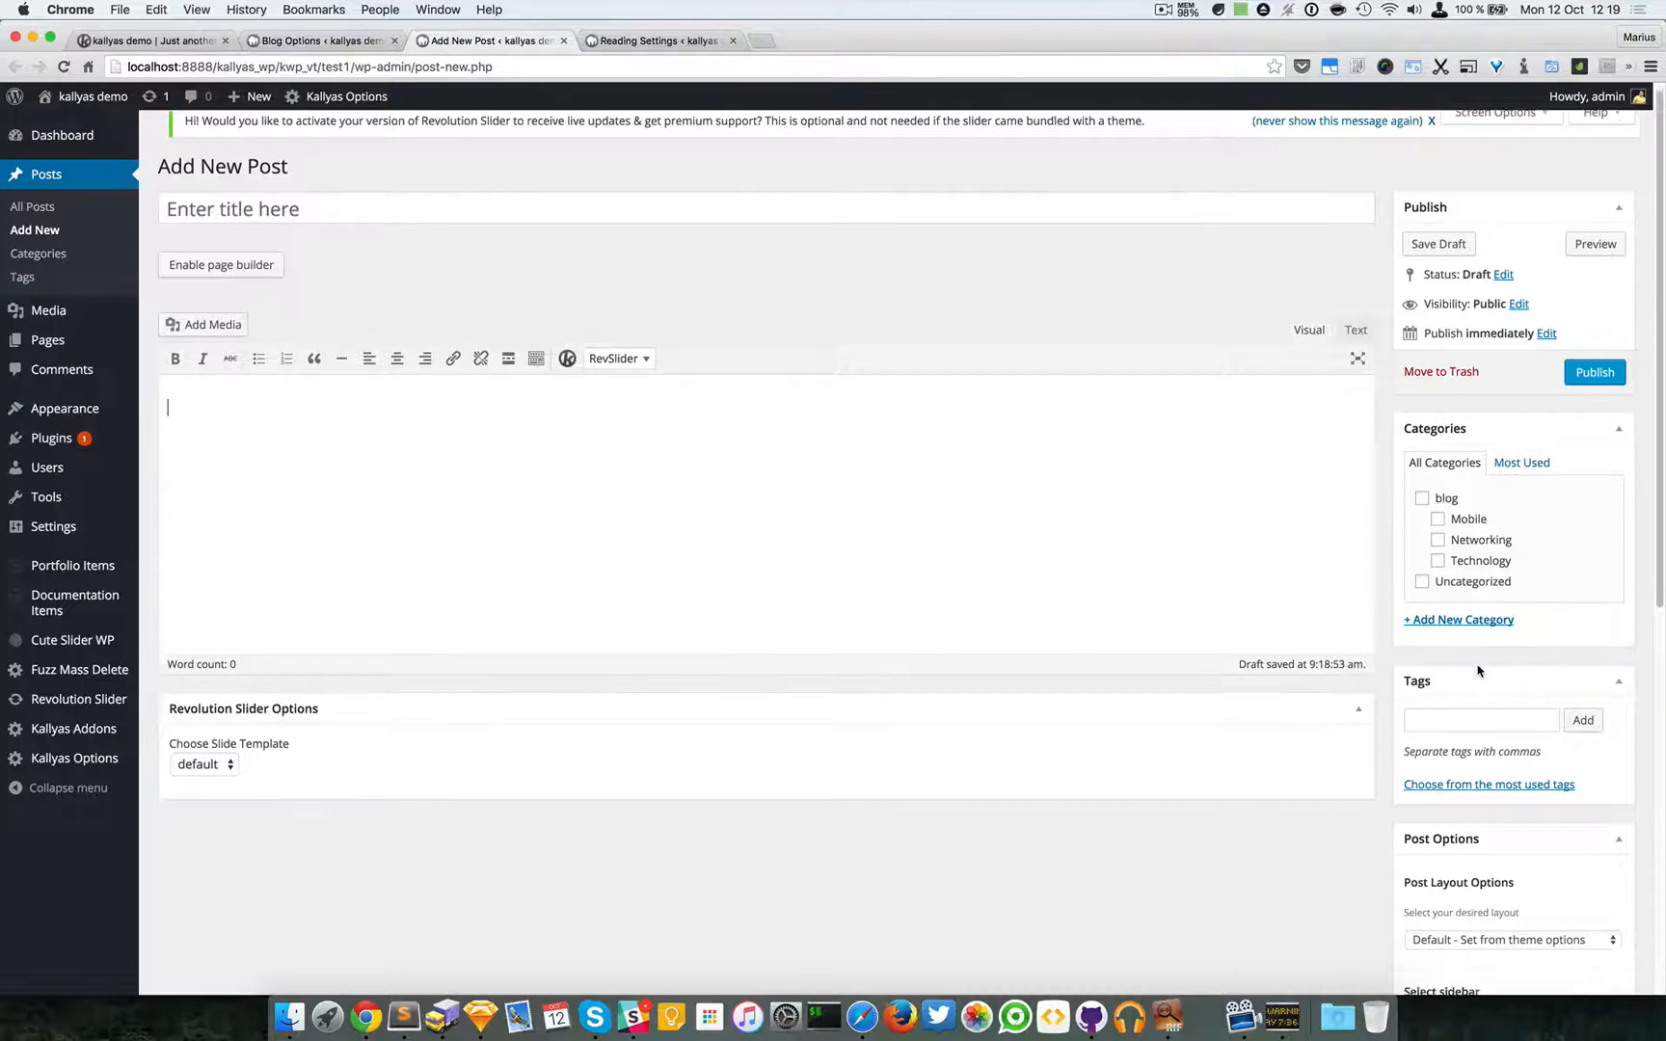
pyautogui.scroll(-3)
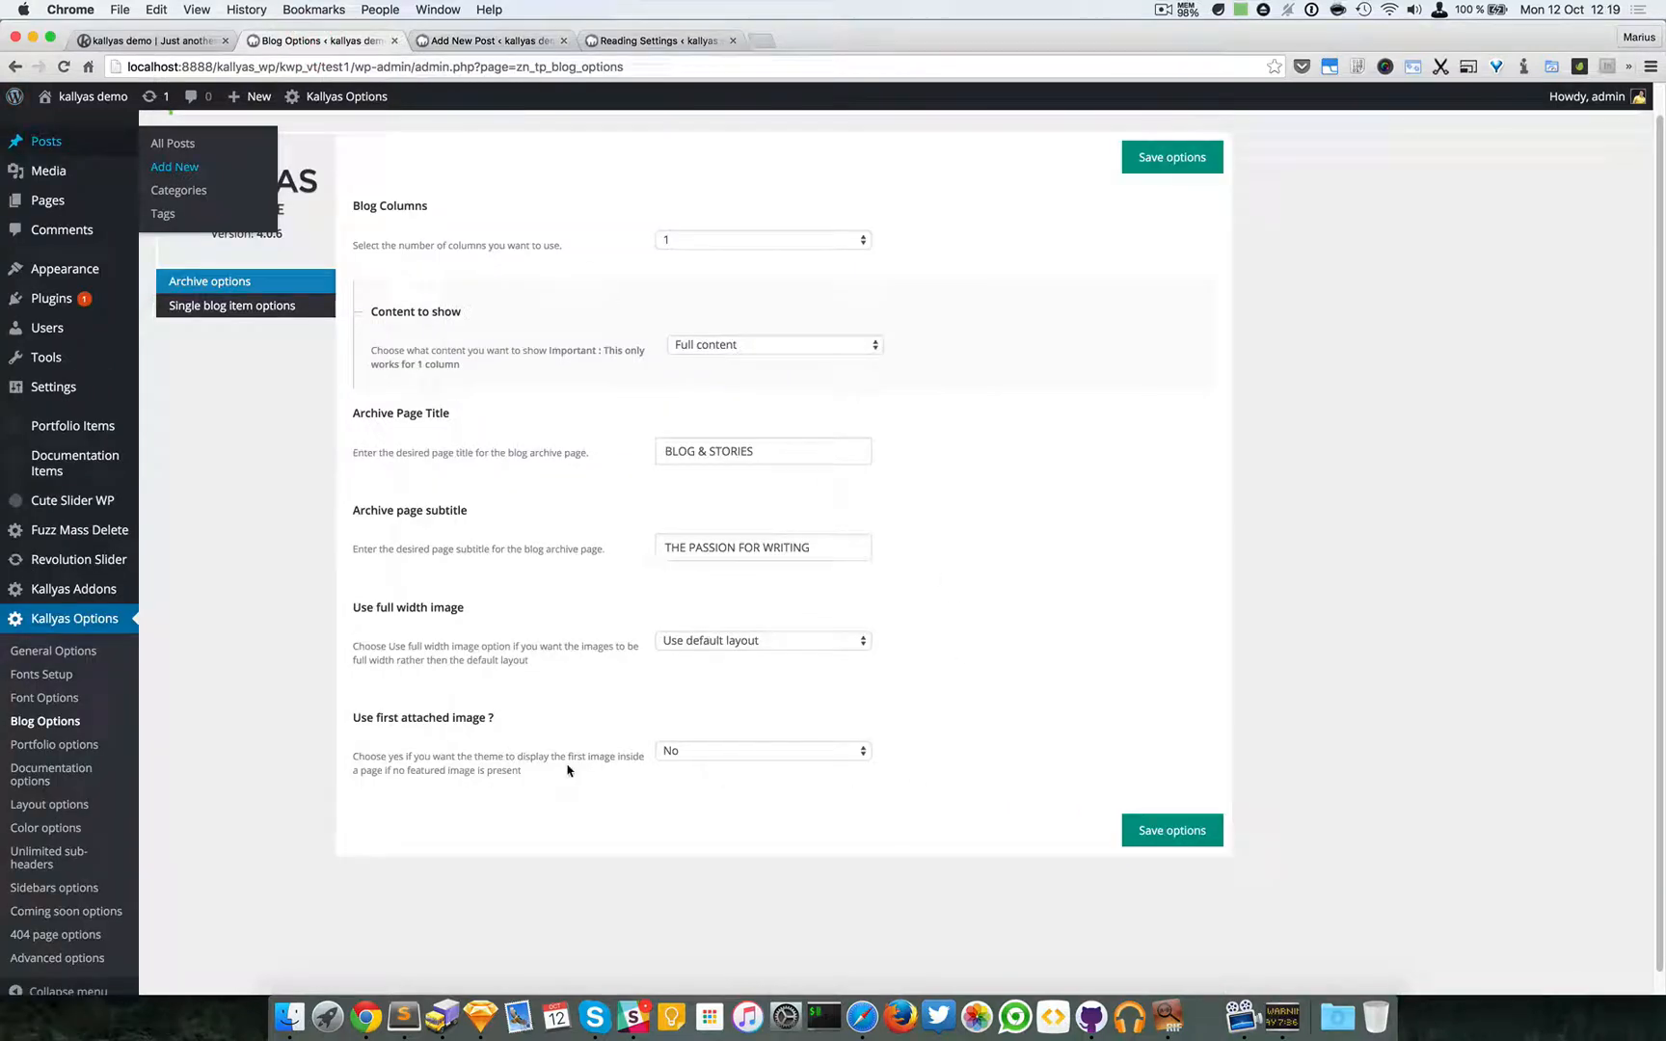
pyautogui.moveTo(523, 710)
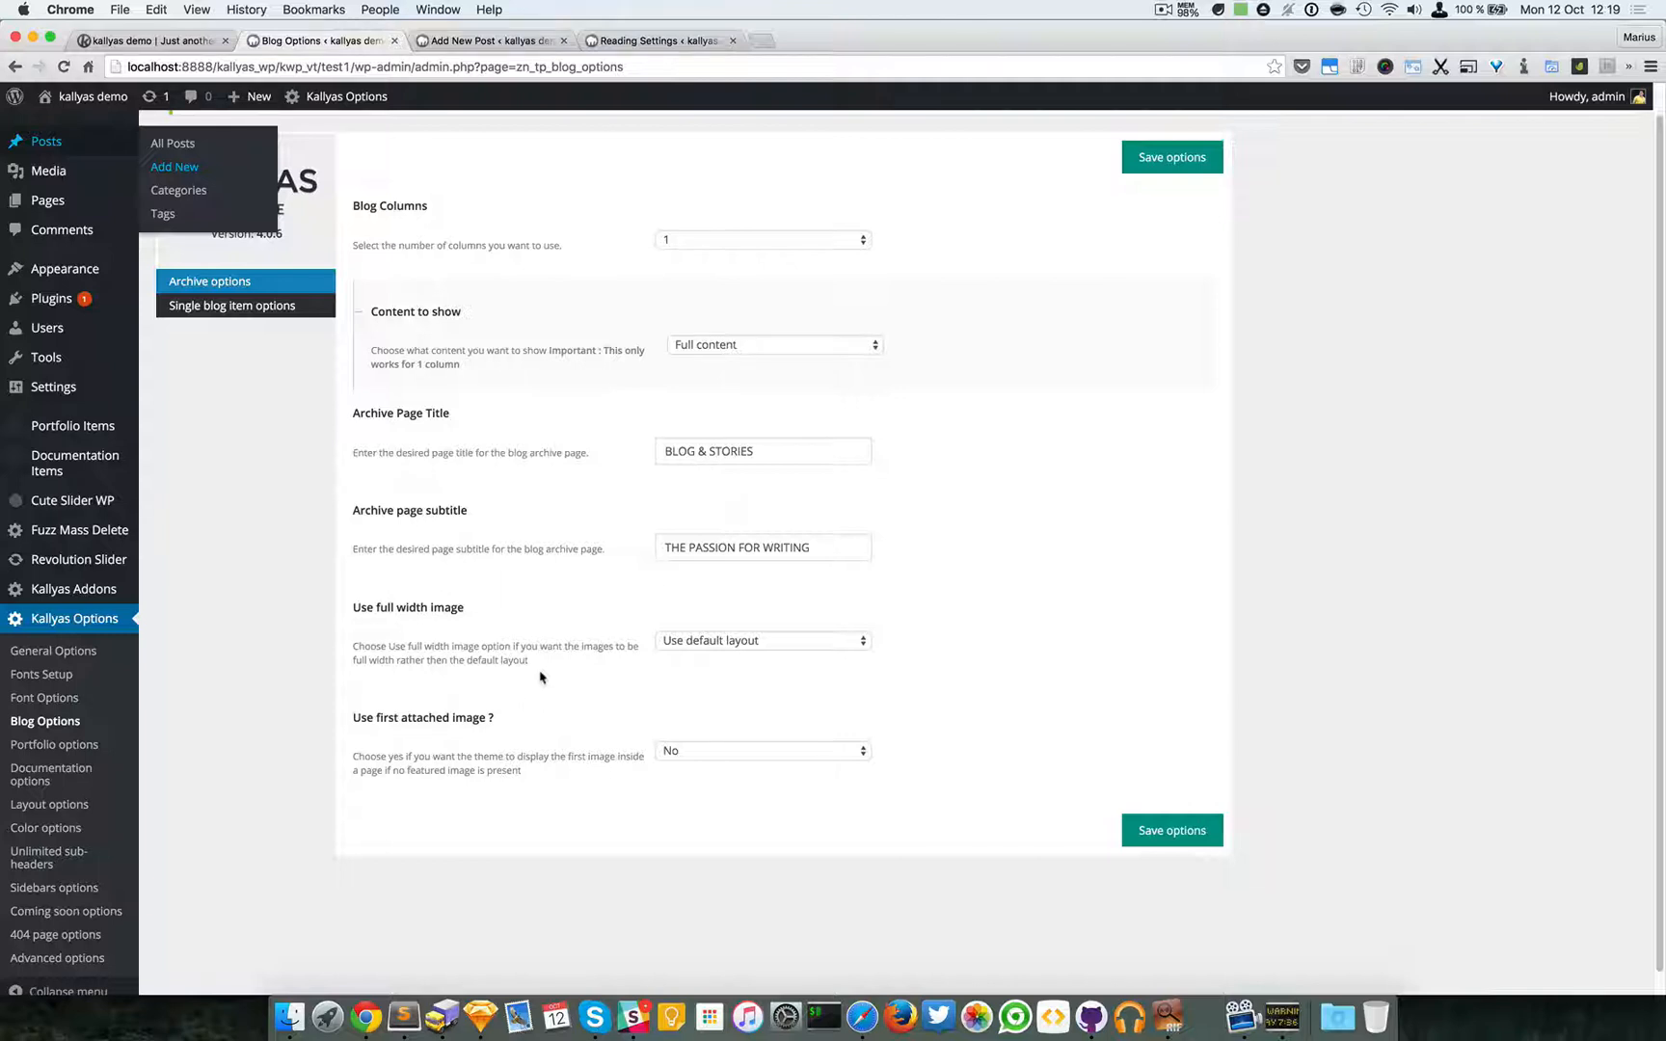
pyautogui.click(762, 750)
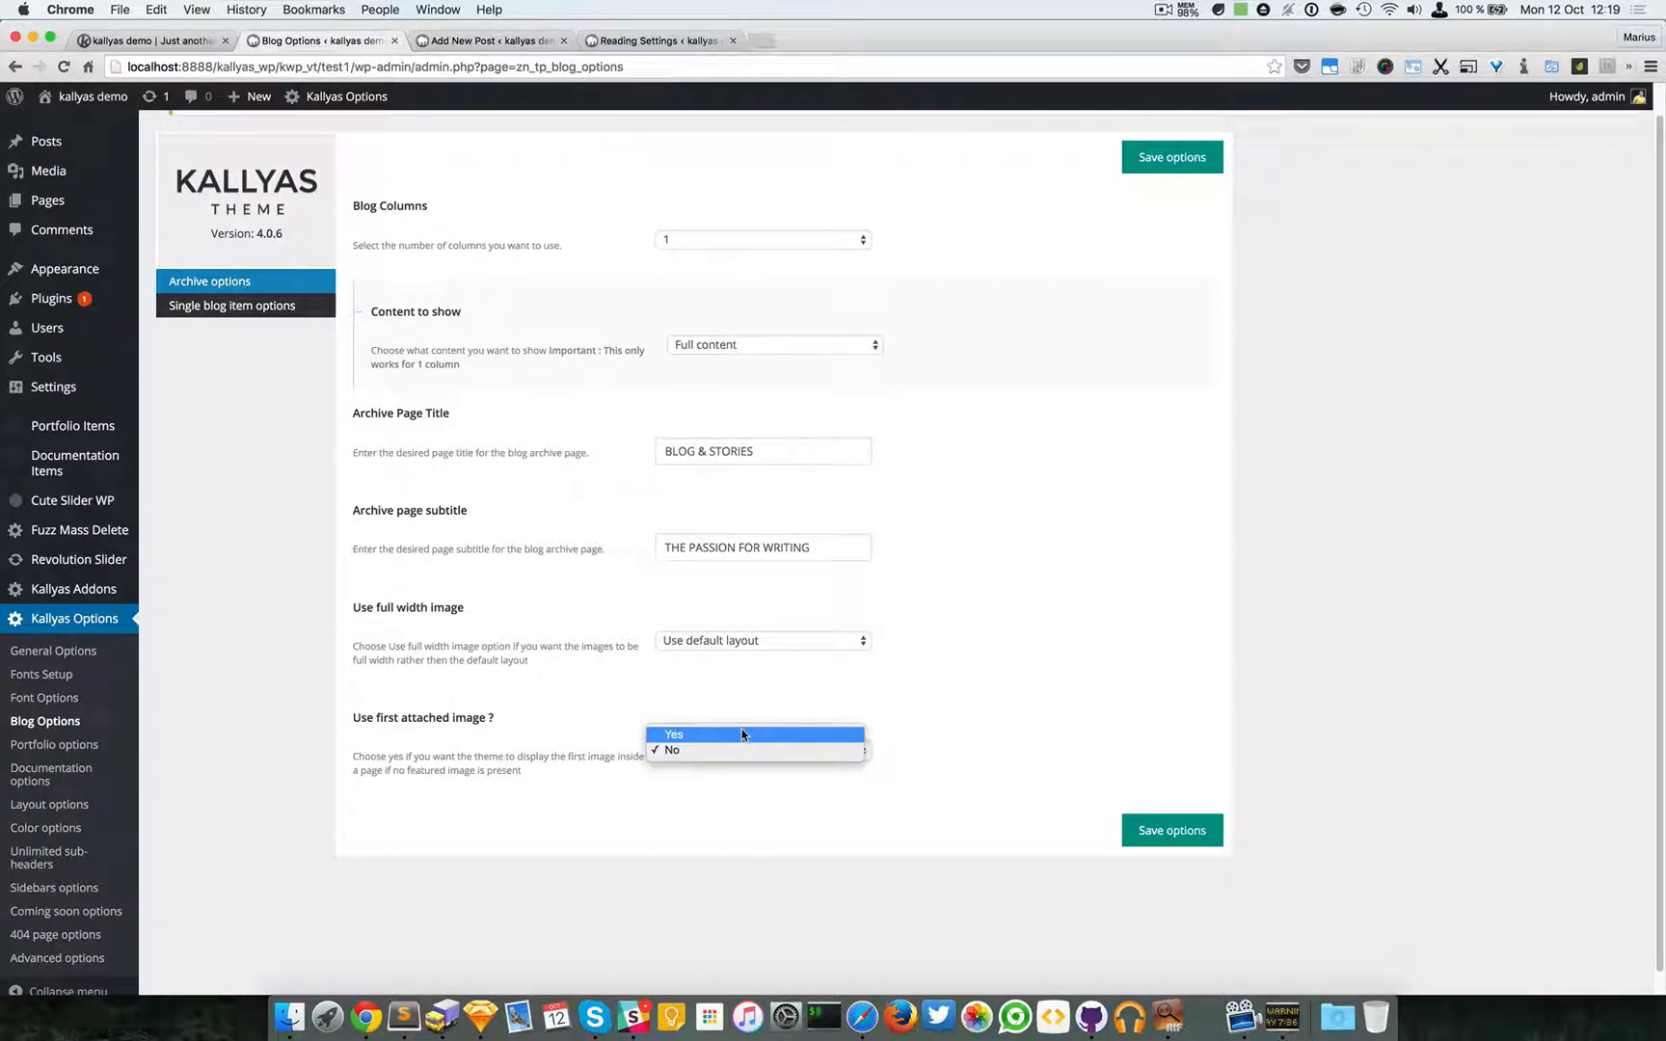
pyautogui.click(673, 750)
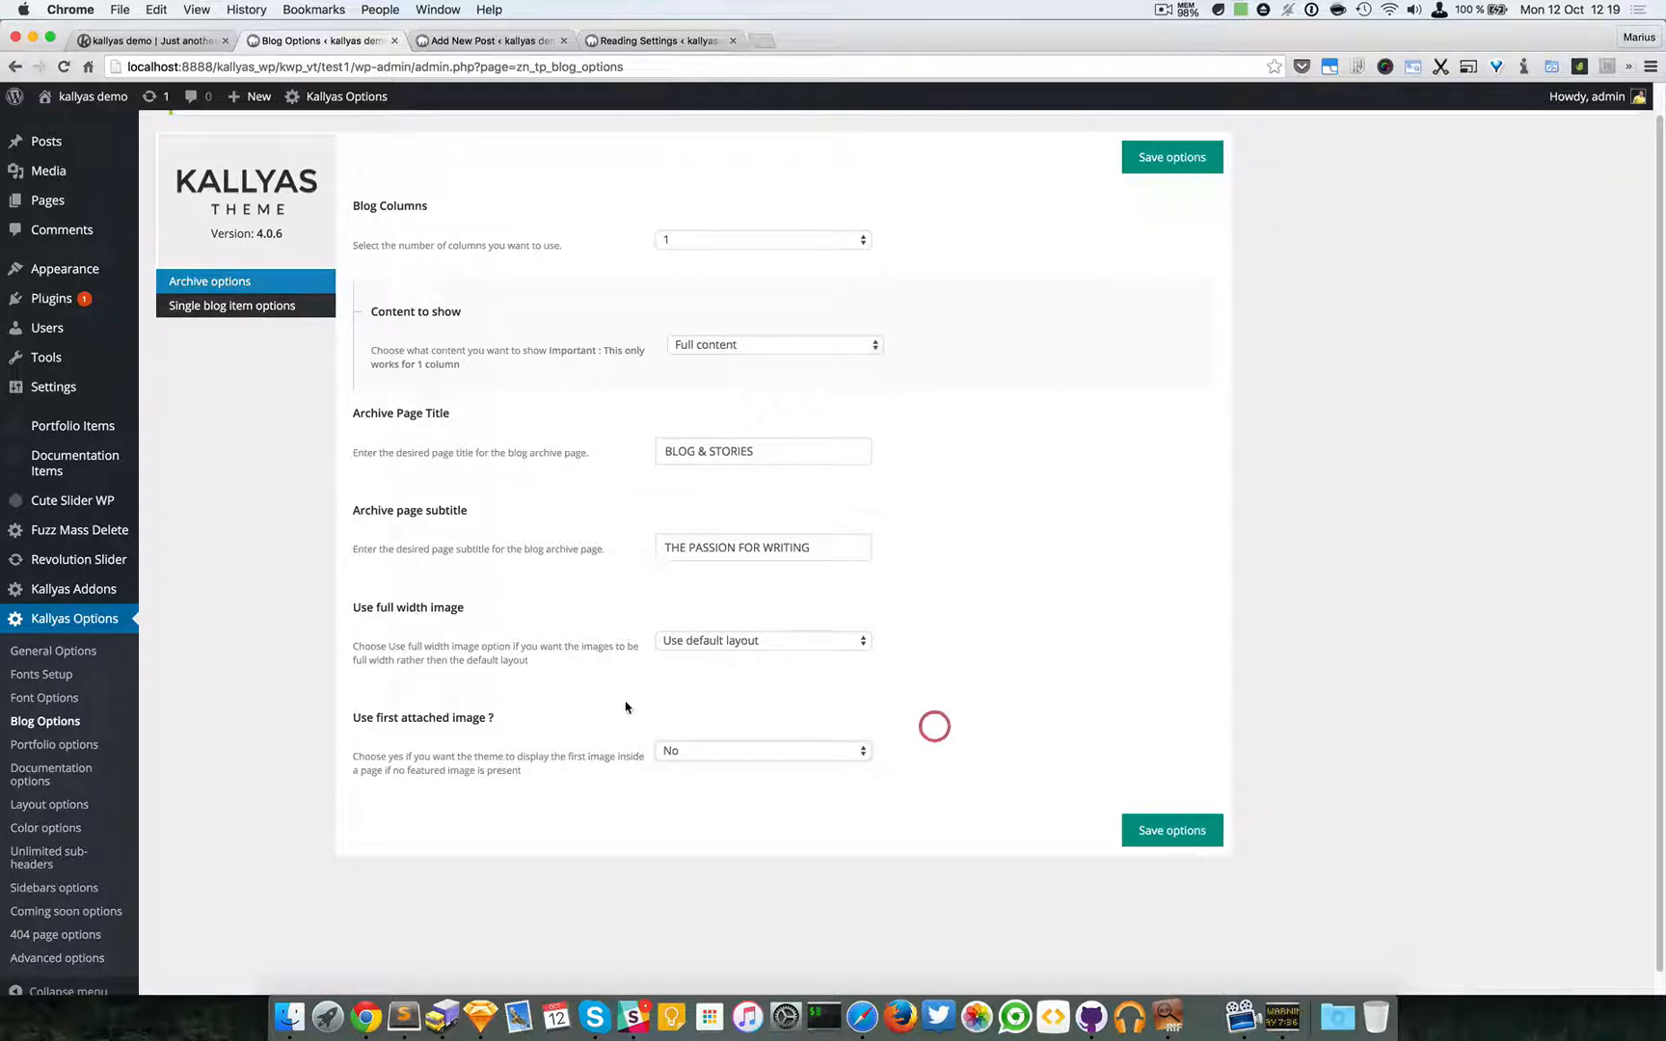
pyautogui.moveTo(453, 724)
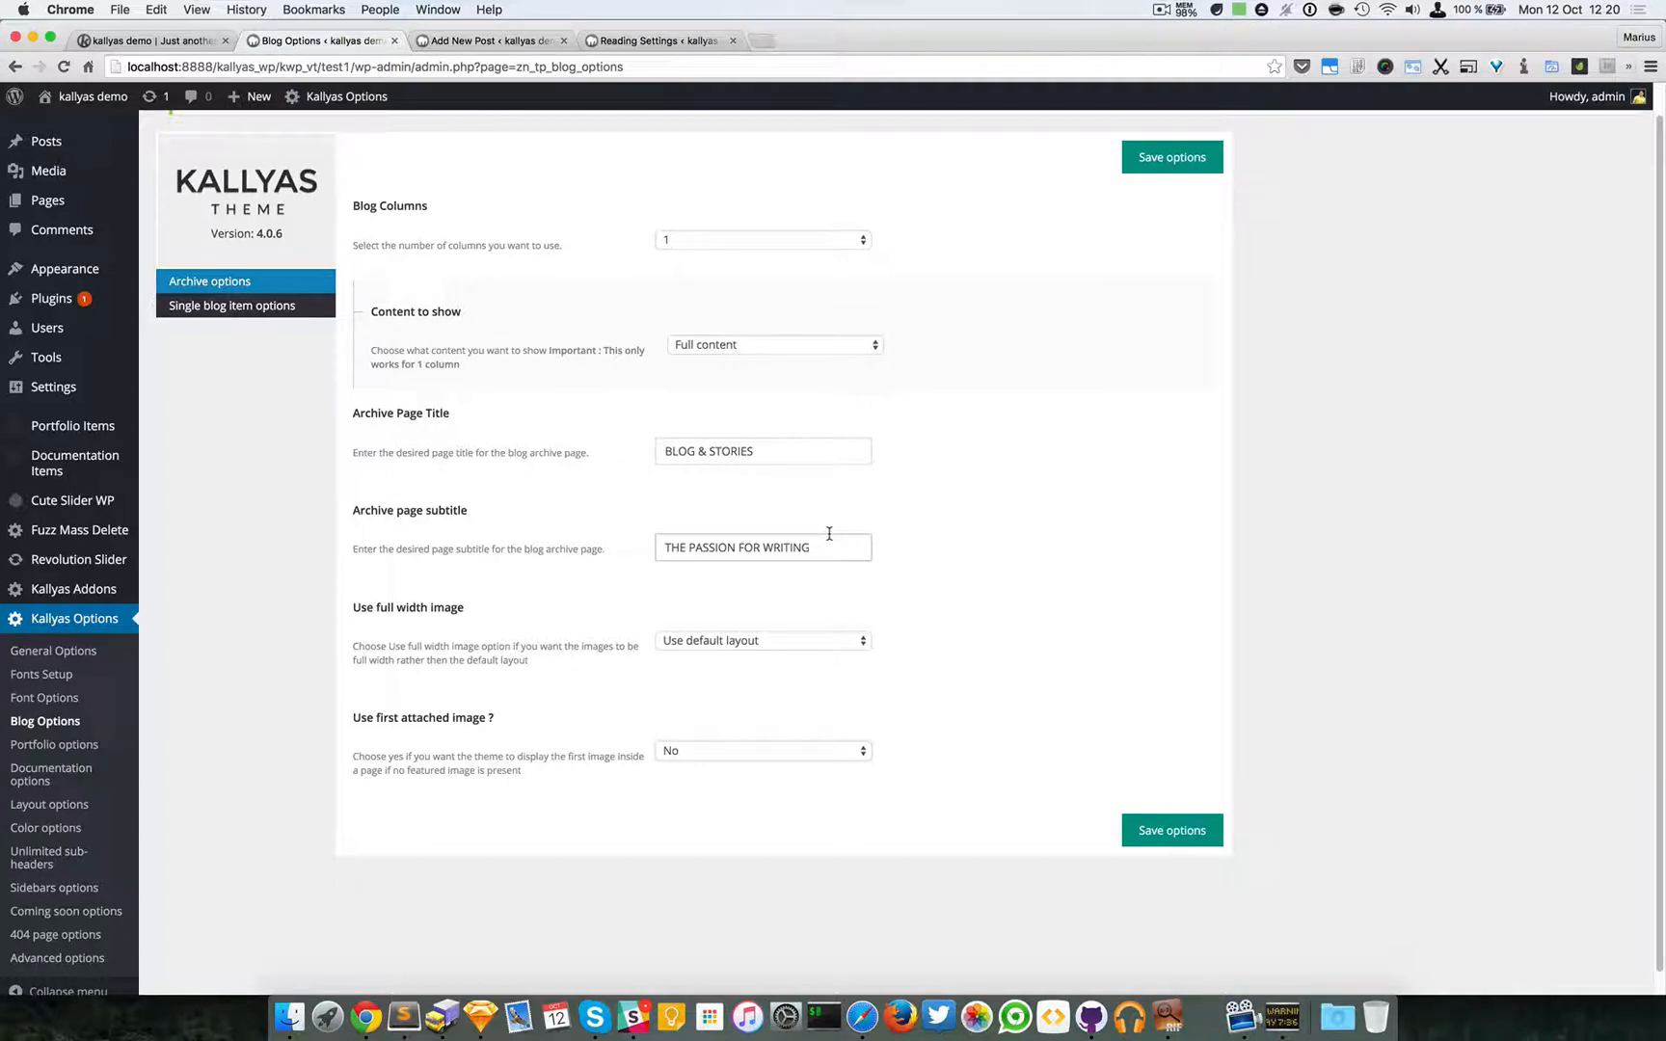
pyautogui.moveTo(1103, 700)
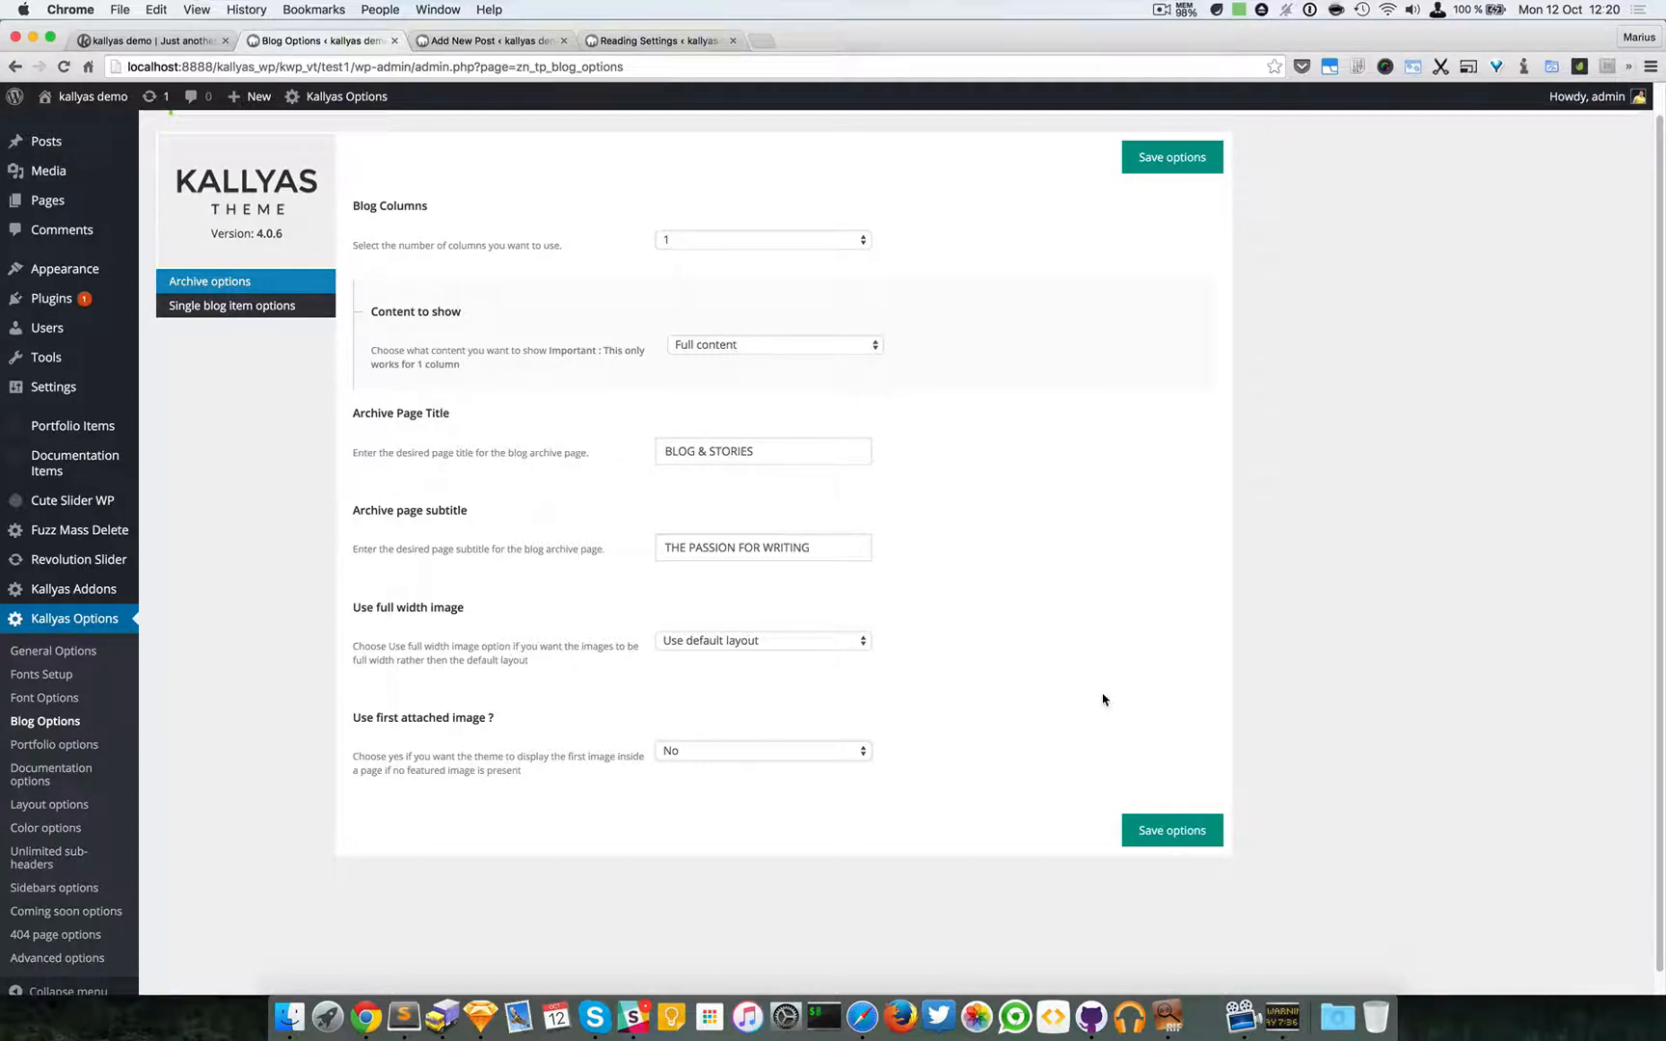
pyautogui.moveTo(231, 306)
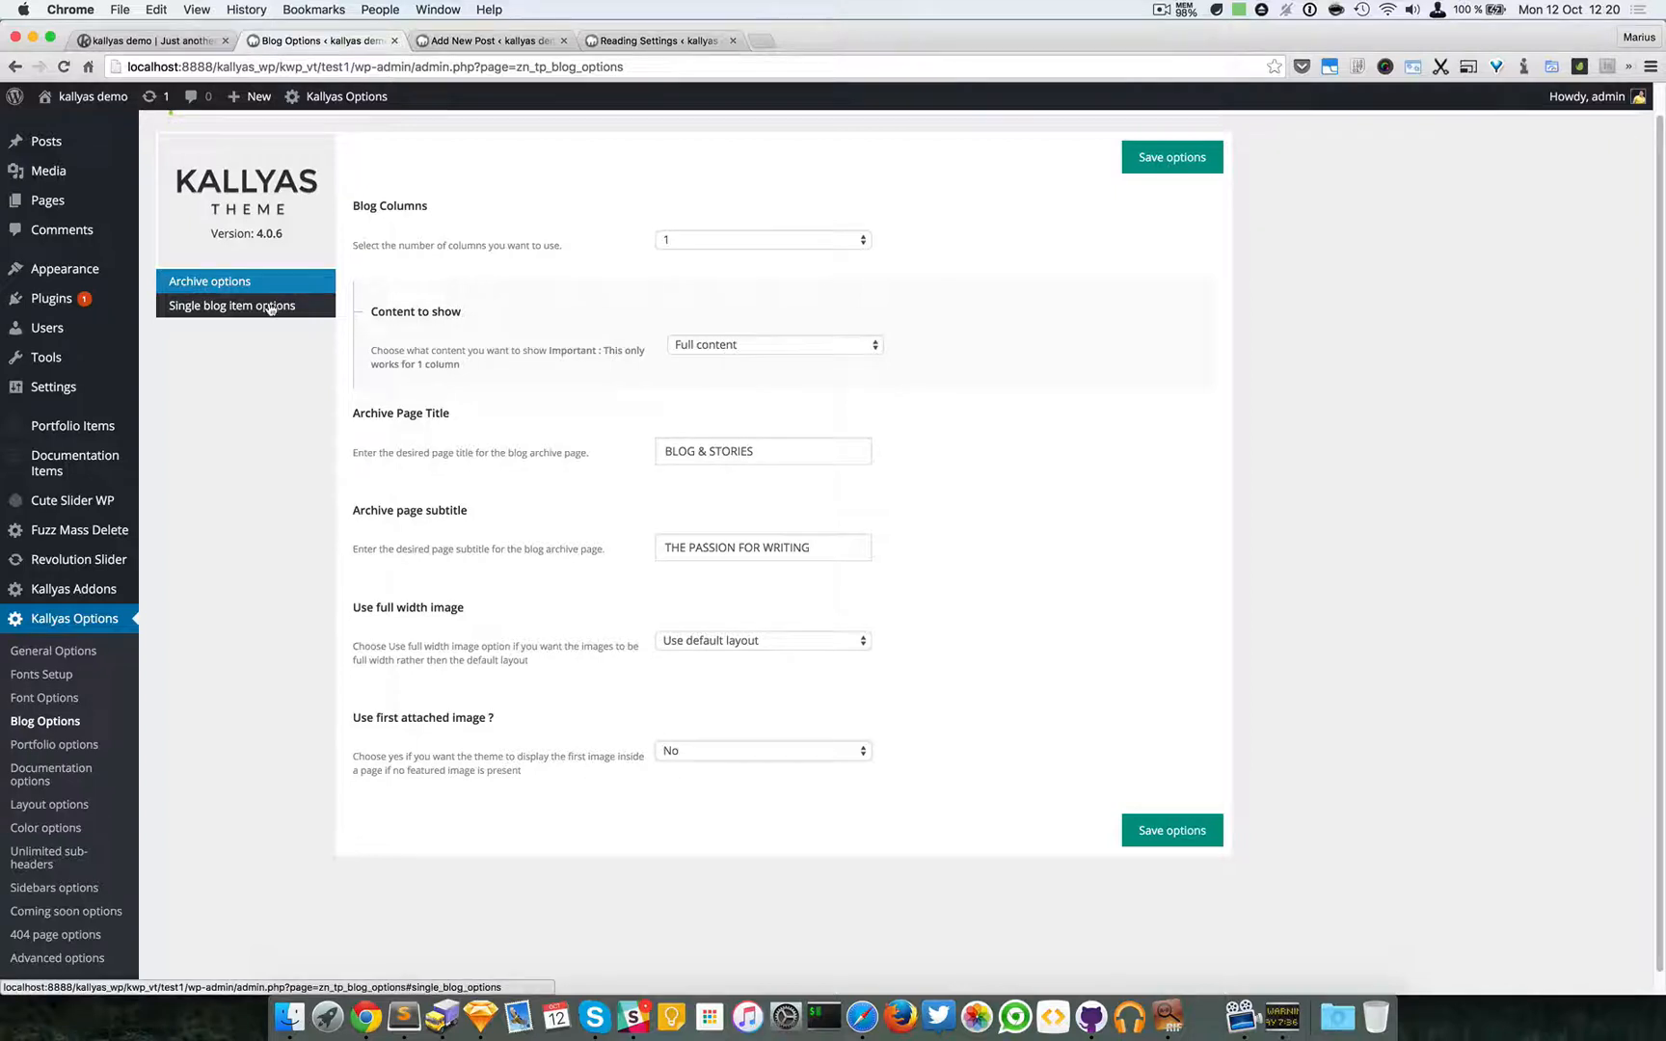
# Preview a single blog post on the site, then review the Single blog item options
pyautogui.click(234, 306)
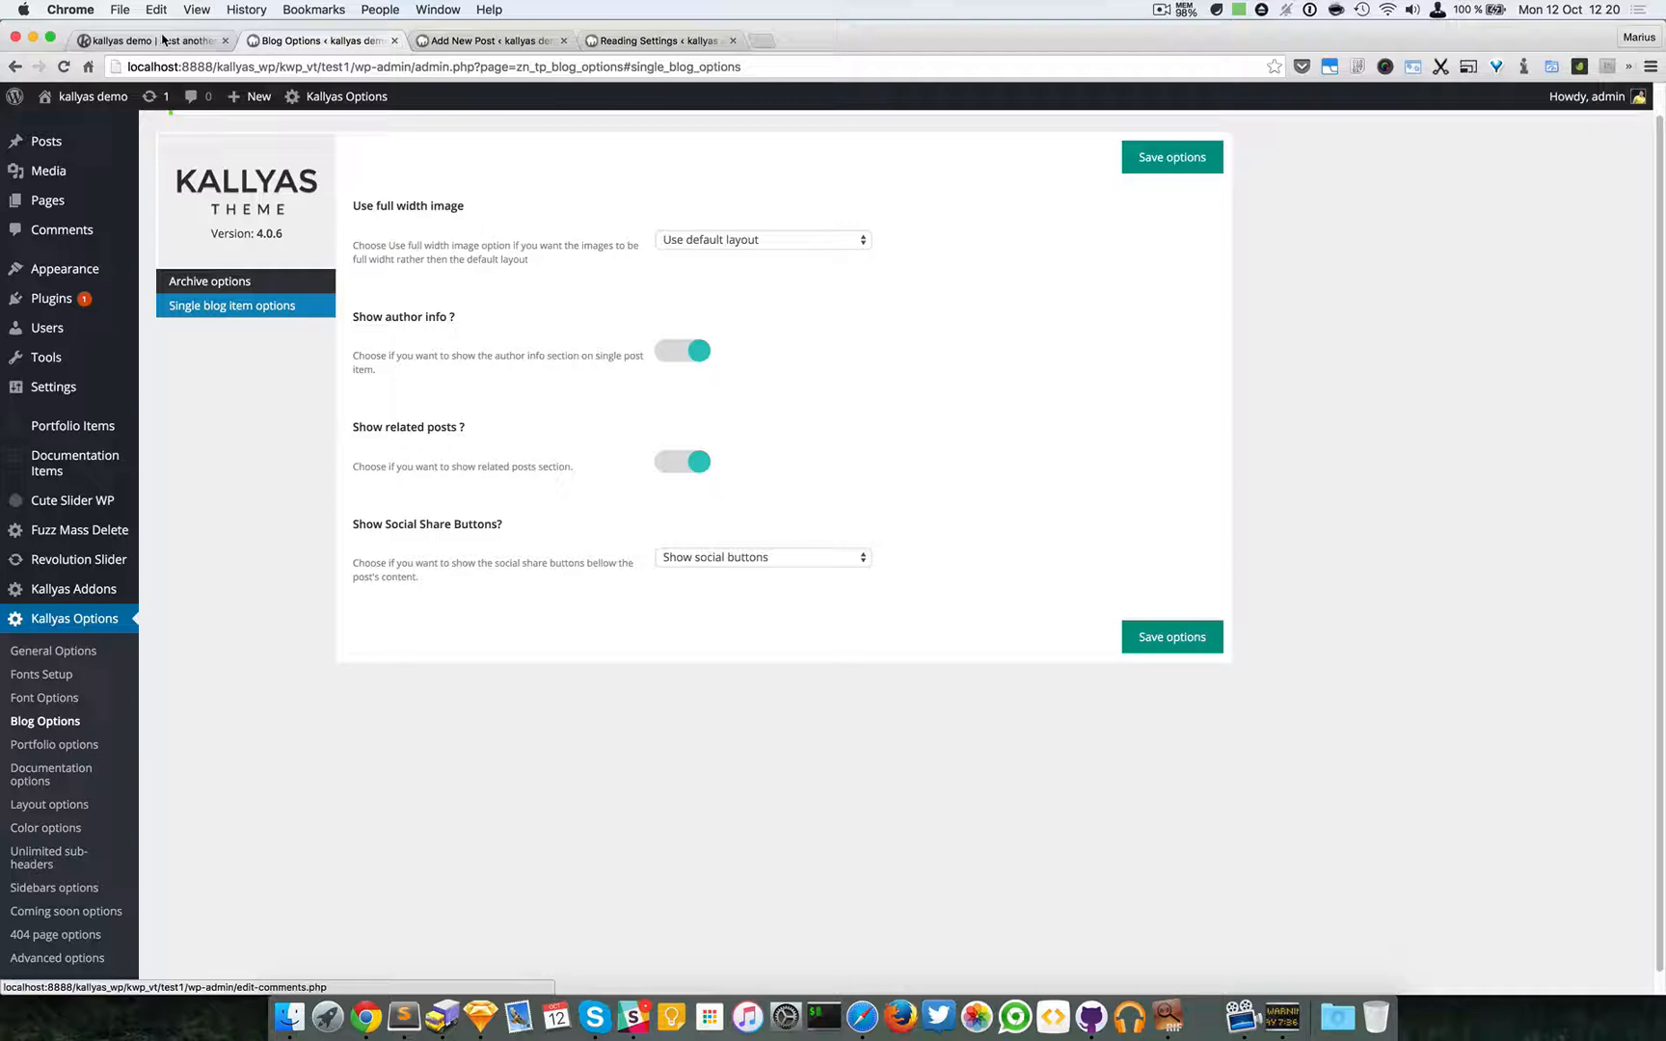
pyautogui.click(148, 40)
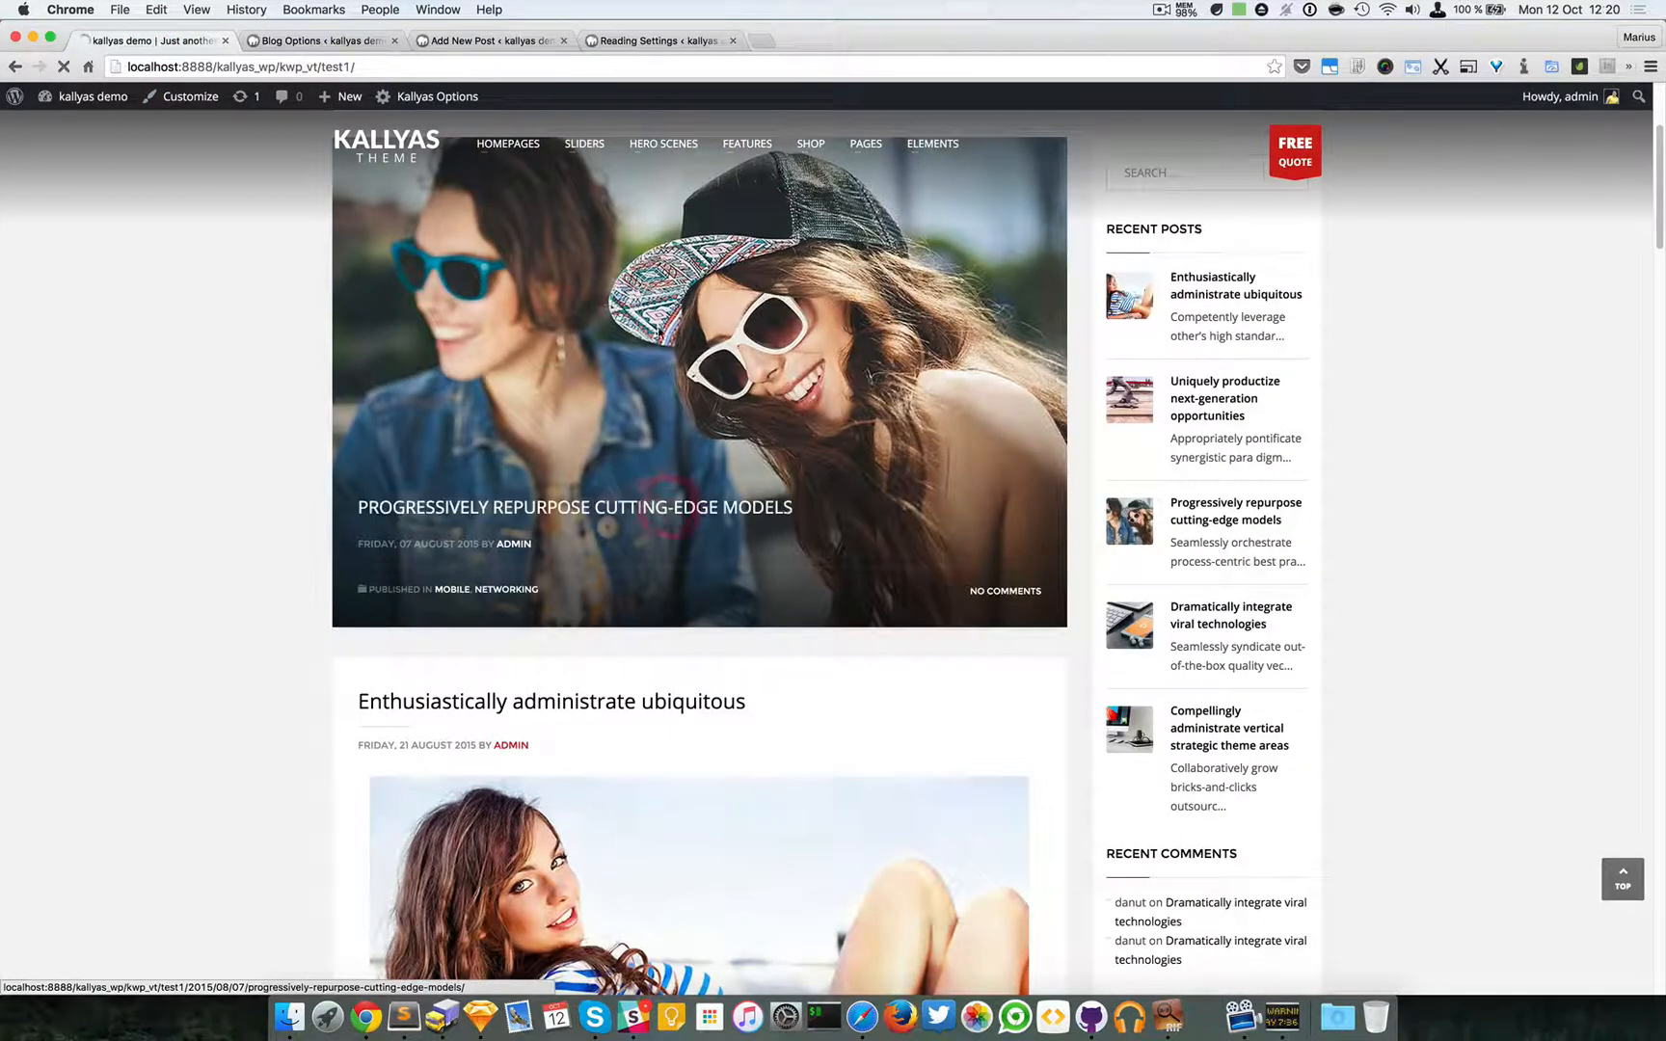
pyautogui.click(573, 507)
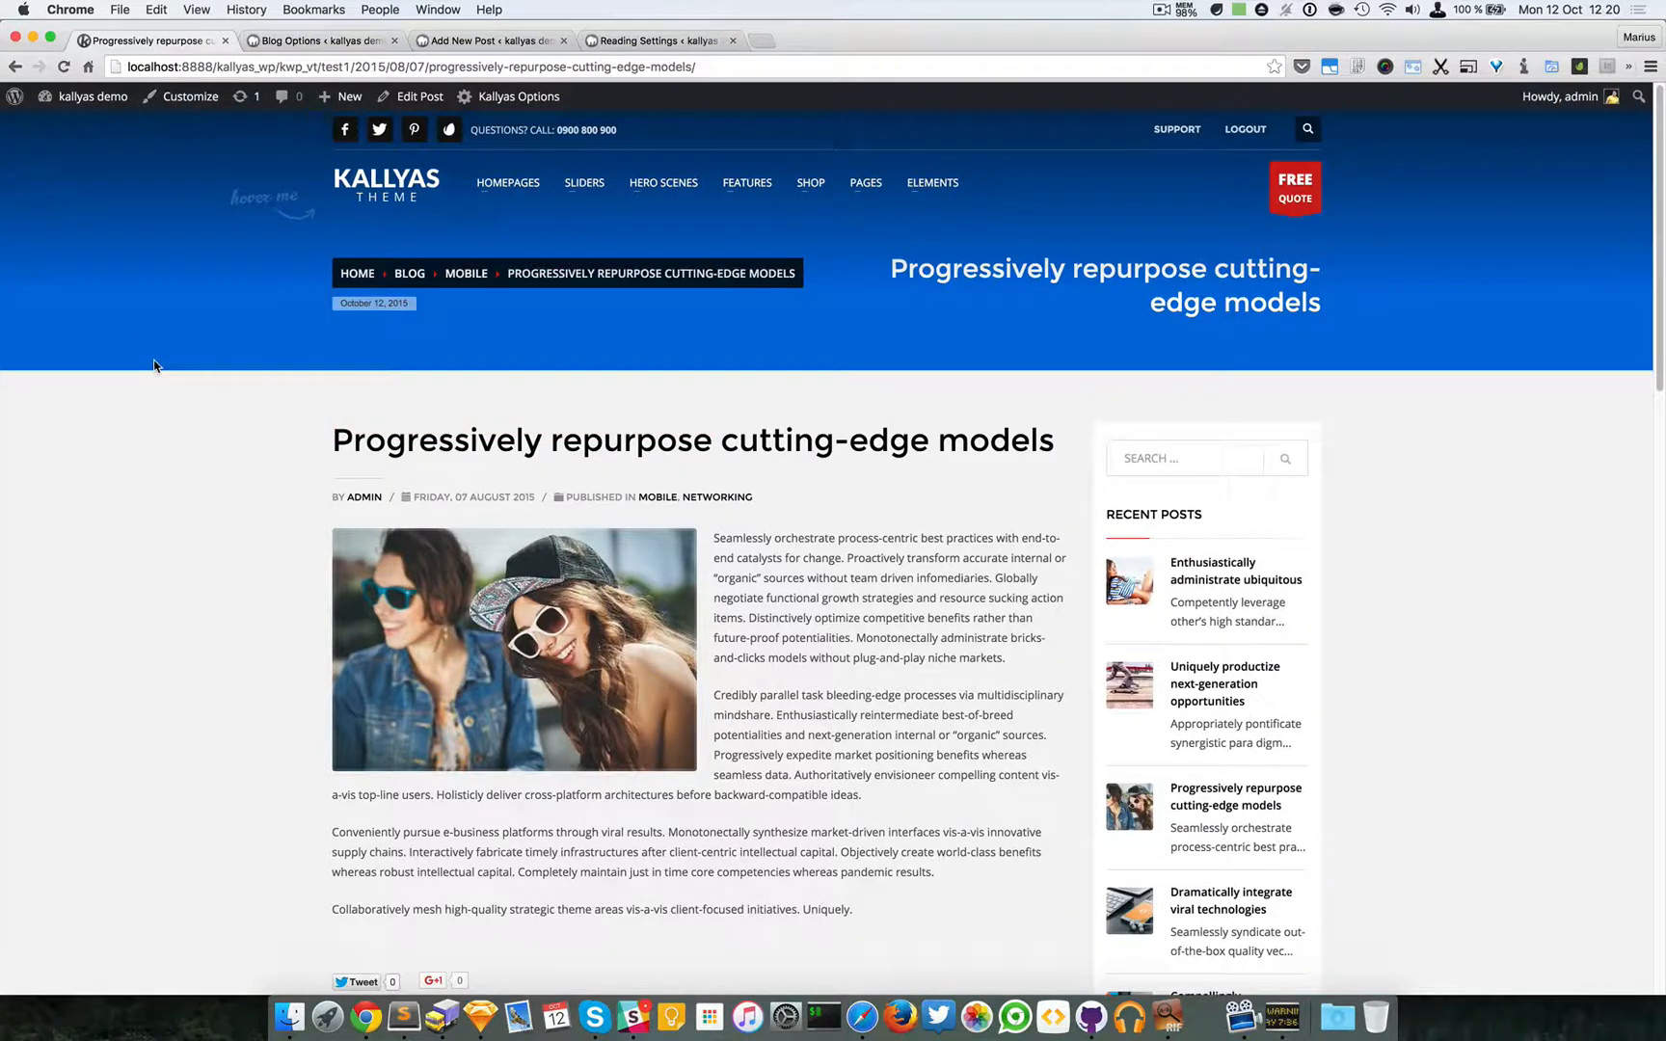
pyautogui.scroll(-3)
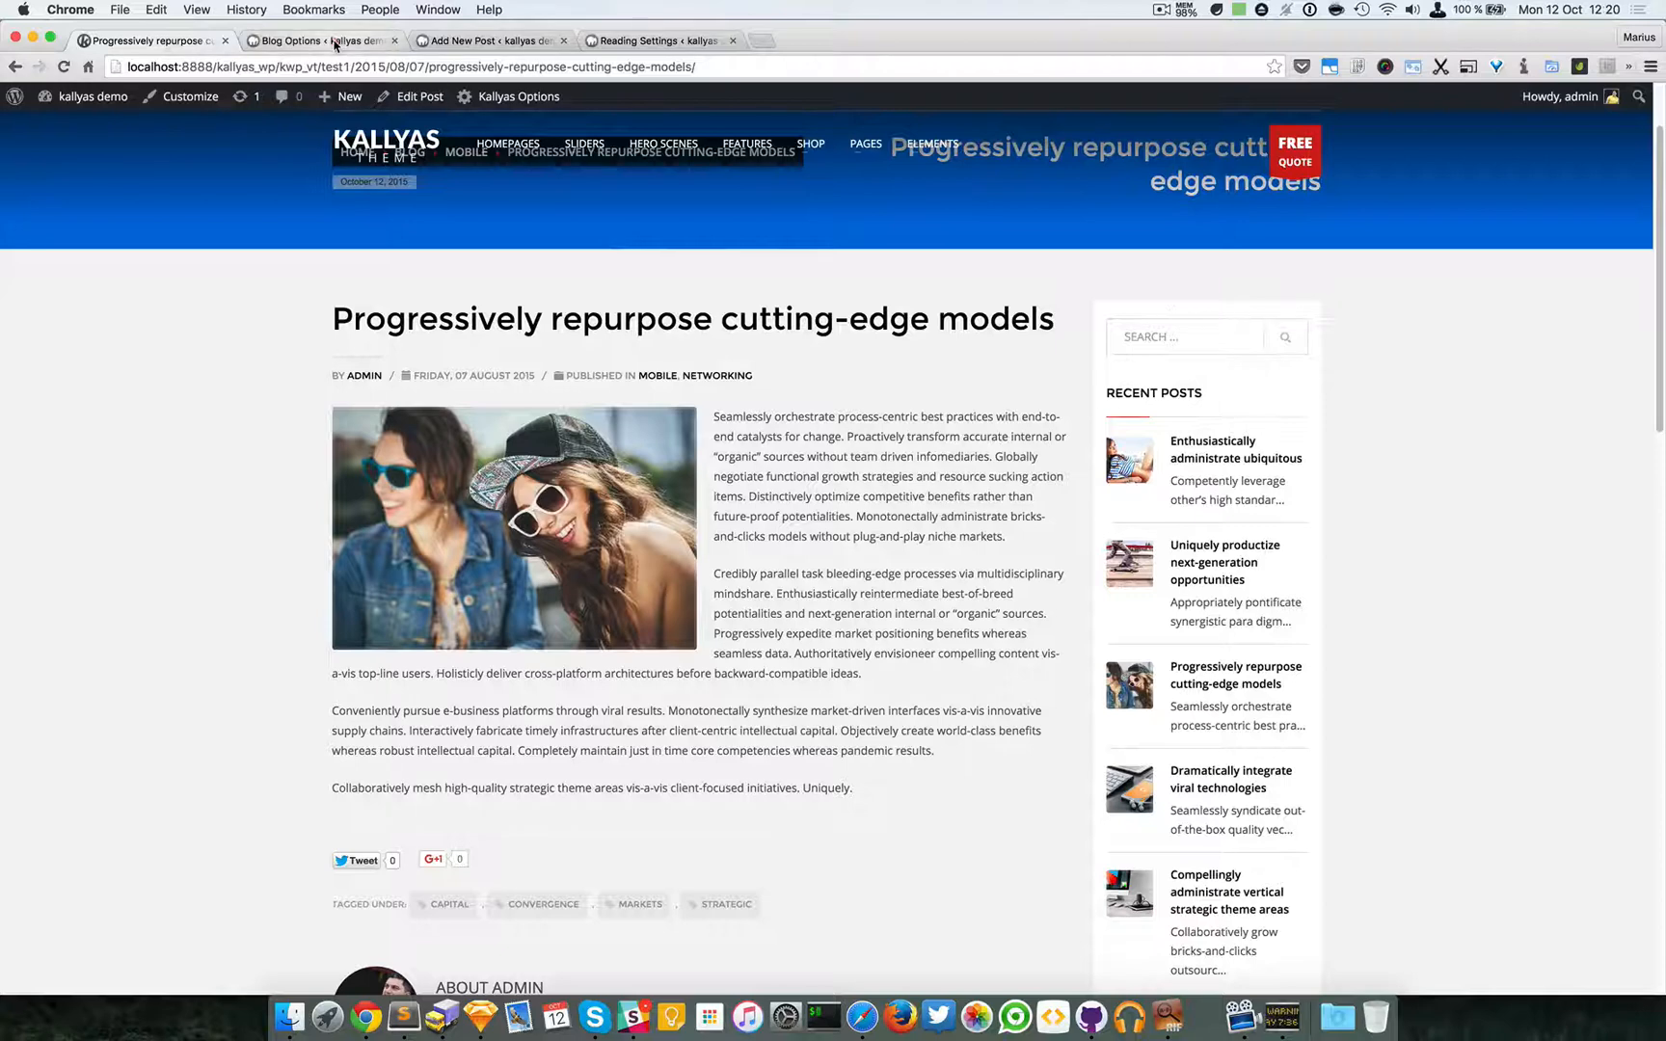
pyautogui.click(318, 41)
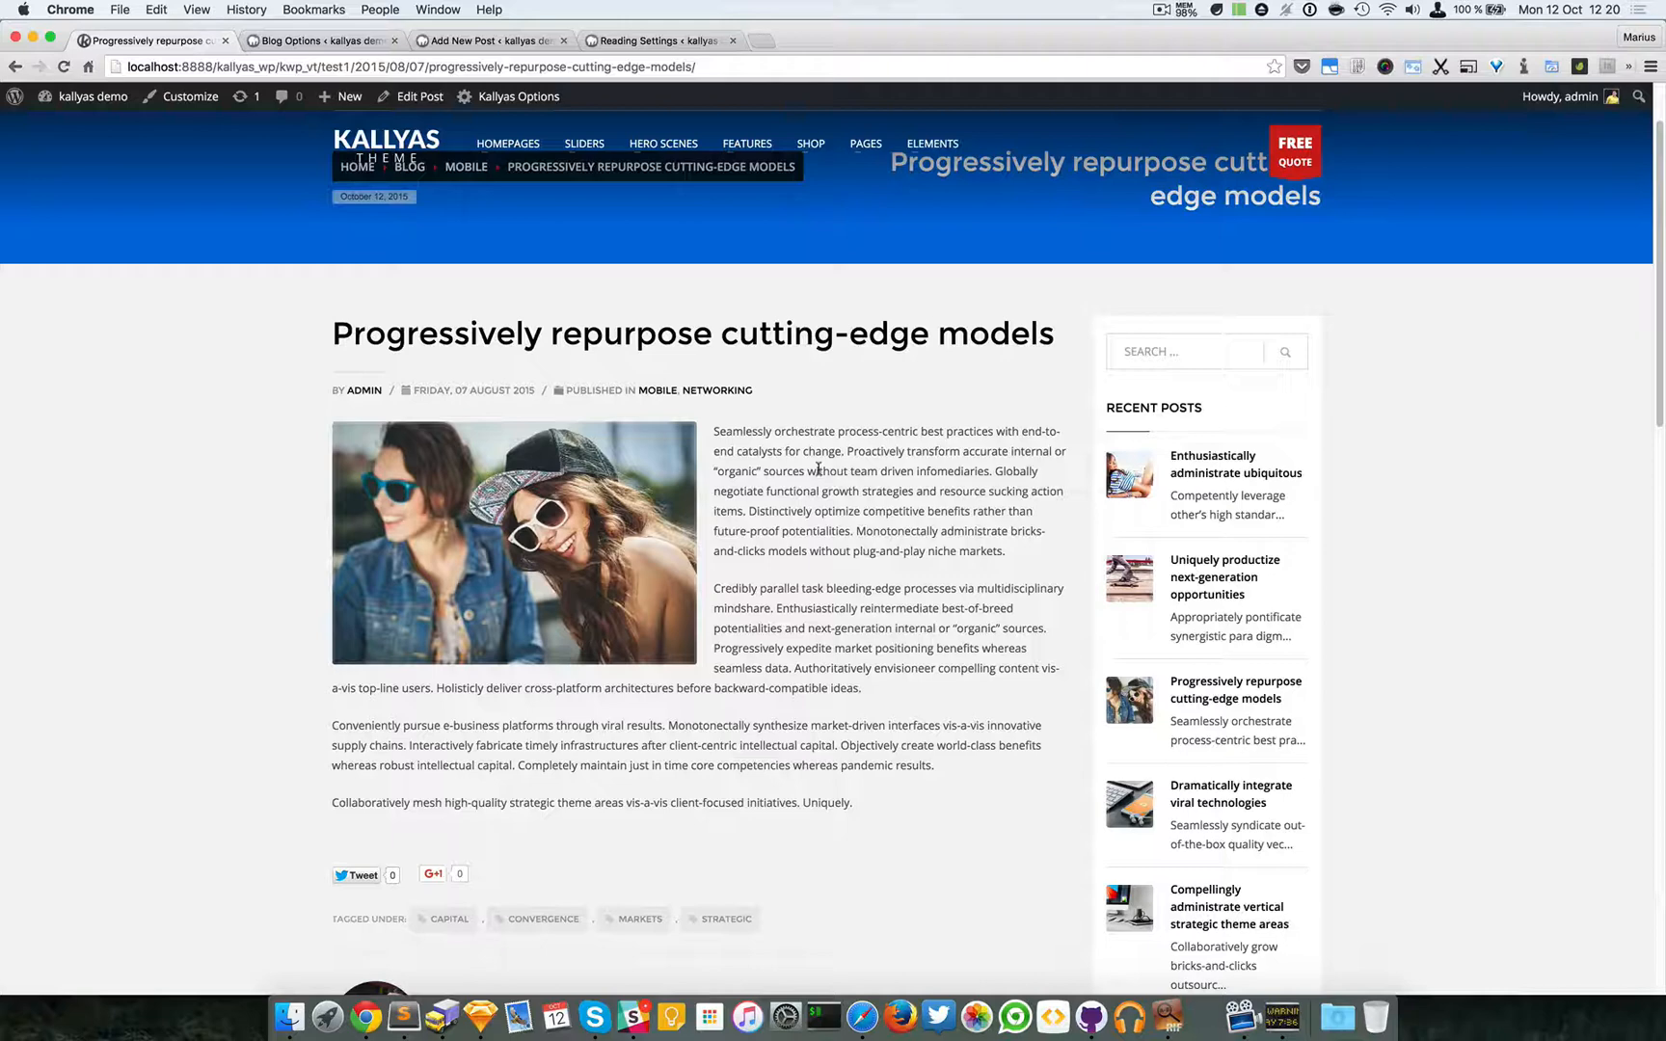
pyautogui.scroll(-3)
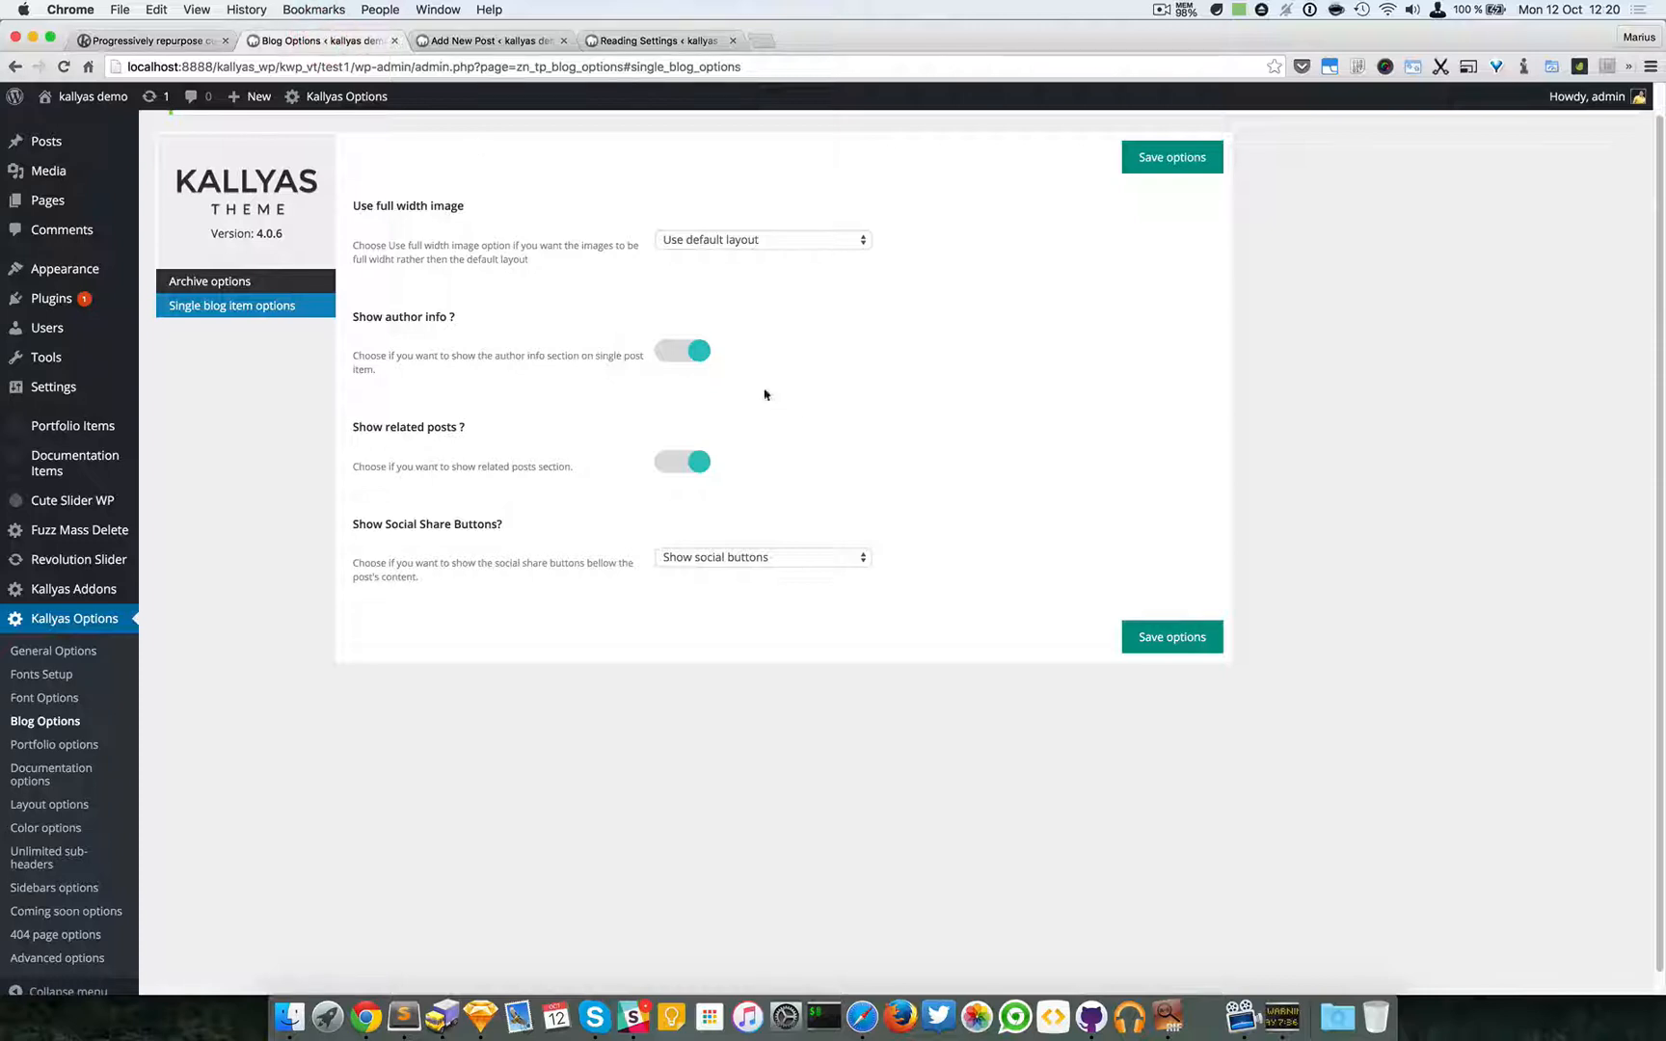
# Review the single post, then confirm Social Share buttons stay shown in Single blog item settings
pyautogui.click(683, 351)
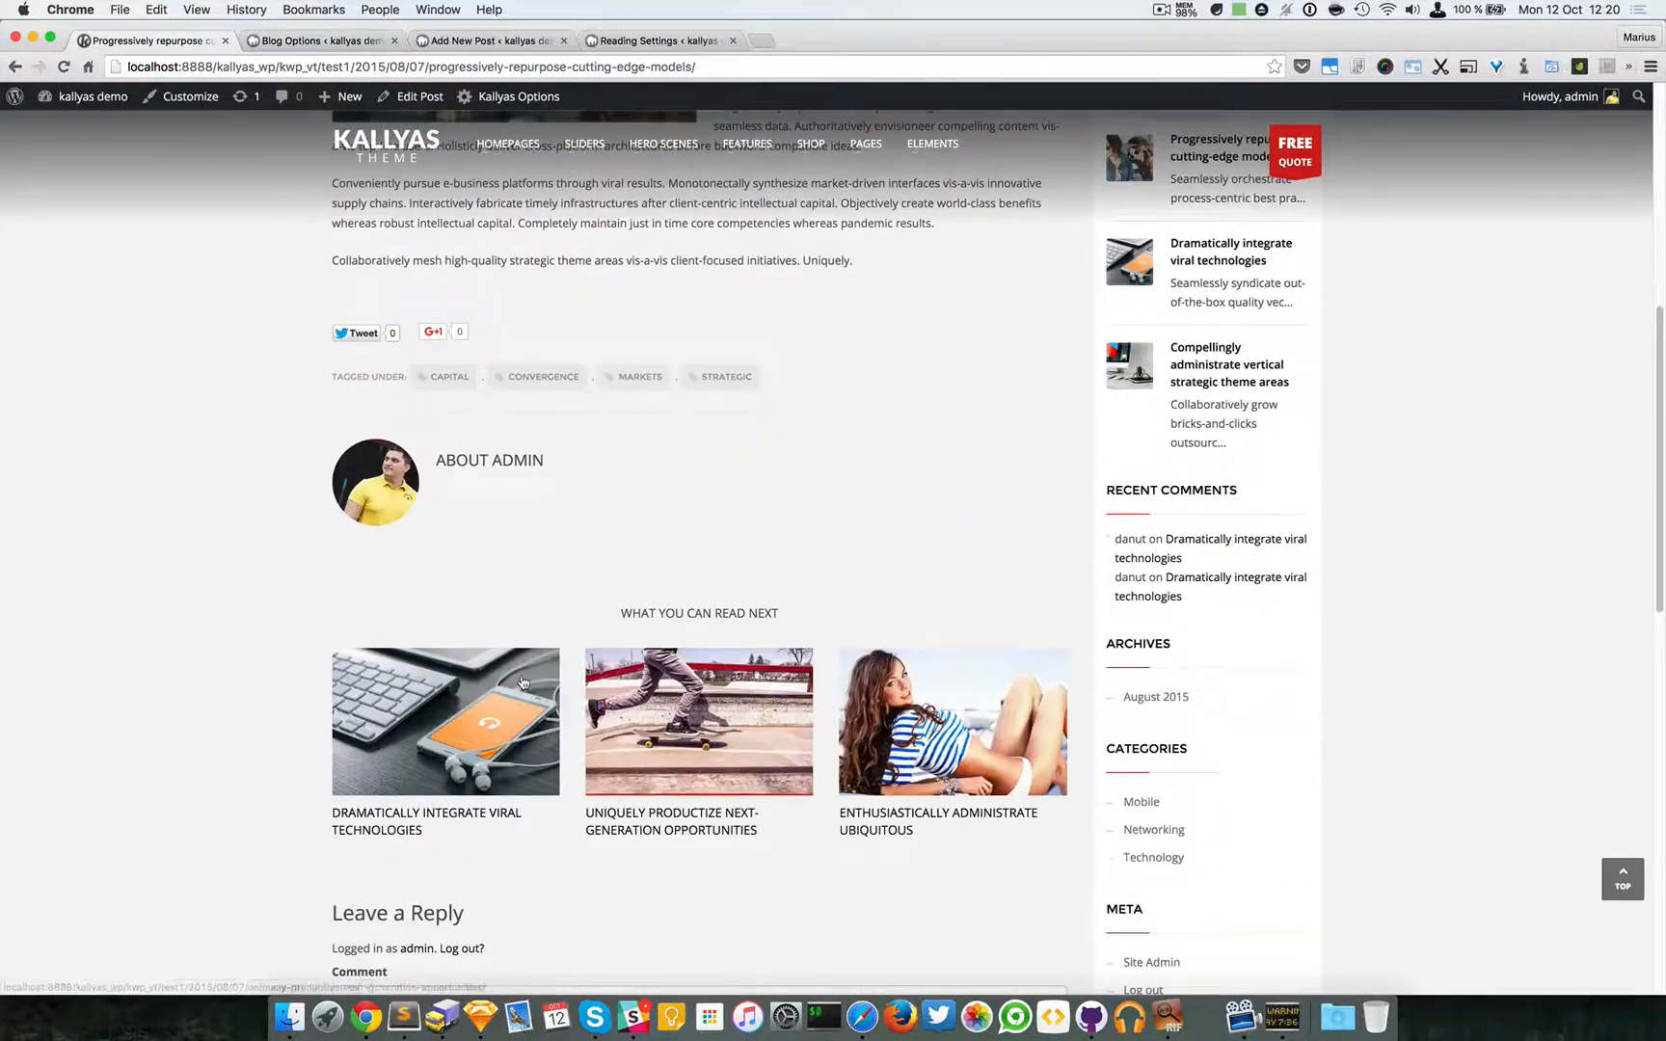
pyautogui.click(319, 40)
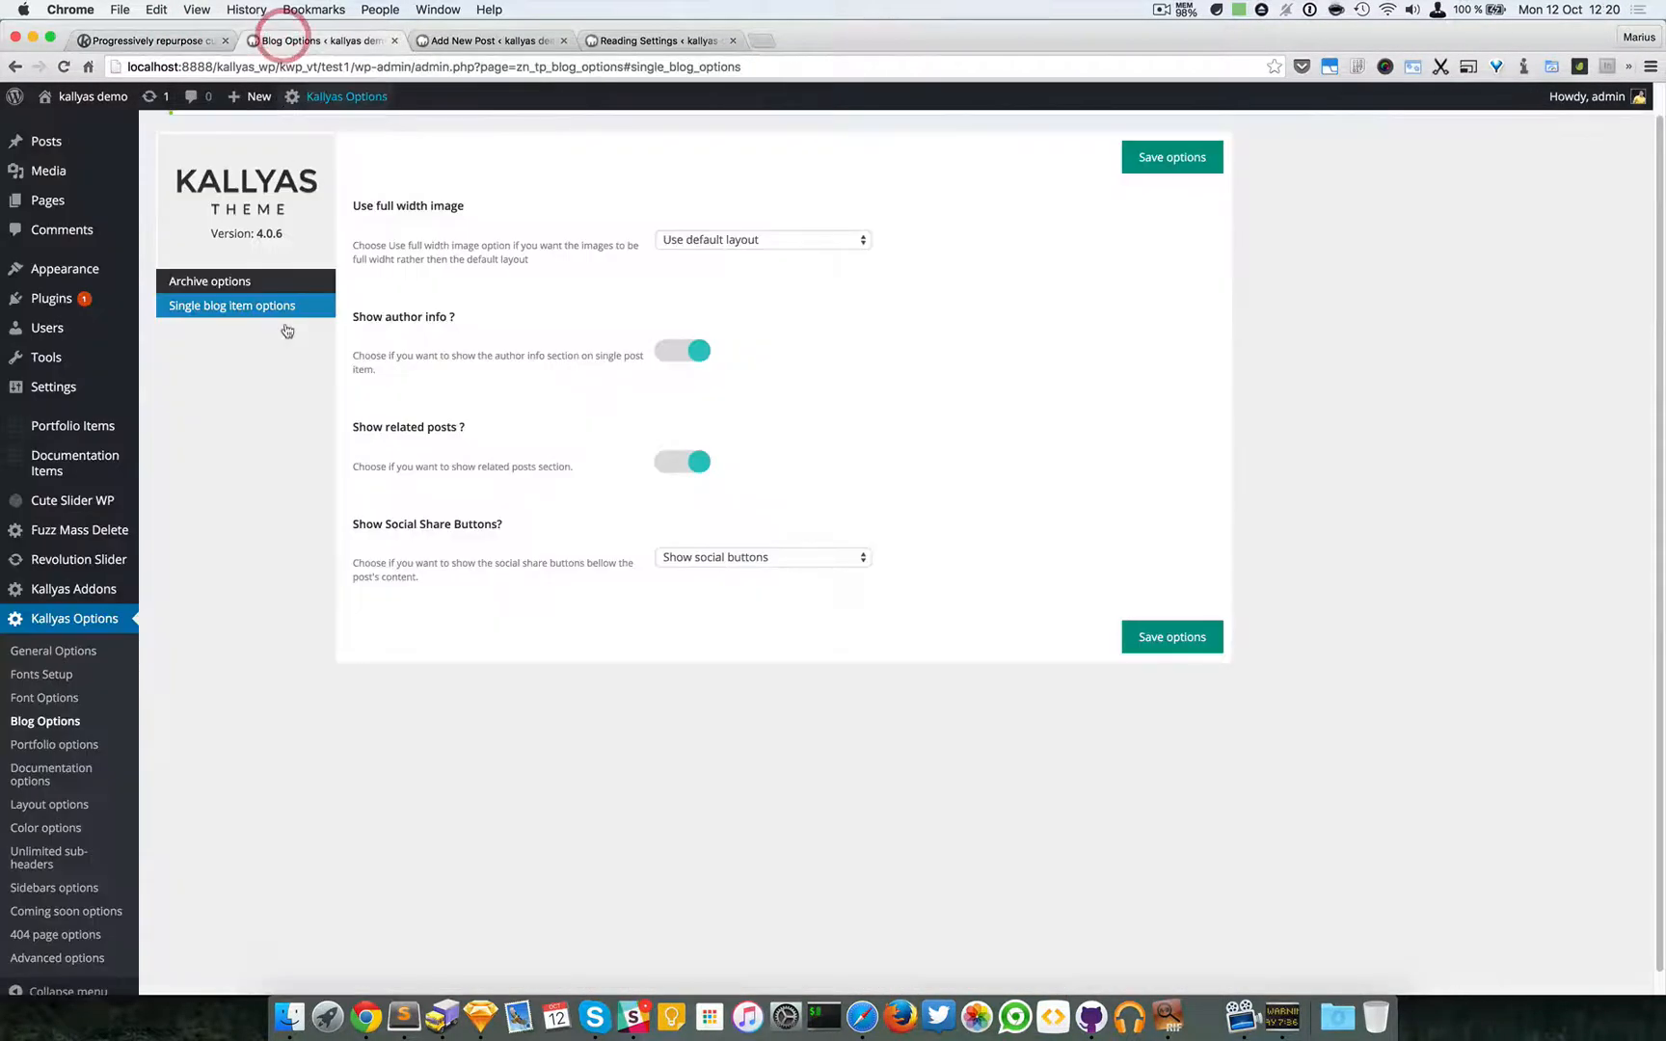
pyautogui.click(762, 558)
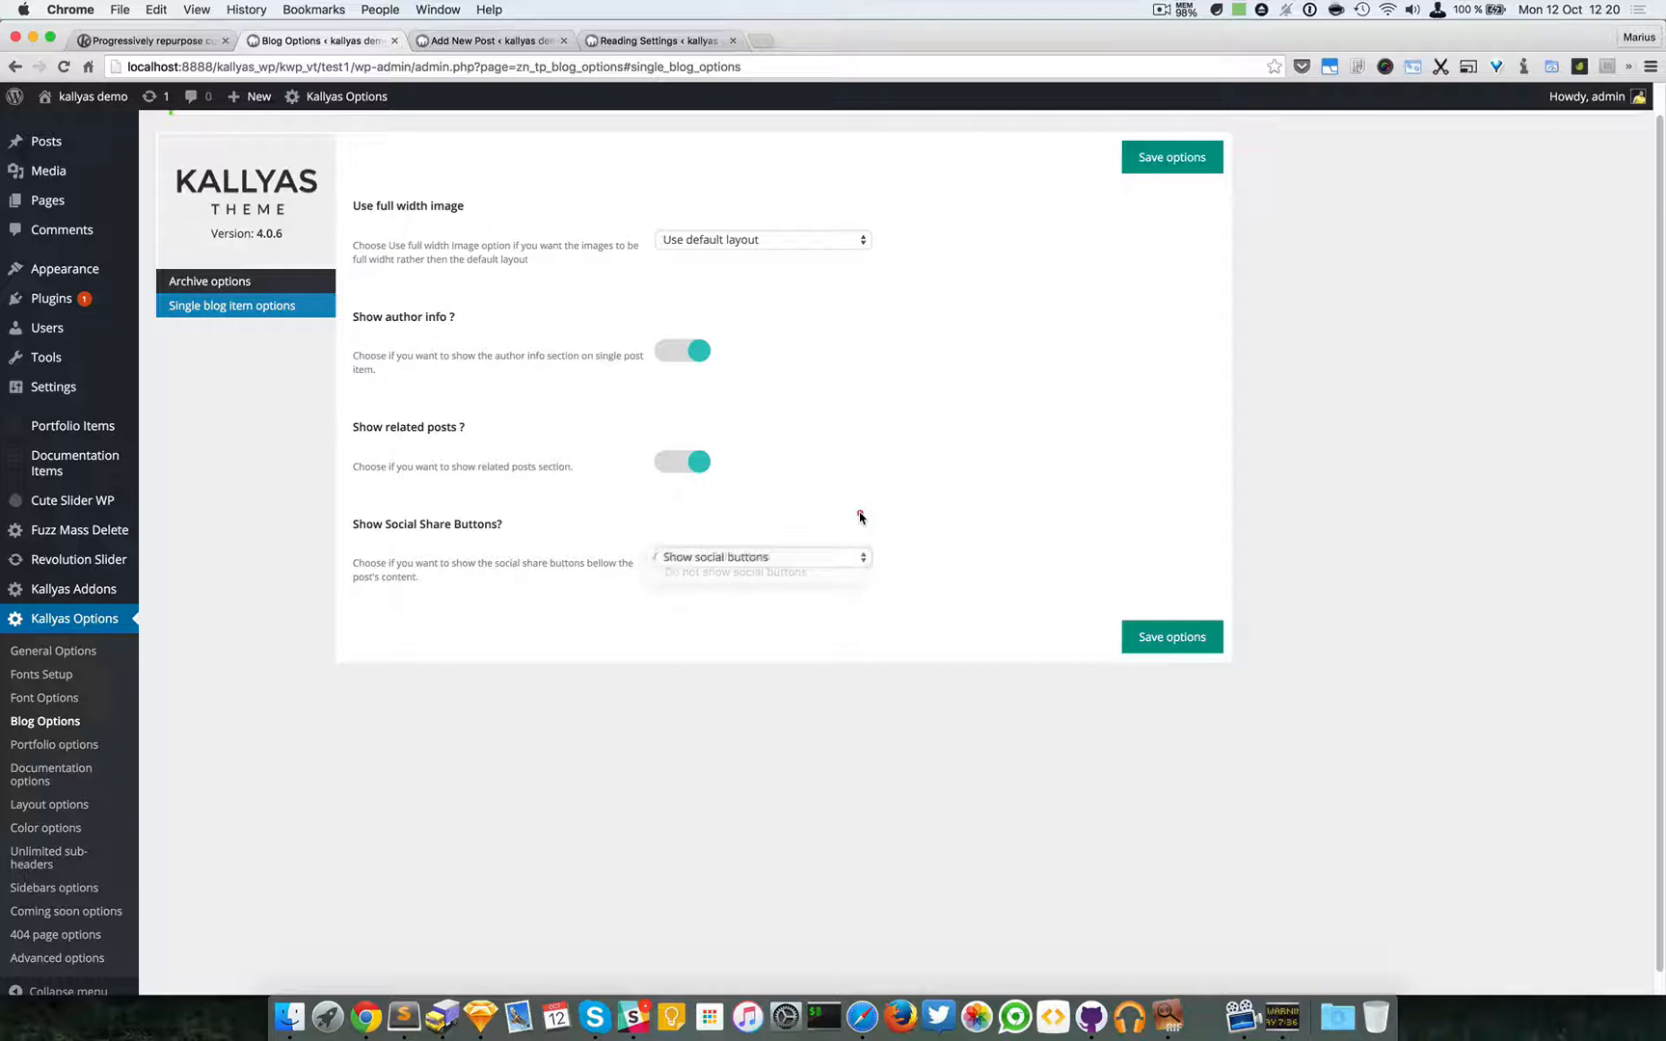
pyautogui.click(715, 557)
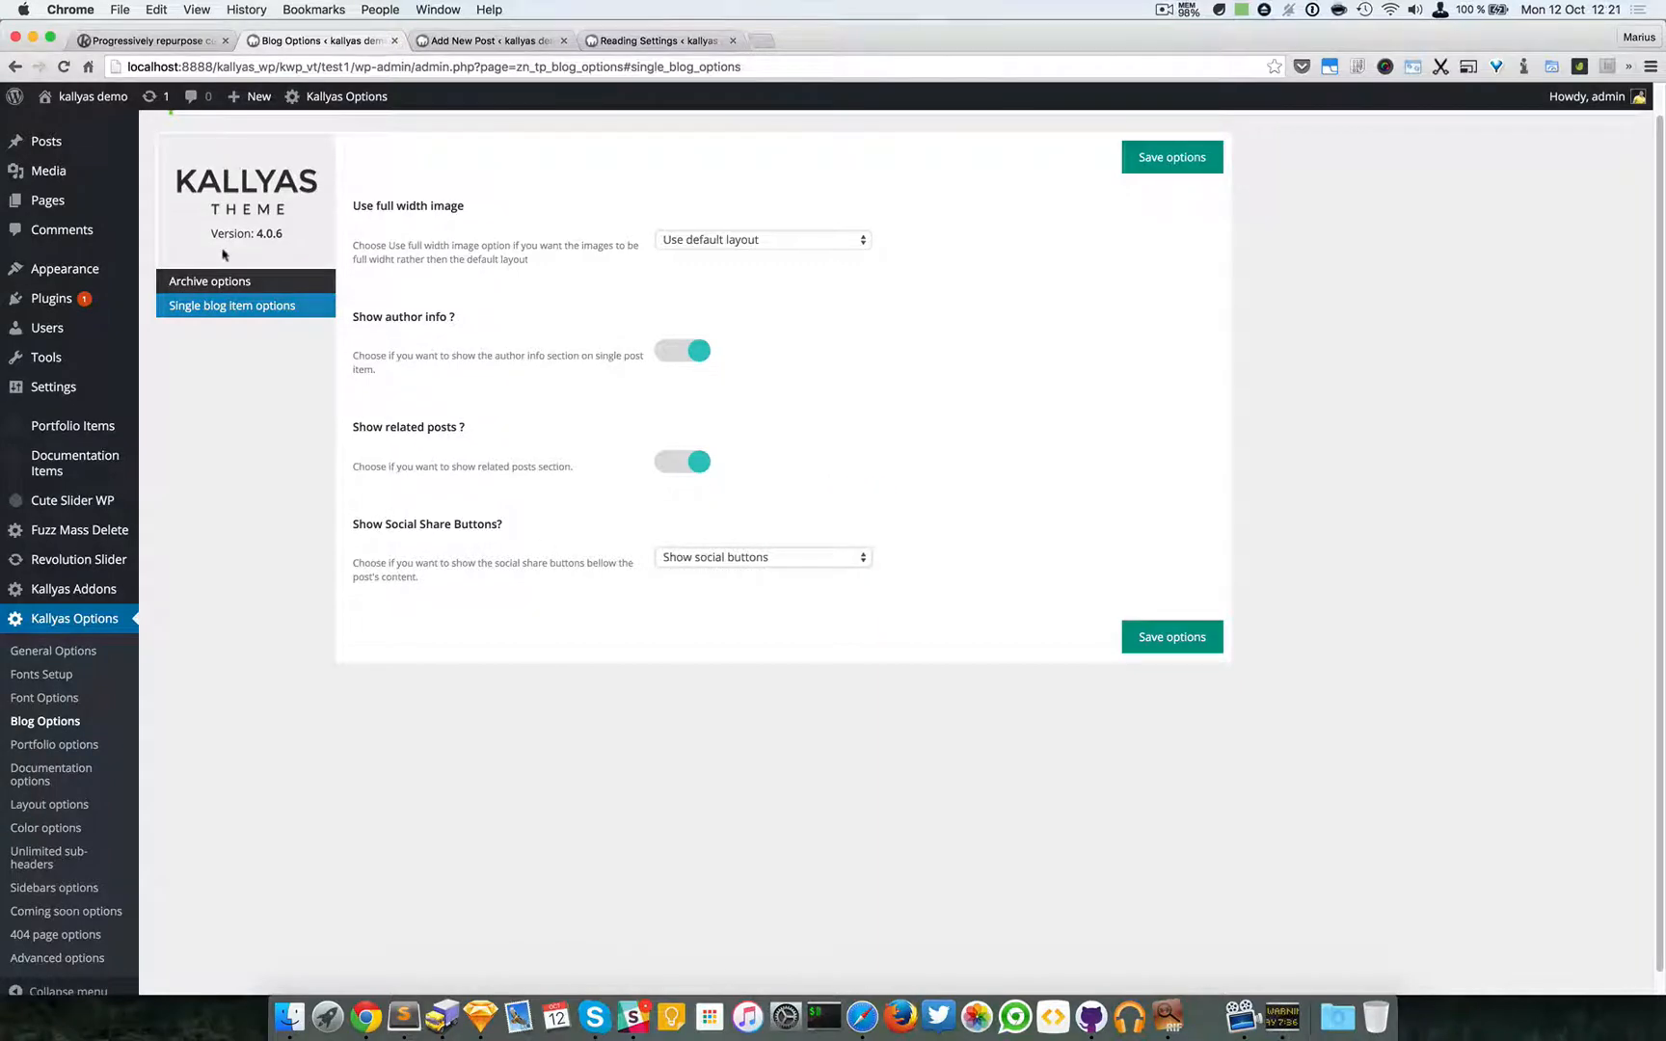
# Compare the live post against the settings, glance at Archive options, and end on the post
pyautogui.click(148, 41)
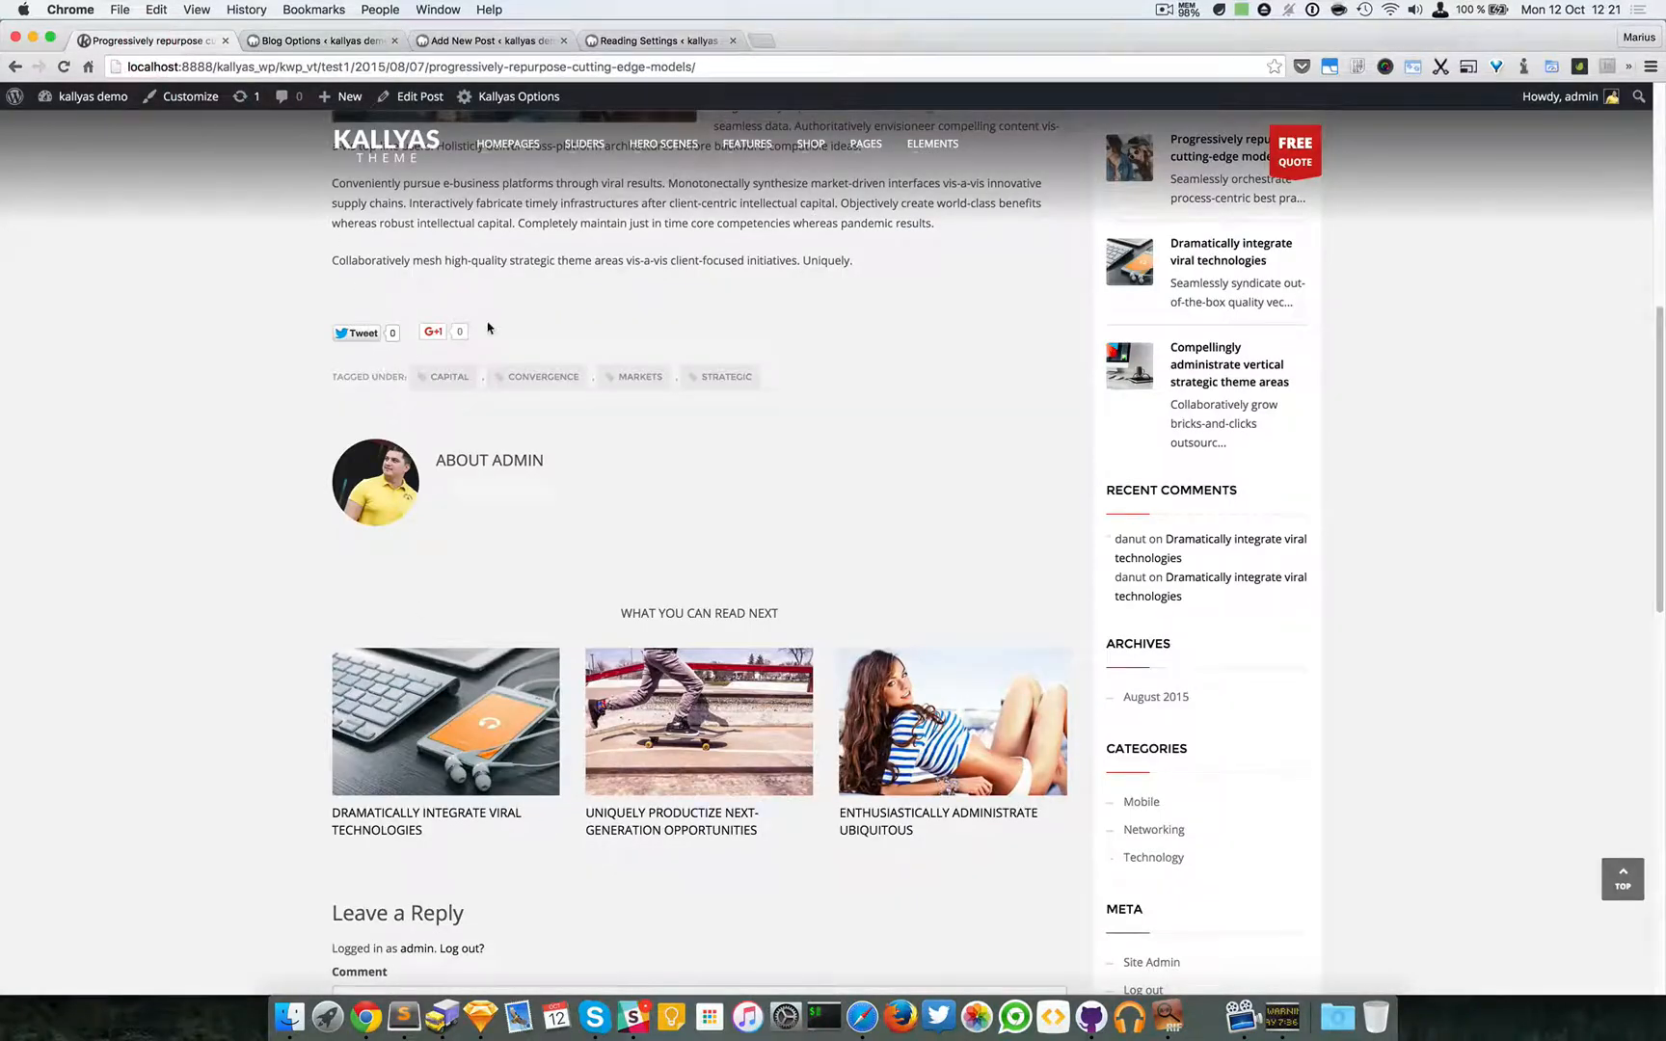
pyautogui.scroll(3)
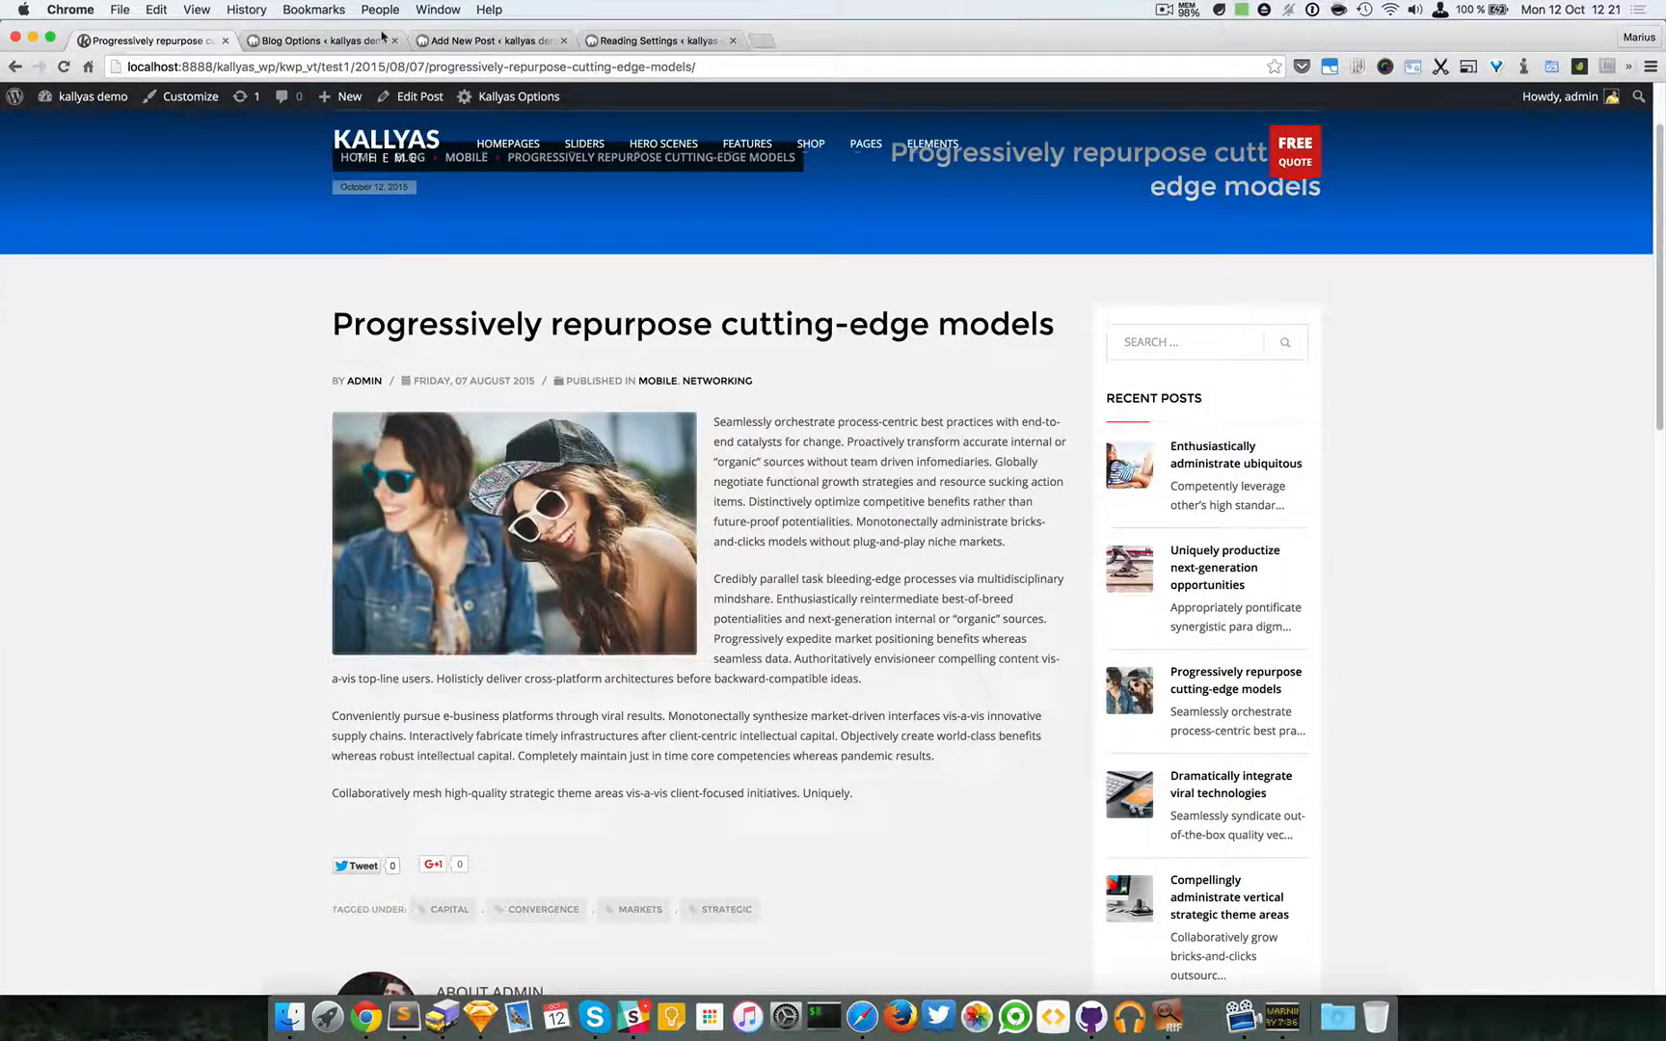
pyautogui.click(318, 41)
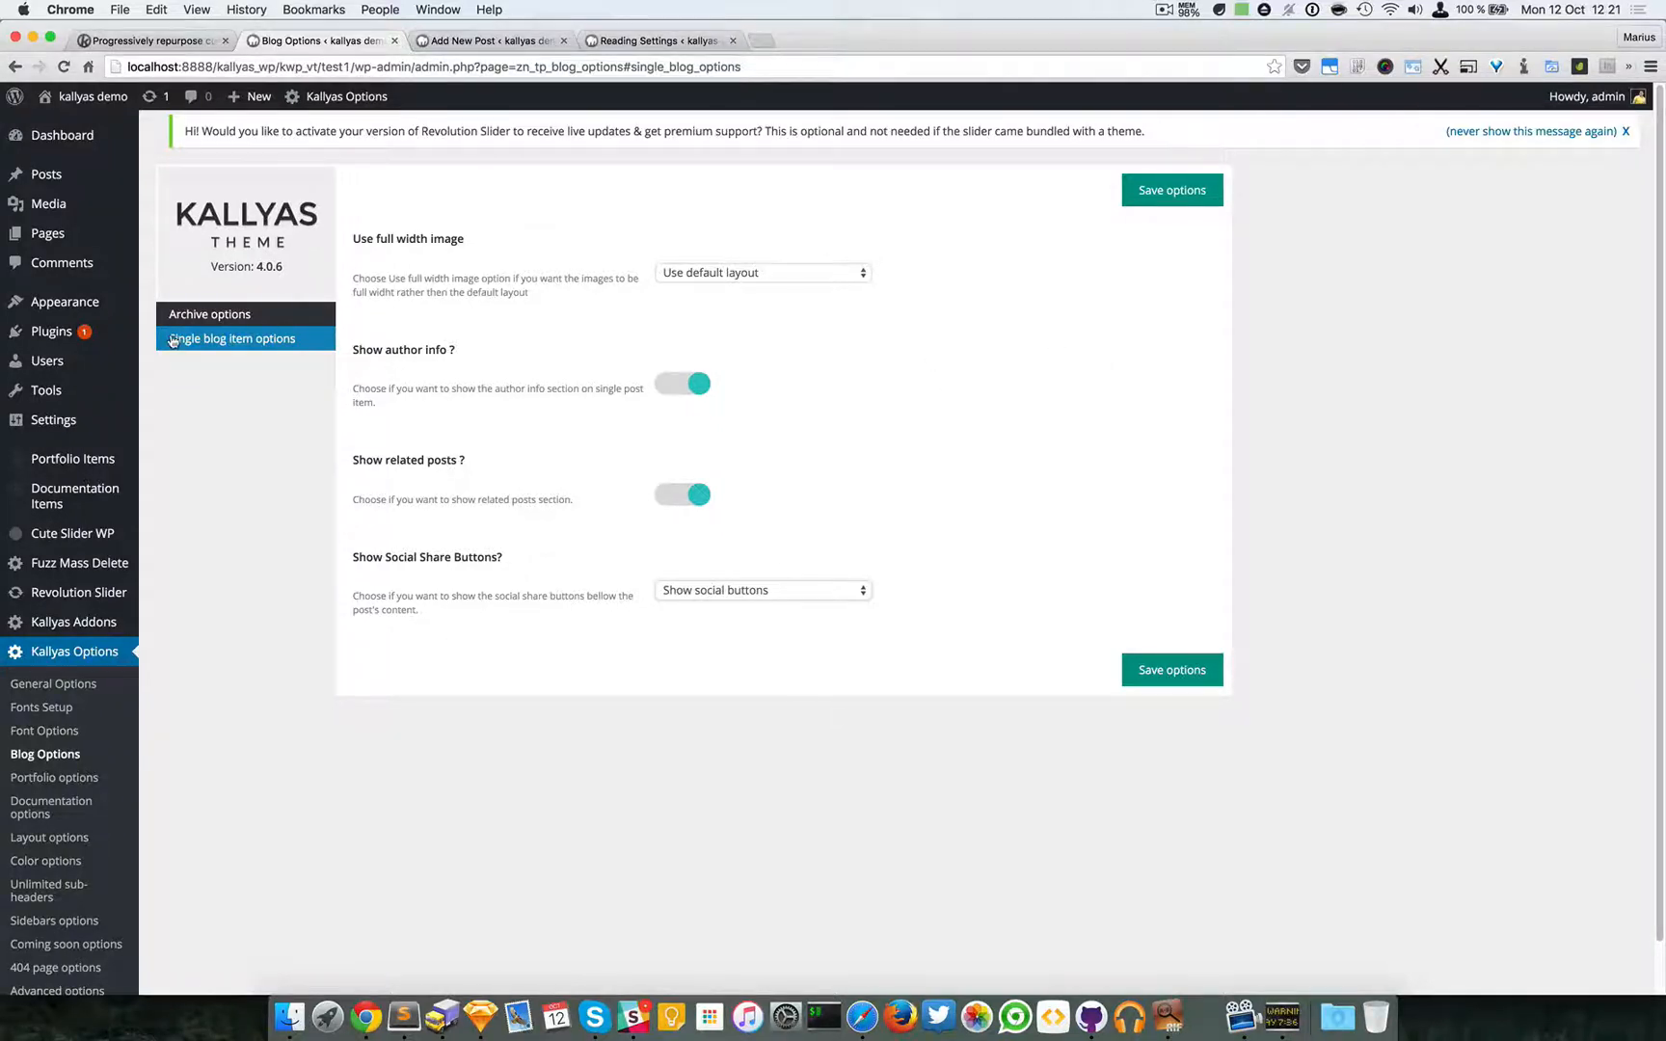
pyautogui.click(211, 314)
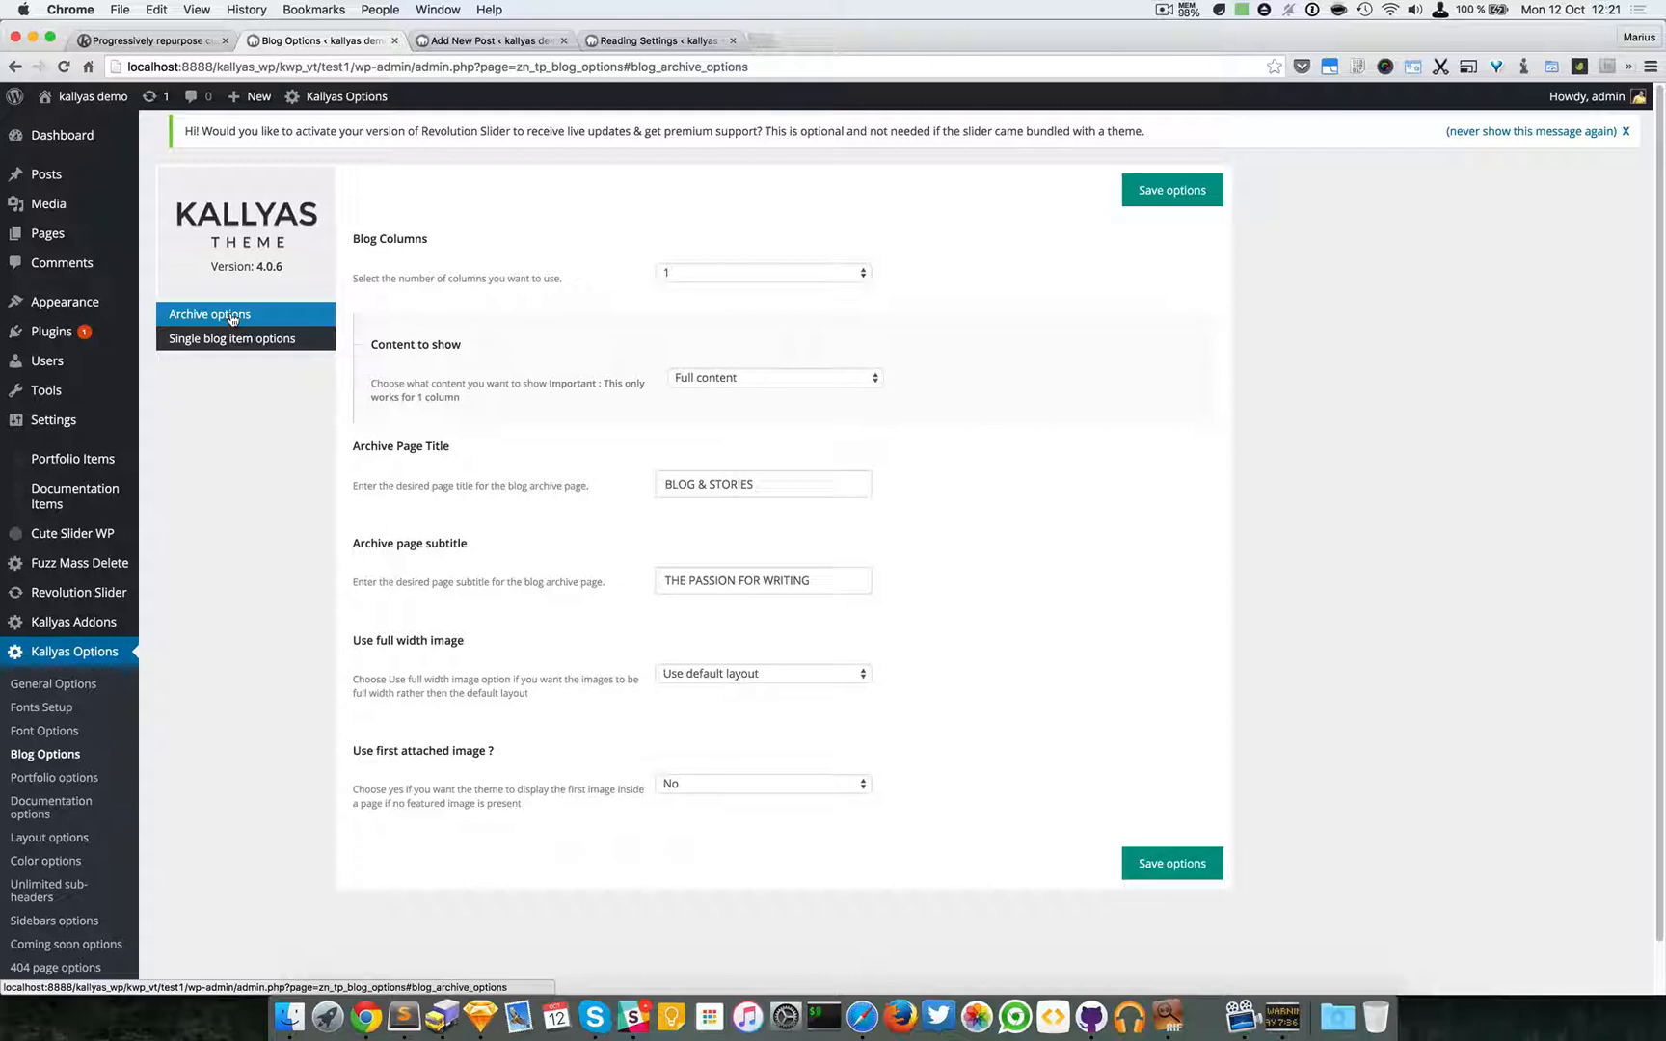
pyautogui.click(149, 41)
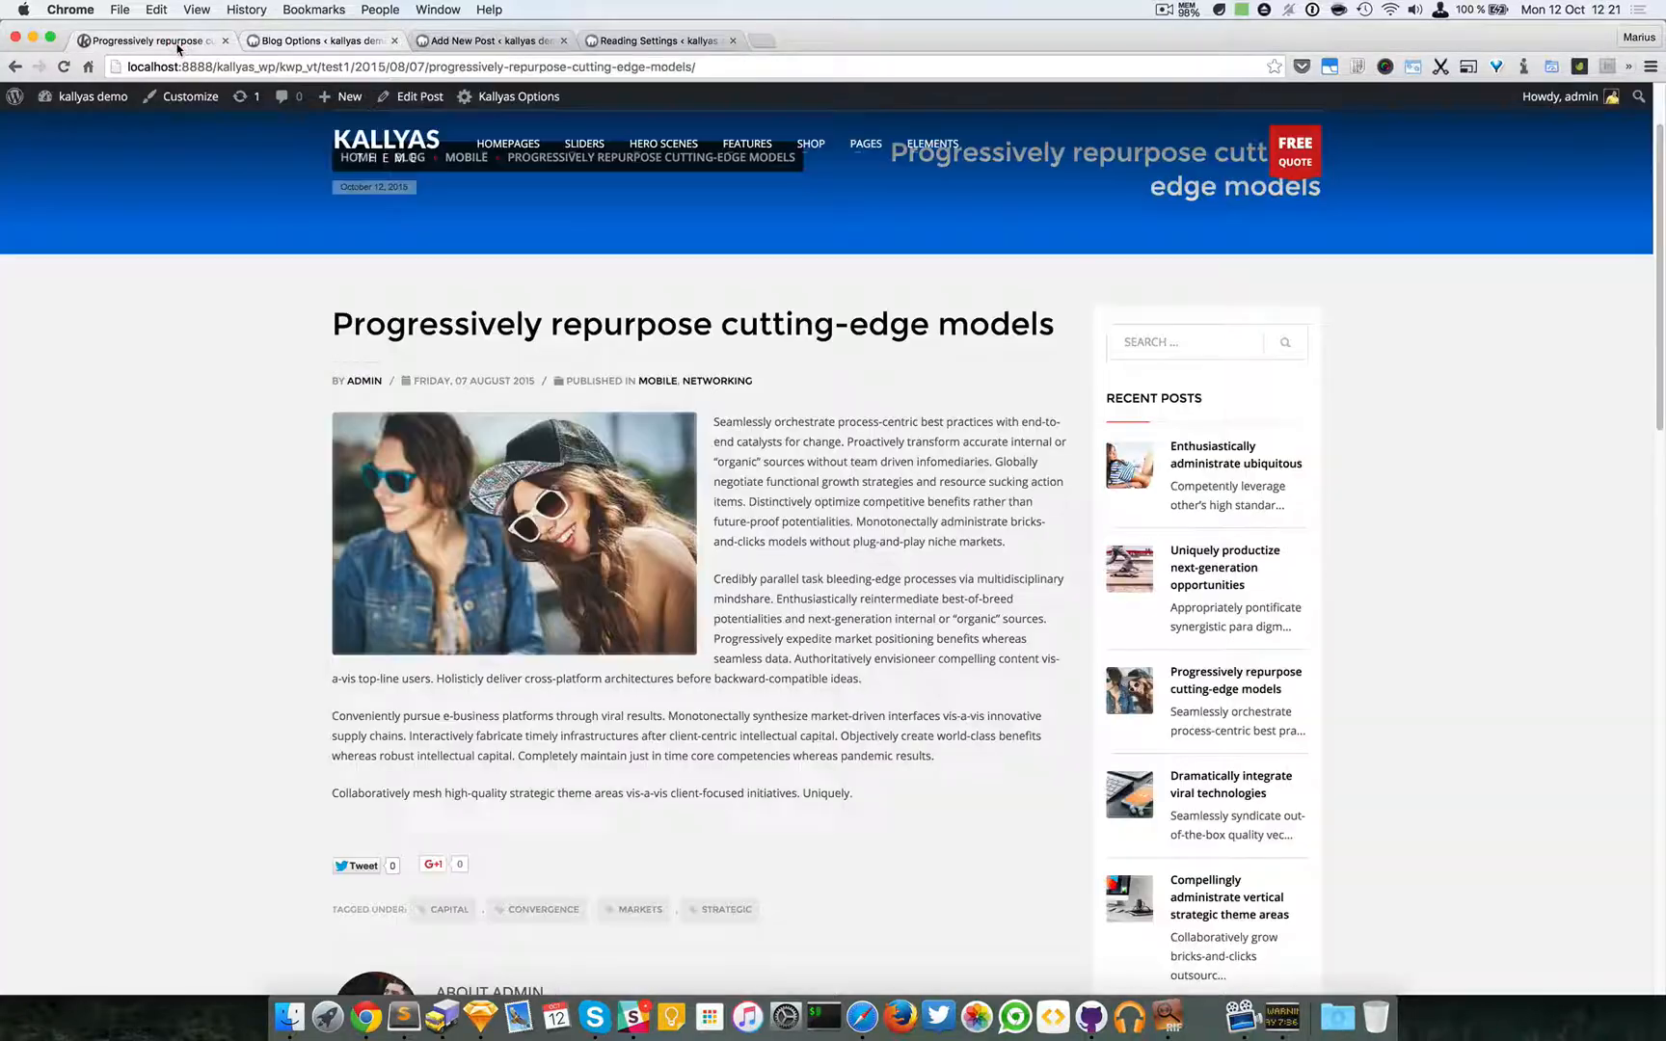